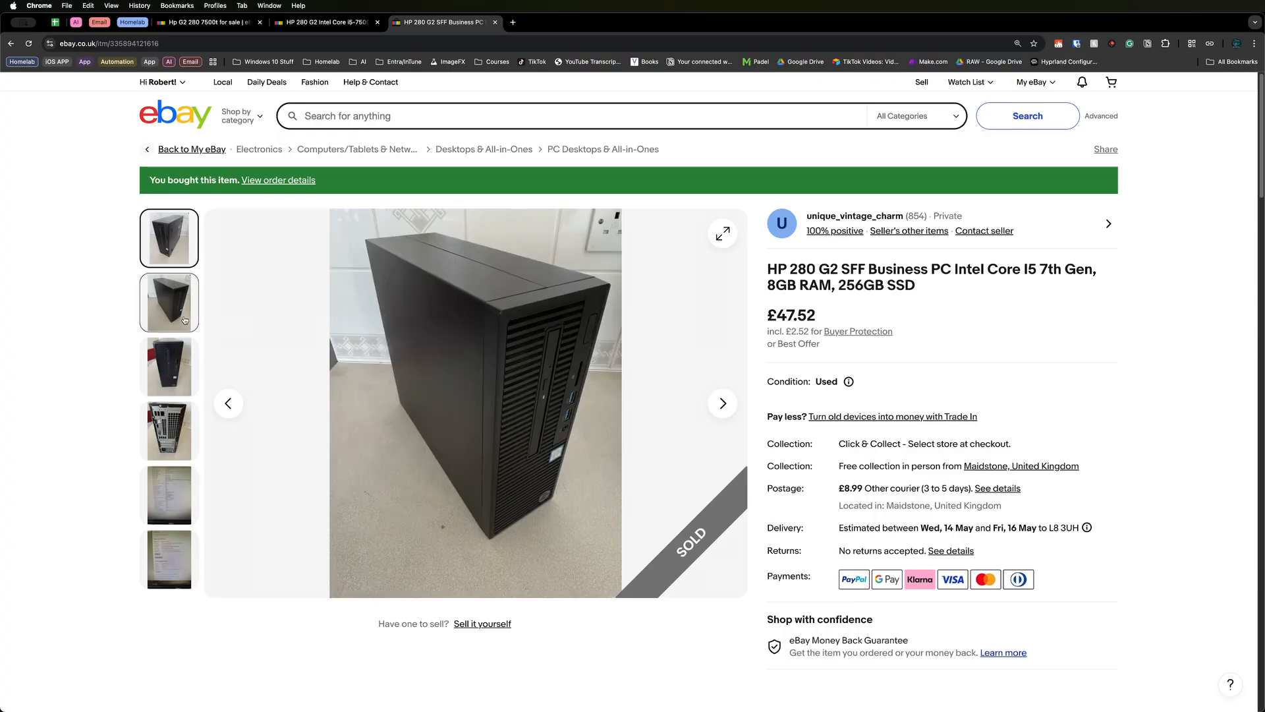
Step through the HP 280 G2 SFF listing photos up to the rear-panel view.
left_click(722, 402)
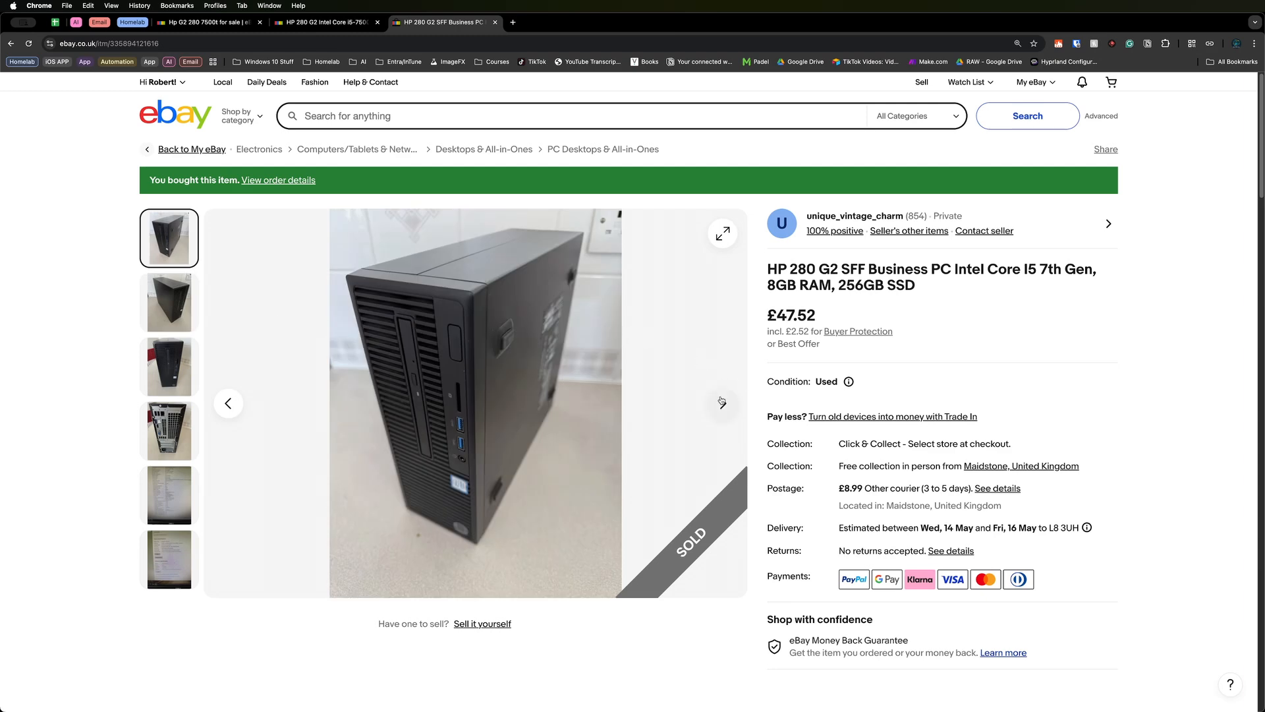
left_click(169, 367)
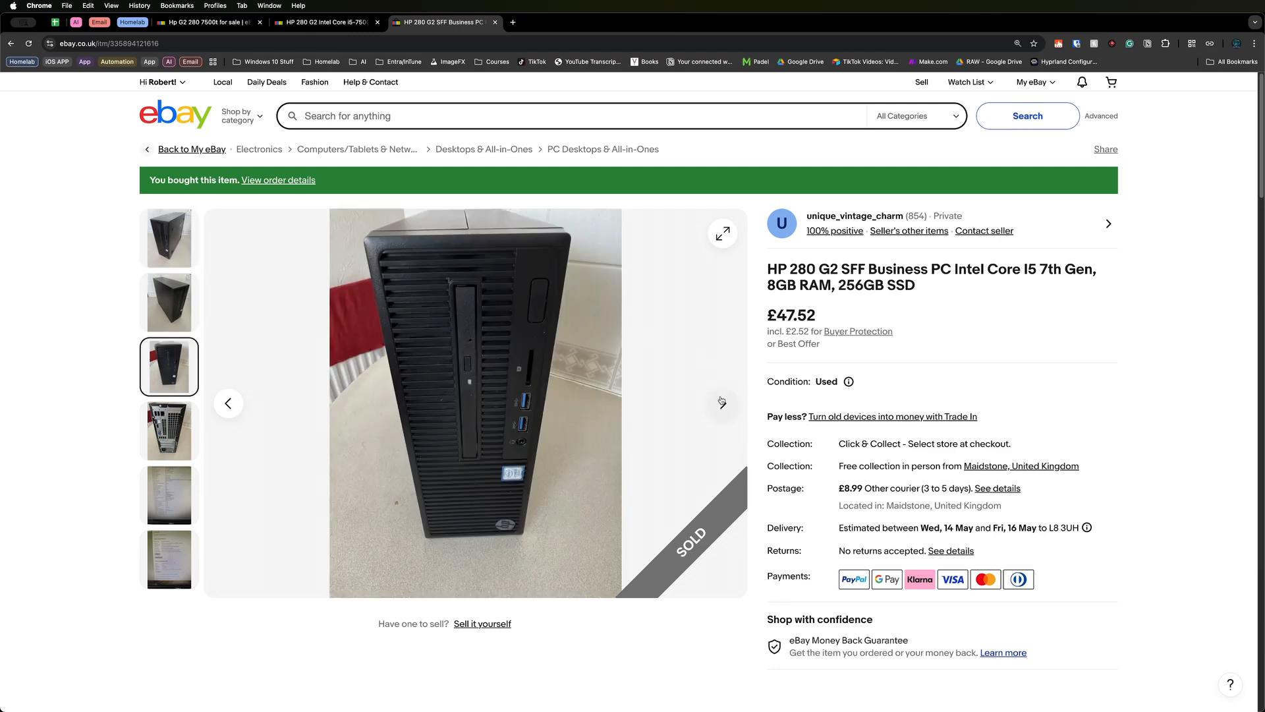
left_click(169, 430)
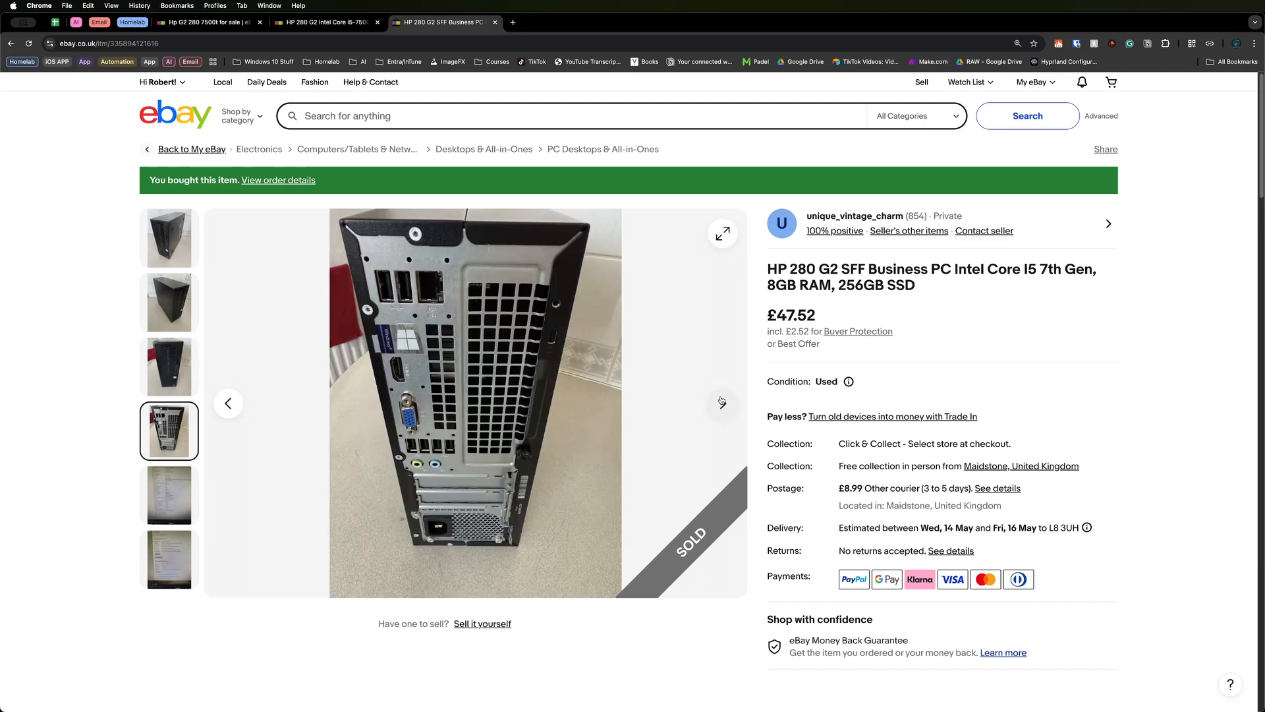
left_click(169, 495)
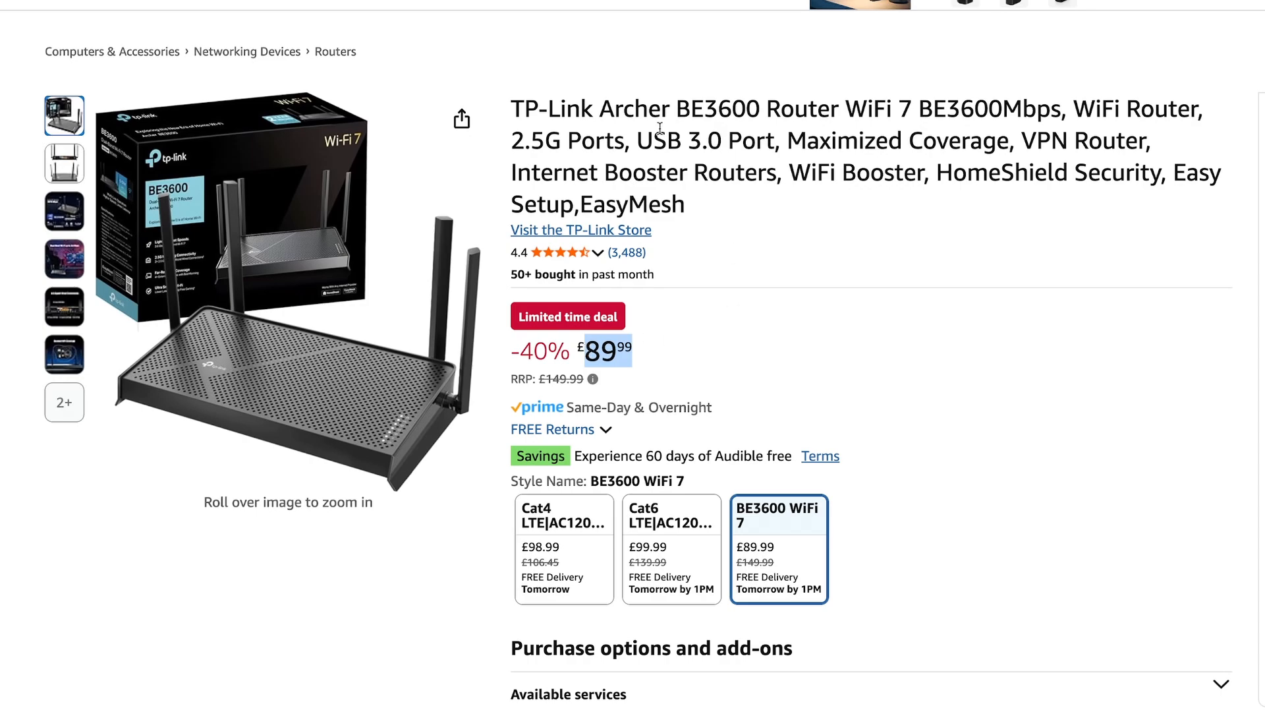
Show the TP-Link Archer BE3600 WiFi 7 router listing at its £89.99 deal price.
left_click(443, 22)
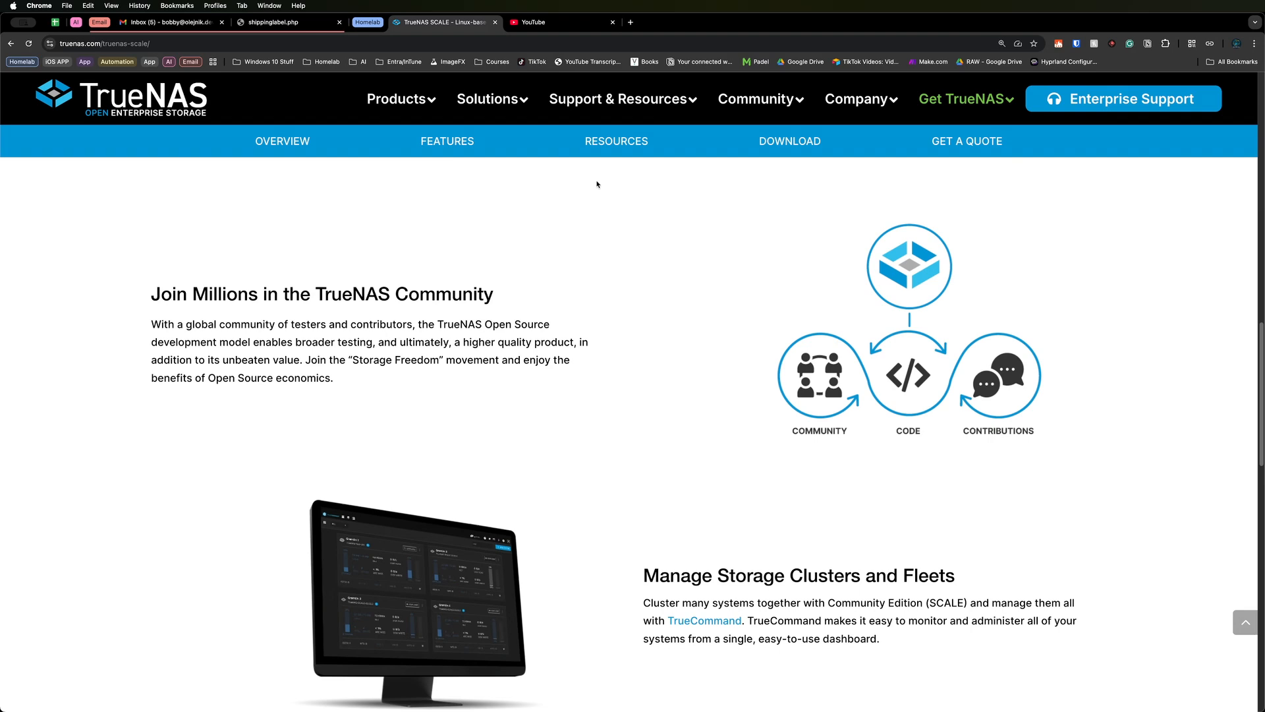
mouse_move(425, 130)
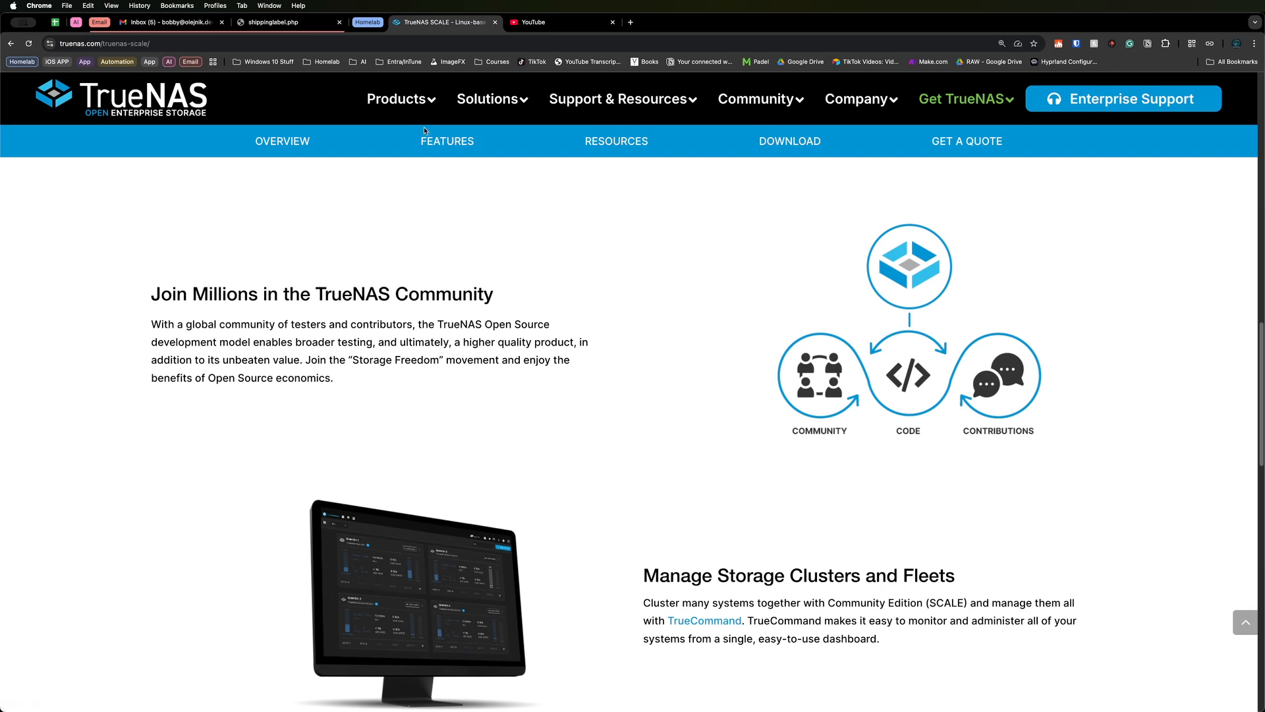
mouse_move(372, 153)
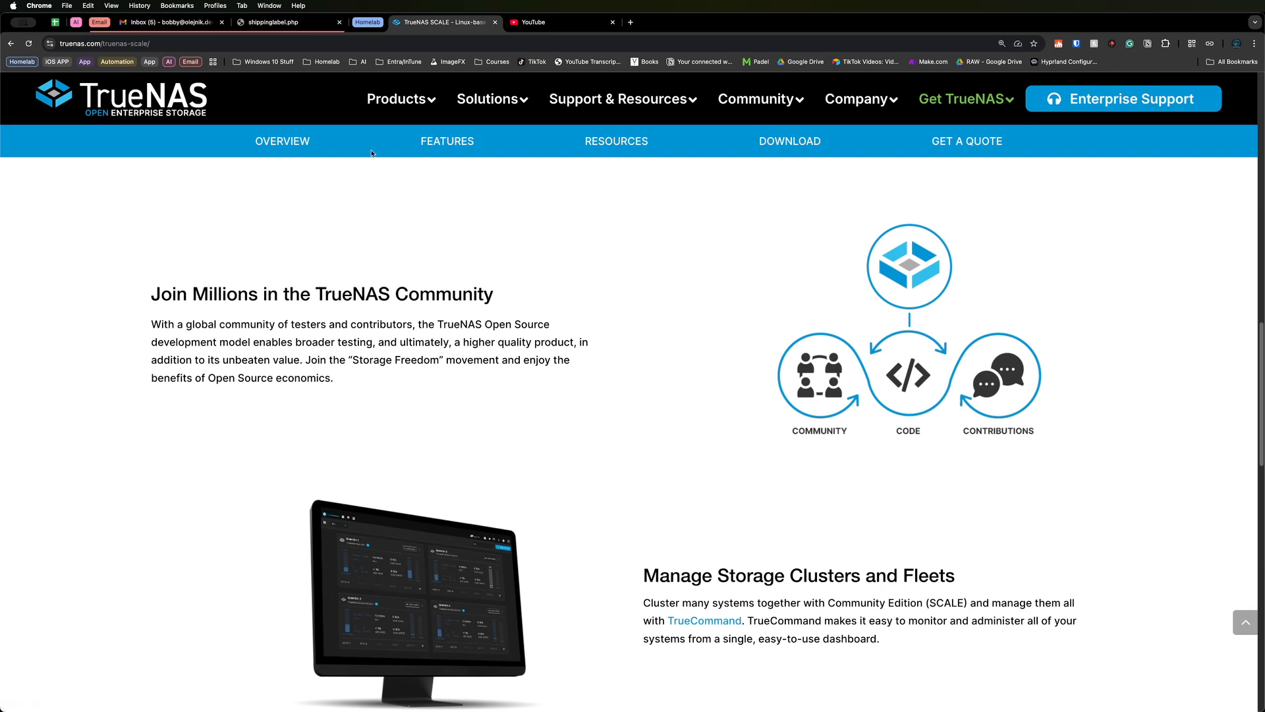
mouse_move(582, 226)
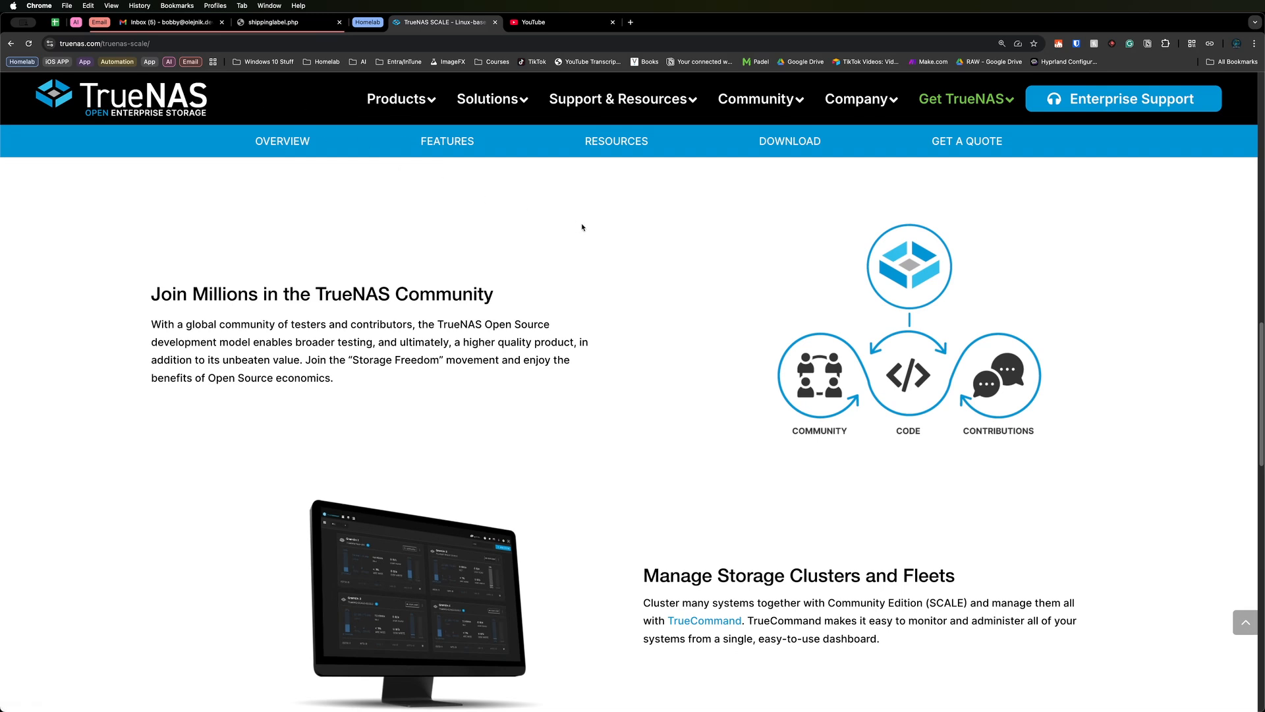
mouse_move(714, 333)
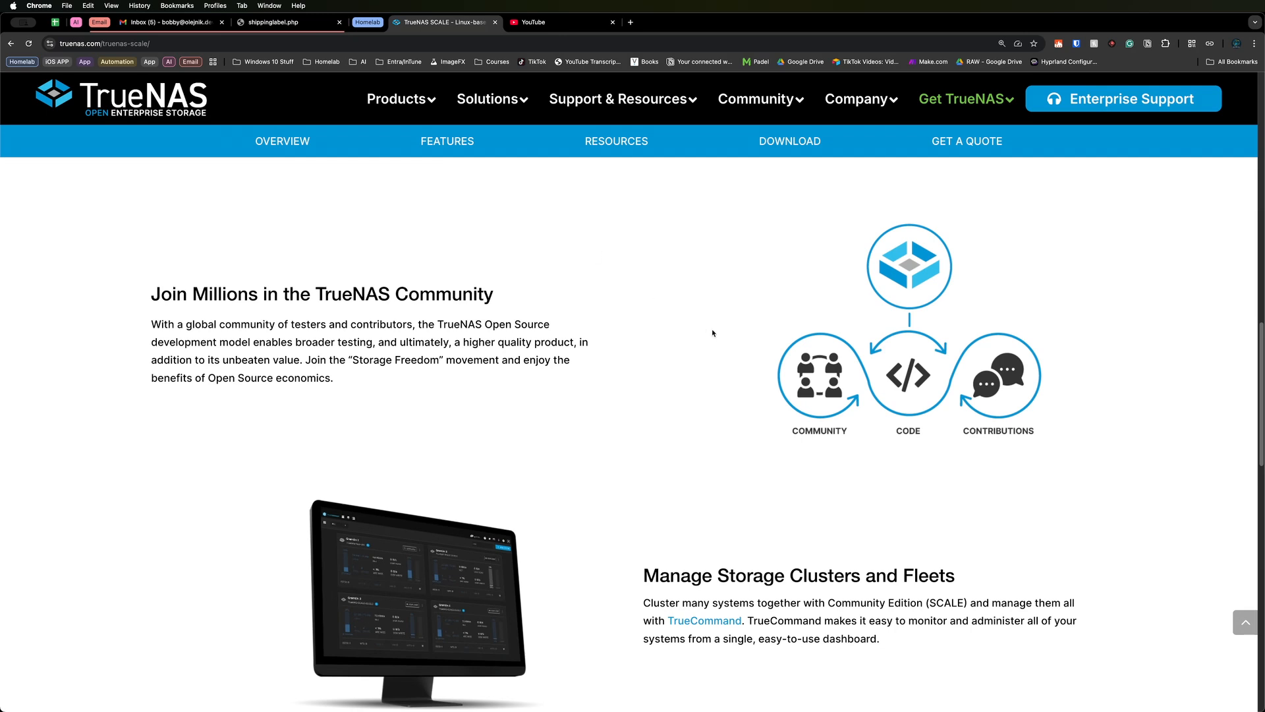
mouse_move(784, 287)
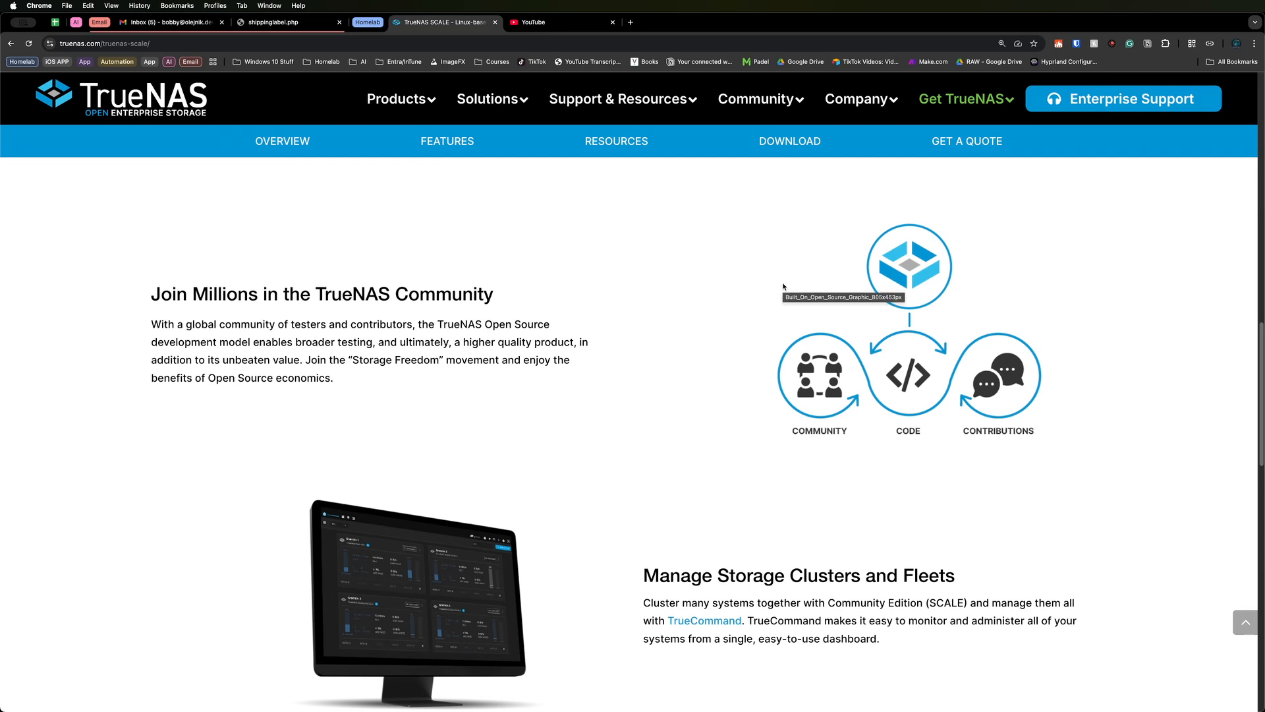
Reach the TrueNAS Community Edition download page showing the 25.04.0 STABLE release.
left_click(790, 141)
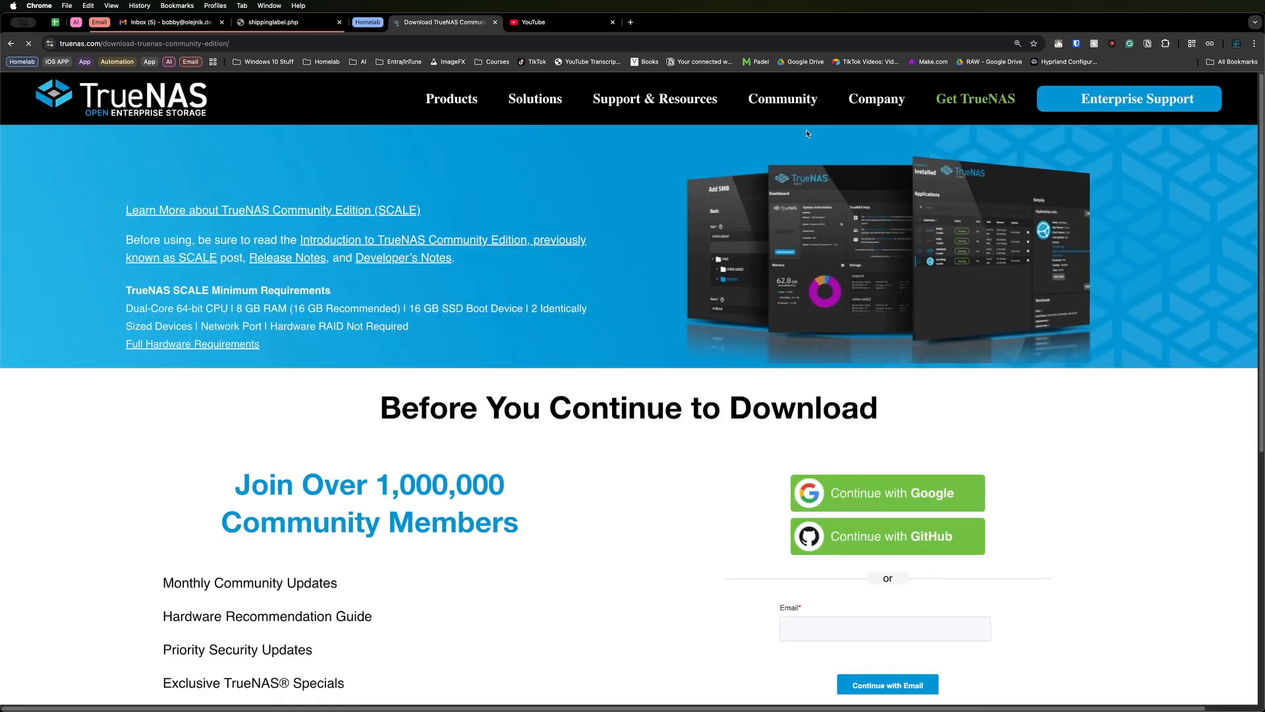
scroll("down", 3)
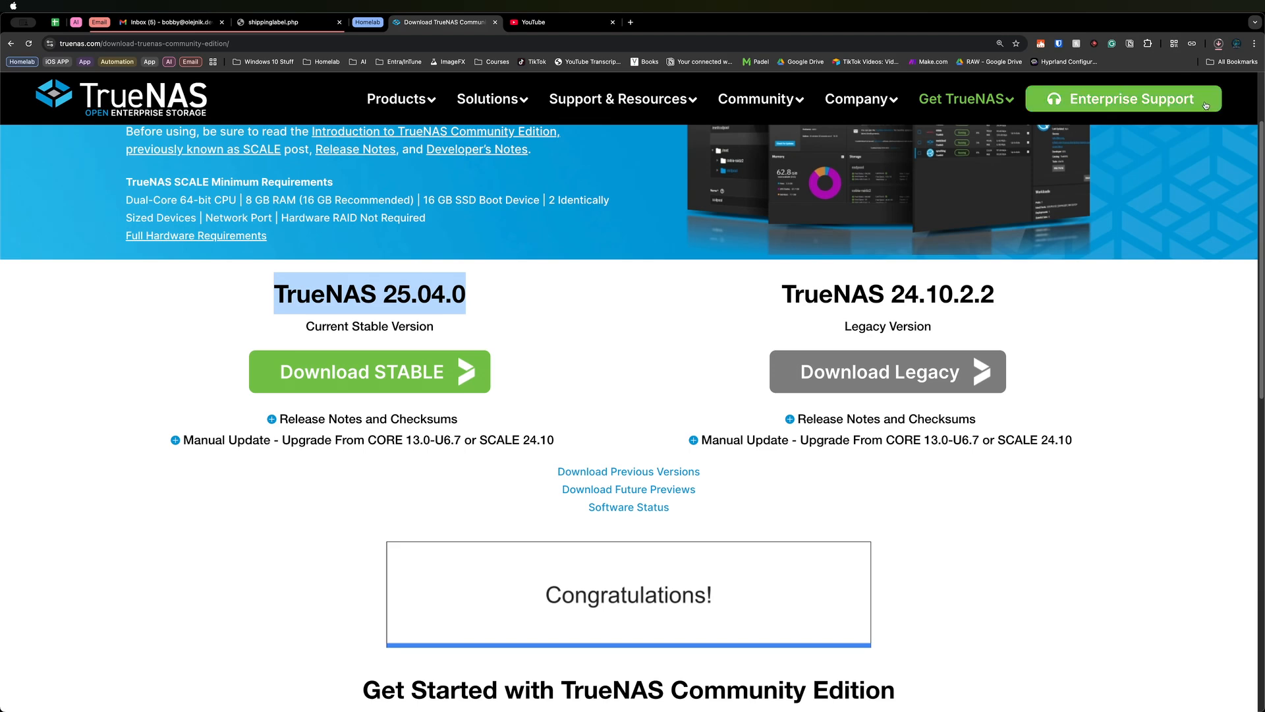
Bring up the Rufus bootable USB tool website scrolled to its Download section.
left_click(370, 372)
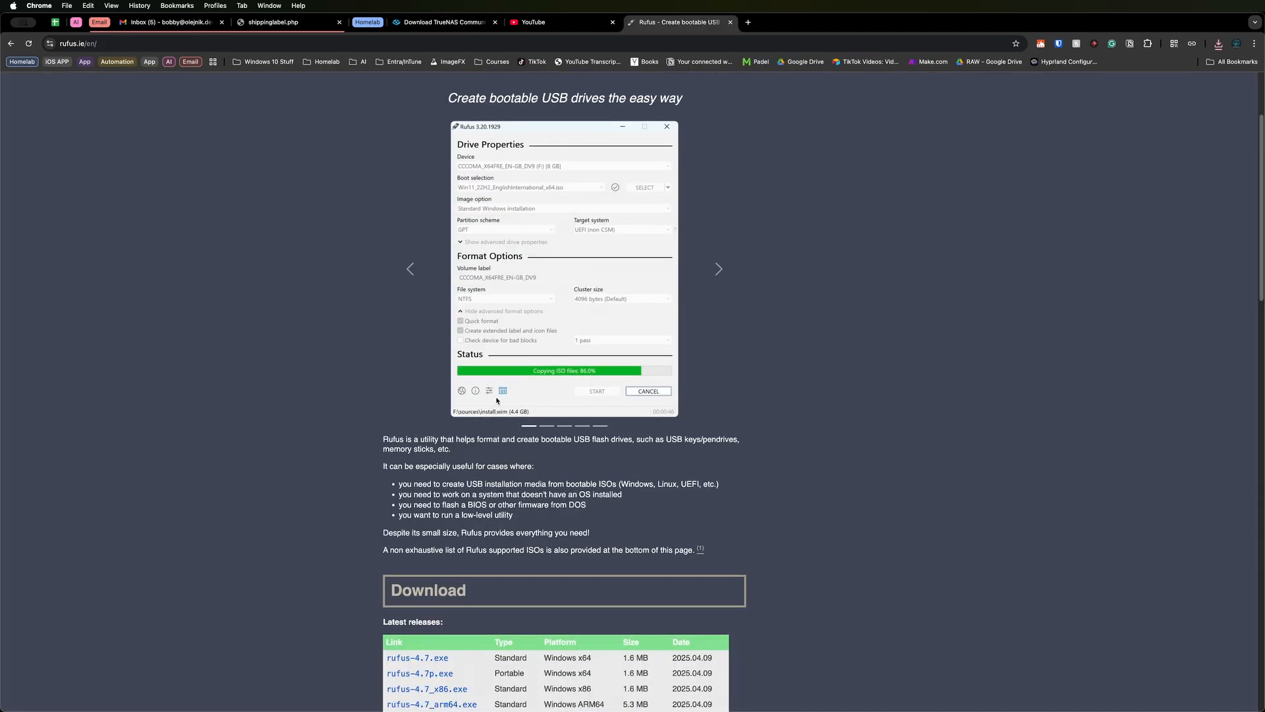
scroll("down", 3)
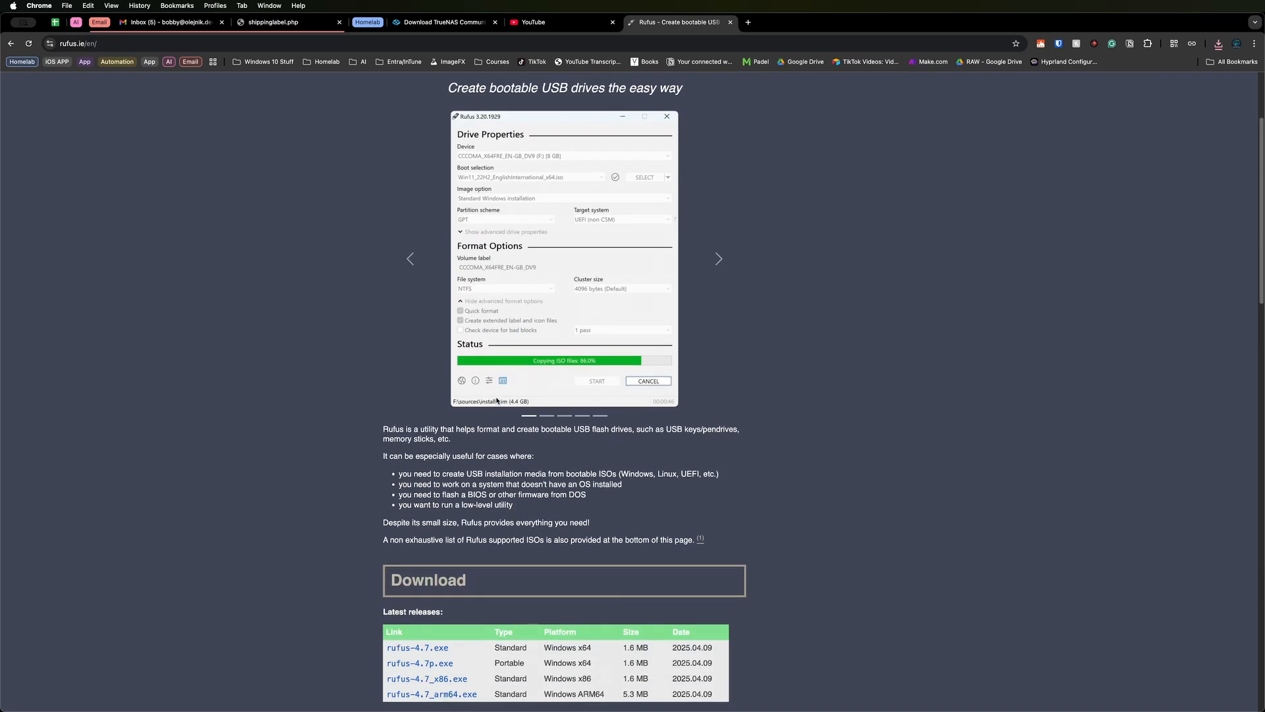
scroll("down", 3)
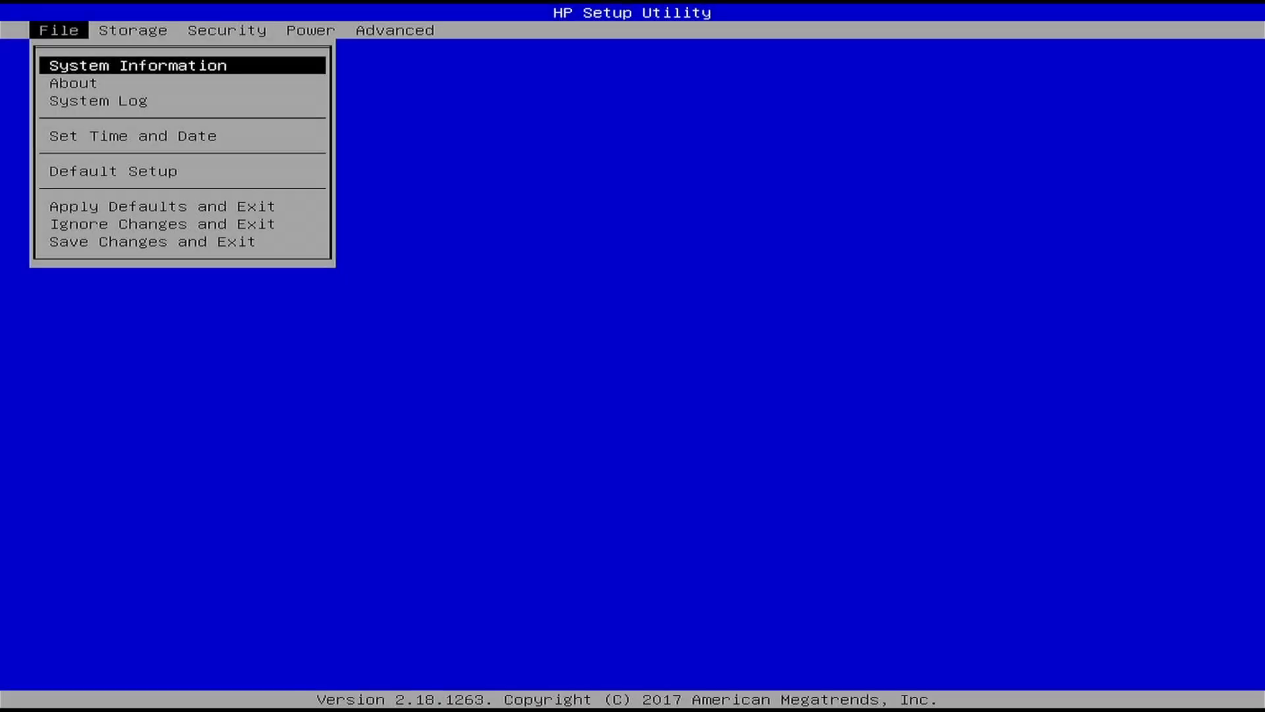
Keep legacy support and Secure Boot disabled in Secure Boot Configuration.
left_click(227, 31)
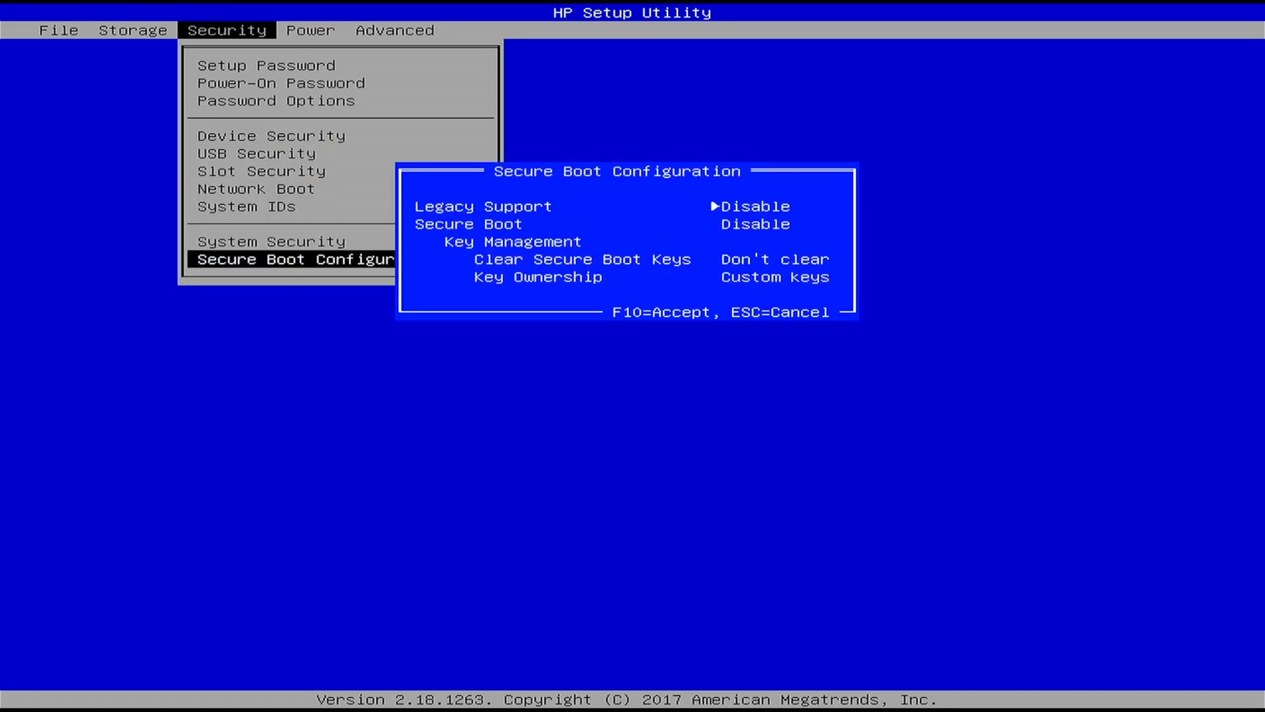
key("Down")
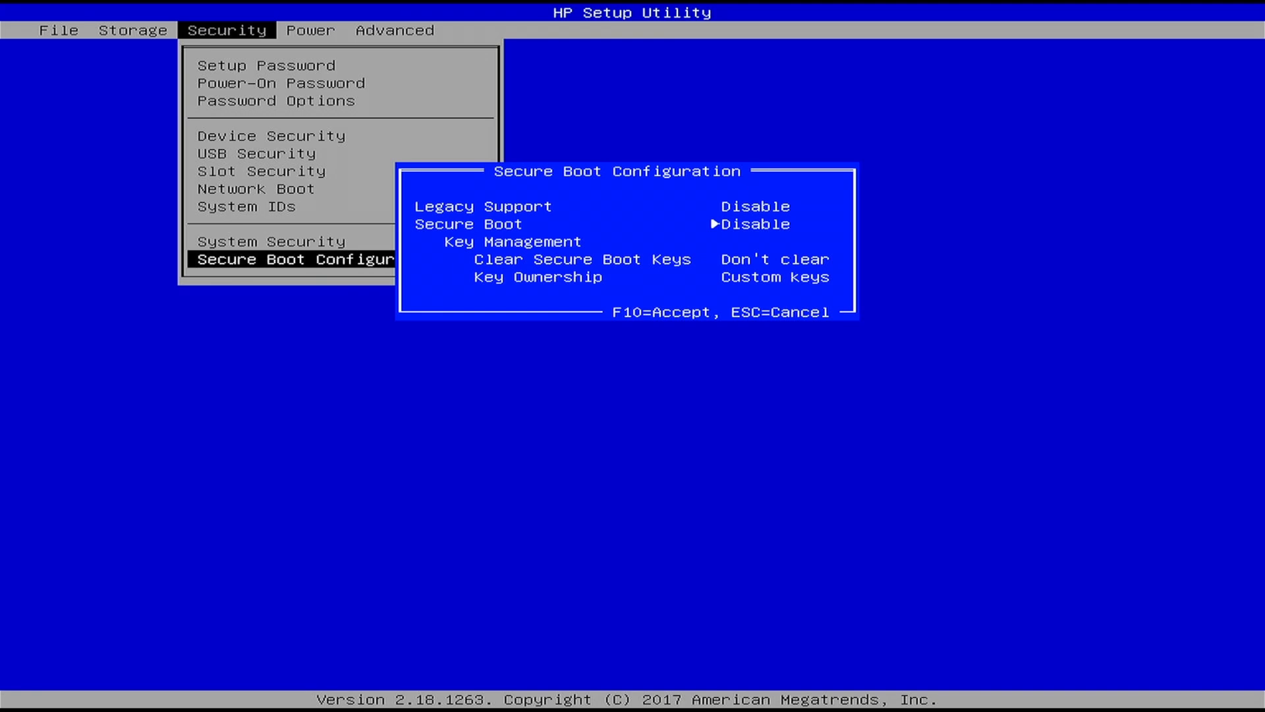
key("Escape")
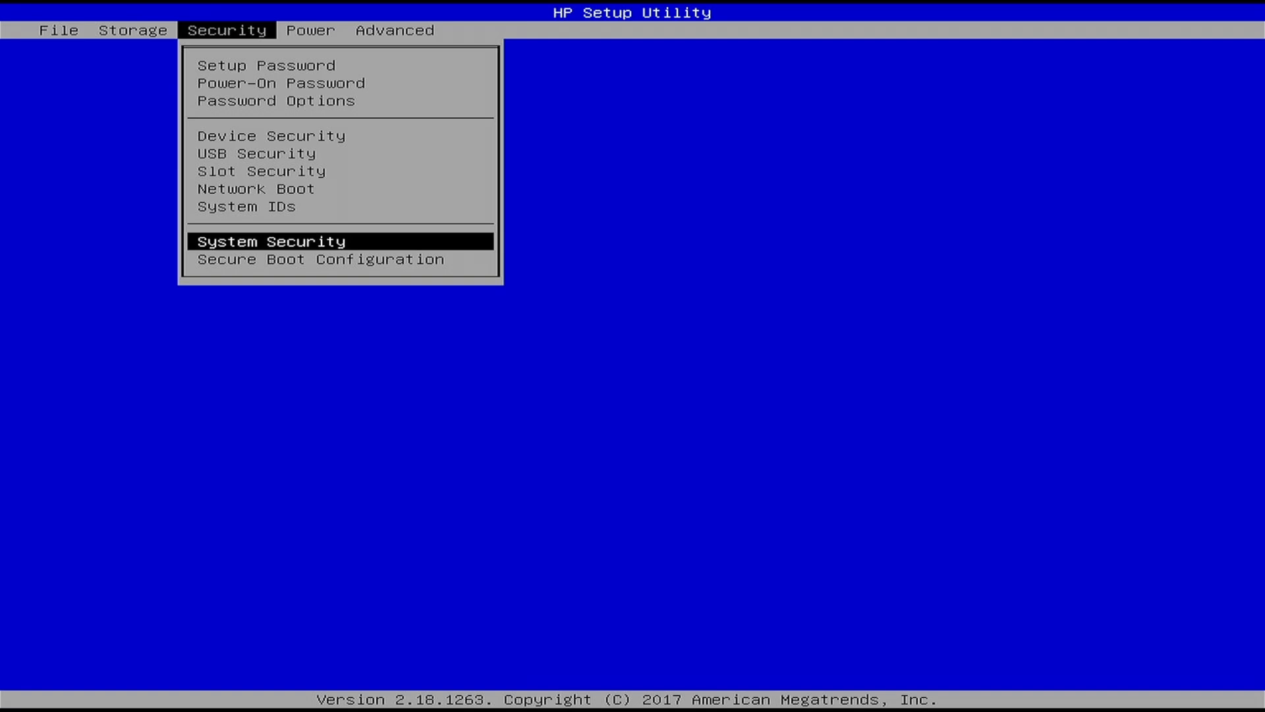
Enable virtualization technology in System Security and save changes and exit setup.
left_click(271, 241)
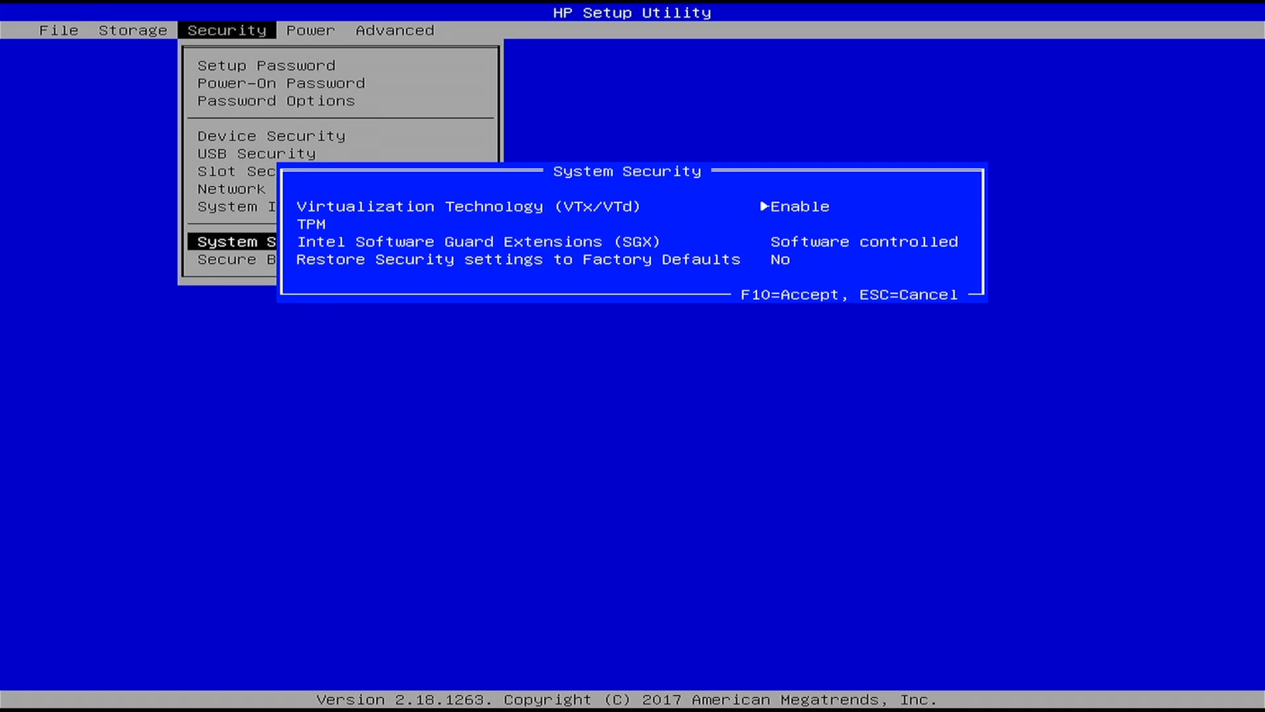
key("Down")
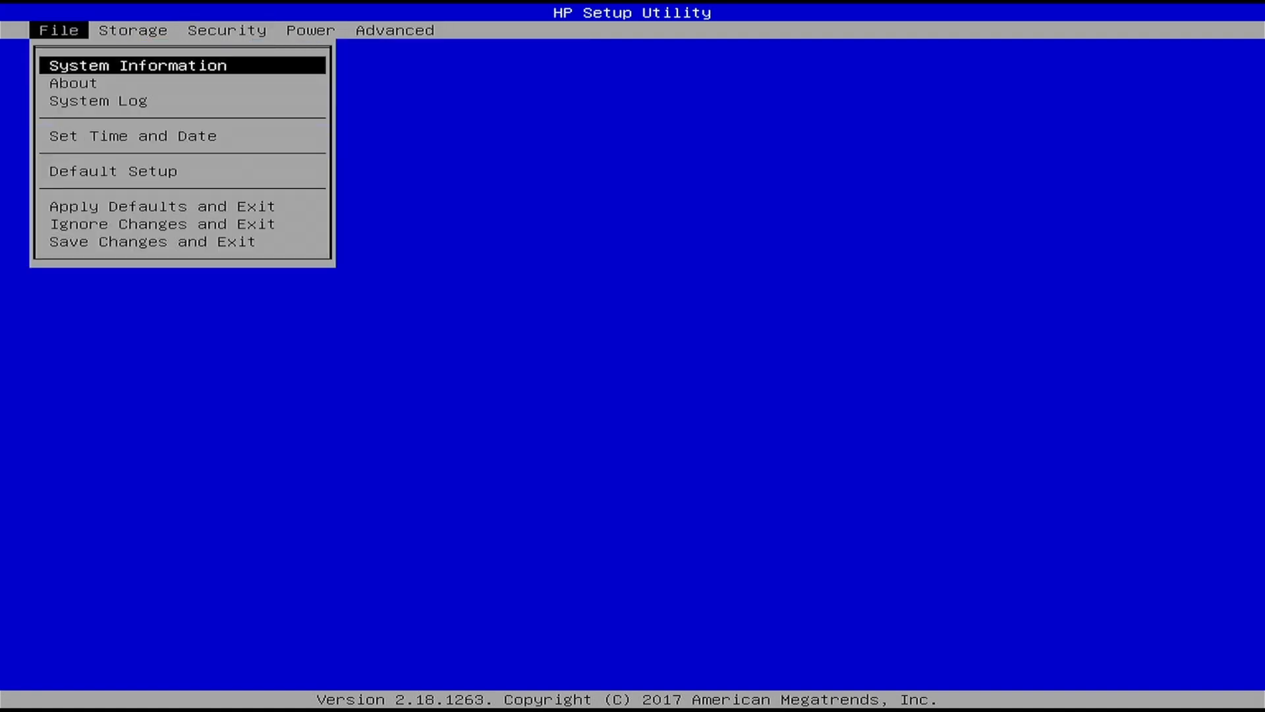
left_click(149, 241)
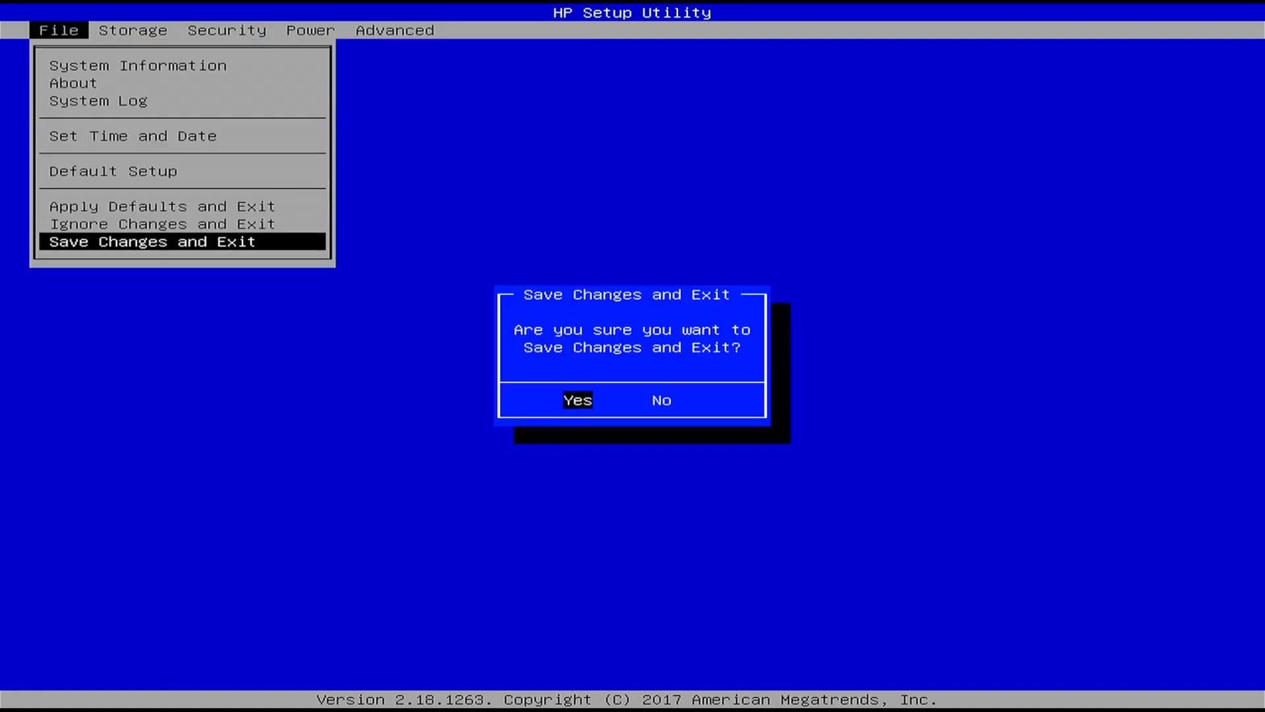
left_click(578, 400)
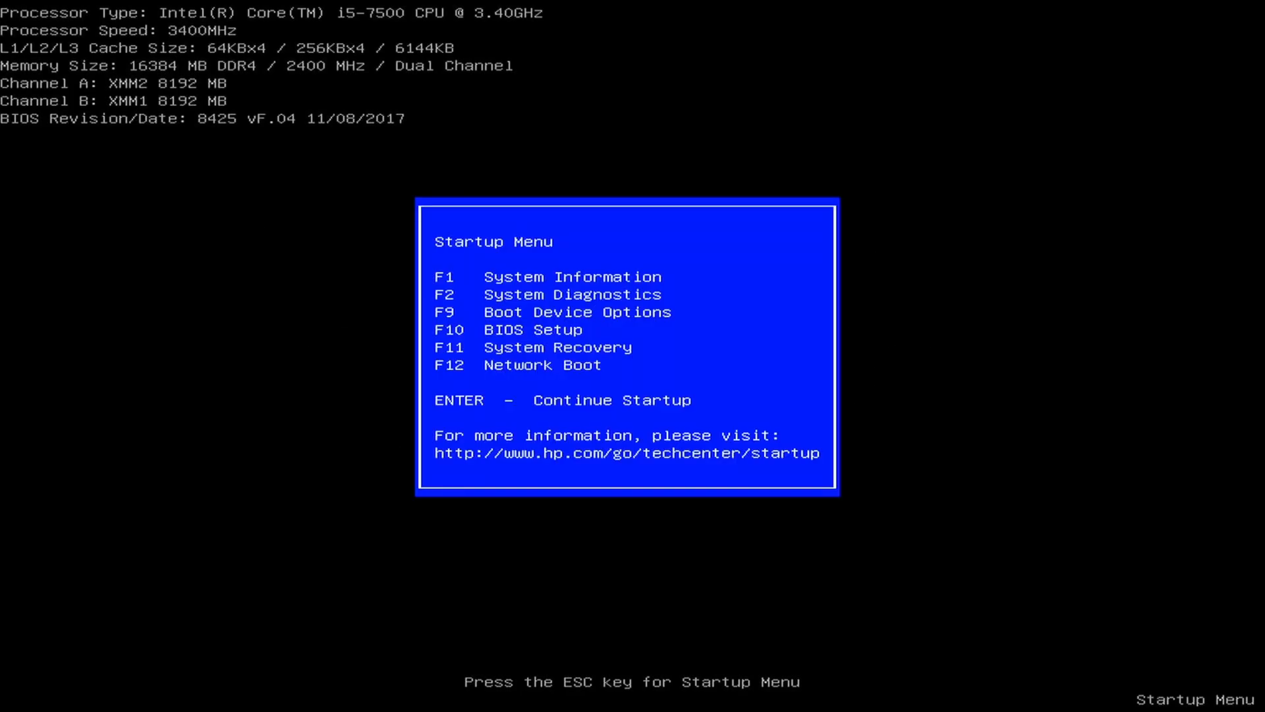
Boot from the UEFI SanDisk USB via F9, start TrueNAS SCALE installation and reach destination drive selection.
key("F9")
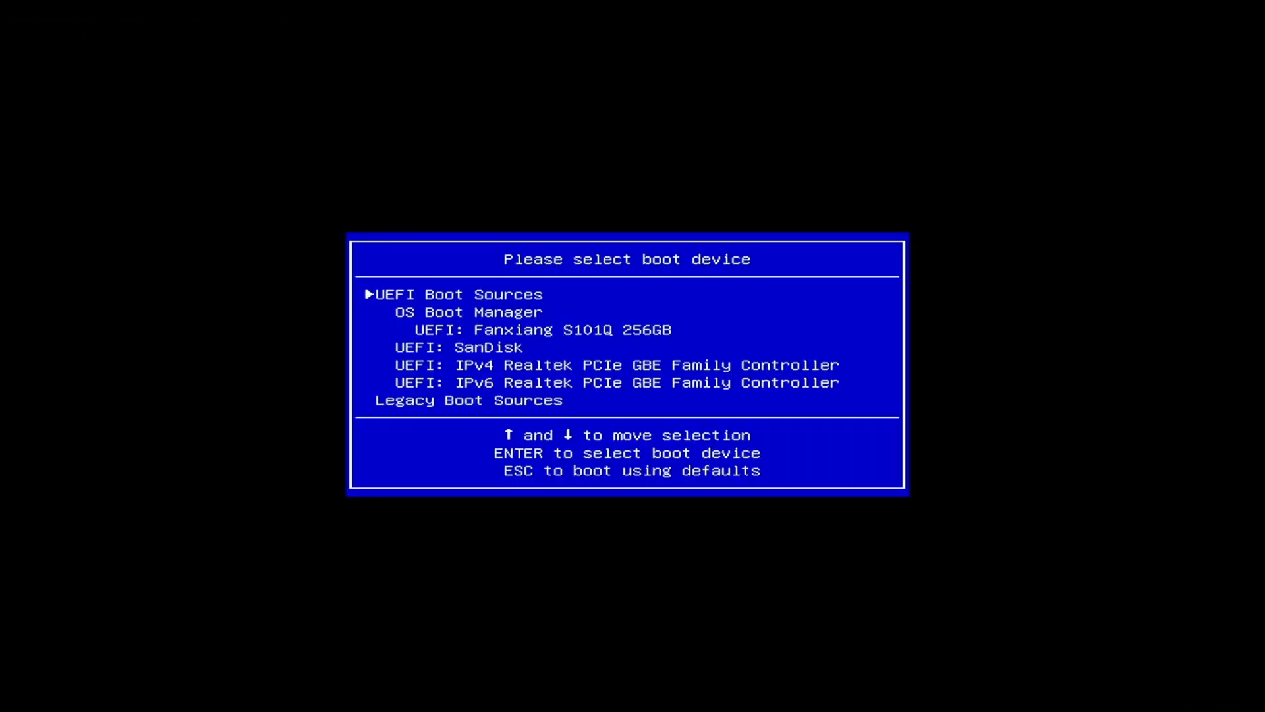
key("Down")
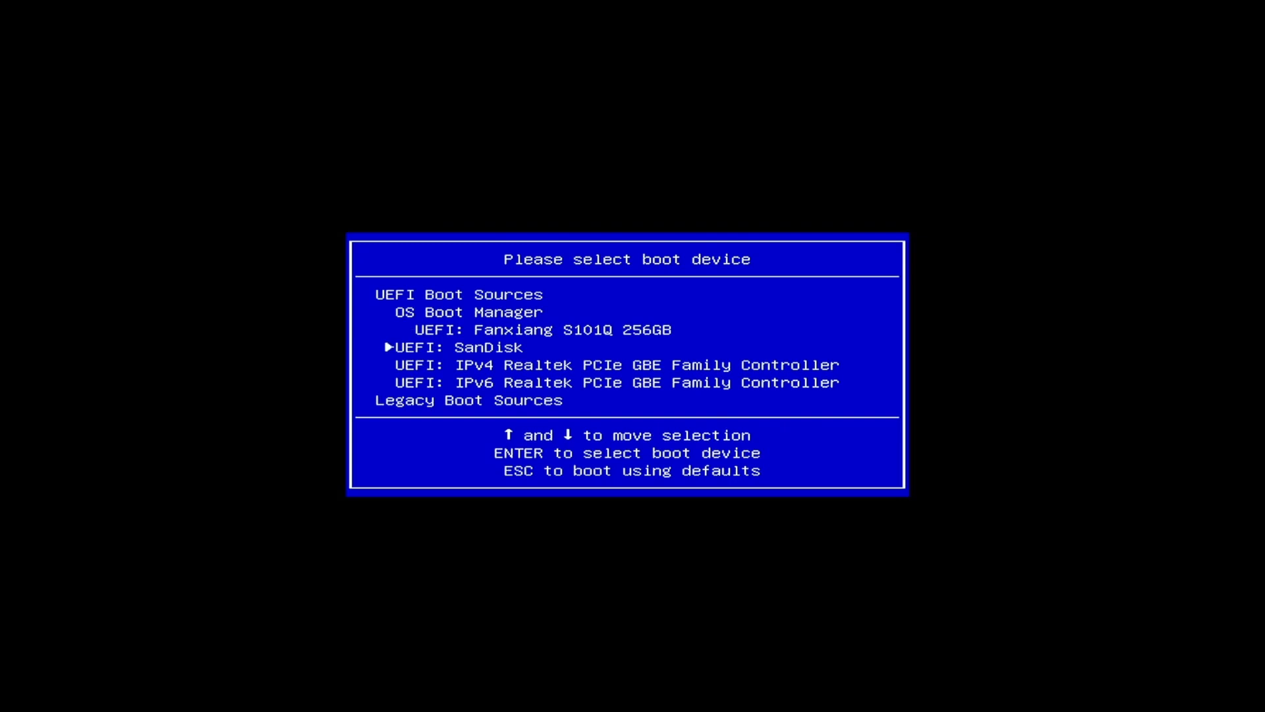
key("Enter")
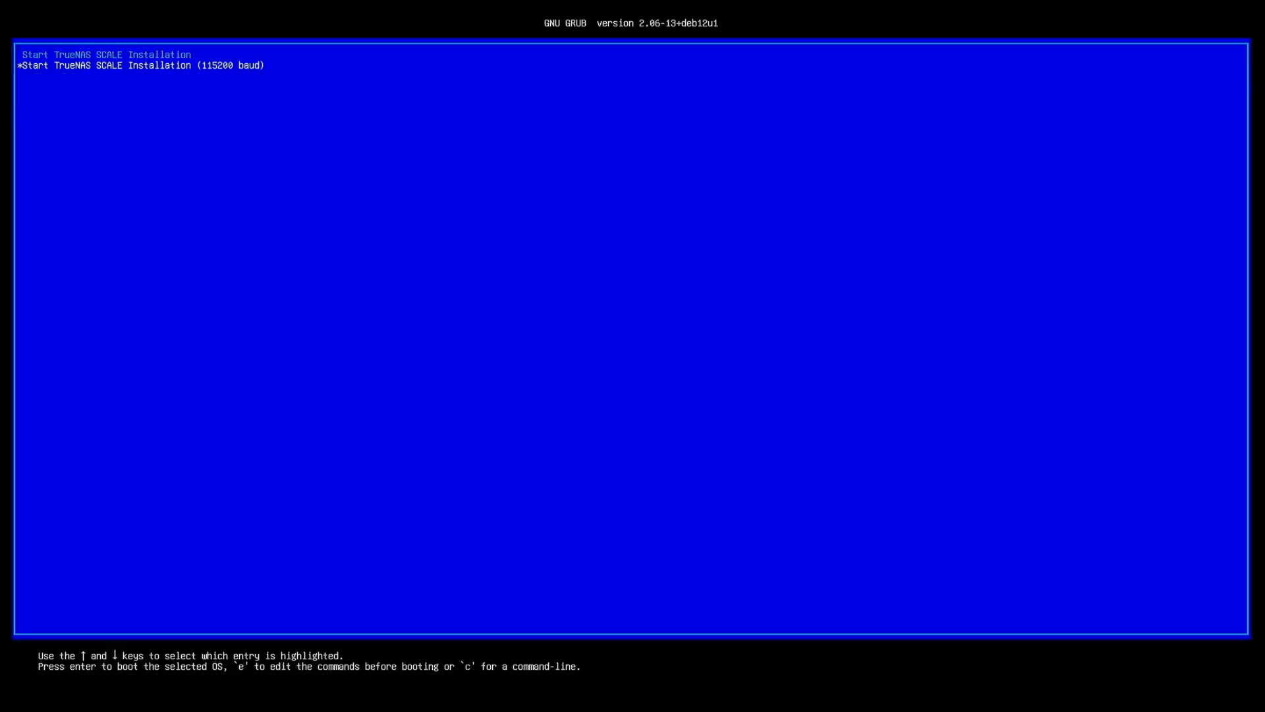
key("Up")
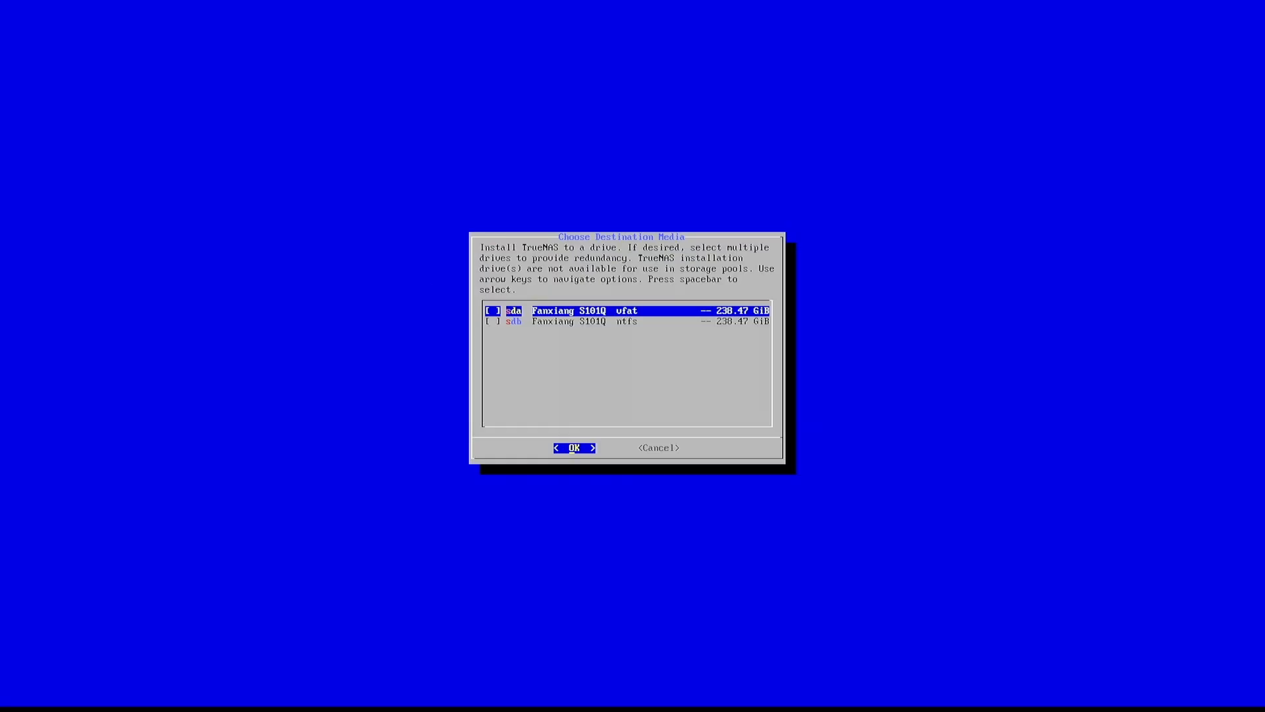
key("Down")
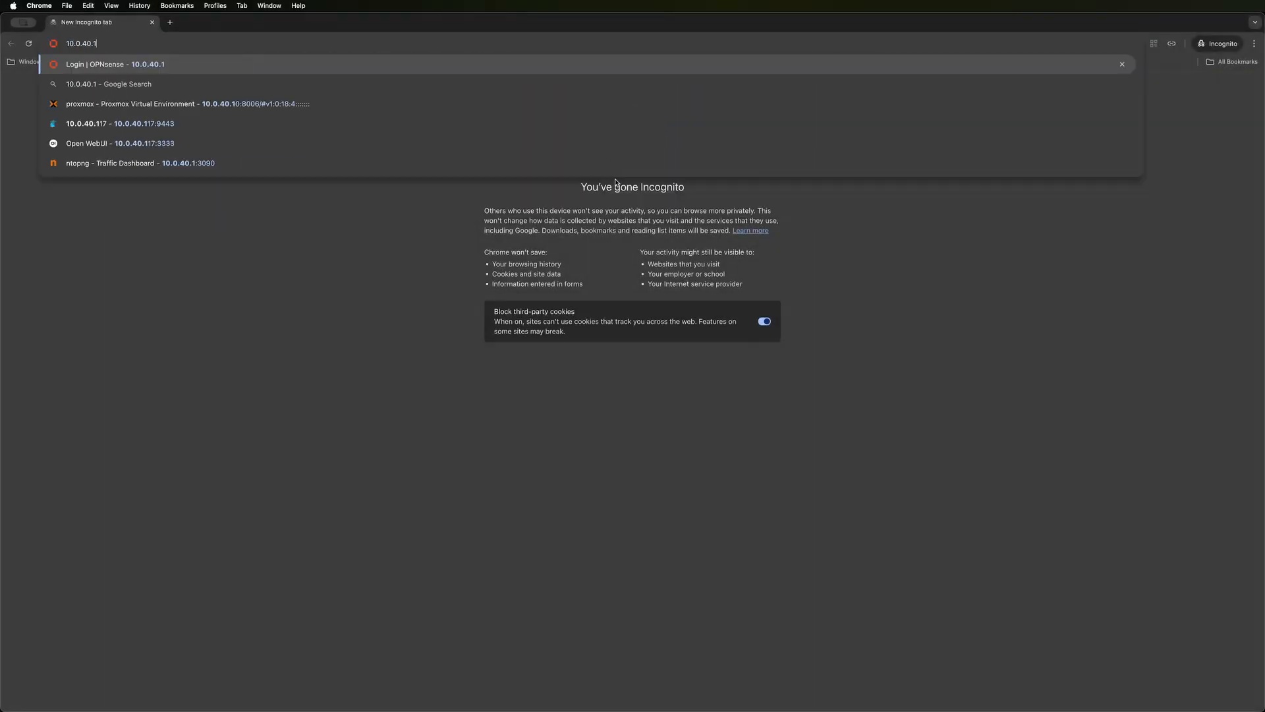
Reach the TrueNAS web interface at 10.0.40.121 past the insecure connection warning.
type("21")
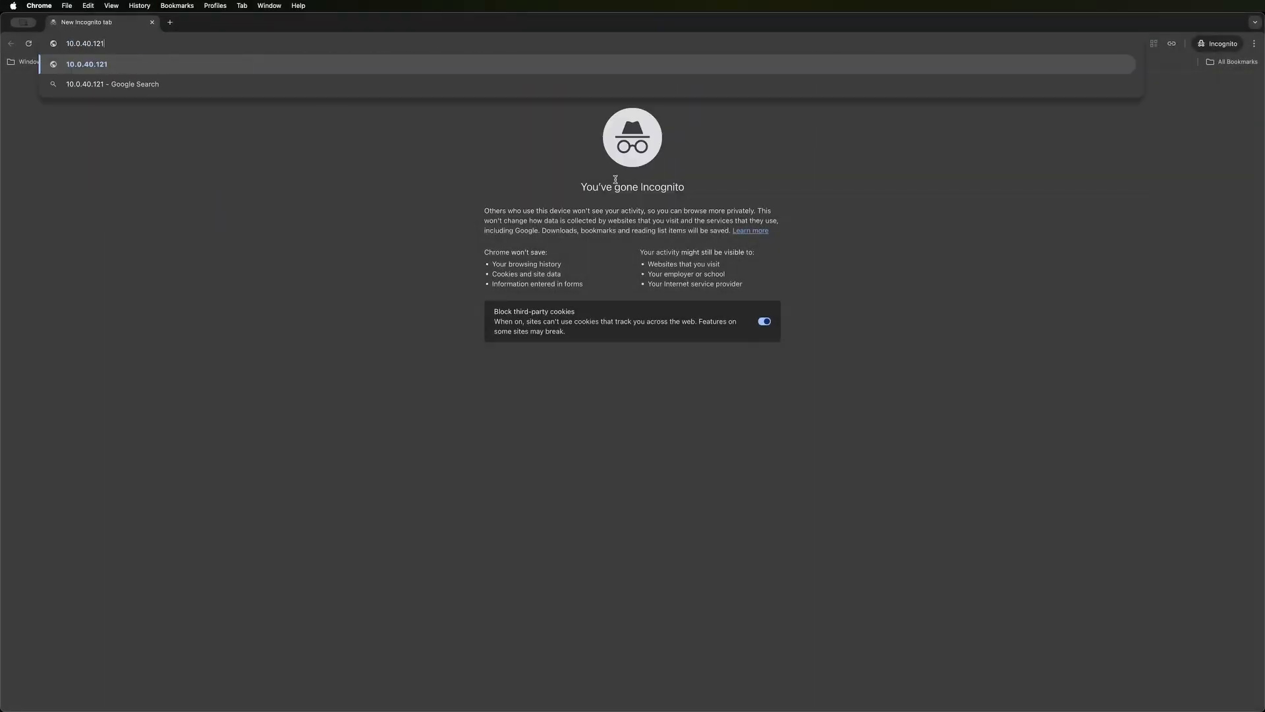
key("Enter")
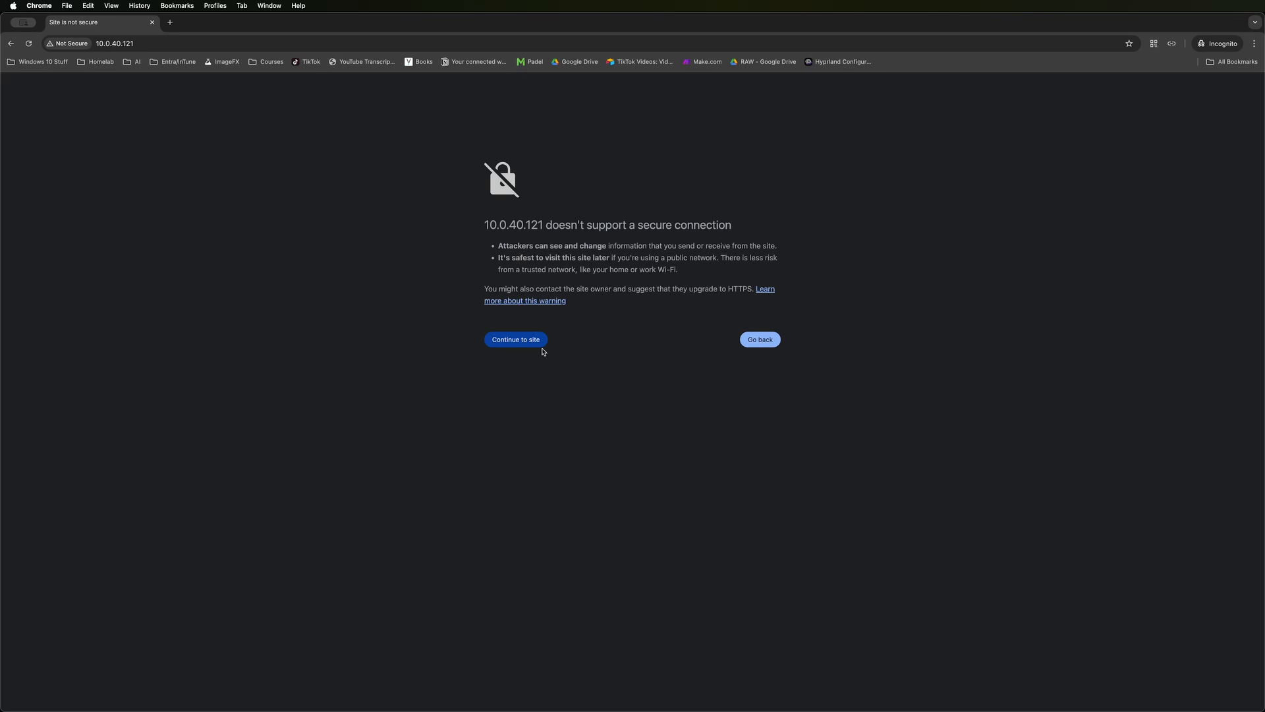
left_click(516, 340)
type("truenas_adm")
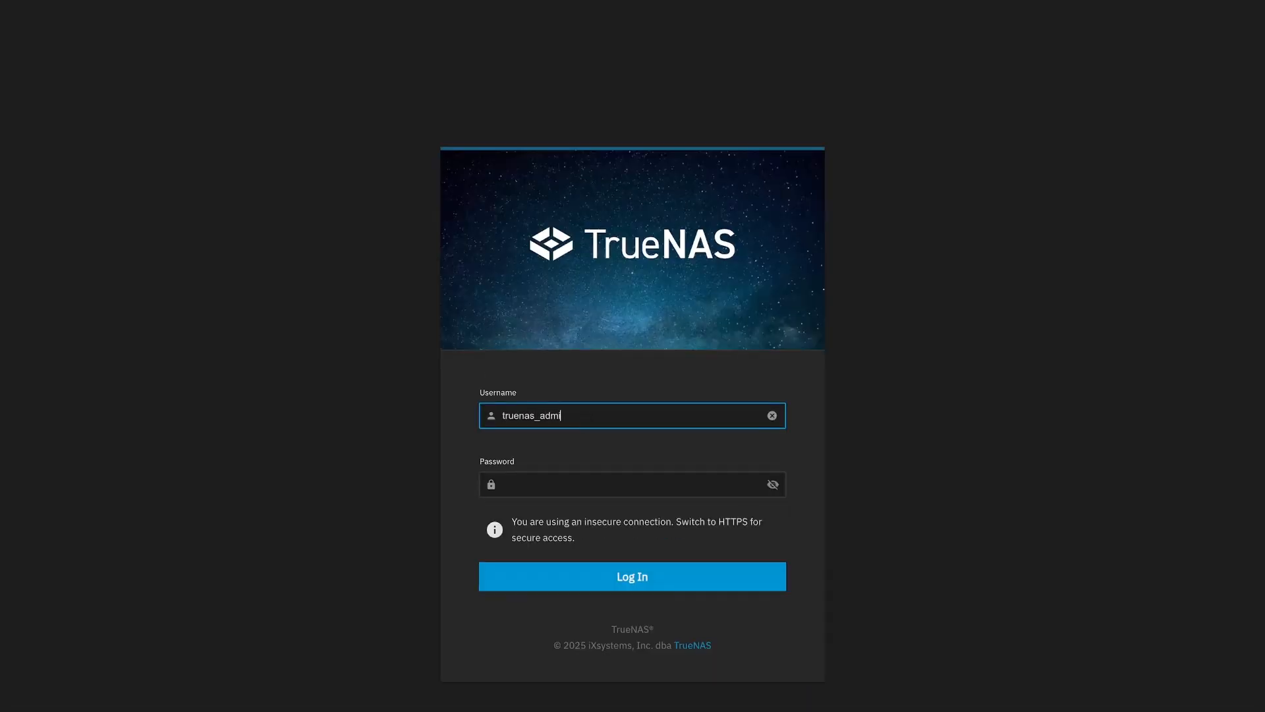
Log in as truenas_admin, view the dashboard memory figures and go to the Storage overview.
left_click(632, 576)
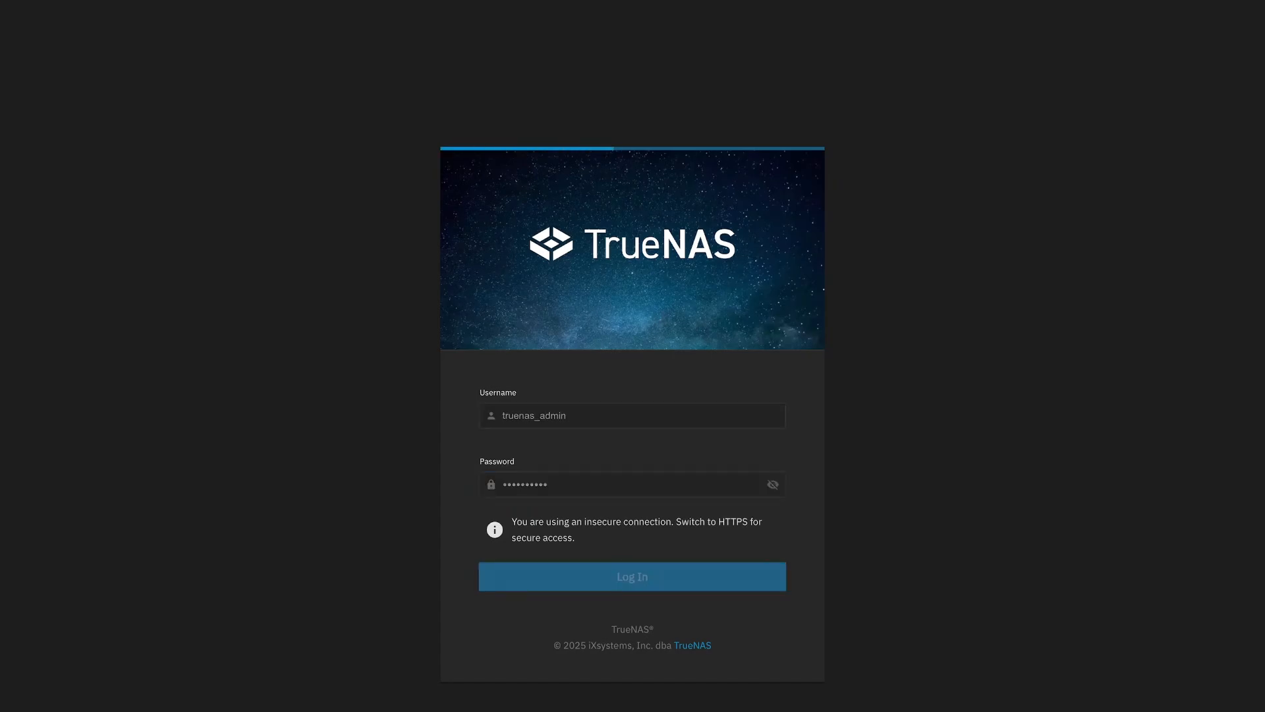
left_click(632, 576)
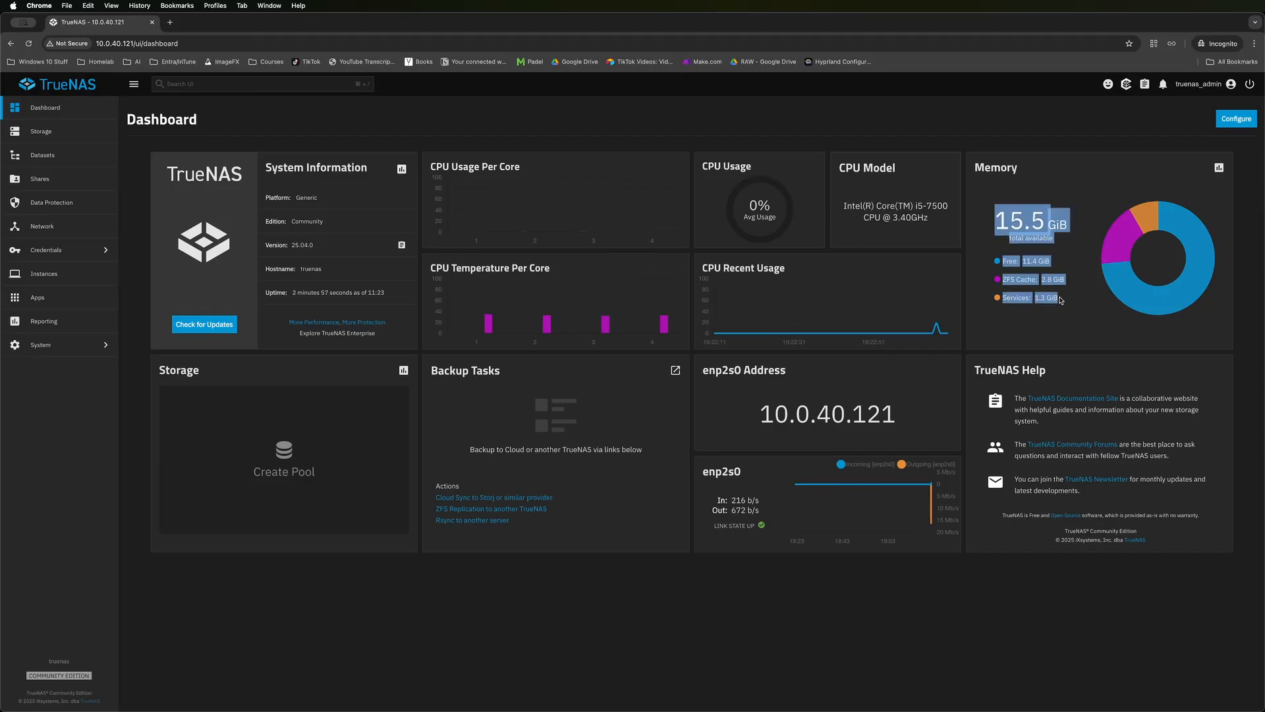
double_click(828, 414)
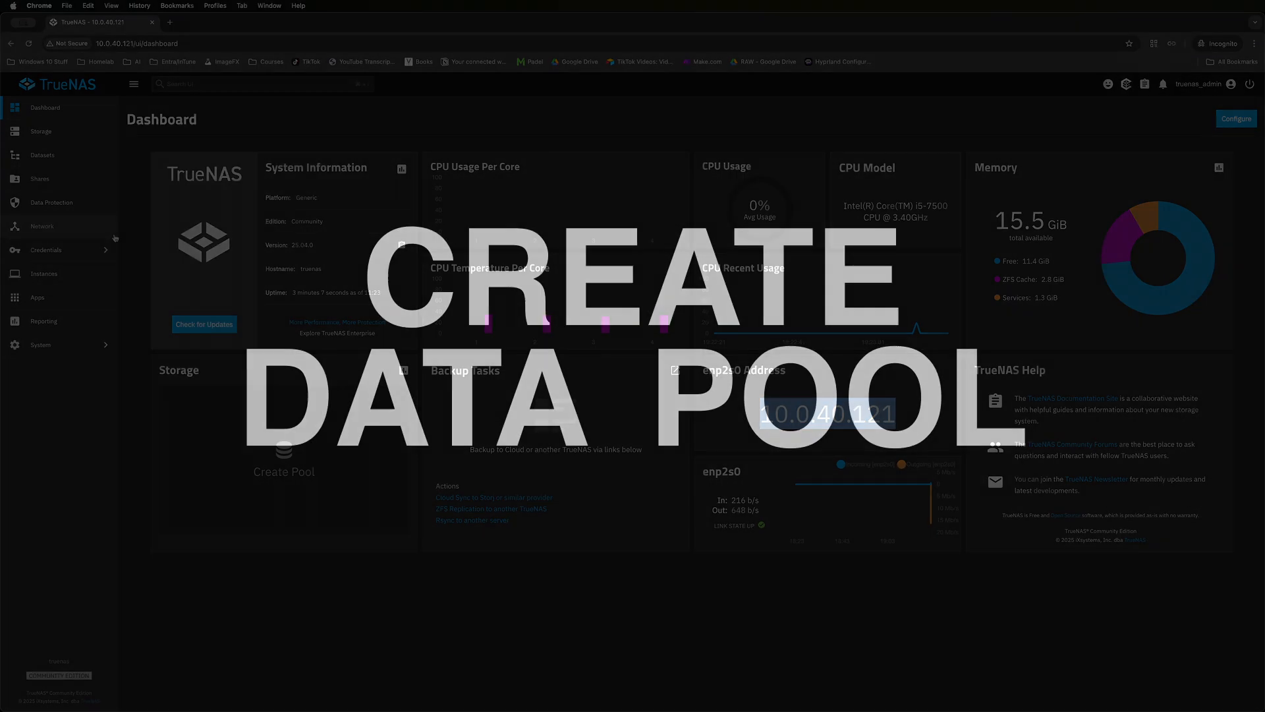
left_click(41, 131)
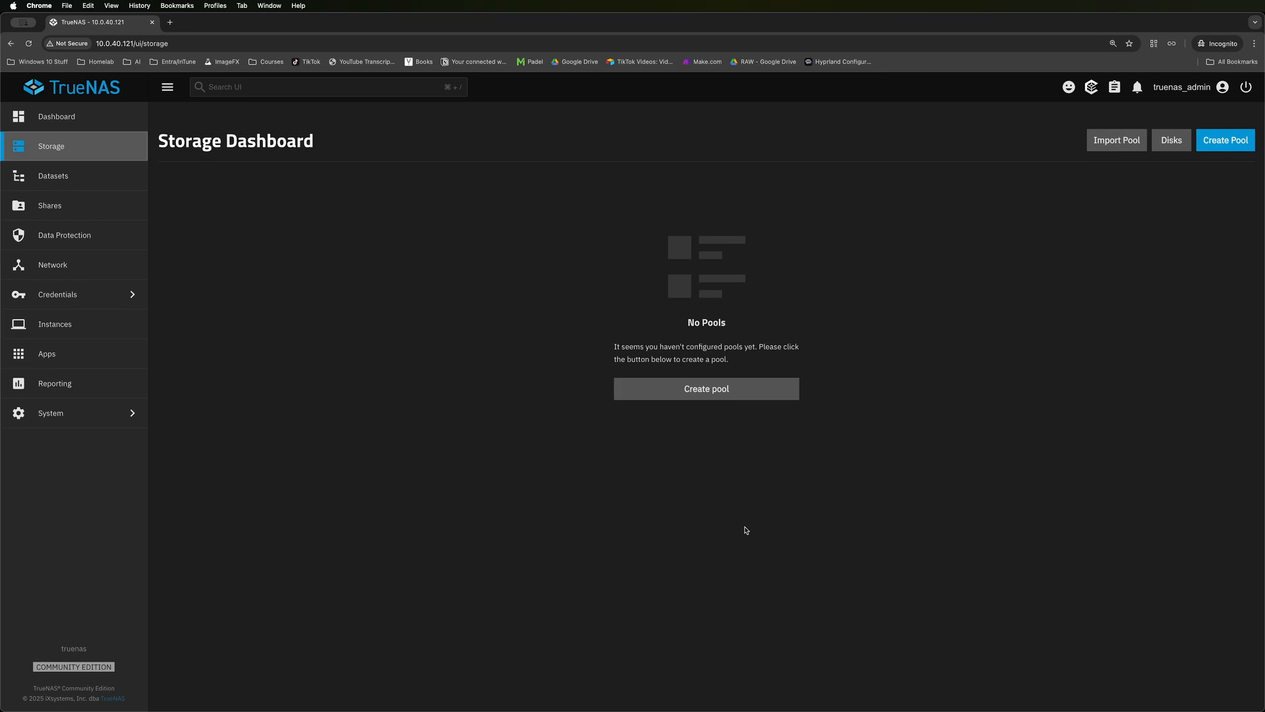
List the installed disks and tick the unused 238.47 GiB disk sdb instead of sda.
left_click(1171, 140)
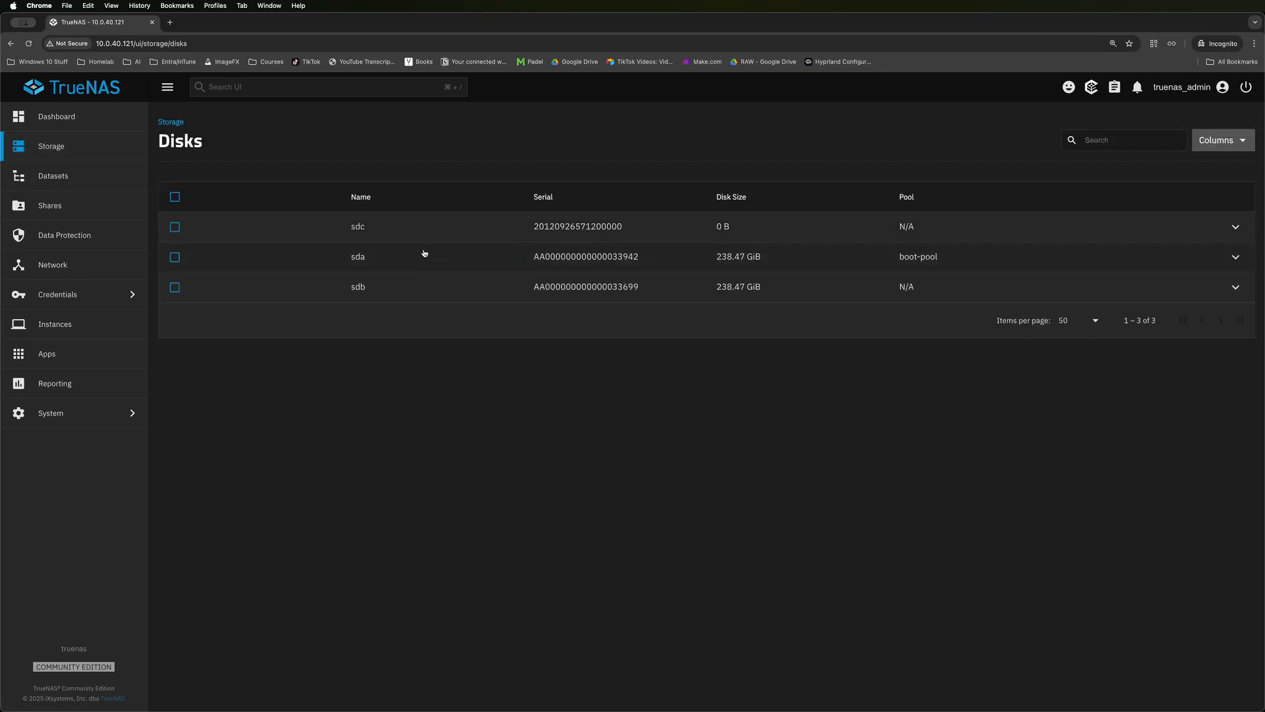
mouse_move(605, 255)
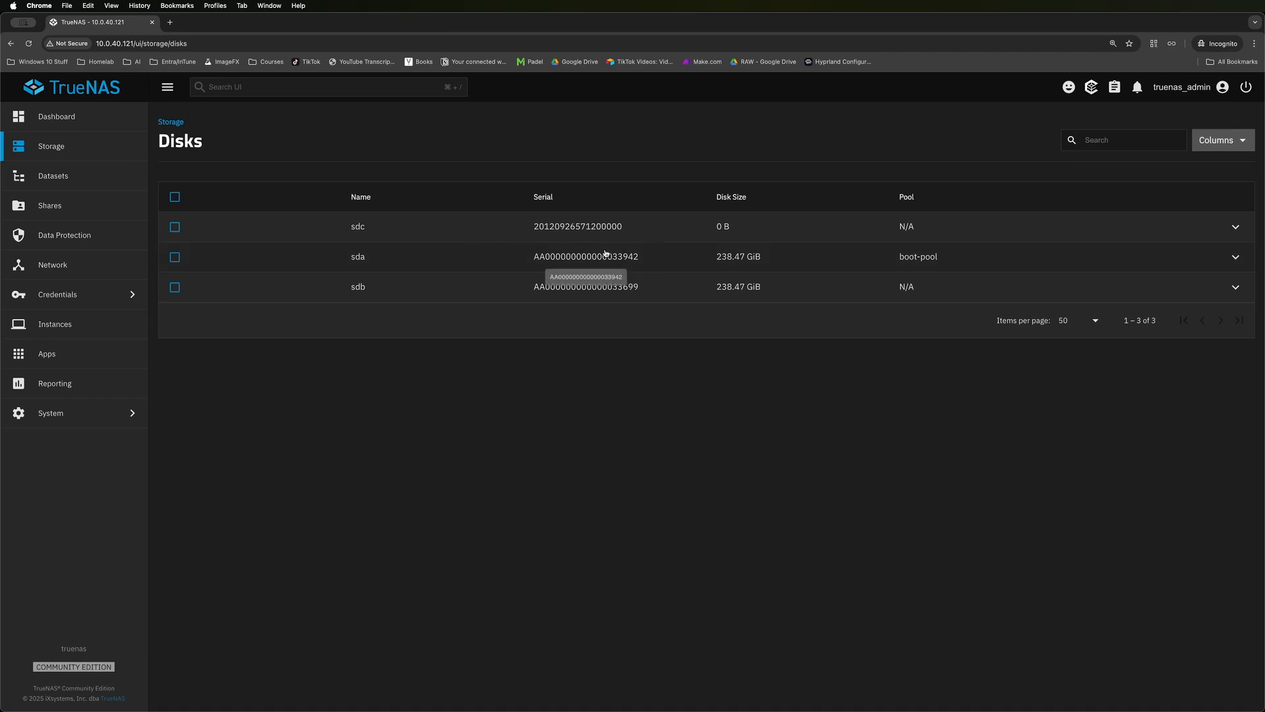
left_click(174, 256)
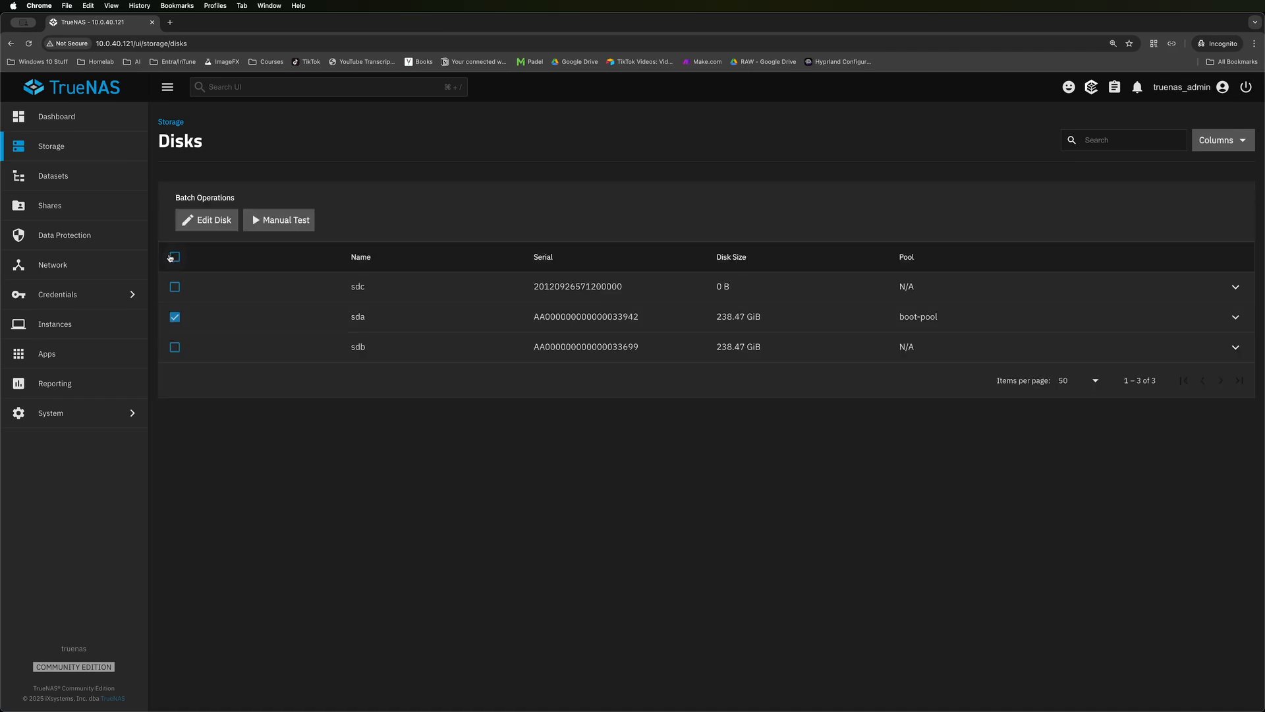
left_click(174, 348)
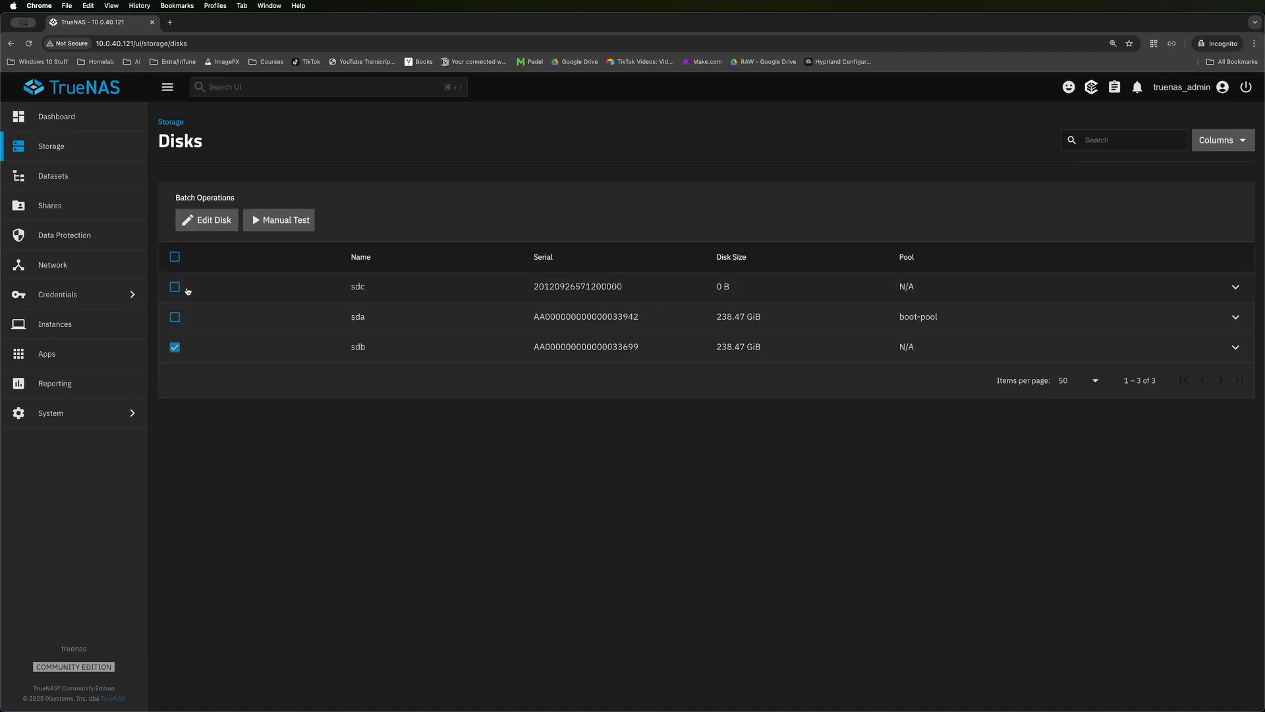
mouse_move(1047, 304)
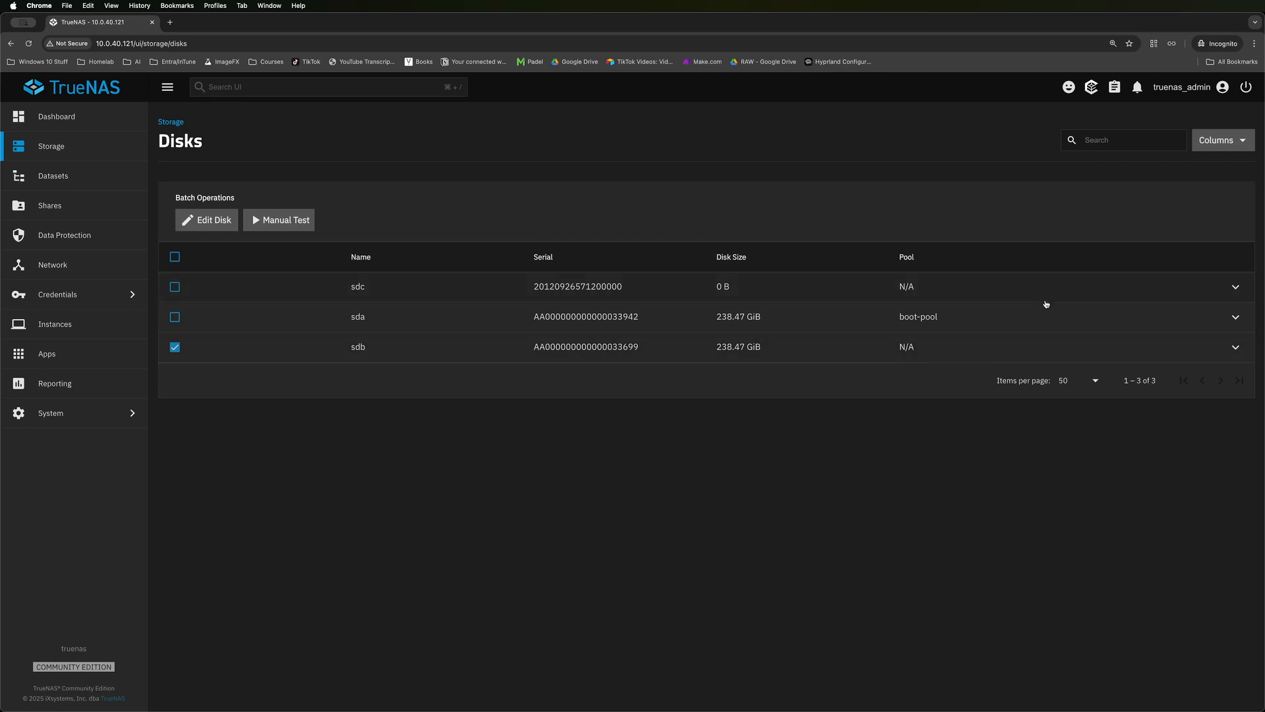
mouse_move(1217, 345)
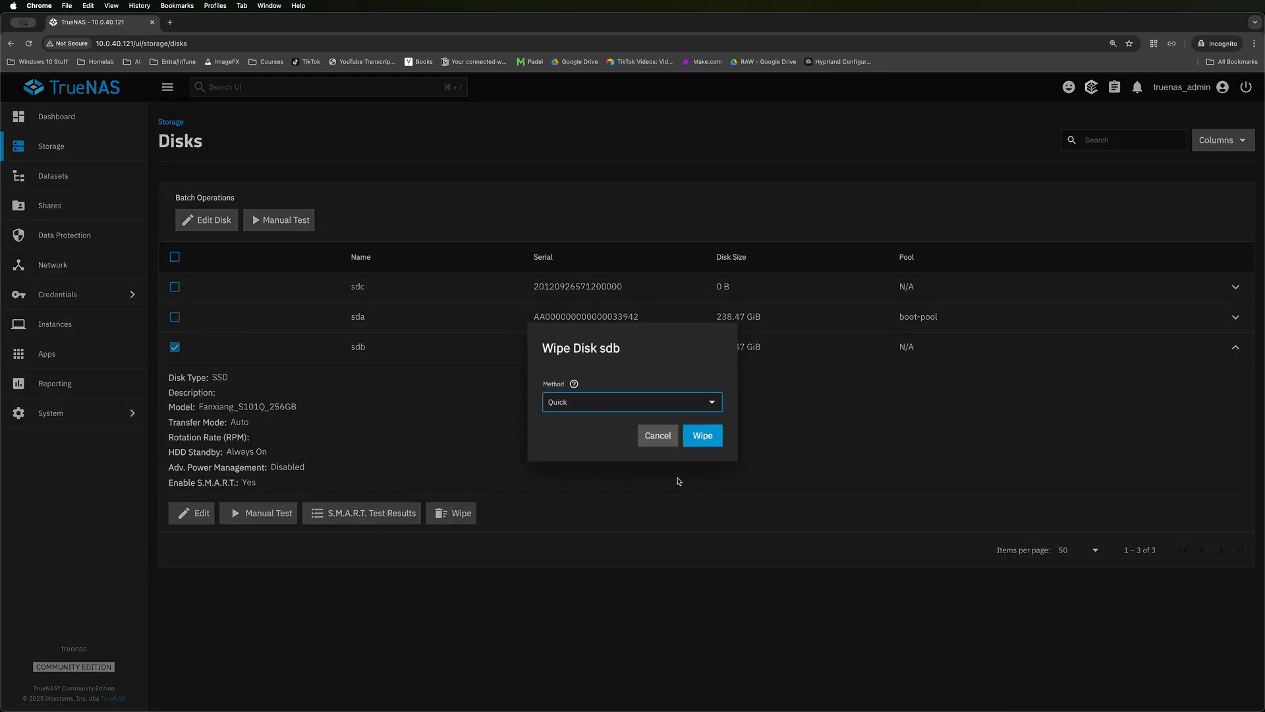
Quick-wipe disk sdb, then name a new pool YT-NAS-DEMO and continue to its data layout.
left_click(702, 436)
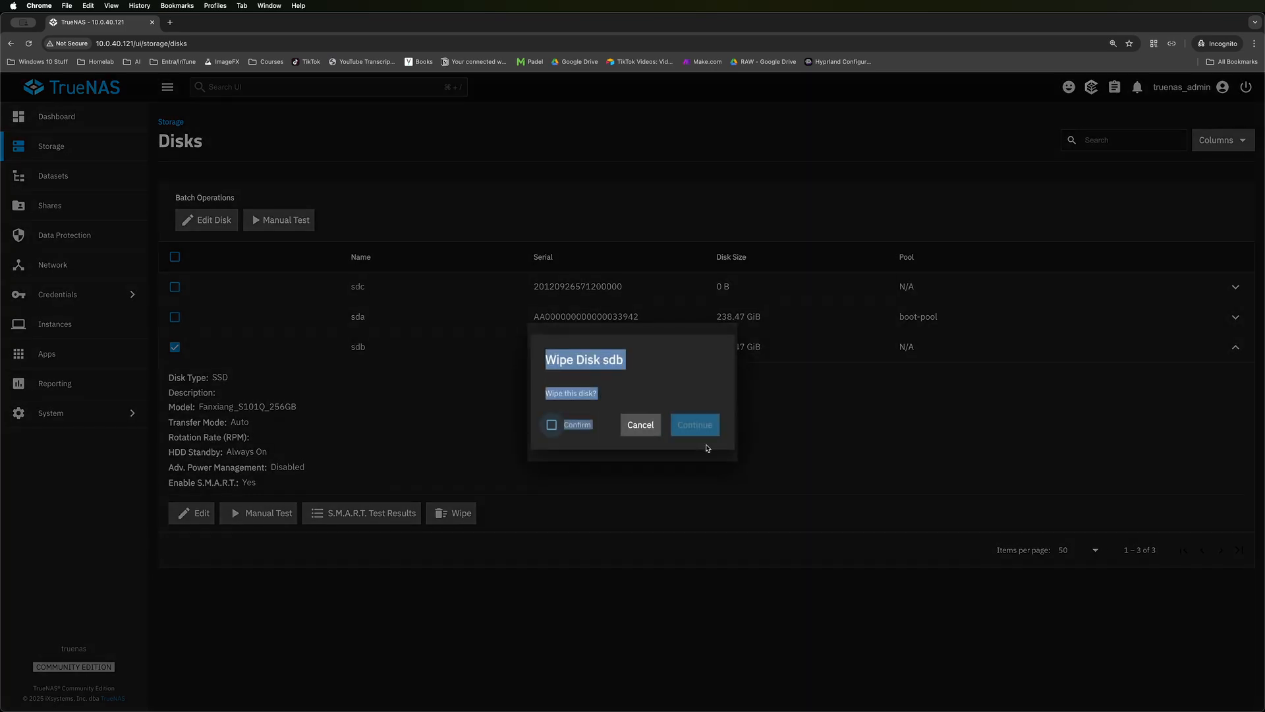
left_click(552, 424)
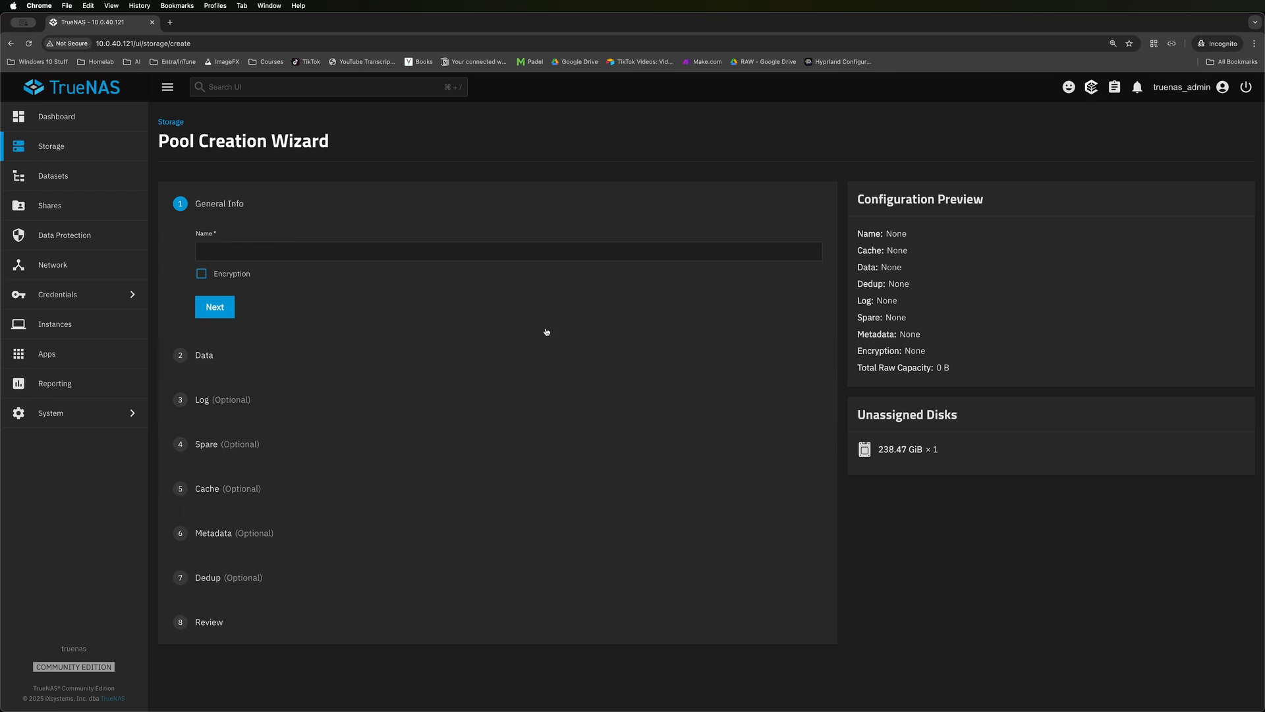
type("YT-NAS-DEMO")
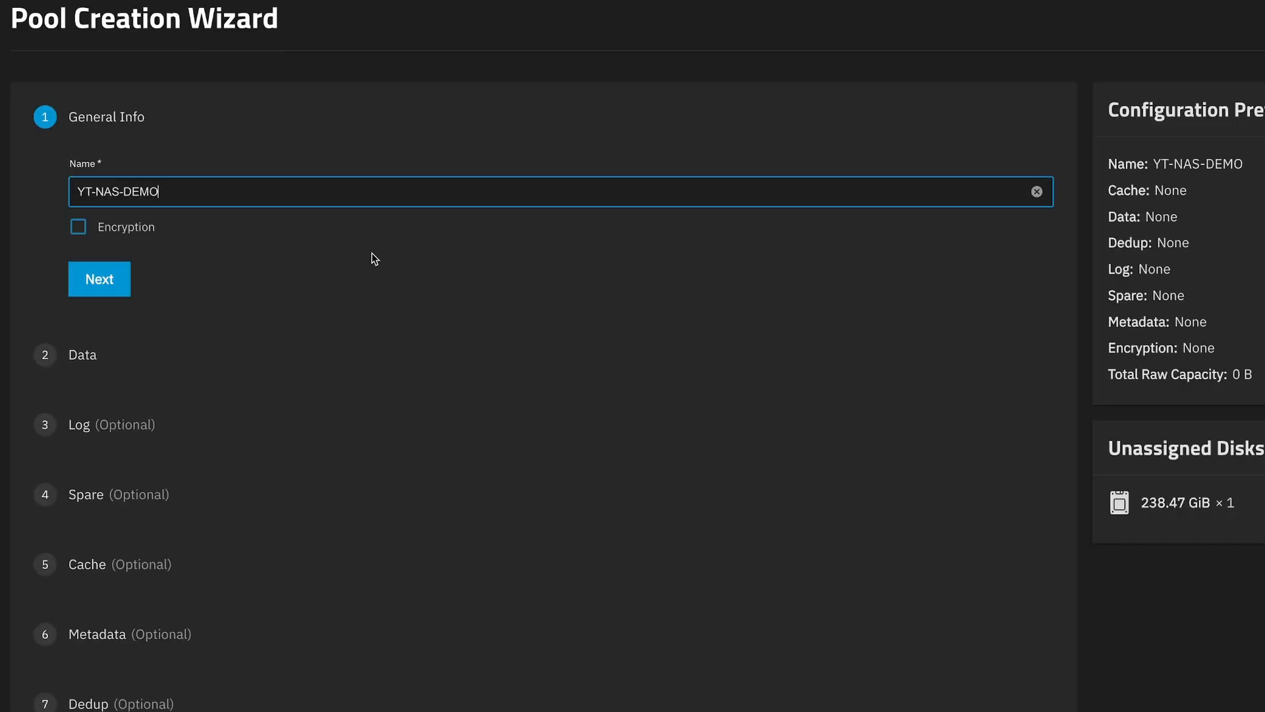
left_click(100, 279)
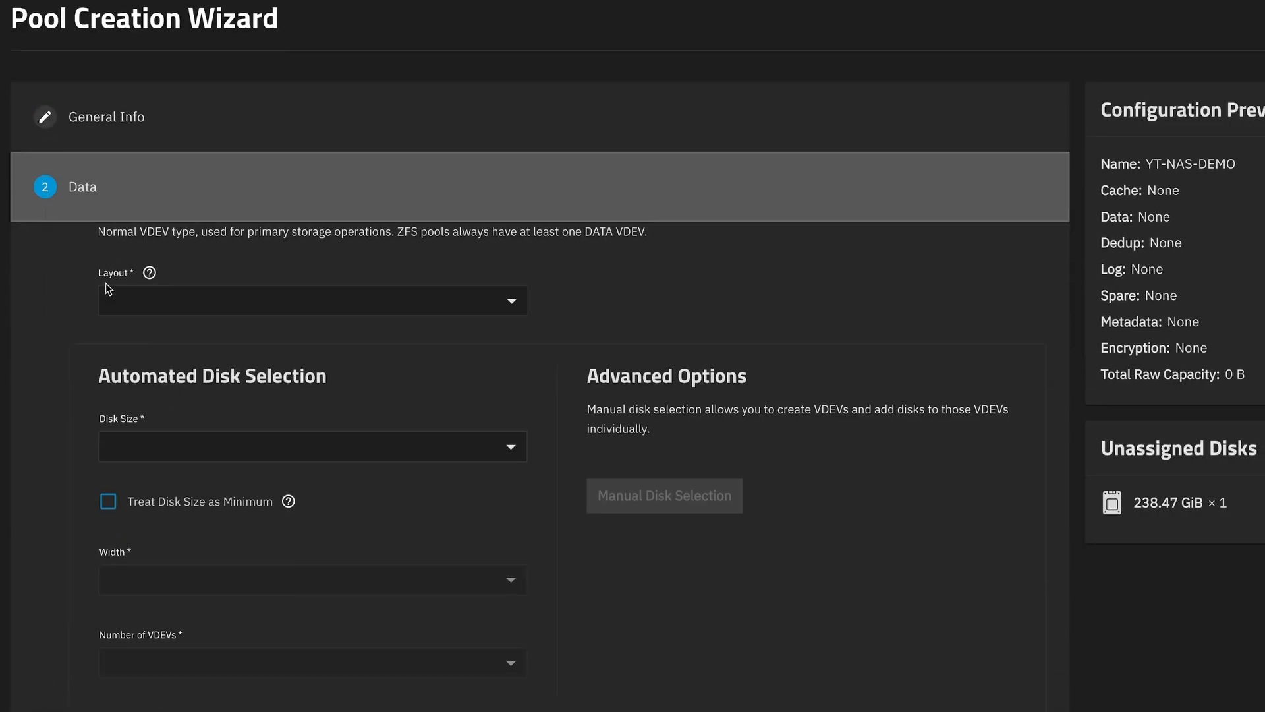
Choose a single-disk Stripe layout for the pool and save it for review.
left_click(311, 300)
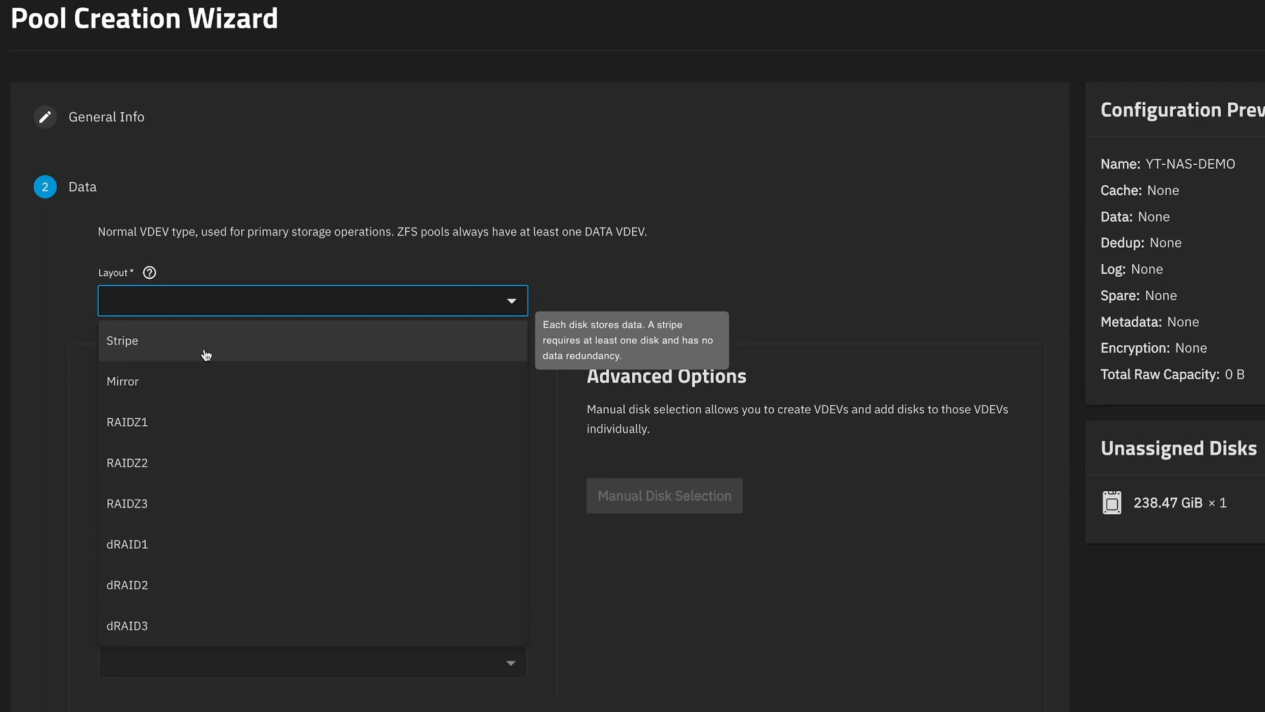
left_click(122, 340)
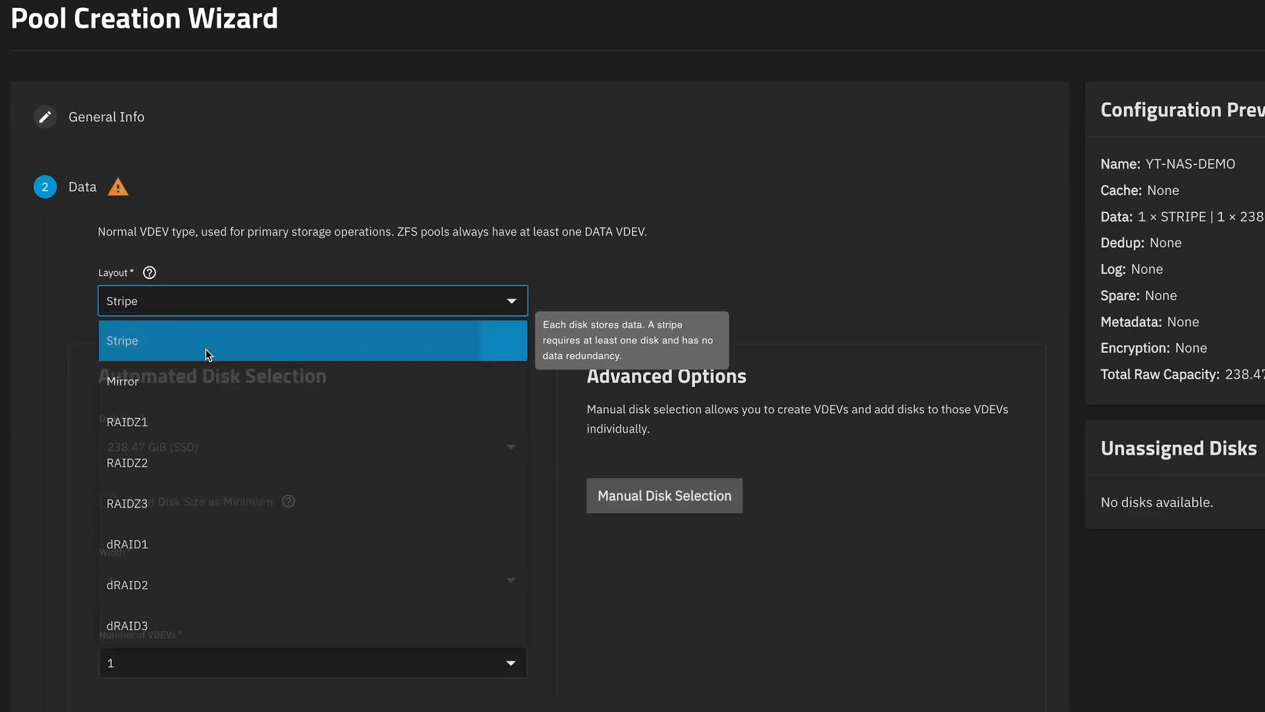
left_click(122, 340)
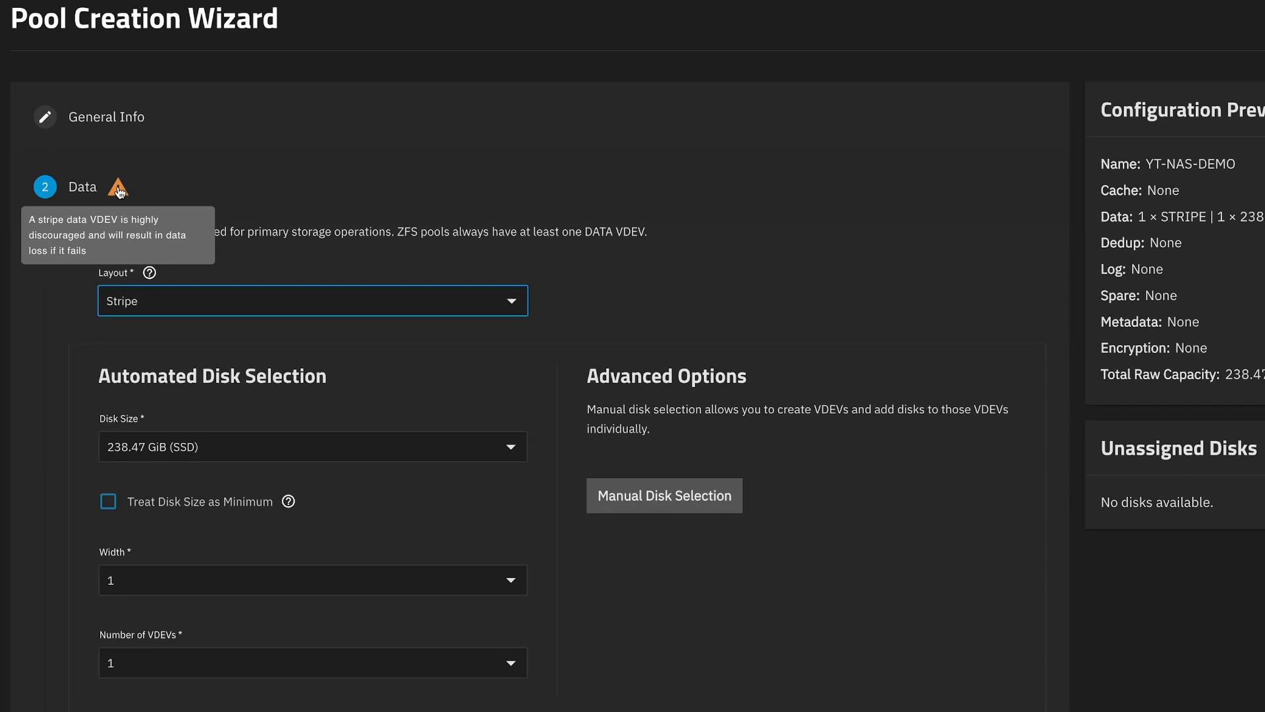
mouse_move(132, 480)
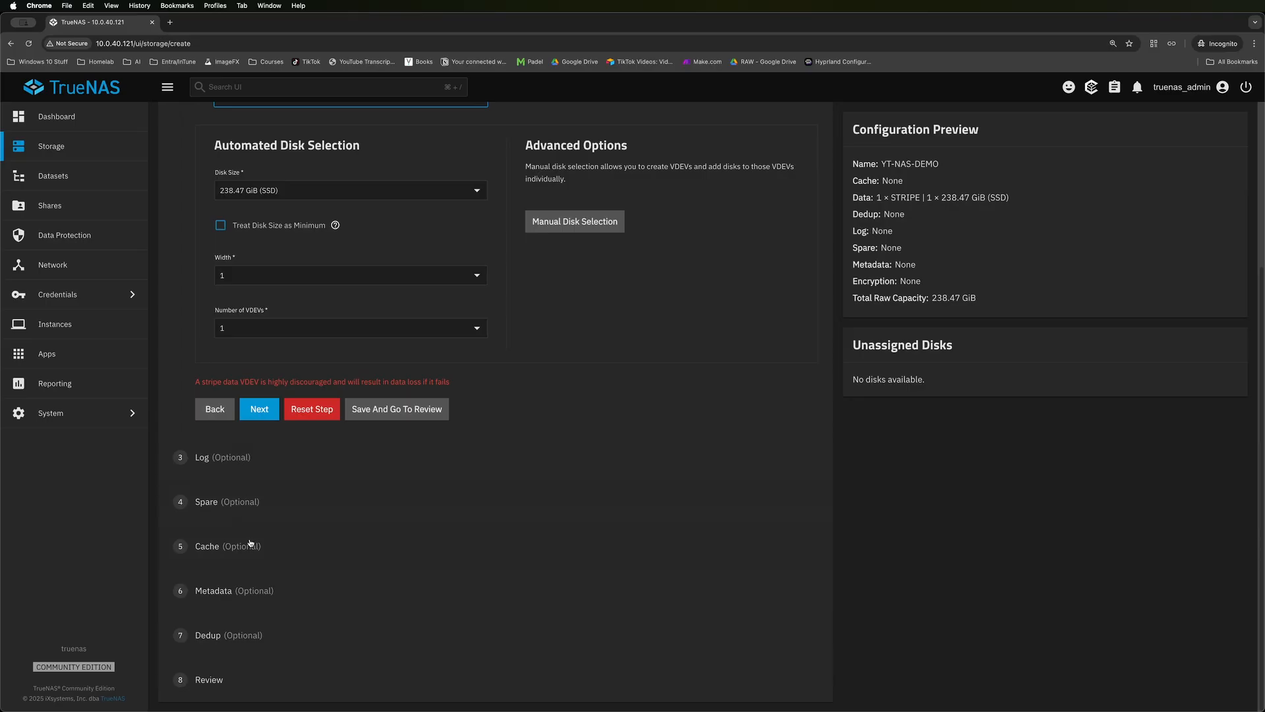
mouse_move(301, 602)
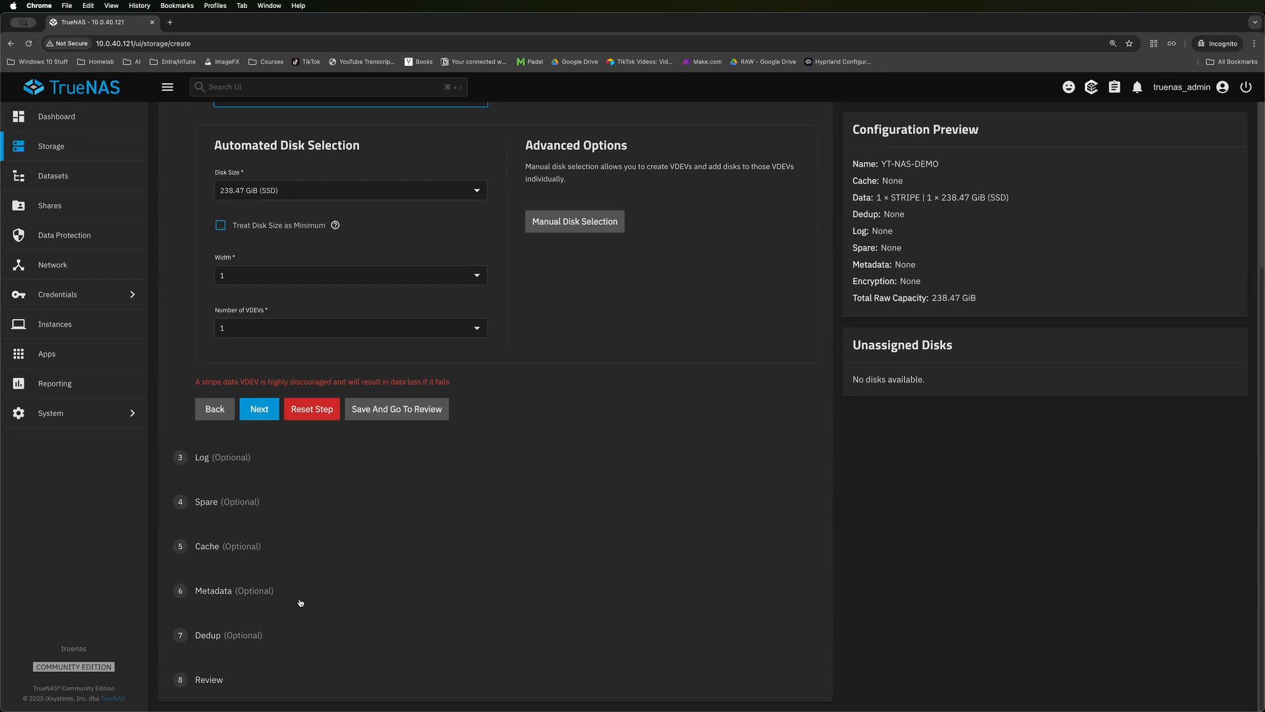
mouse_move(306, 673)
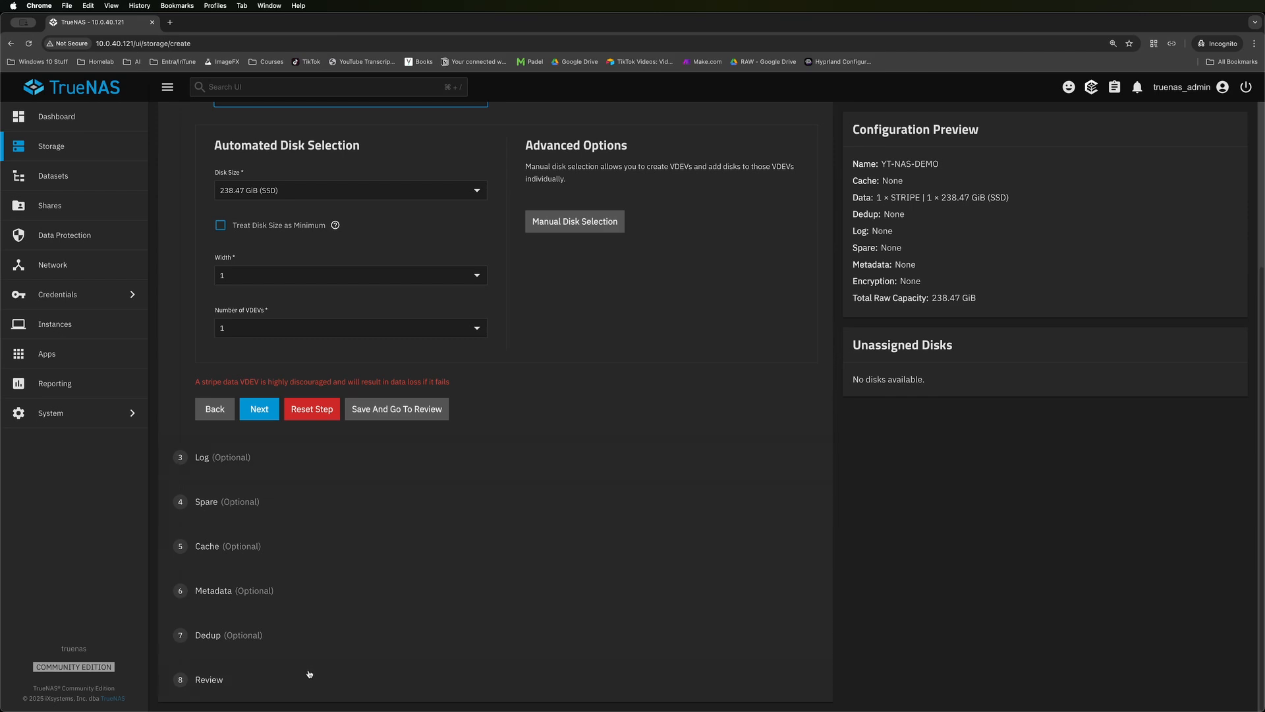
mouse_move(402, 460)
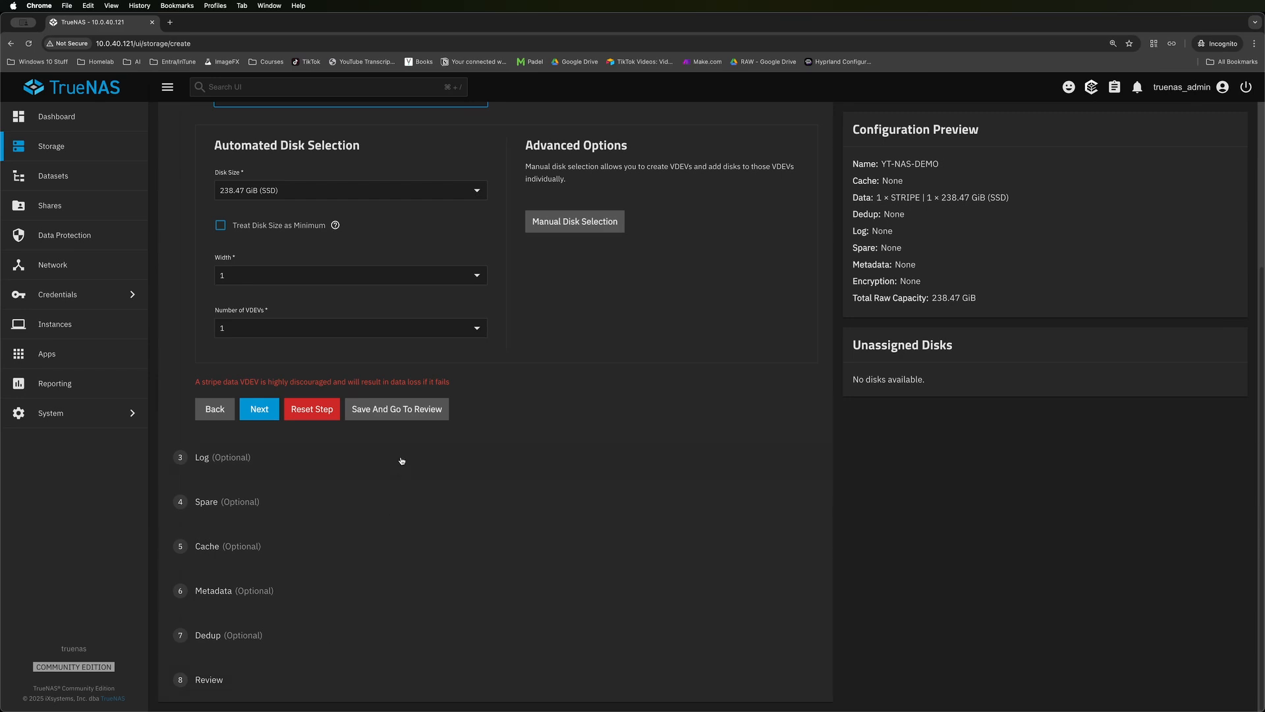
mouse_move(393, 412)
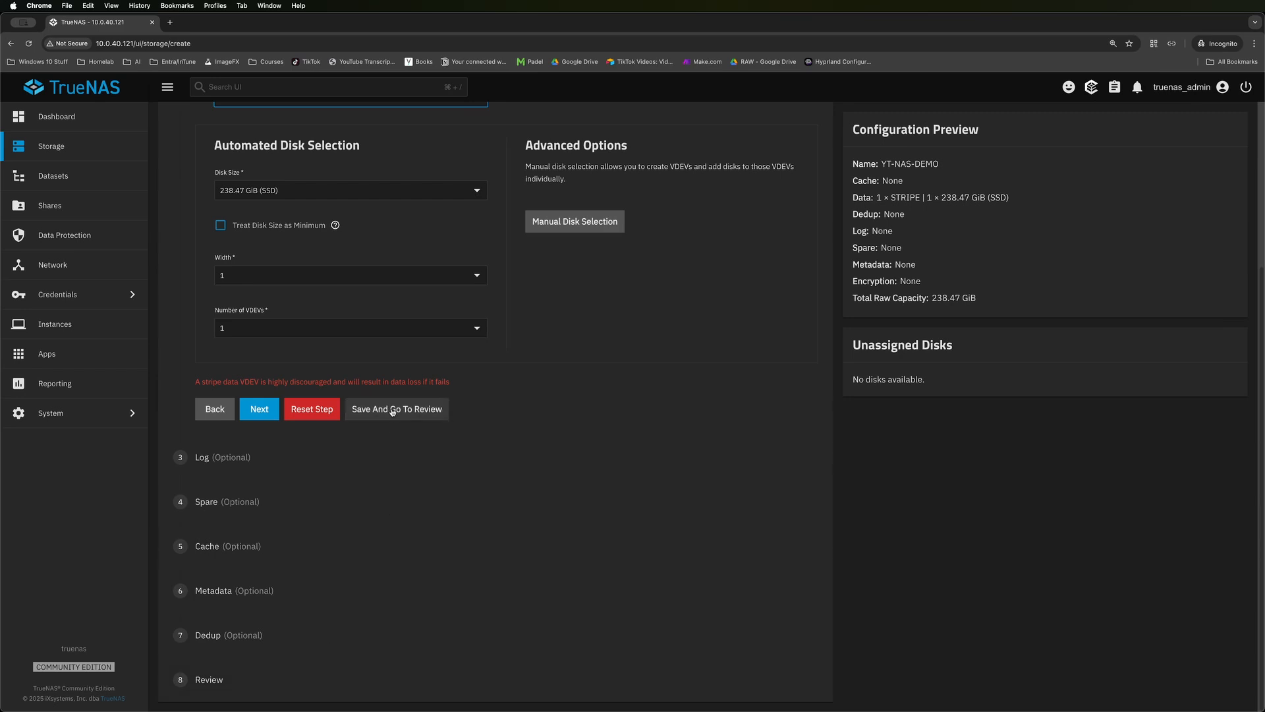
left_click(396, 409)
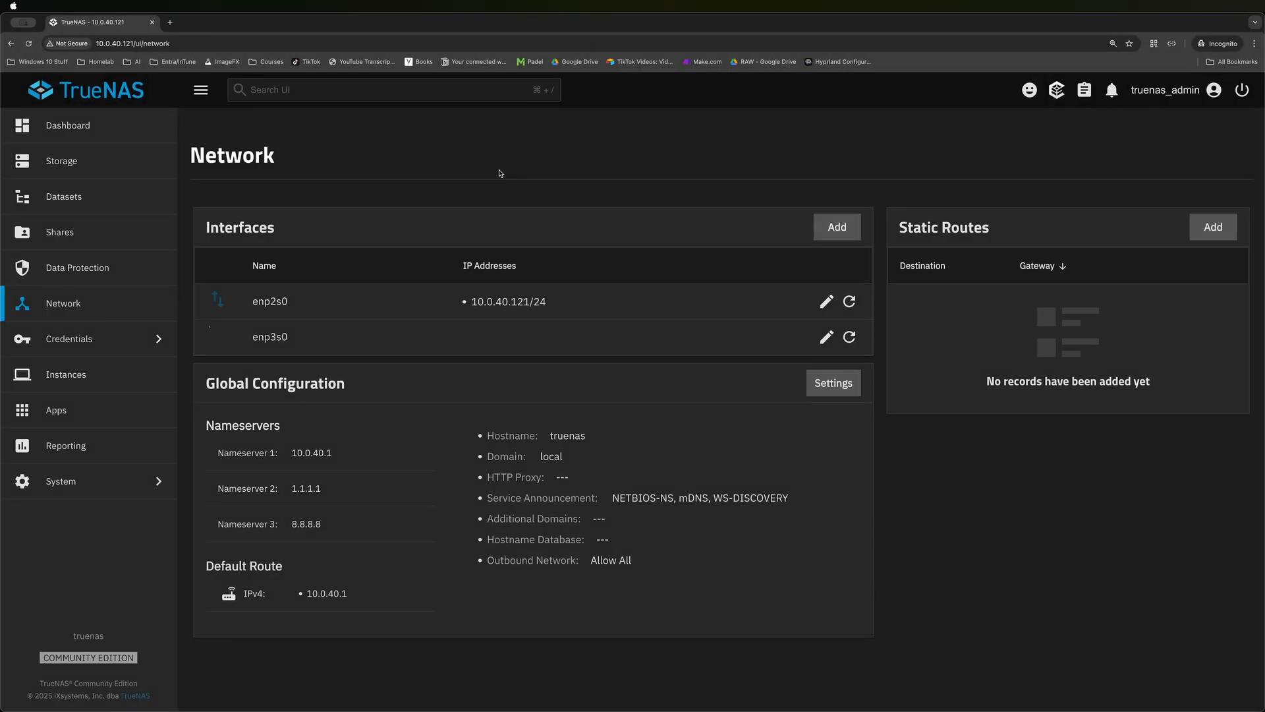
mouse_move(310, 185)
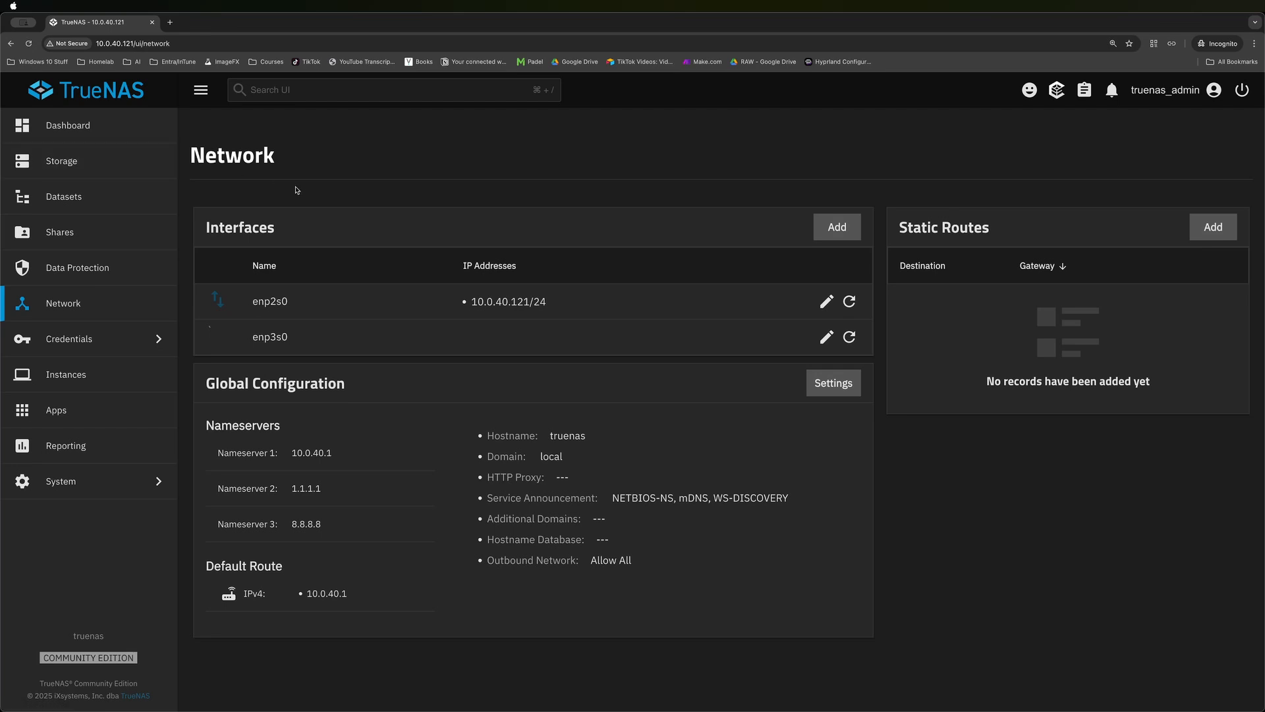
mouse_move(307, 195)
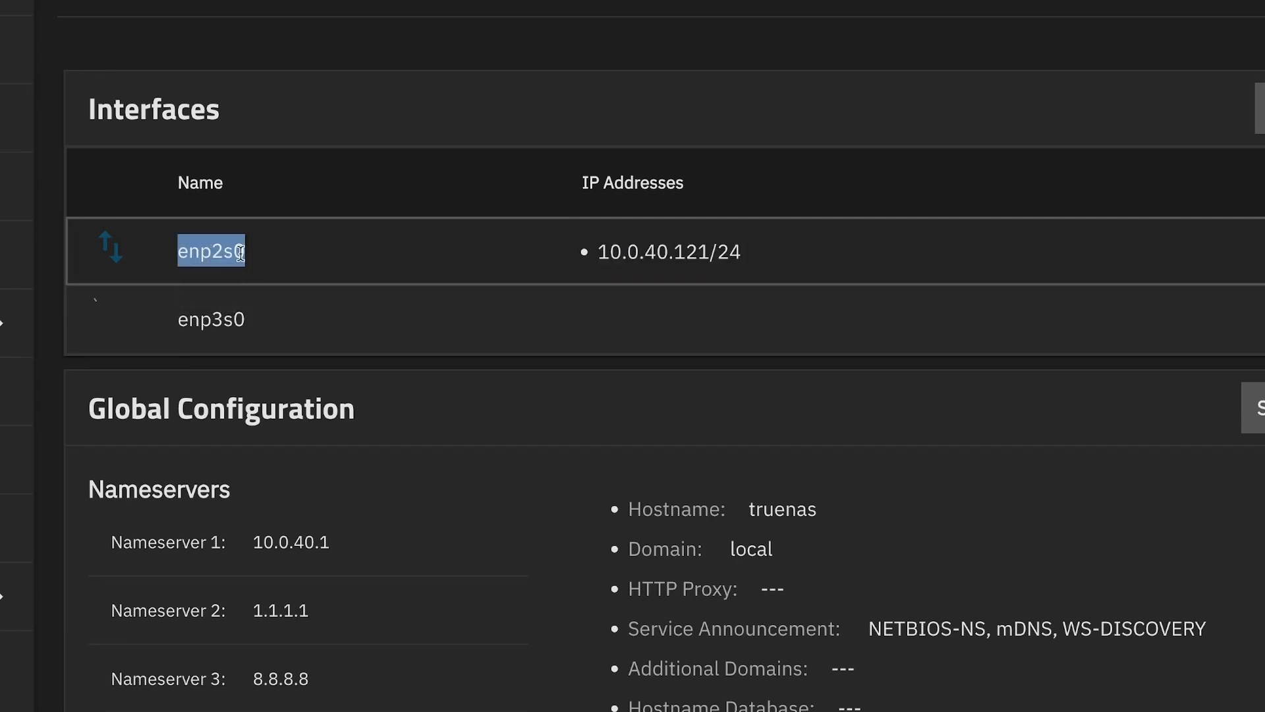
Point out the second network interface enp3s0 alongside enp2s0 at 10.0.40.121/24.
left_click(211, 319)
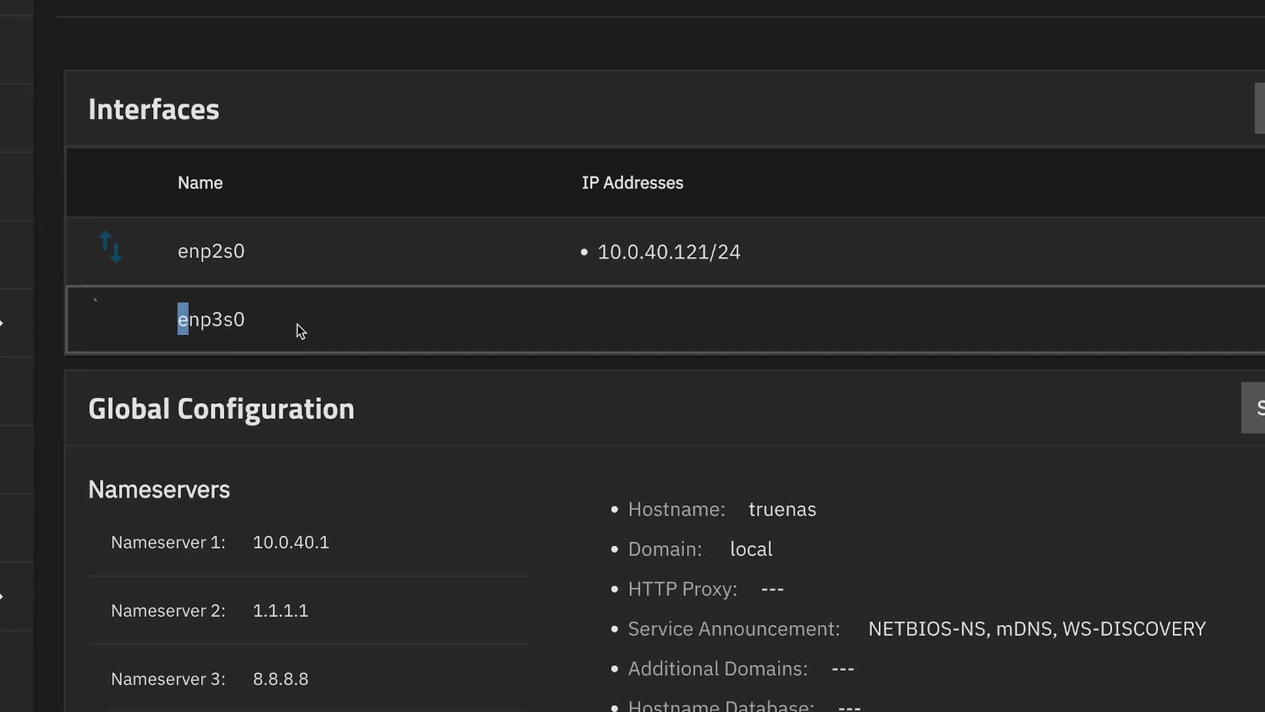
mouse_move(211, 317)
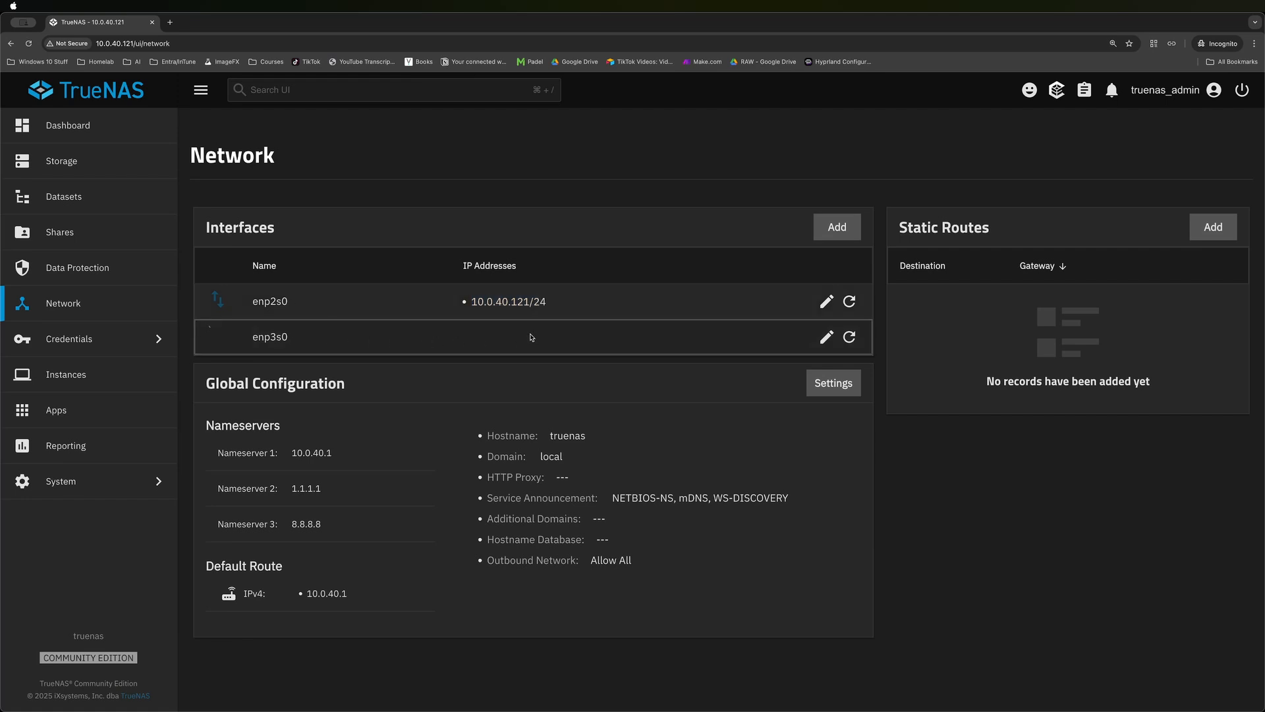
mouse_move(468, 321)
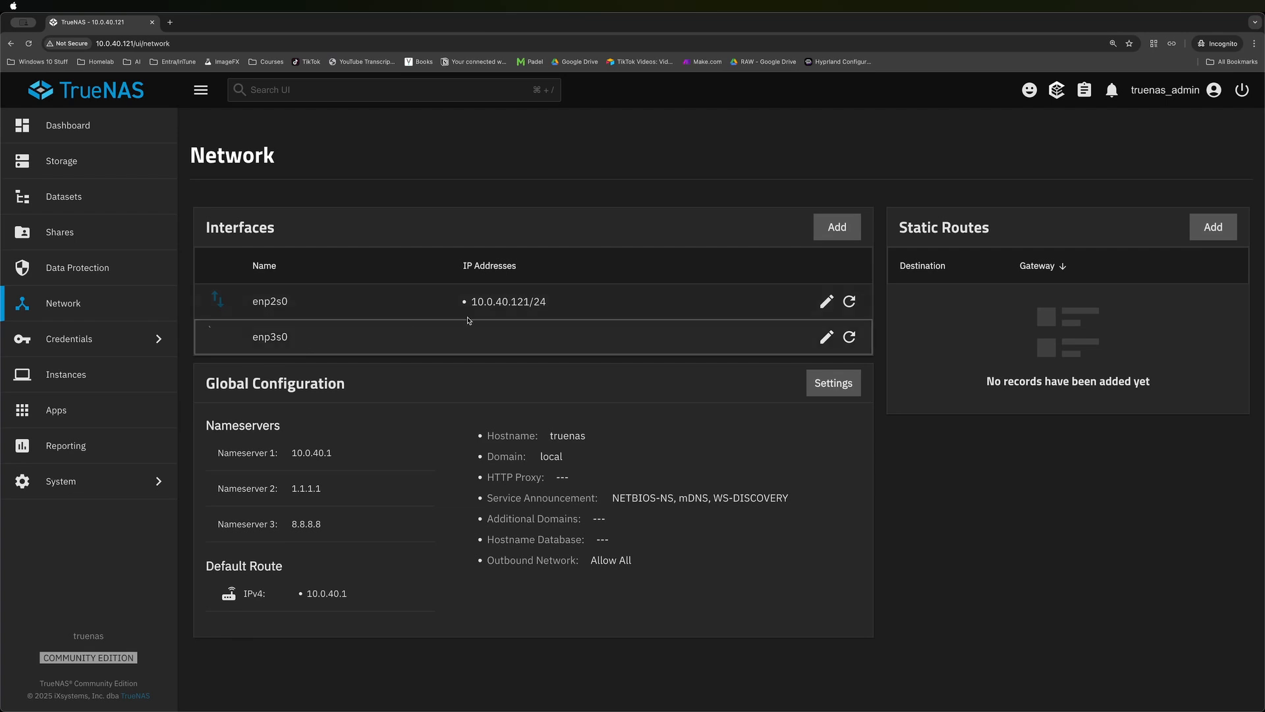
mouse_move(568, 334)
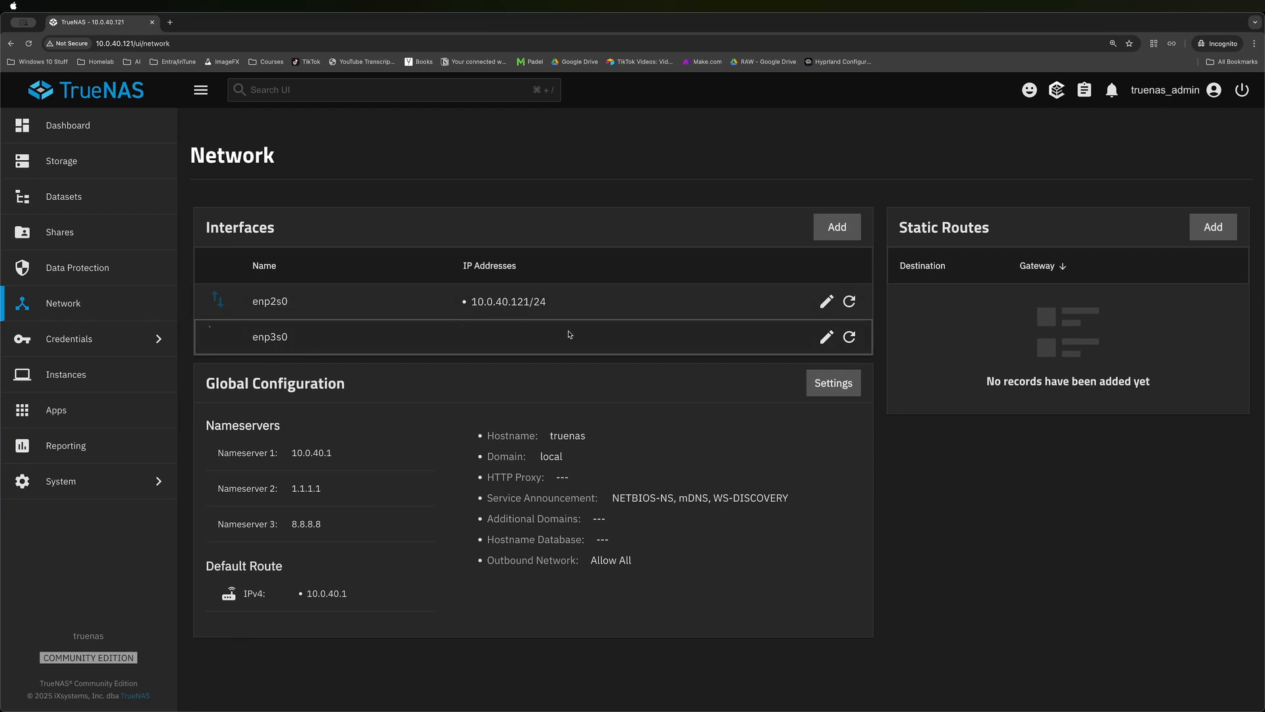
mouse_move(648, 315)
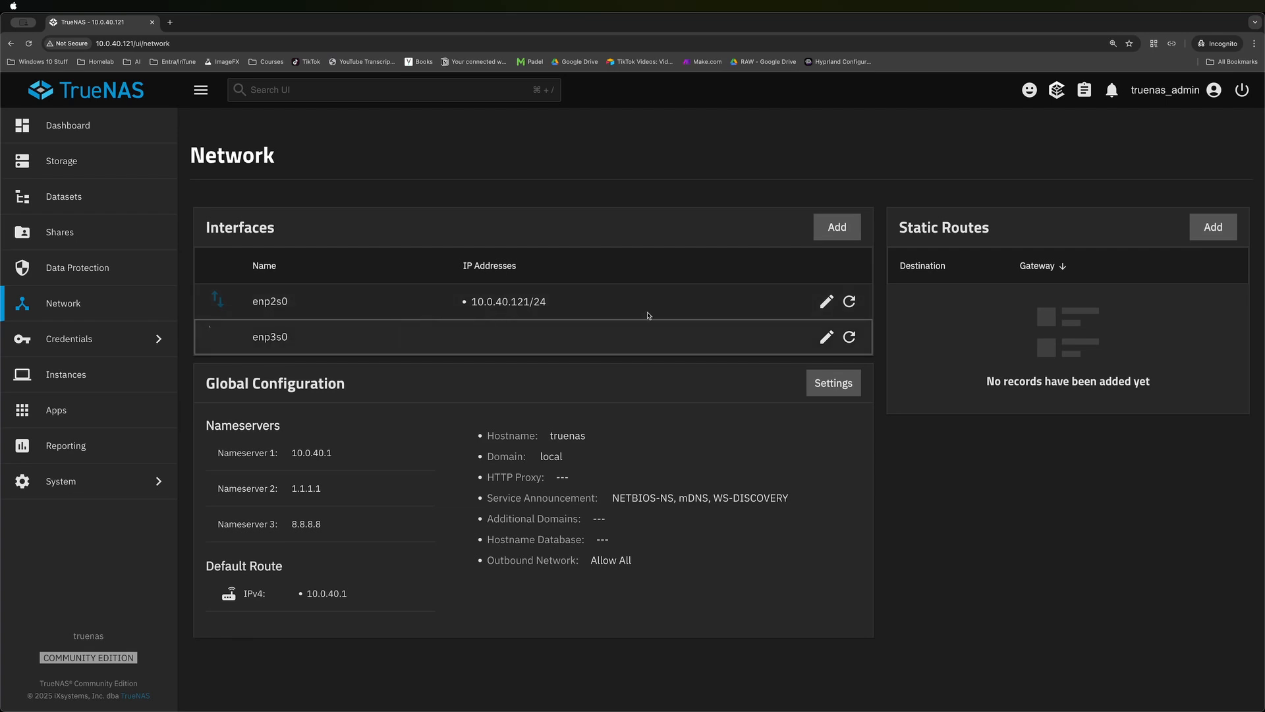
Delete the 10.0.40.121/24 alias from enp2s0 and save it with no address.
left_click(826, 301)
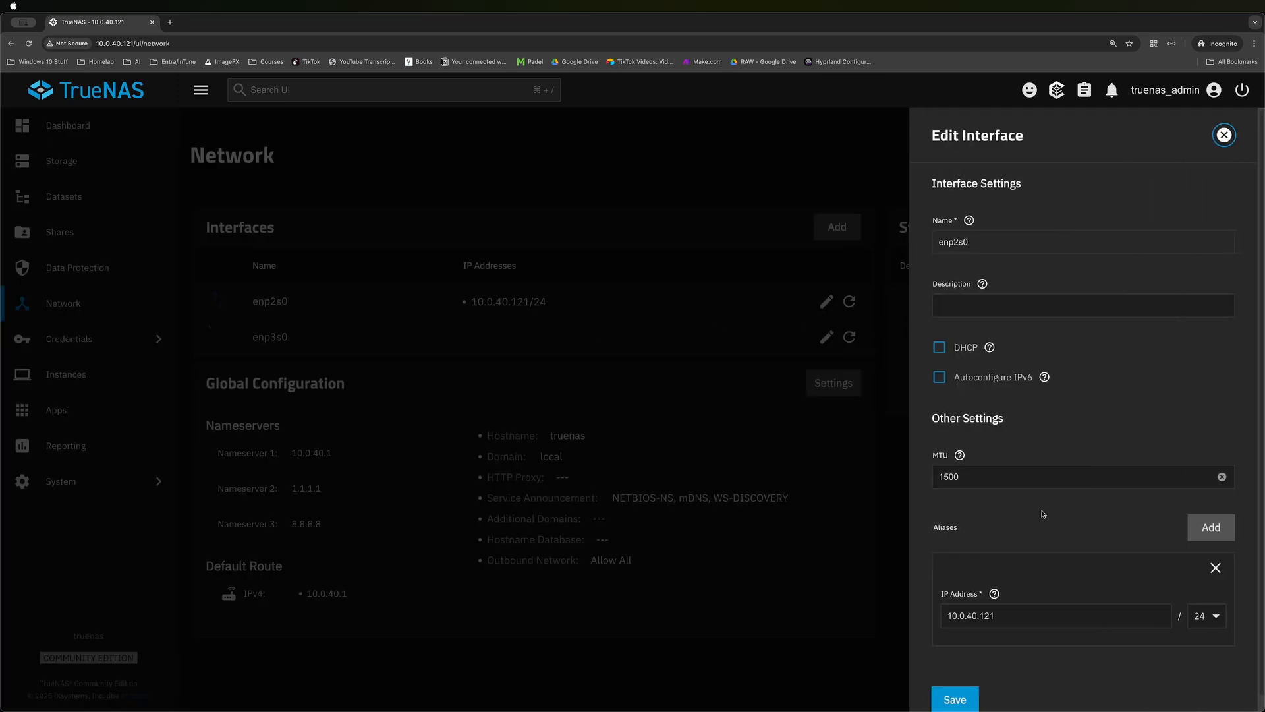
left_click(1215, 567)
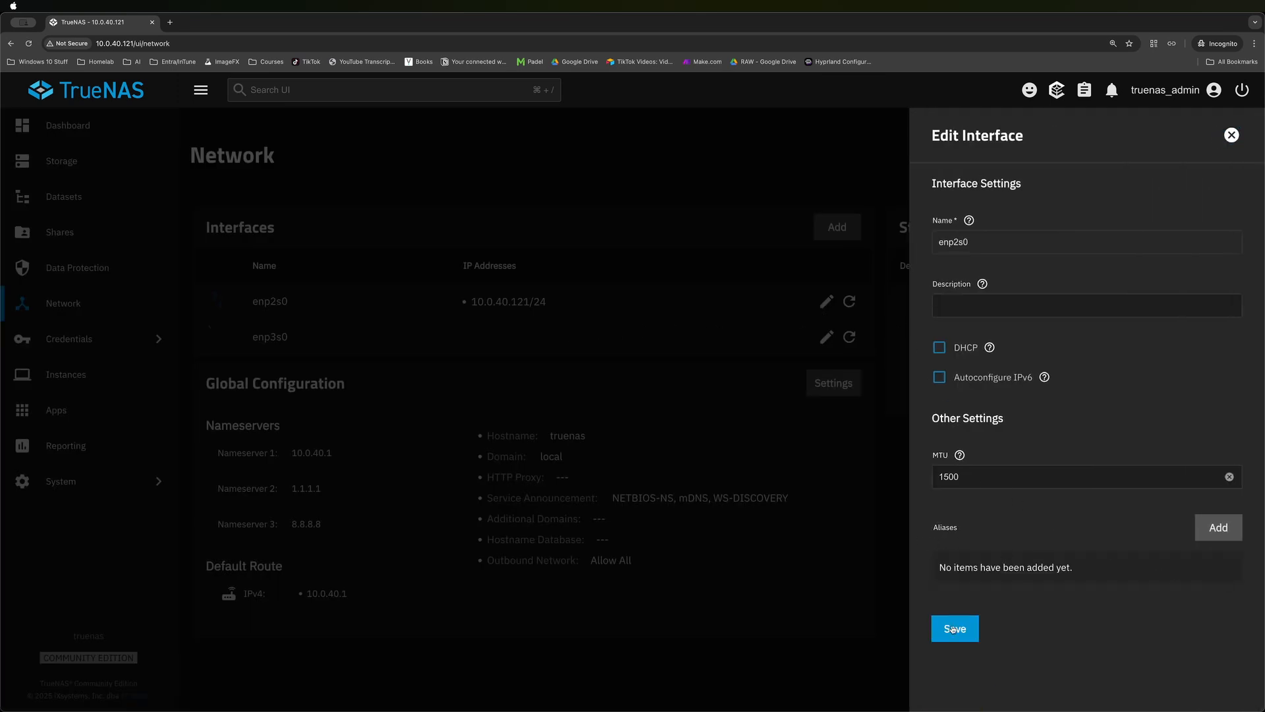
left_click(955, 628)
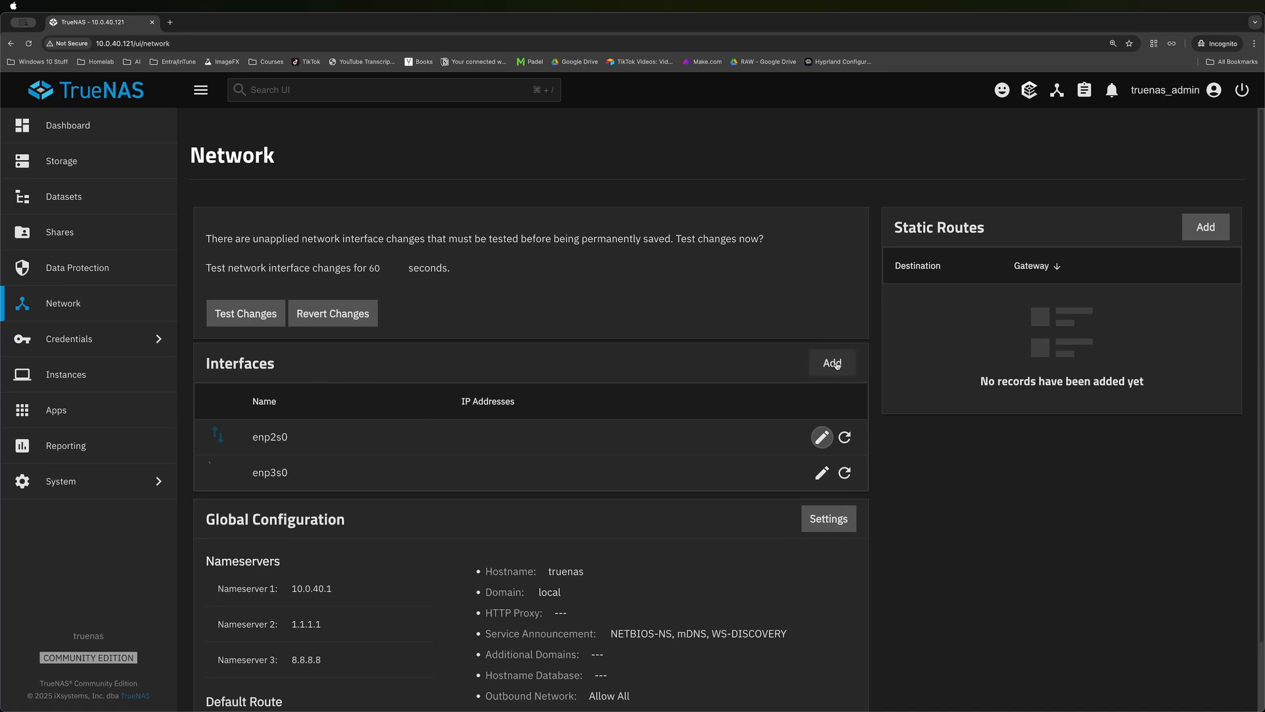
Add a Bridge interface br0, description LAN, member enp2s0, alias 10.0.40.121/24, and save.
left_click(832, 363)
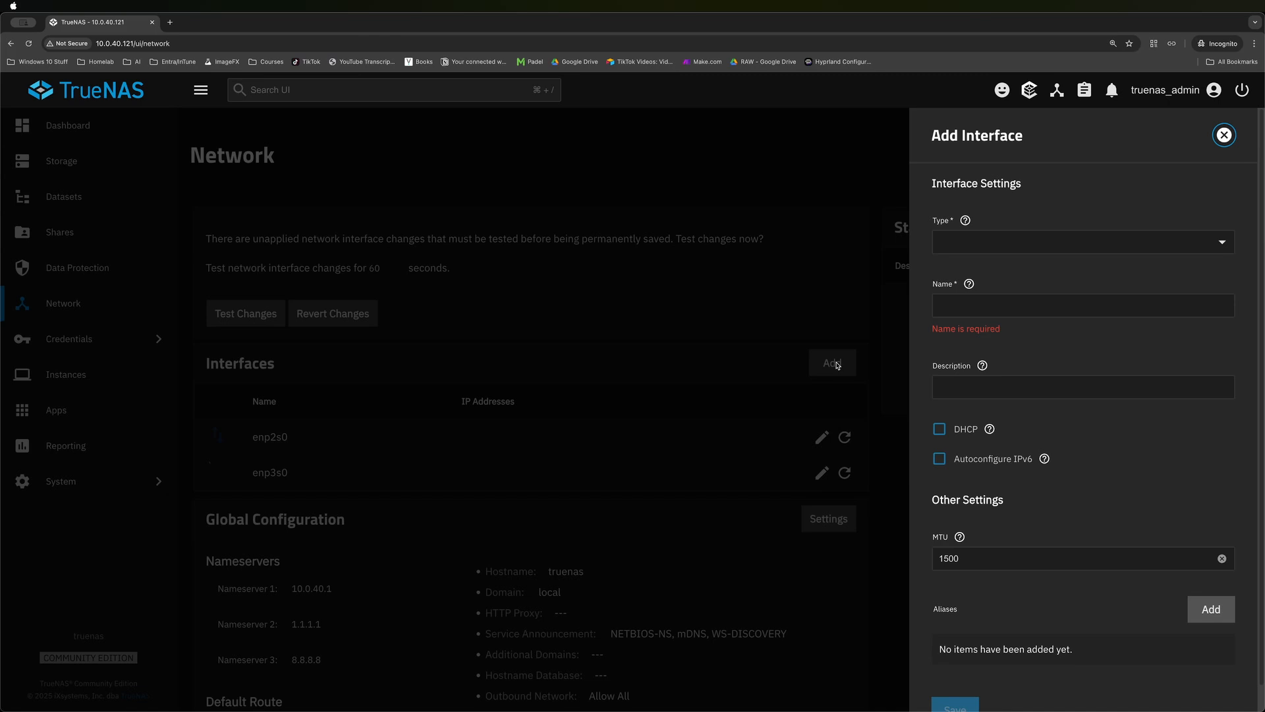
left_click(1083, 242)
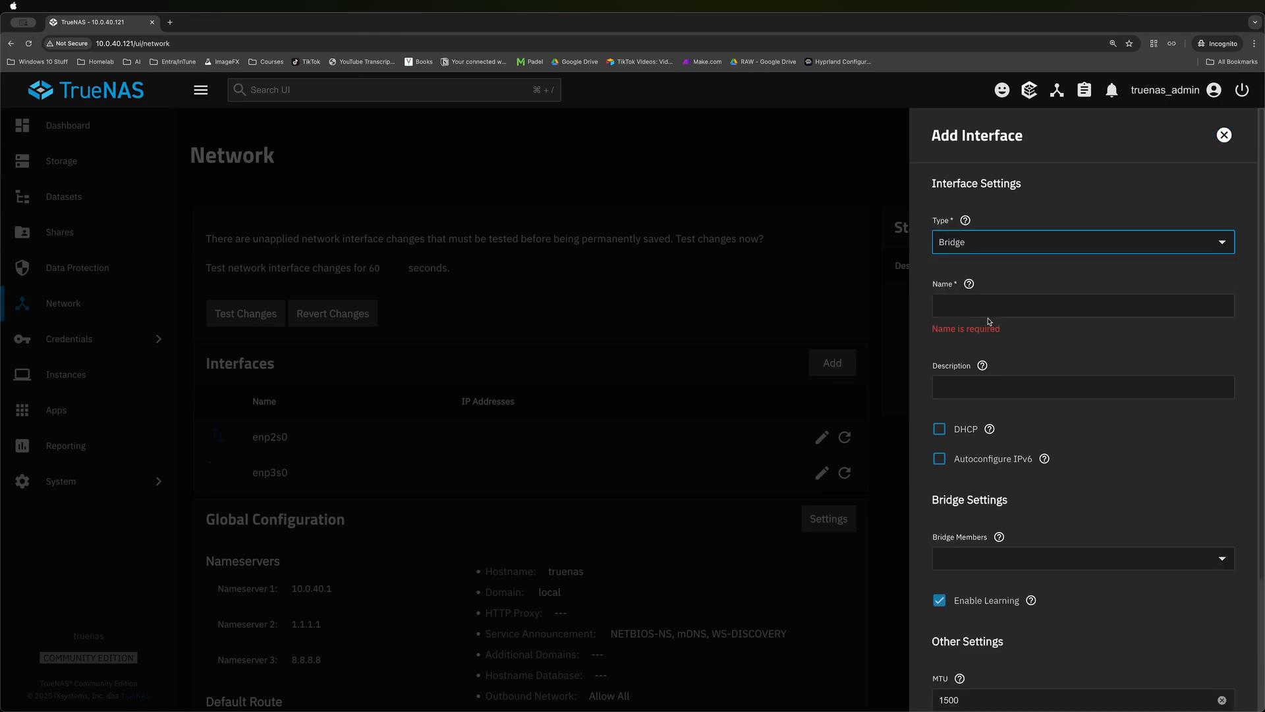
type("br0")
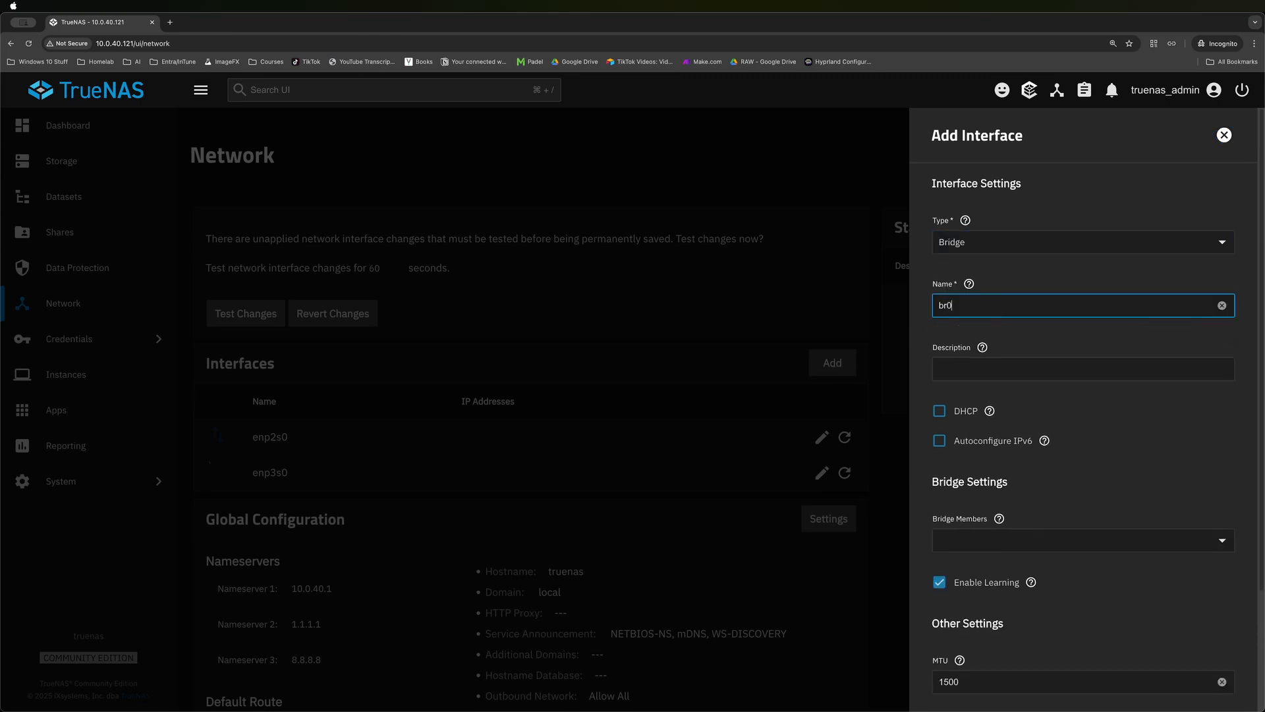
left_click(1083, 369)
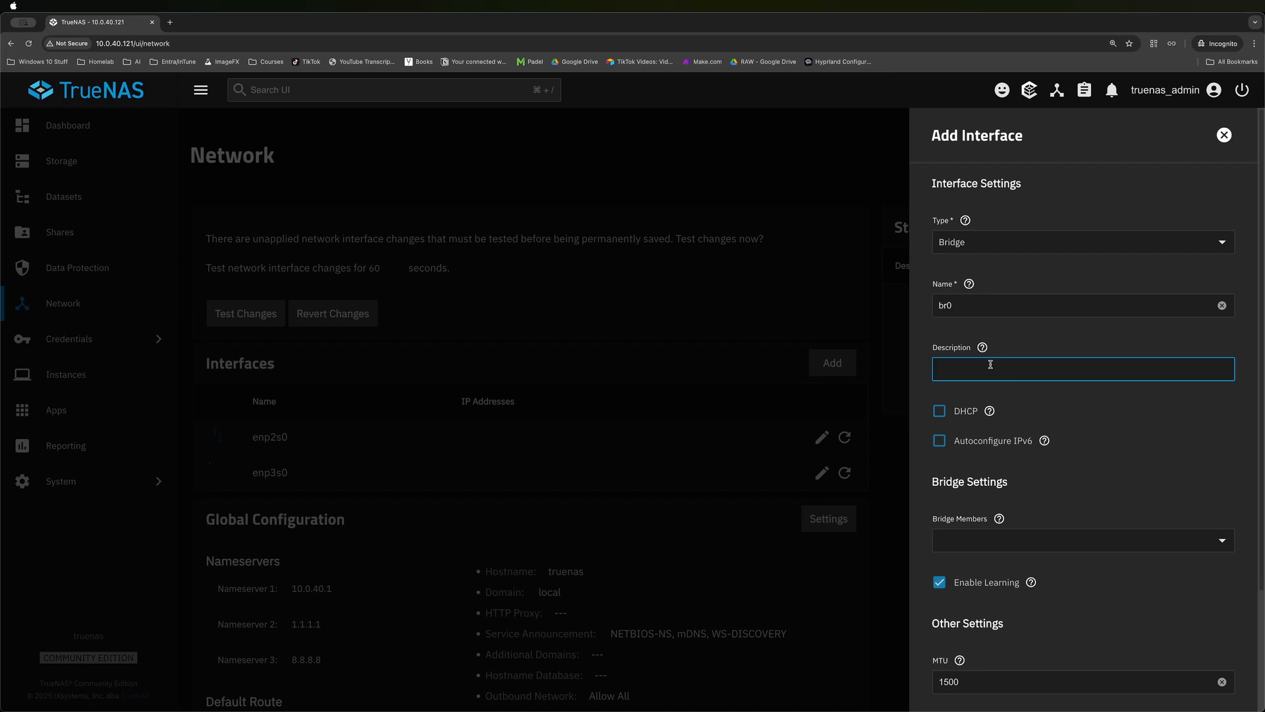
type("LAN")
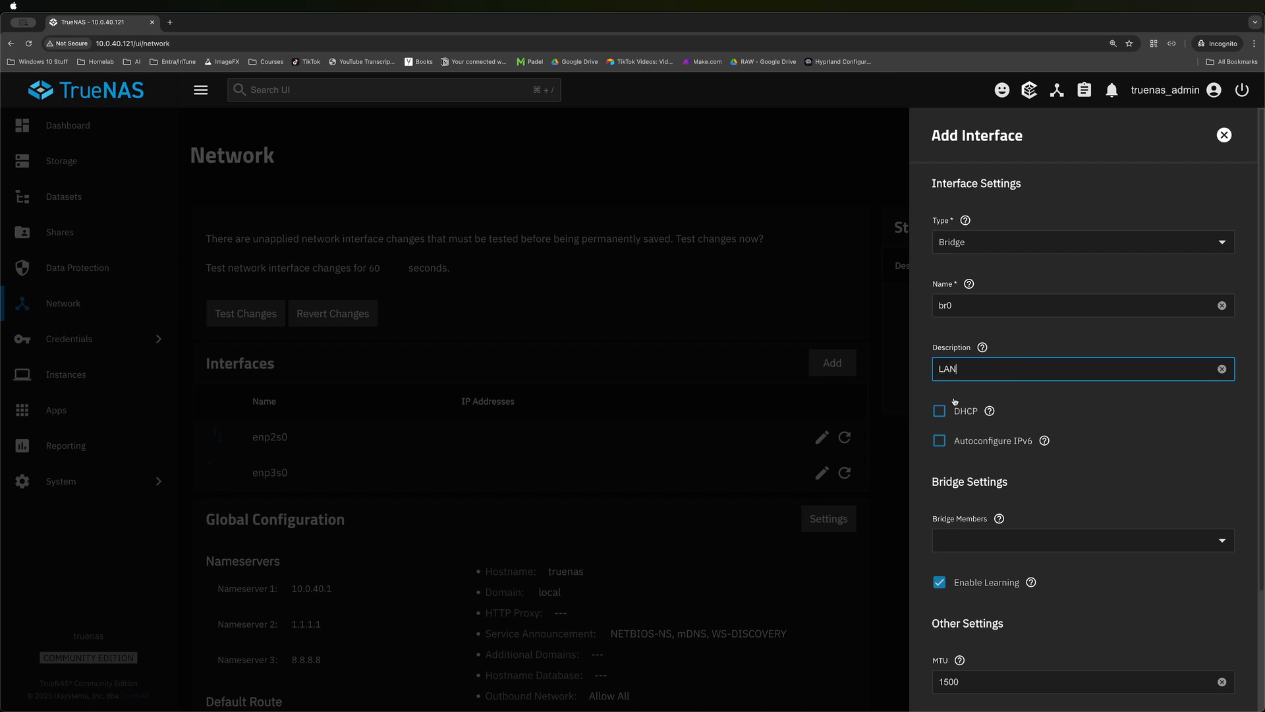
mouse_move(959, 535)
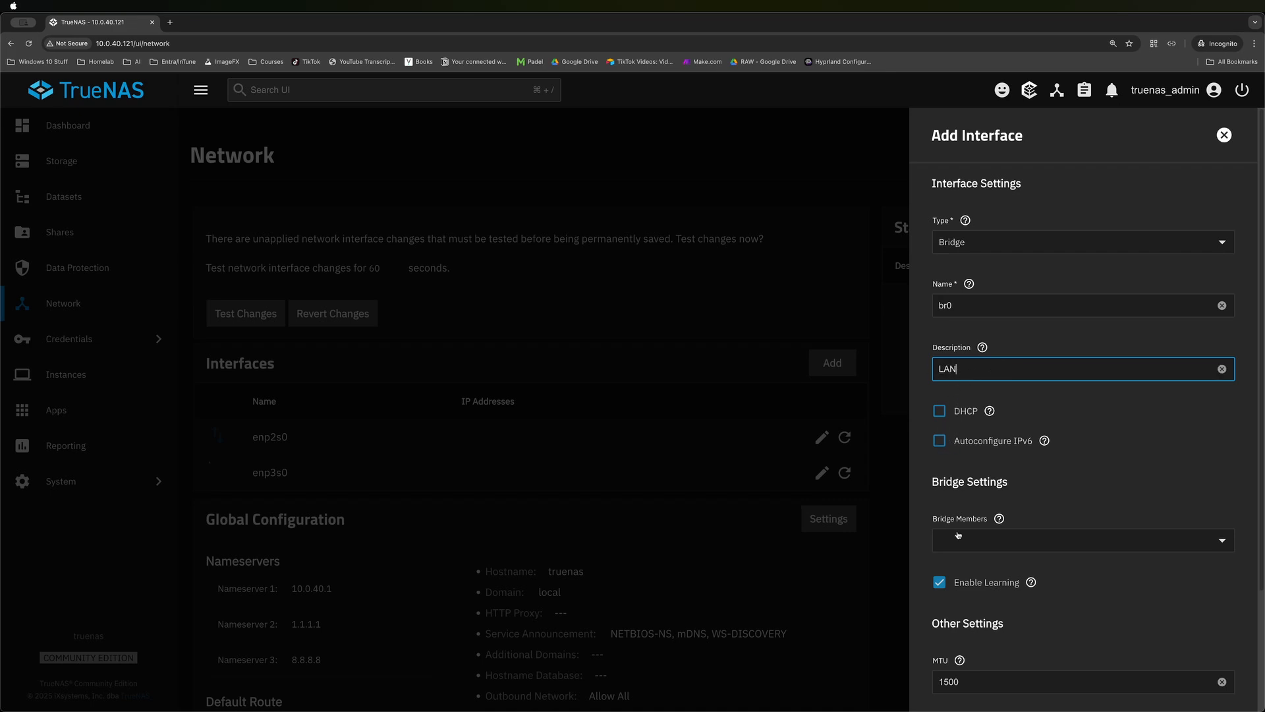
left_click(1083, 540)
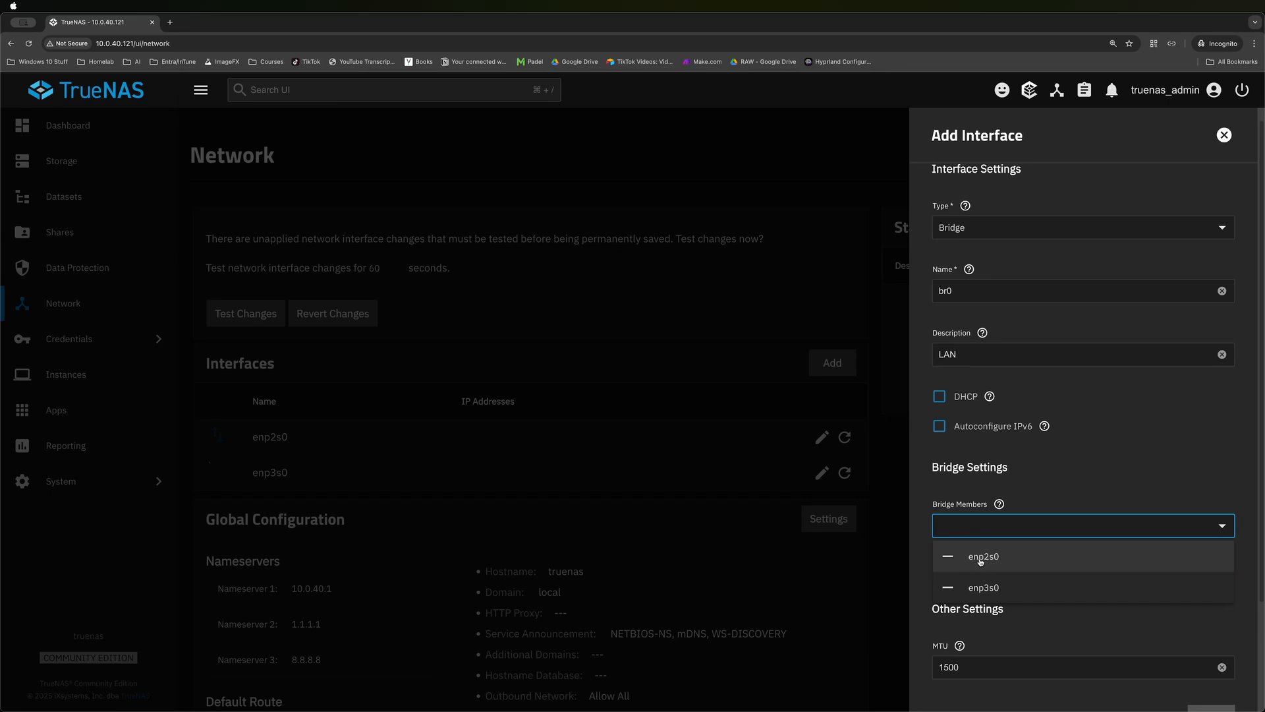
left_click(984, 556)
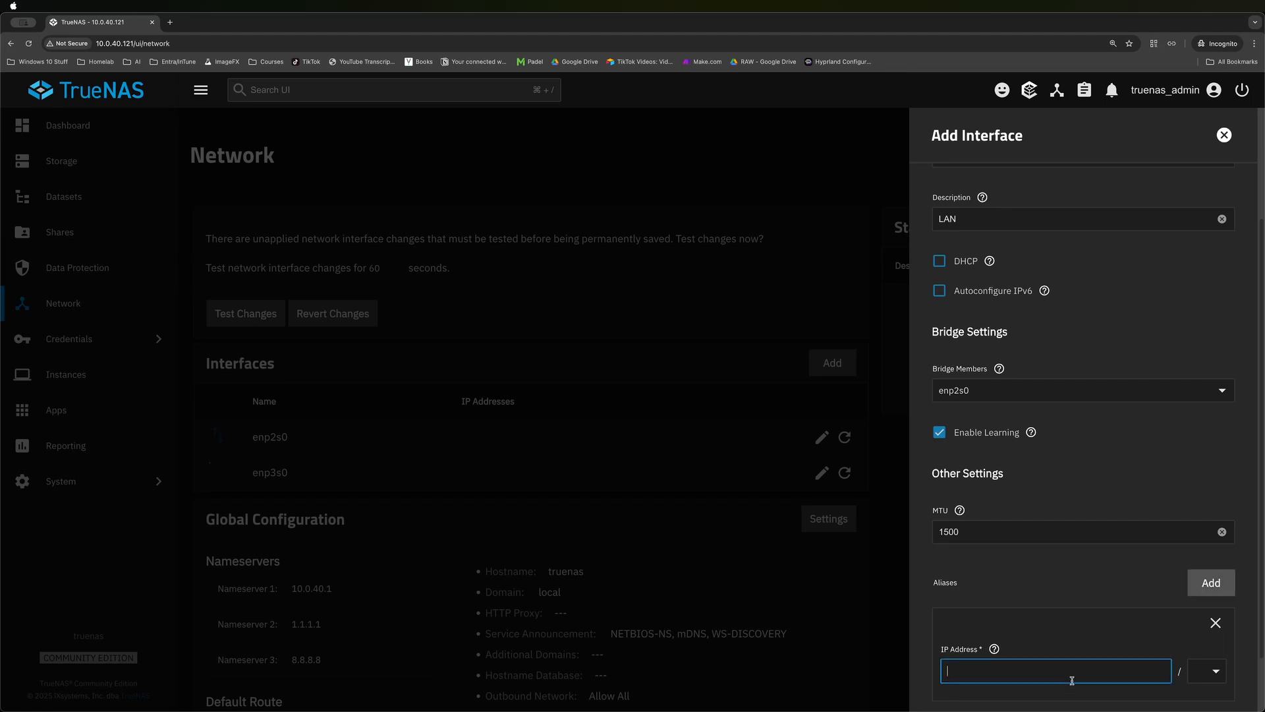
type("10.0.40")
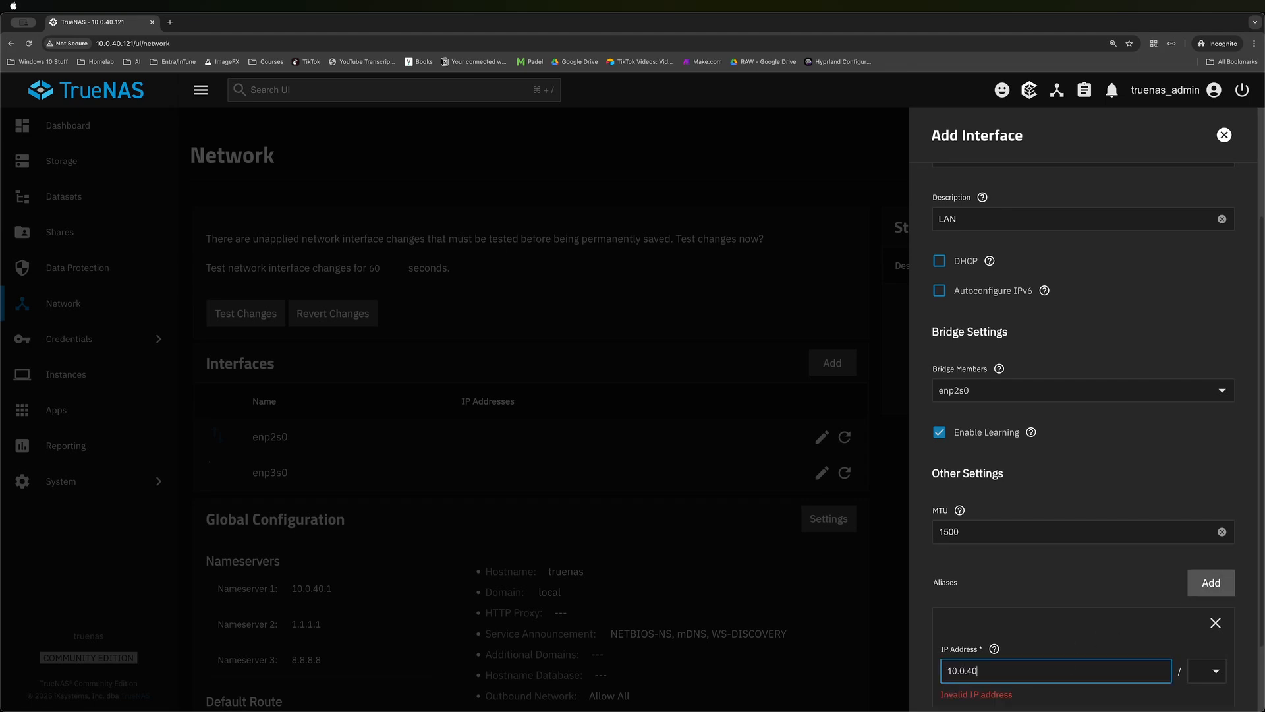
left_click(1214, 671)
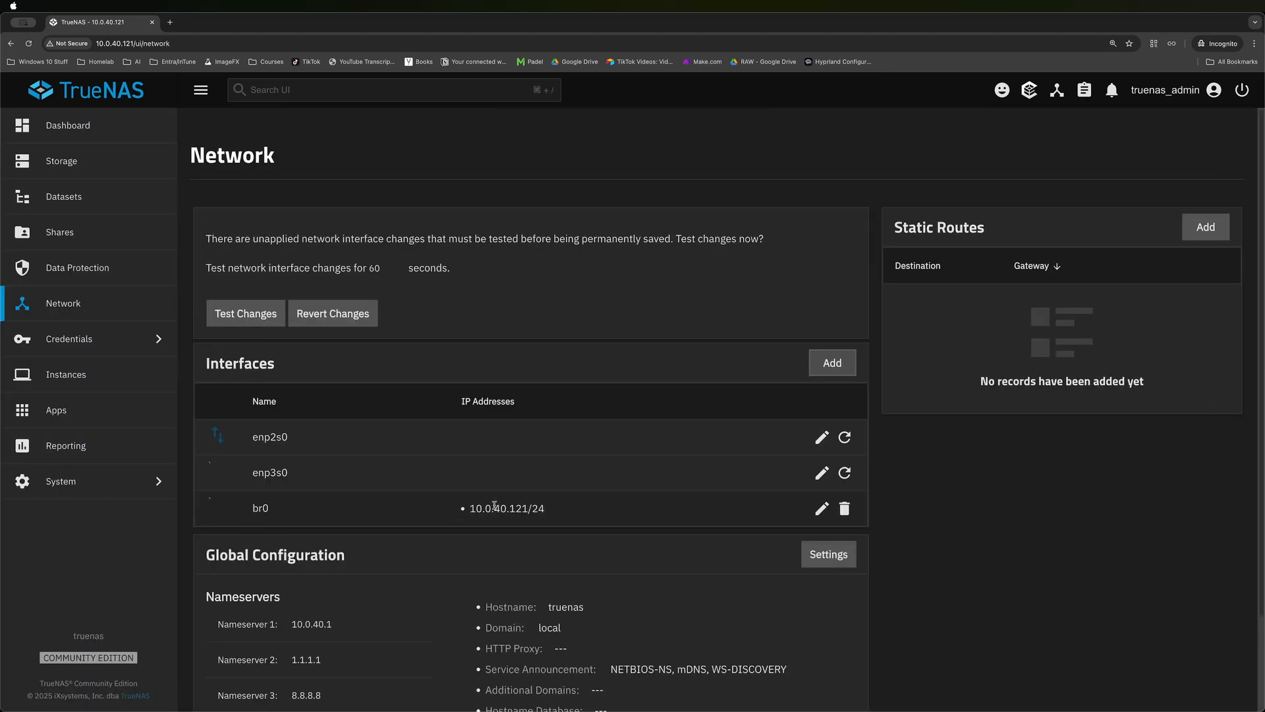
mouse_move(645, 353)
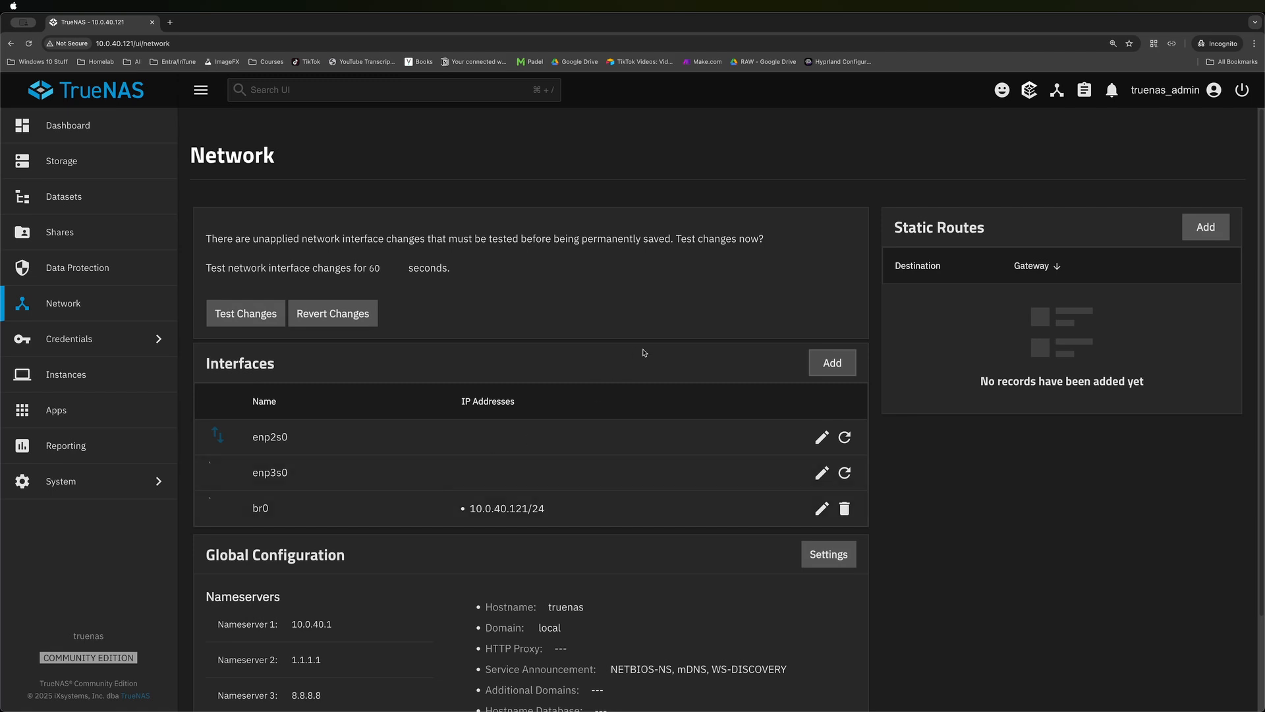
Add a second Bridge br1, description WAN, DHCP on member enp3s0, and save.
left_click(833, 362)
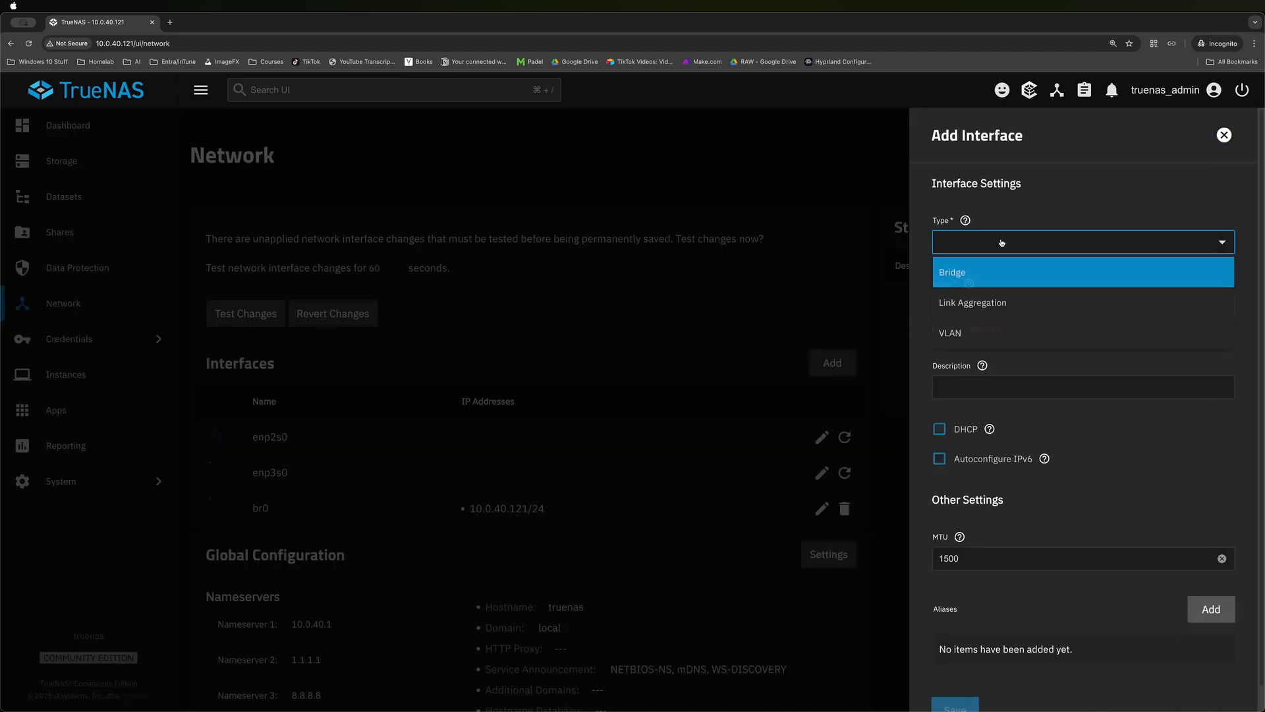
left_click(952, 272)
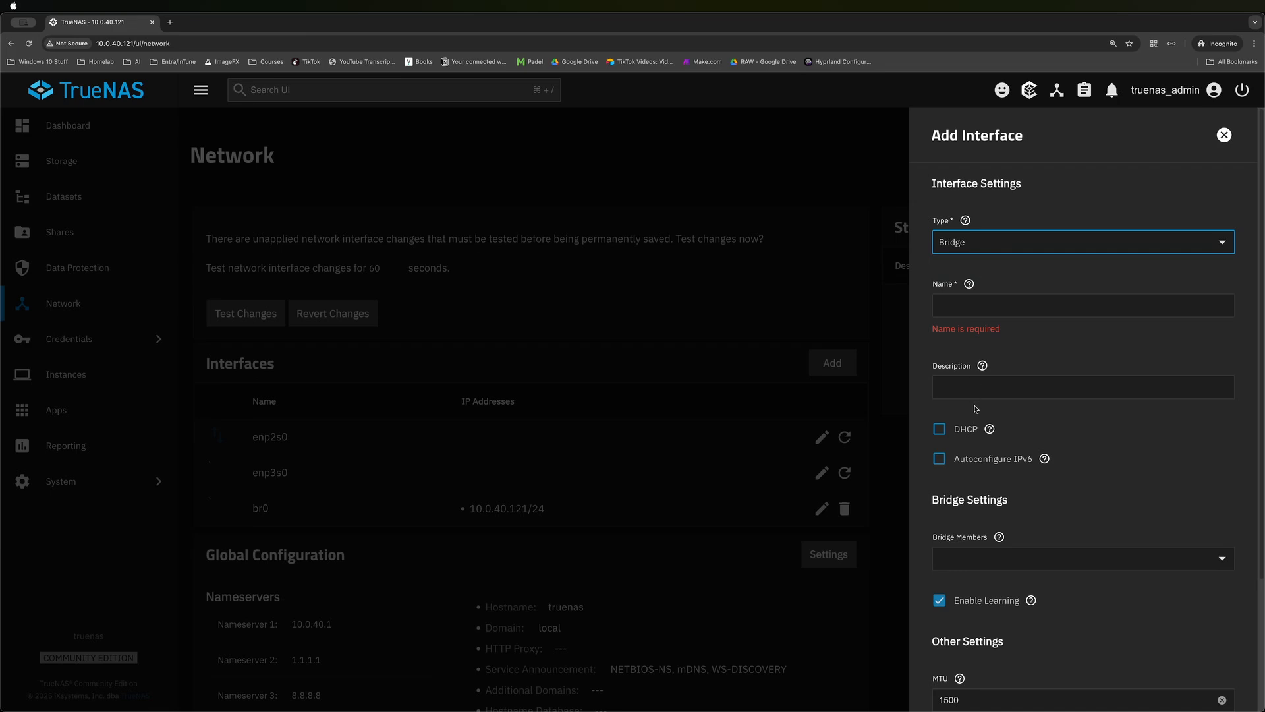
type("br1")
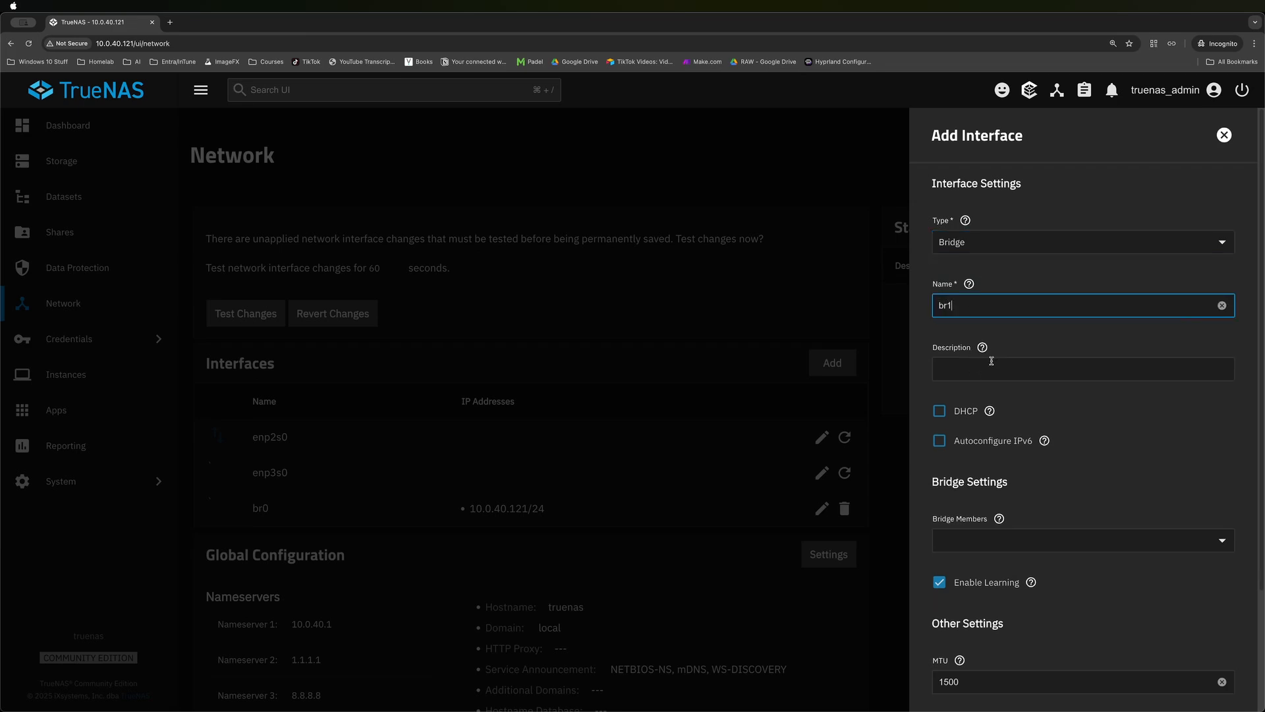
type("WAN")
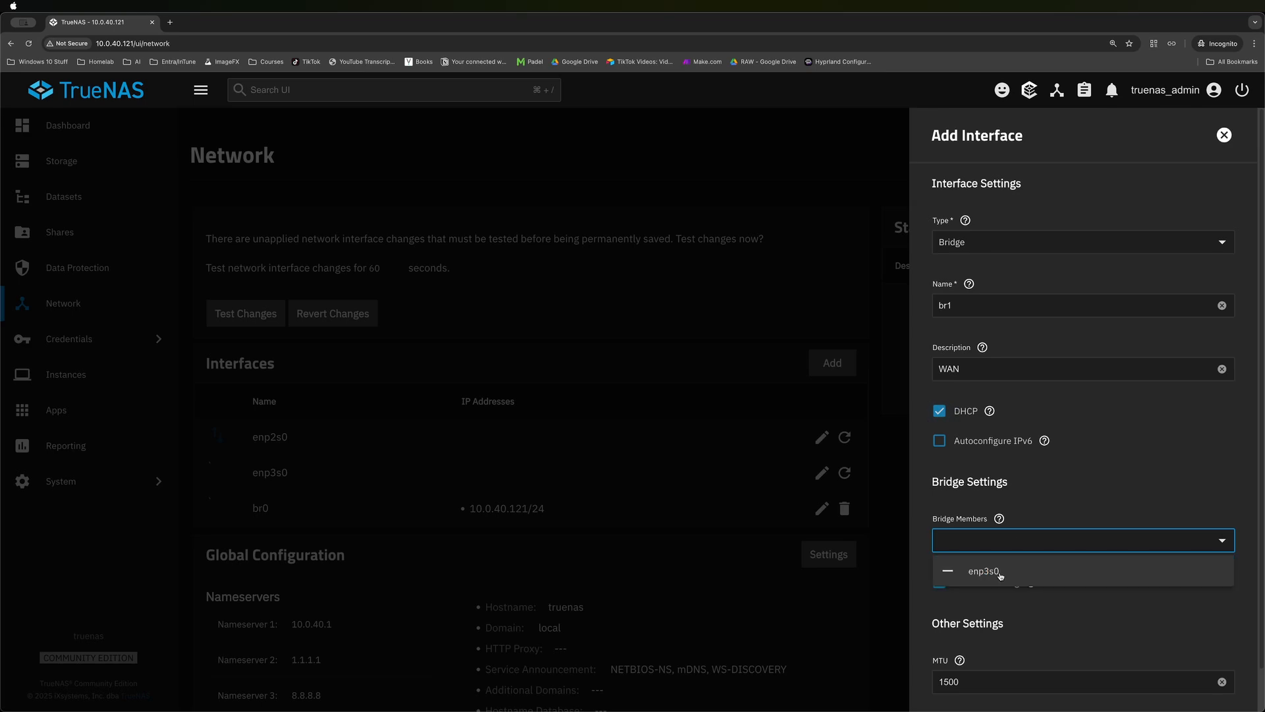
left_click(982, 571)
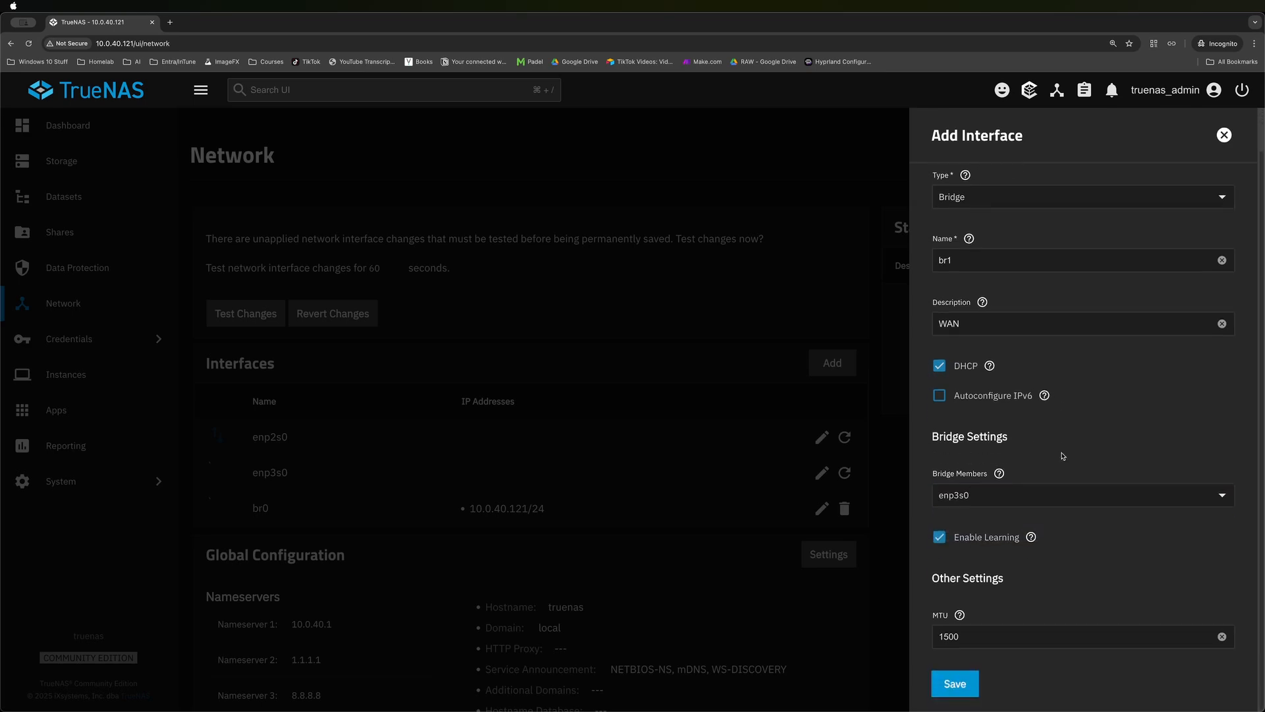
left_click(955, 683)
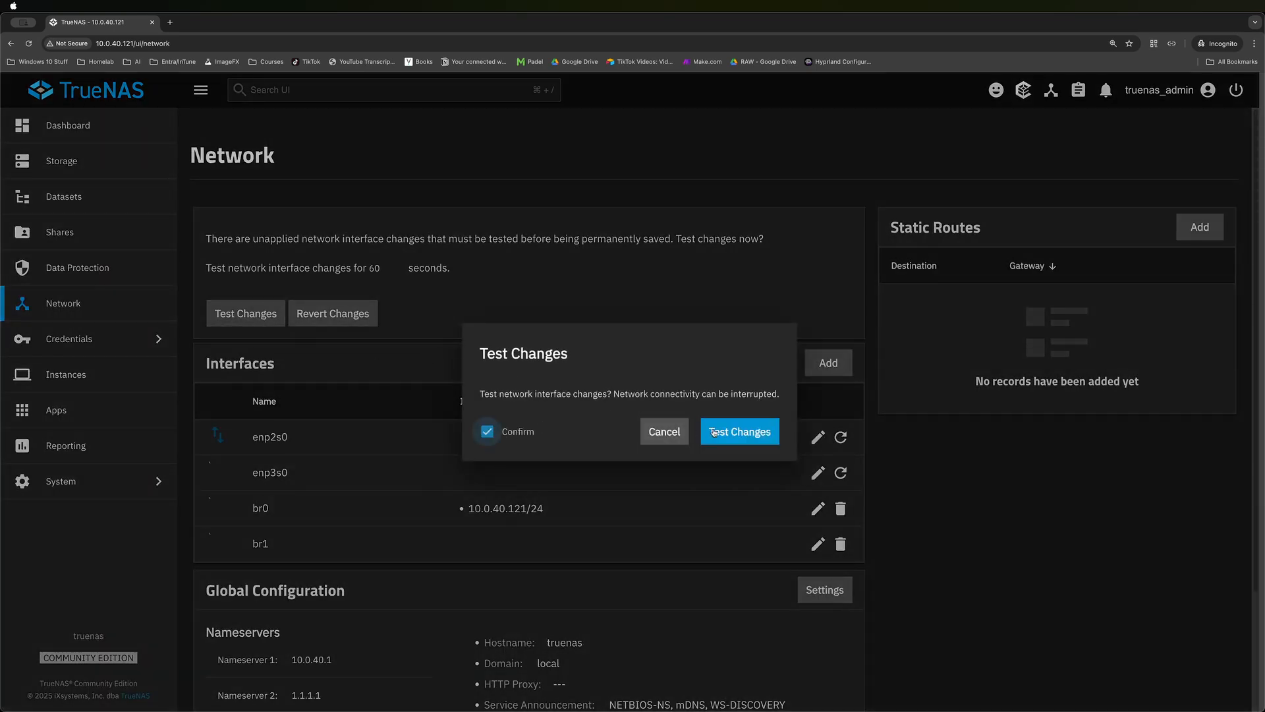
Test the pending network changes, keep them, and save them permanently.
left_click(739, 431)
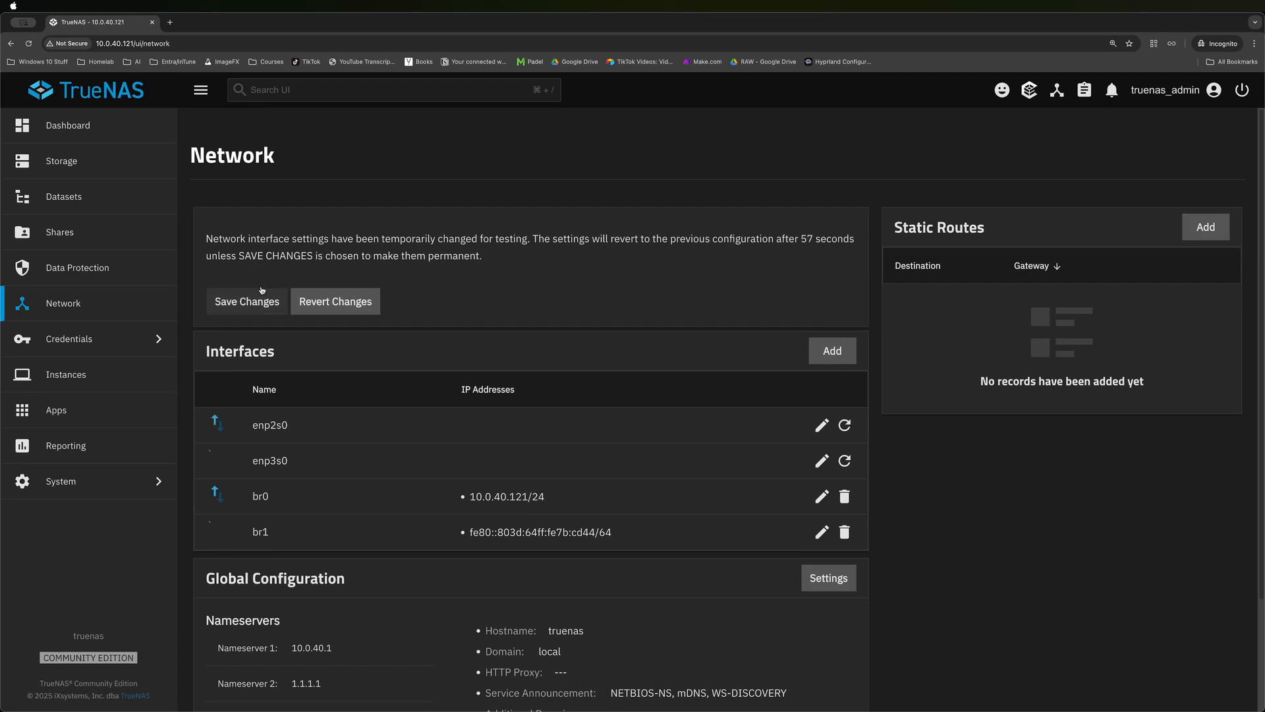
left_click(246, 301)
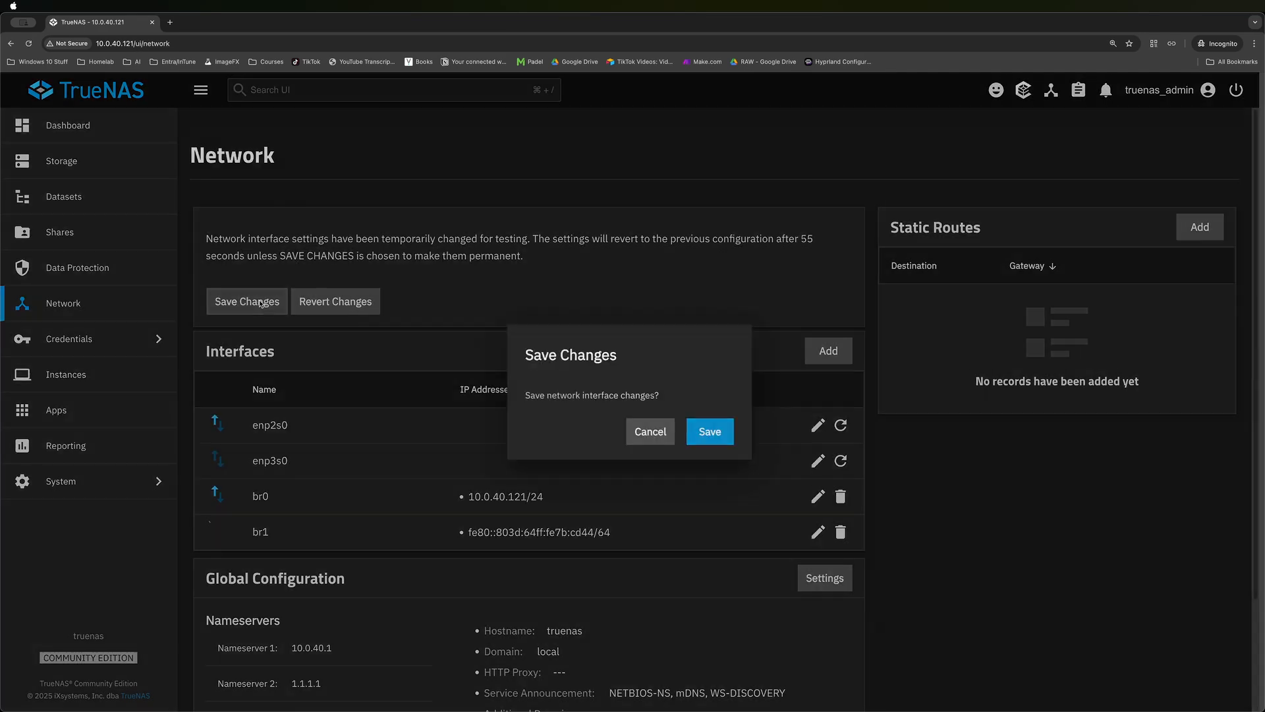
left_click(710, 432)
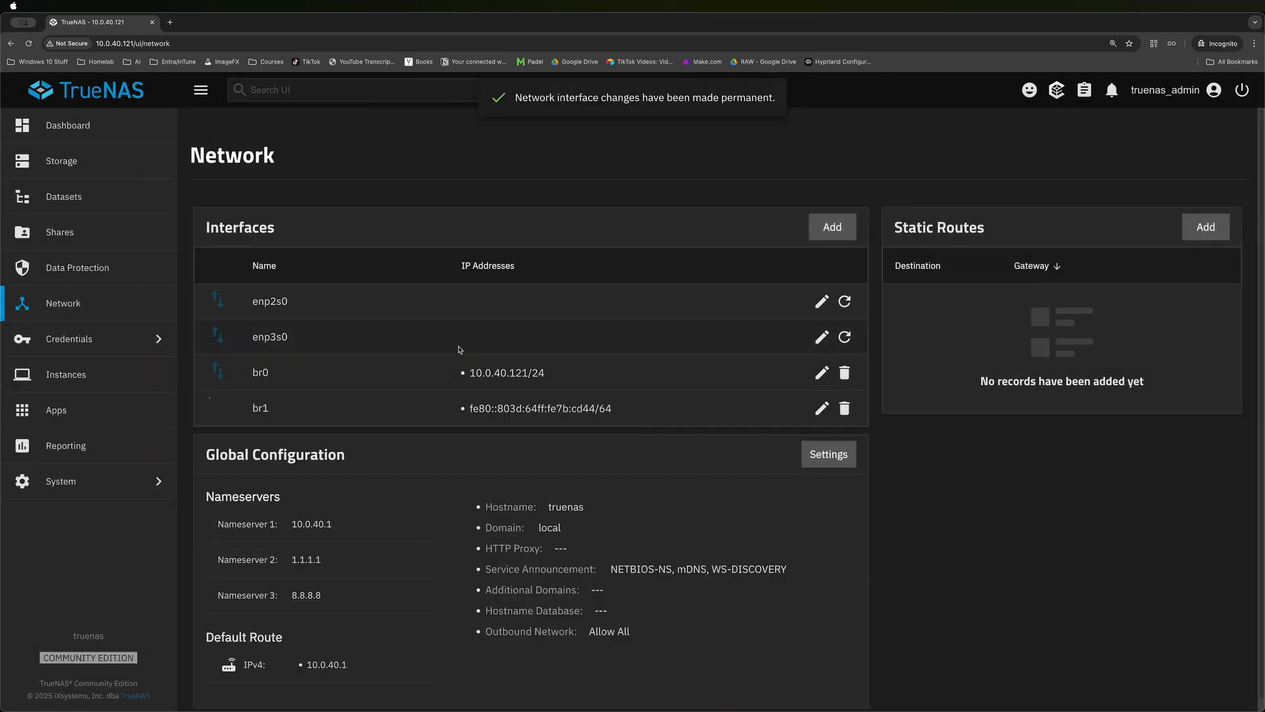
left_click(66, 374)
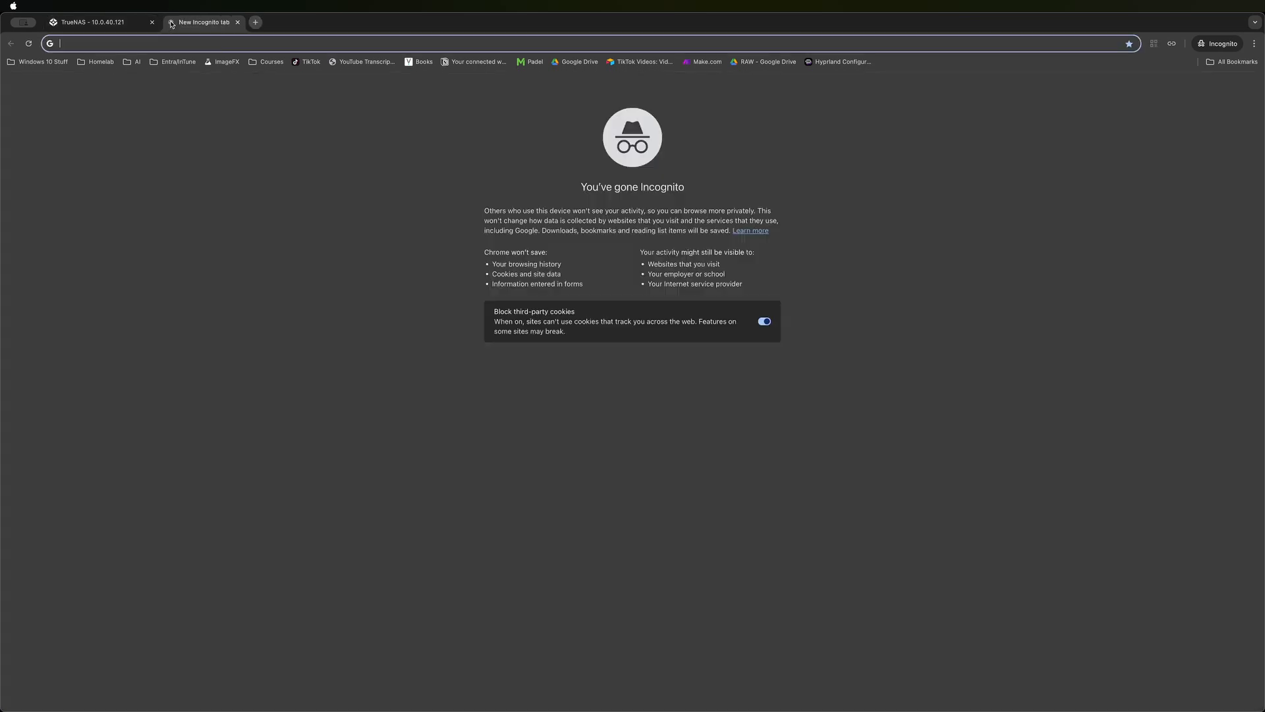
Go to opnsense.org/download and choose the dvd image type for amd64.
type("opnsense.org/download/")
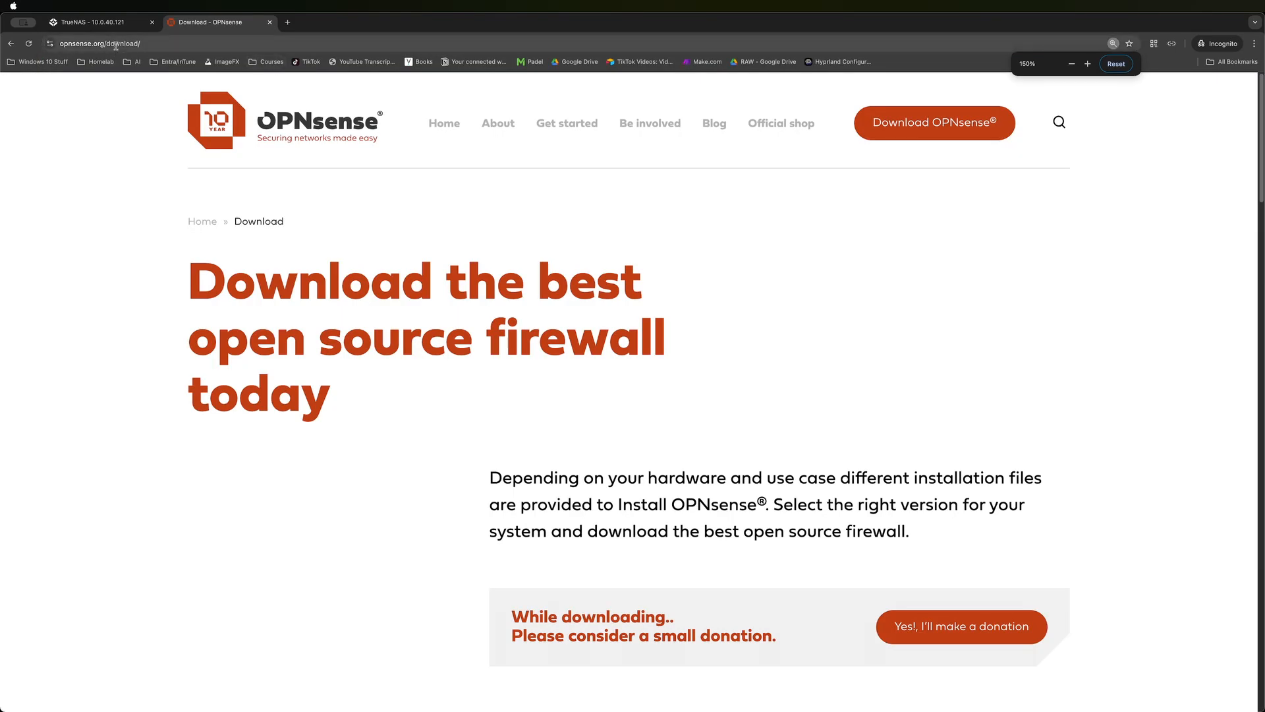
scroll("down", 3)
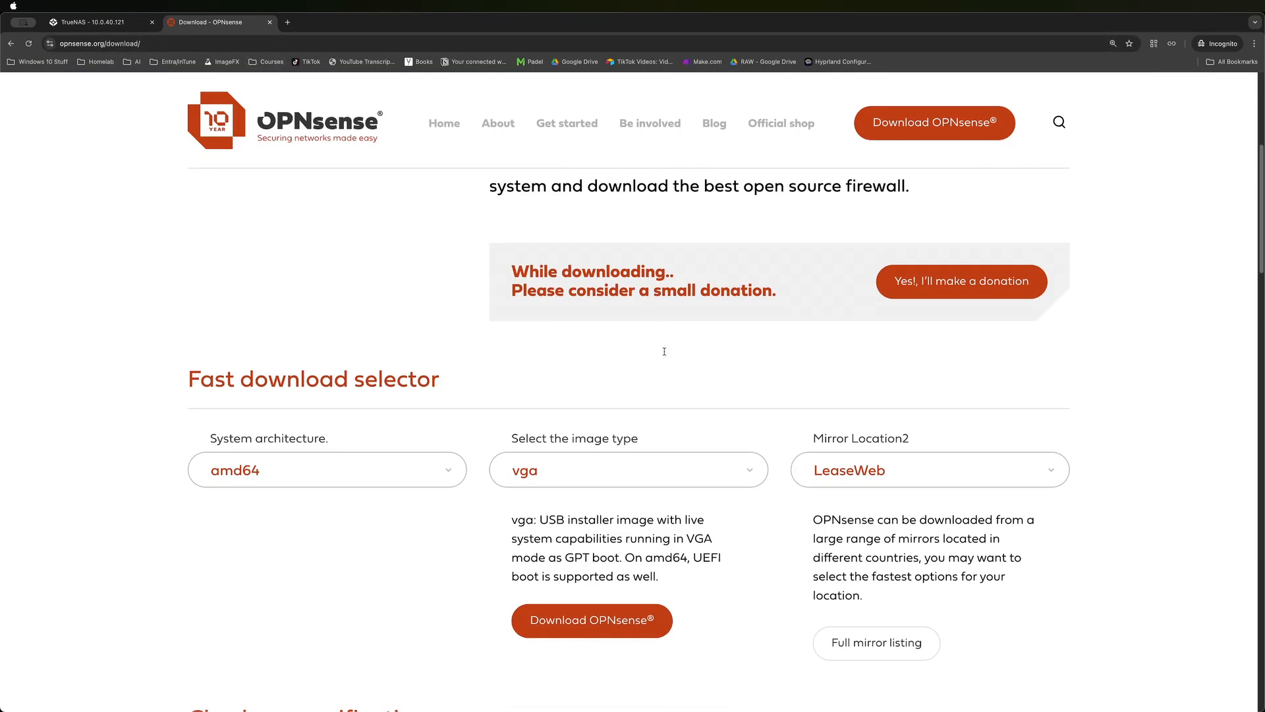
scroll("down", 3)
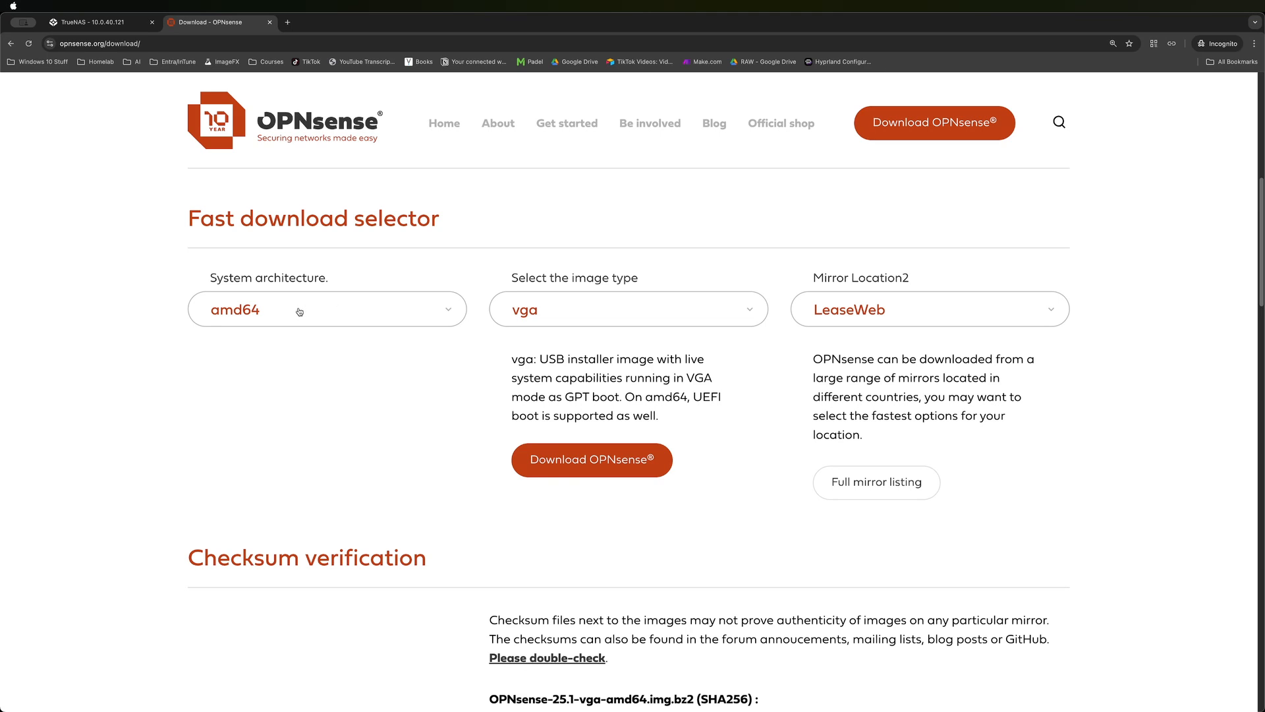
left_click(628, 309)
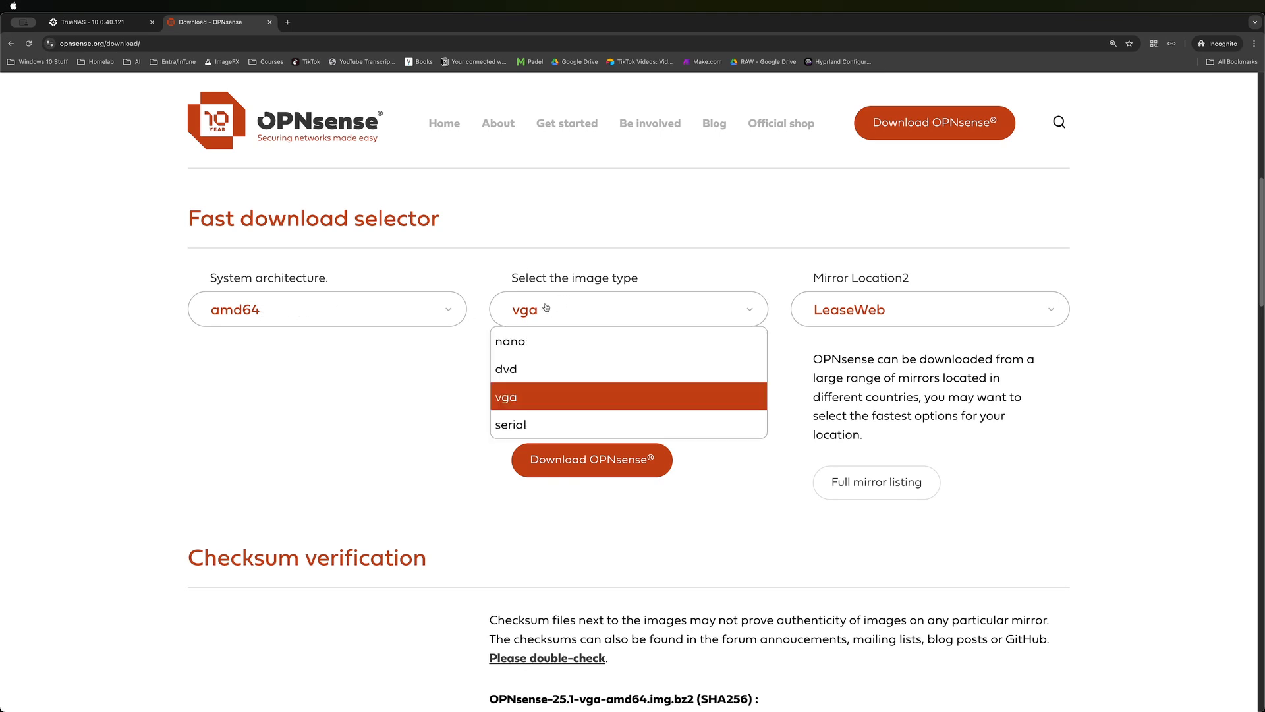
left_click(506, 369)
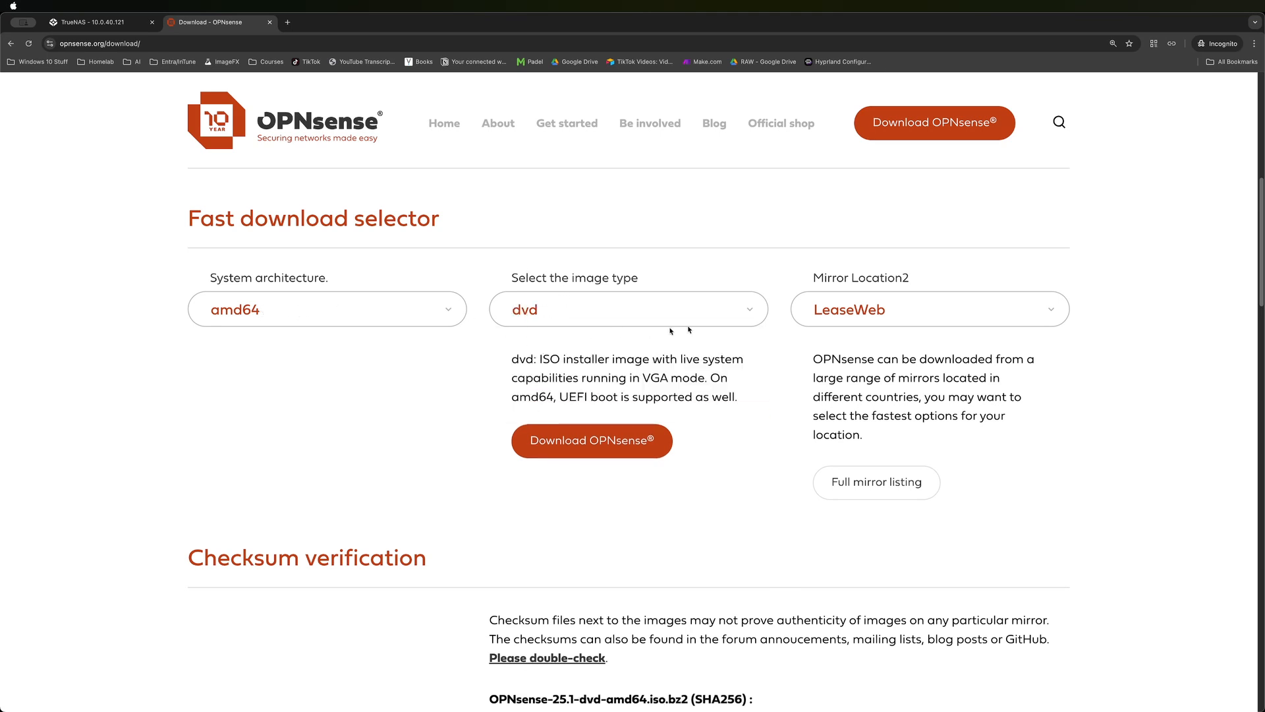
mouse_move(615, 444)
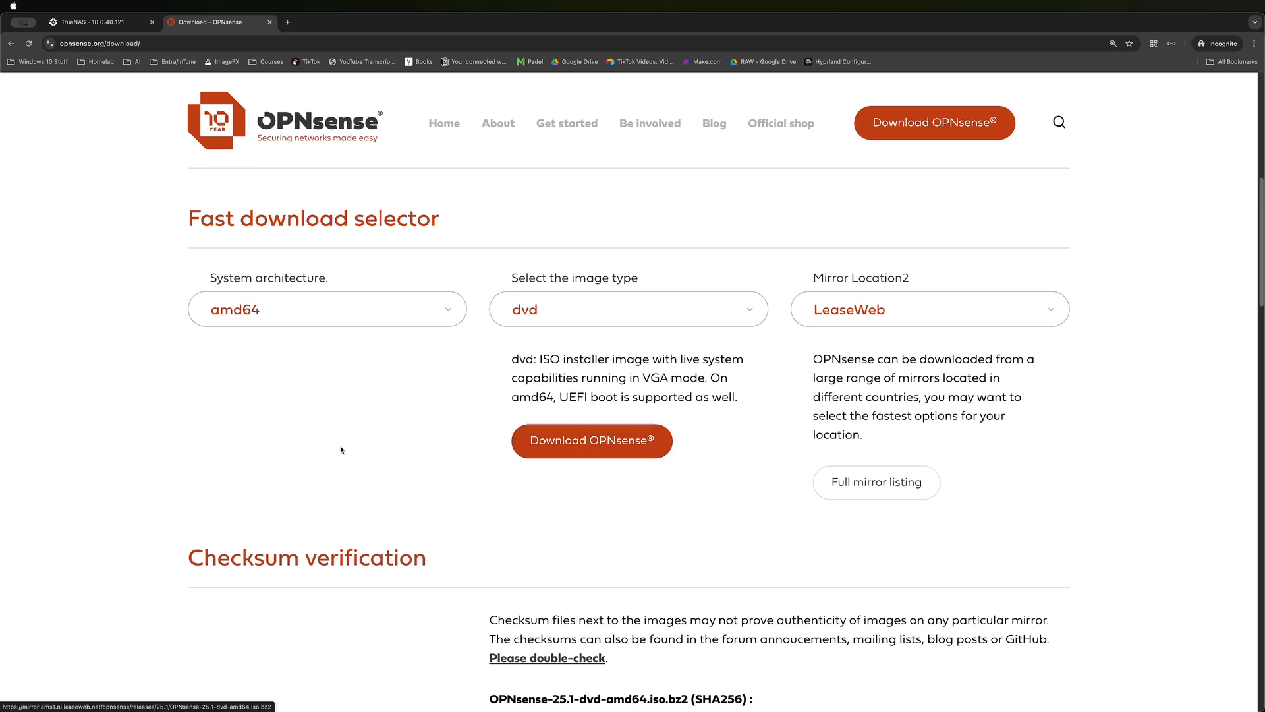
mouse_move(756, 236)
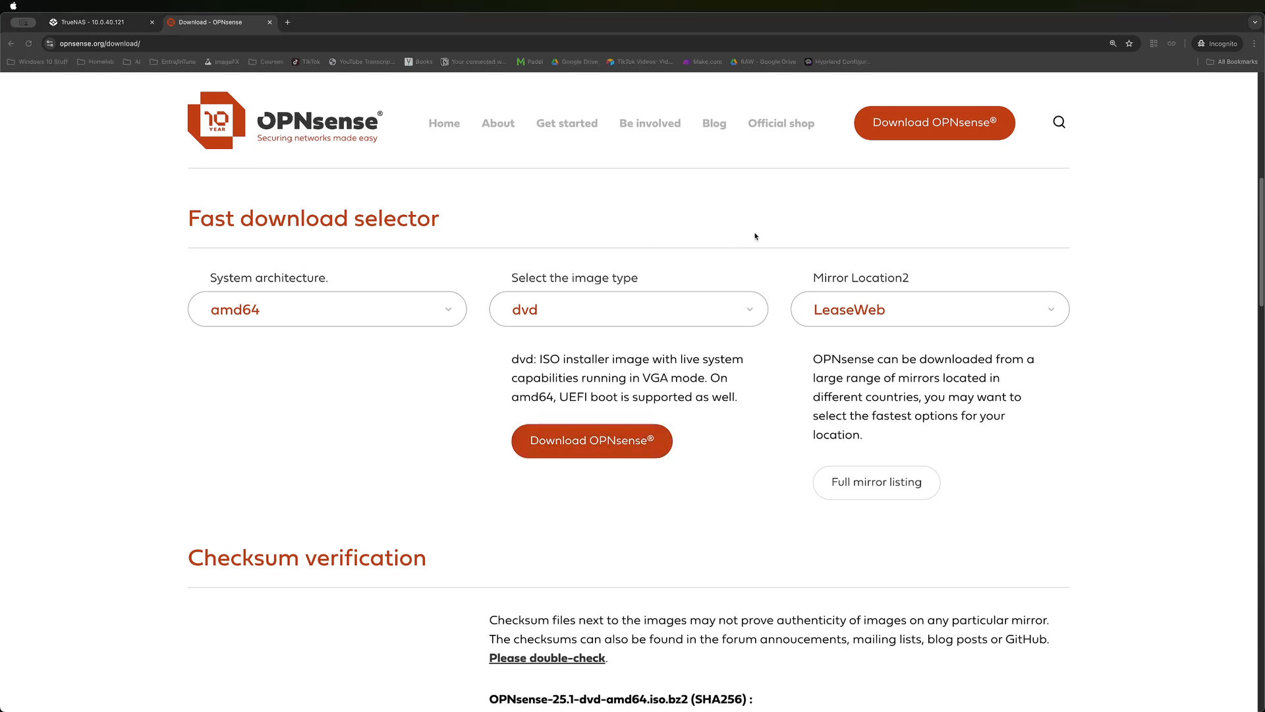
mouse_move(821, 327)
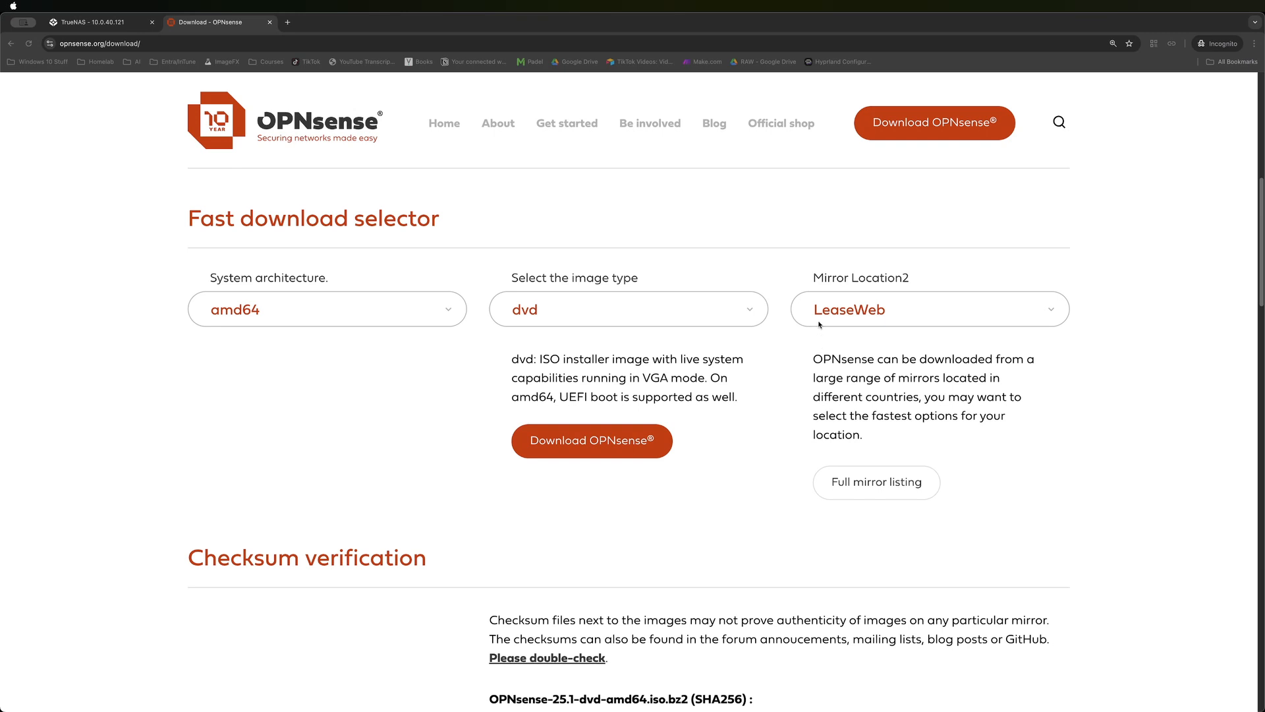
mouse_move(579, 221)
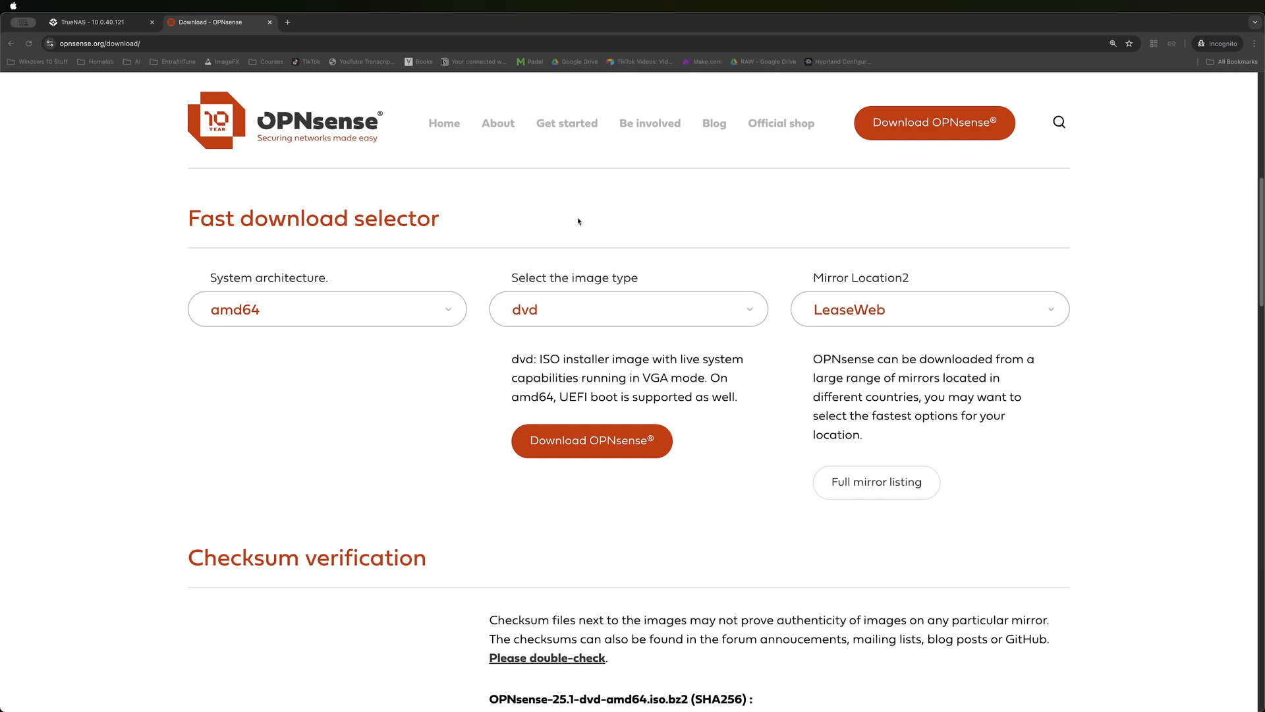
mouse_move(627, 223)
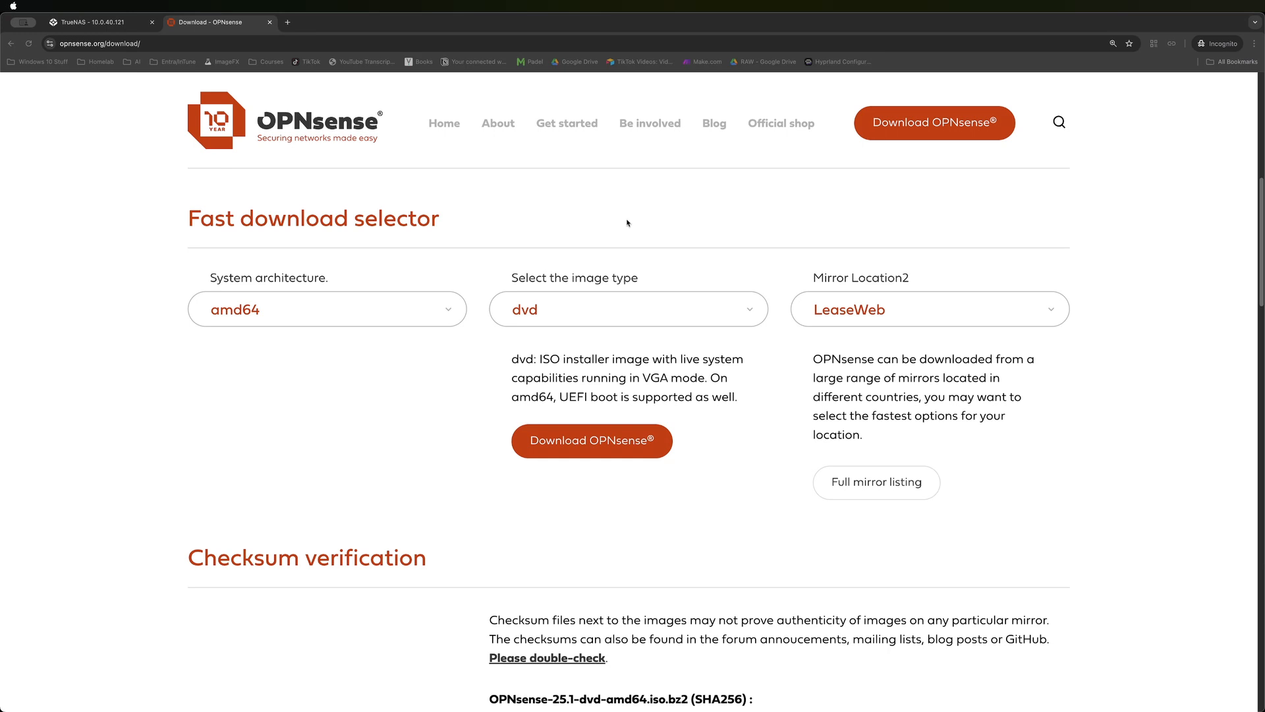
Set the Instances global settings pool to YT-DEMO and save.
left_click(98, 22)
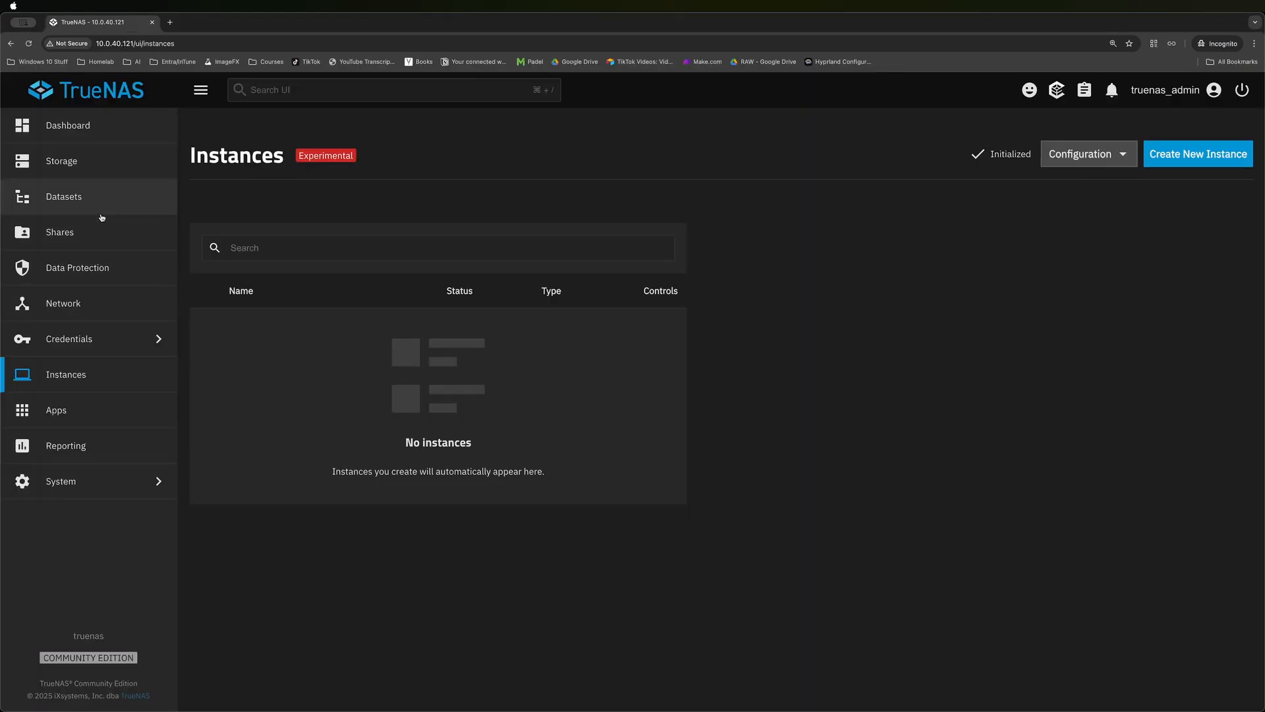
mouse_move(994, 183)
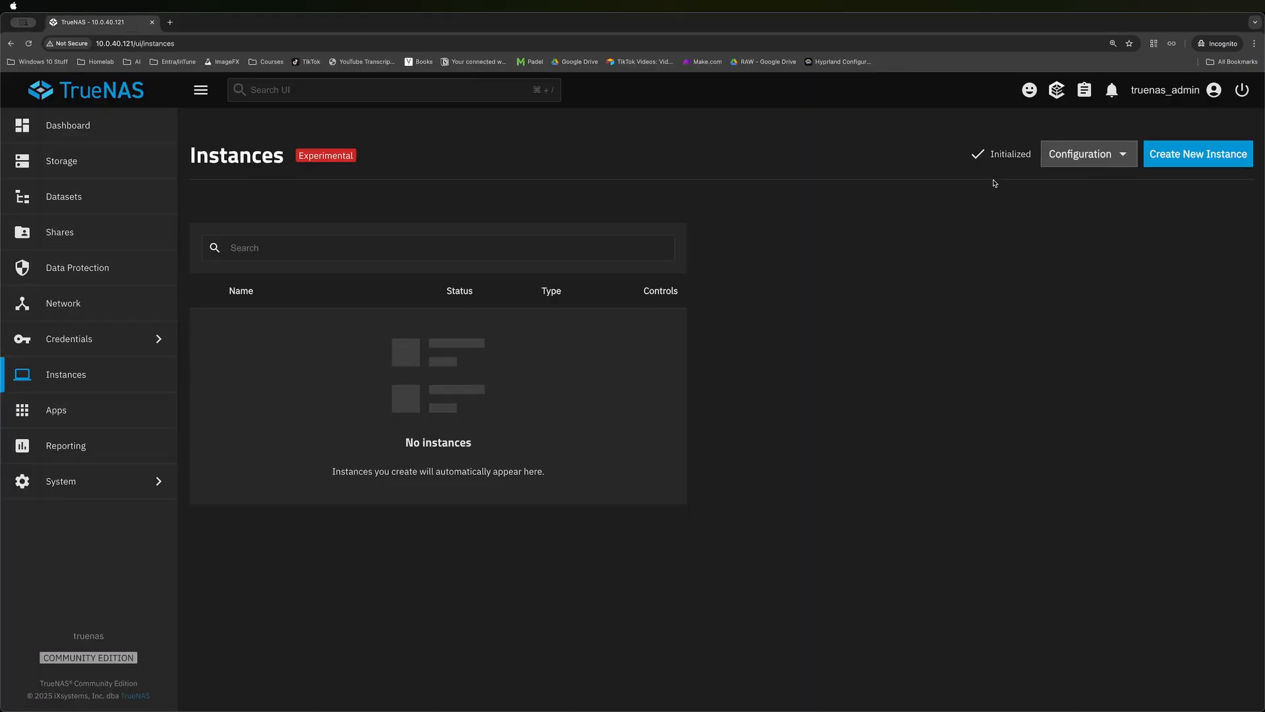
left_click(1089, 154)
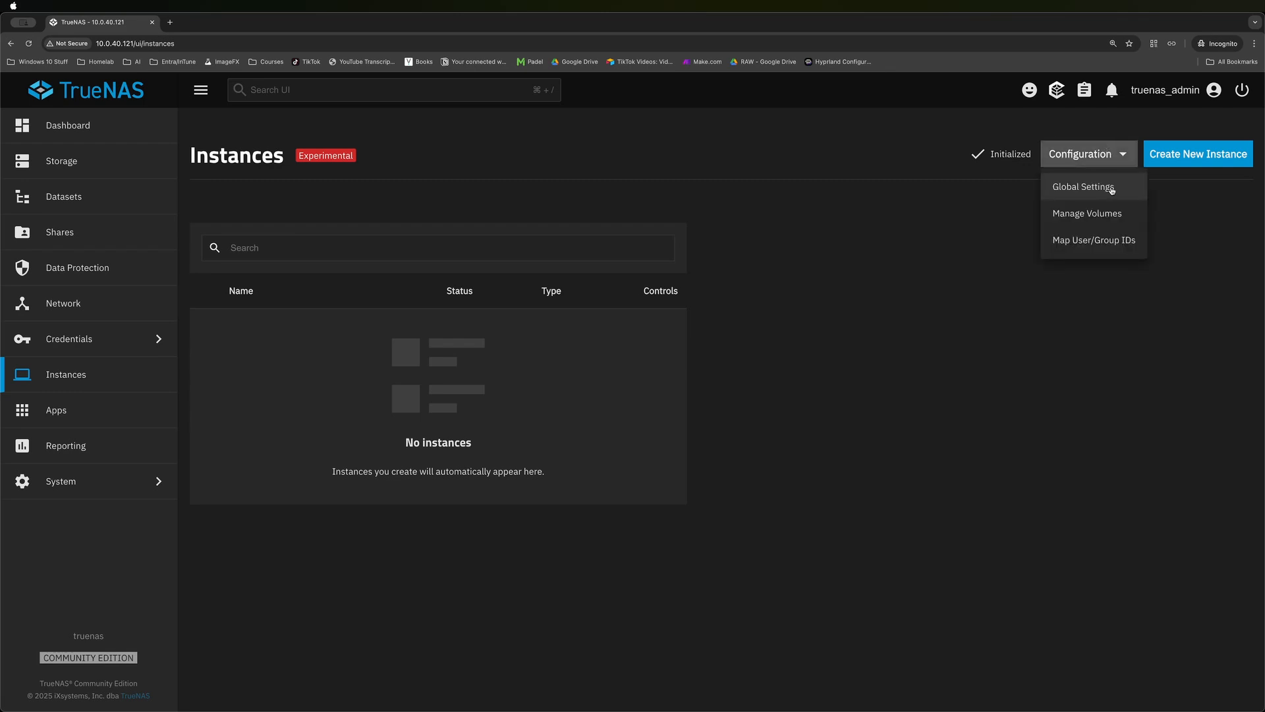
left_click(1084, 186)
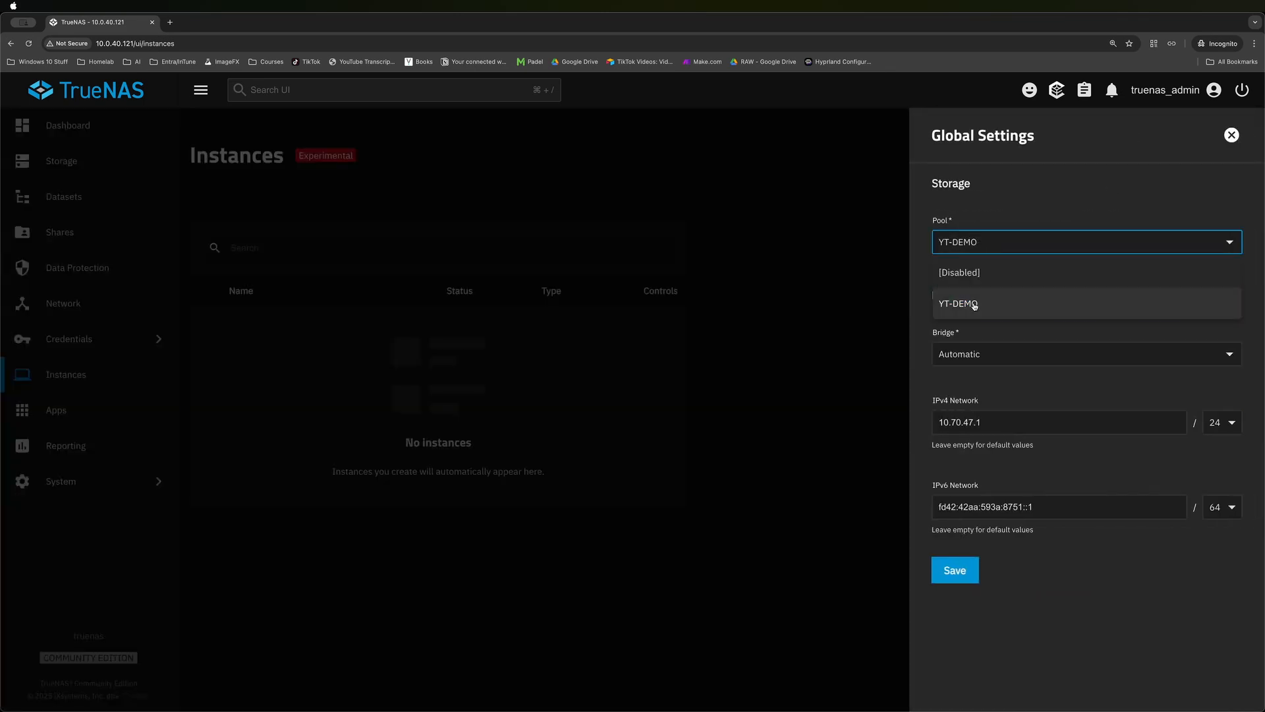
left_click(975, 304)
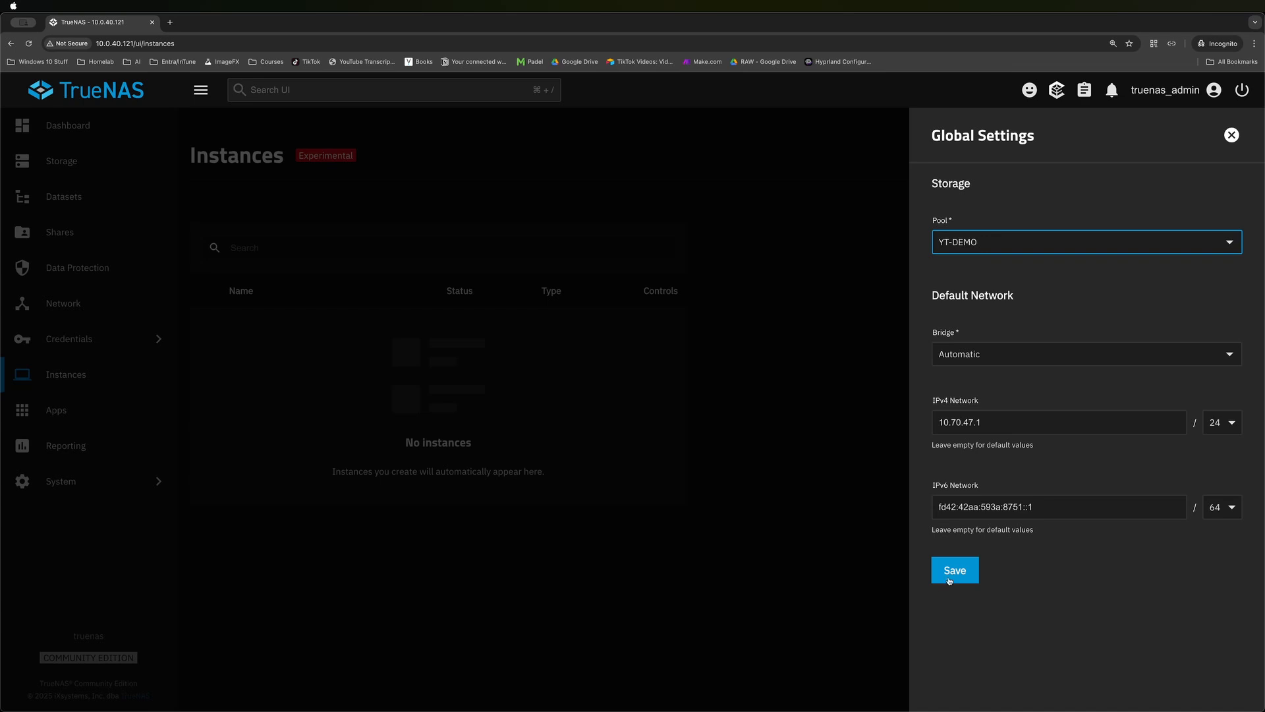
left_click(955, 570)
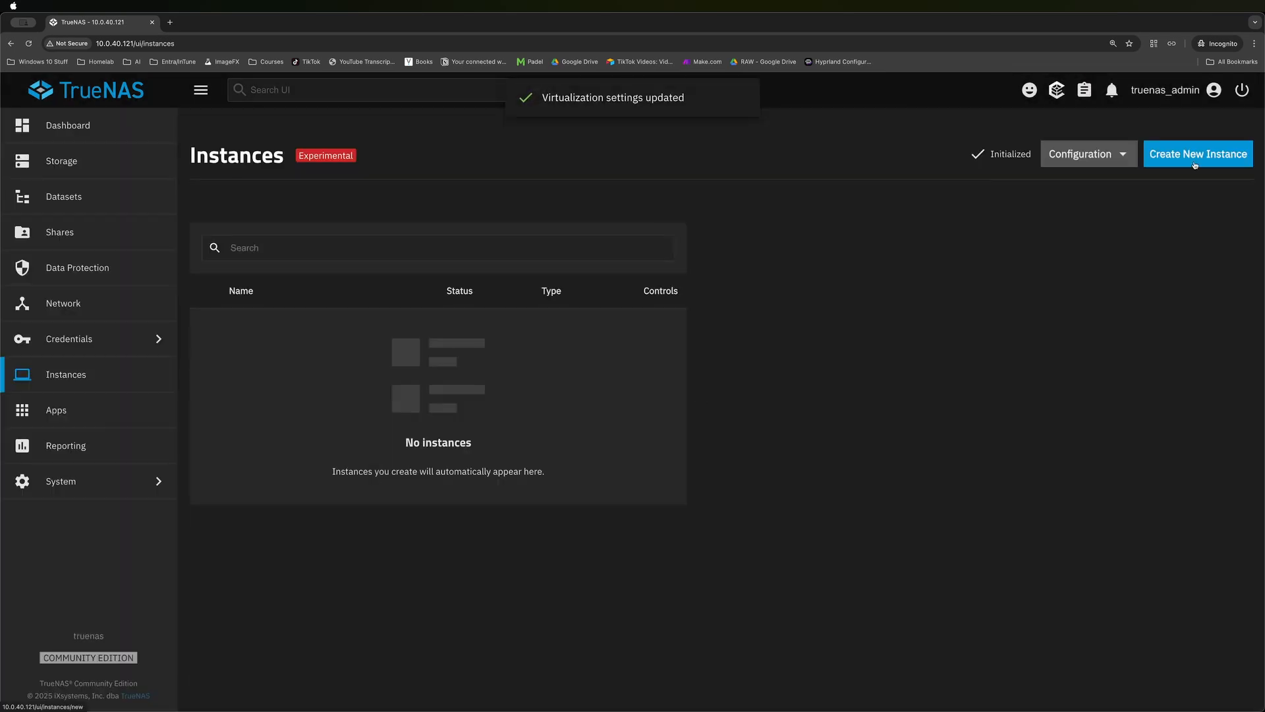
Create a VM instance OPNSense-Router-Demo using the uploaded OPNsense-25.1-dvd-amd64.iso volume.
left_click(1198, 154)
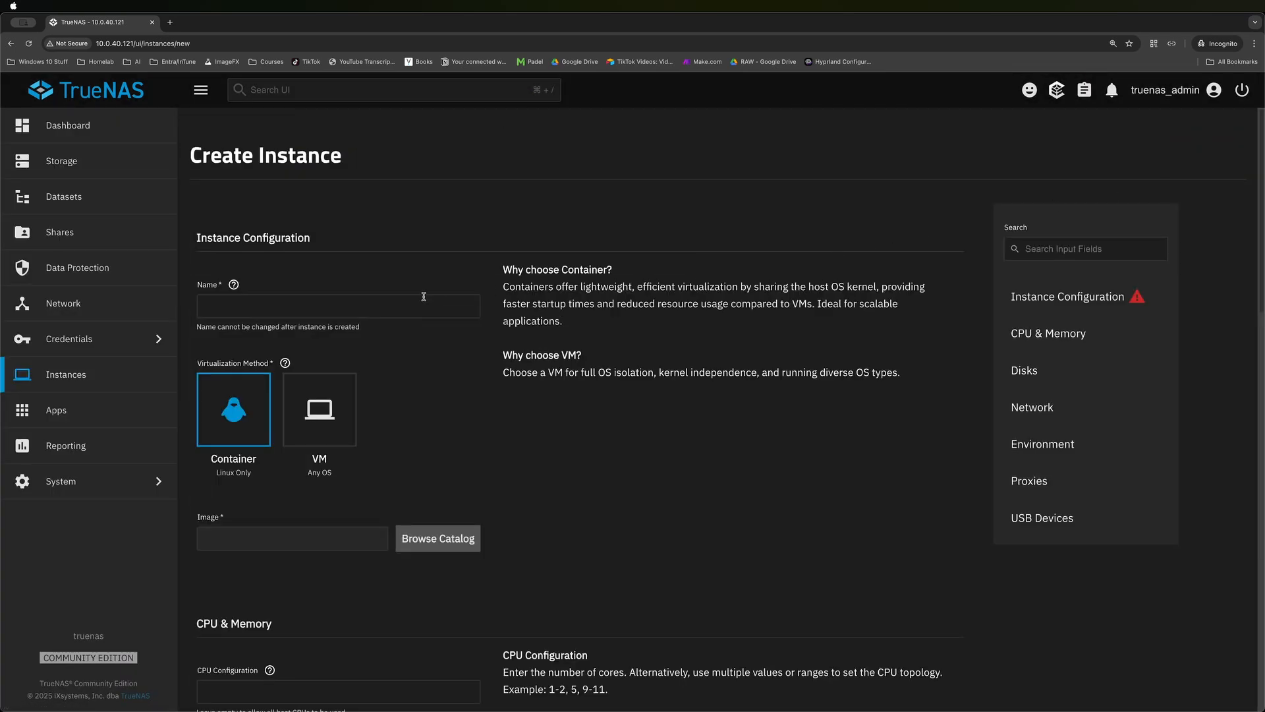
left_click(319, 410)
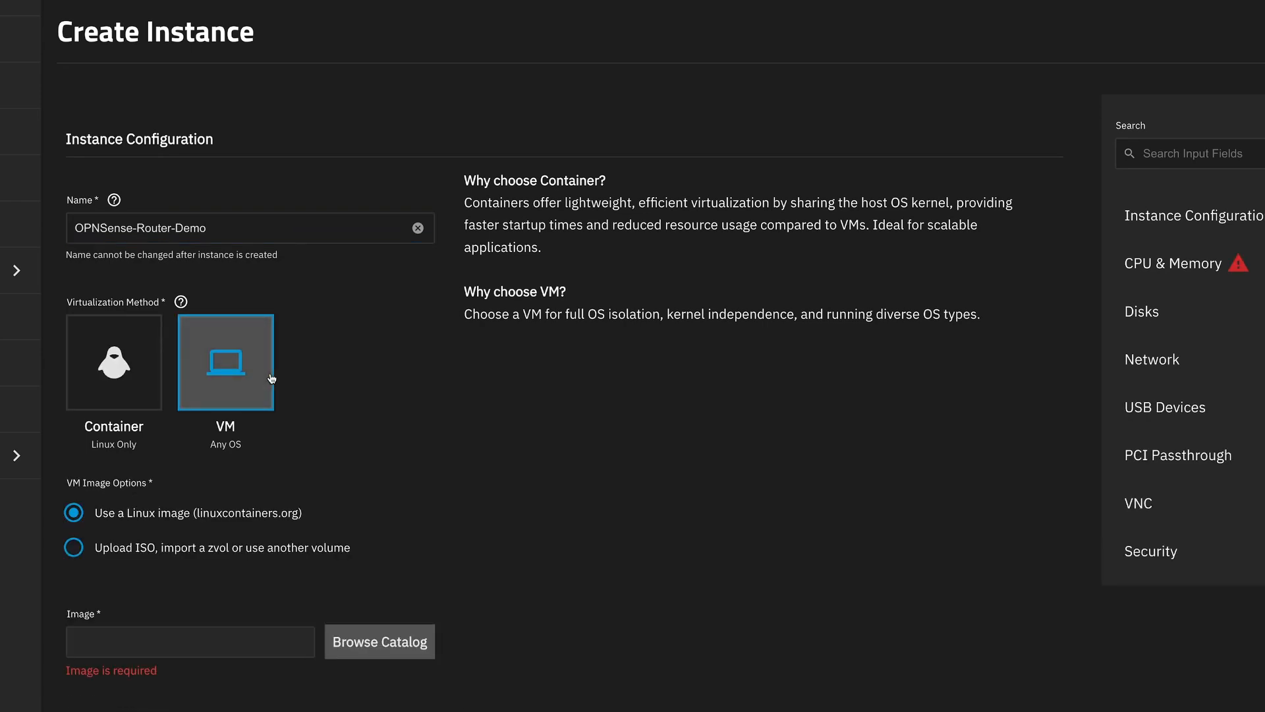
left_click(75, 547)
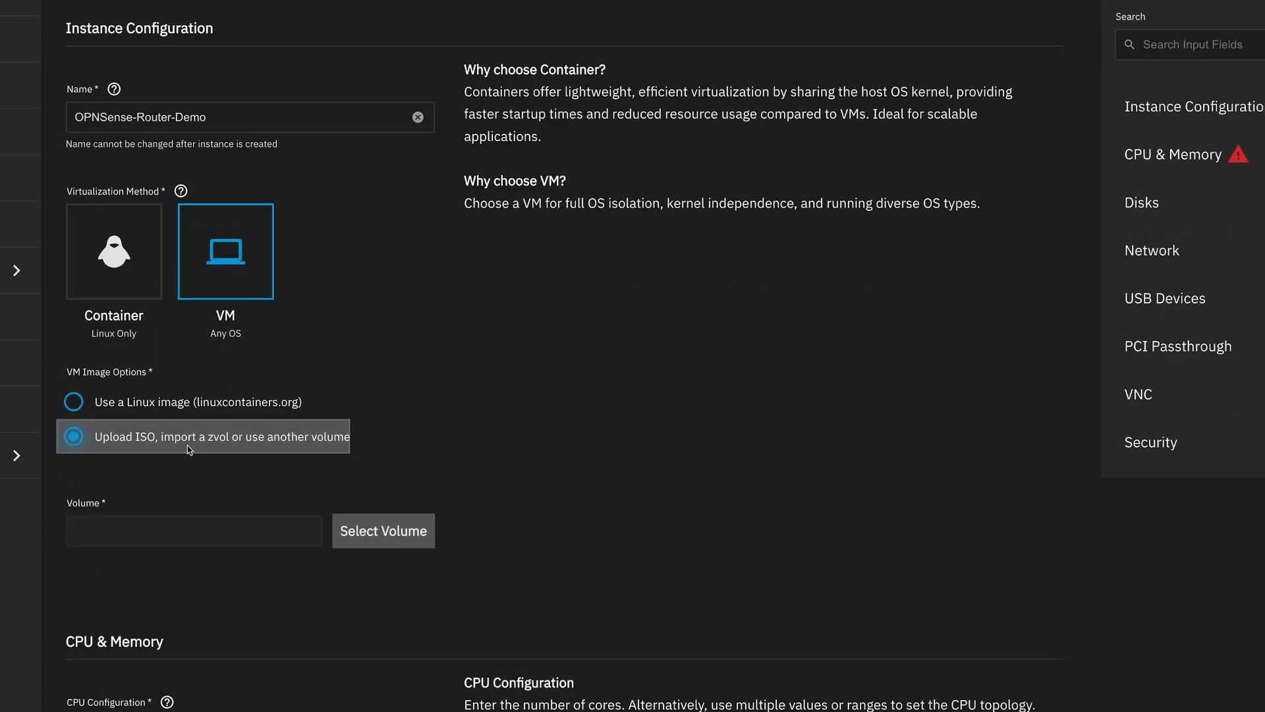
left_click(383, 531)
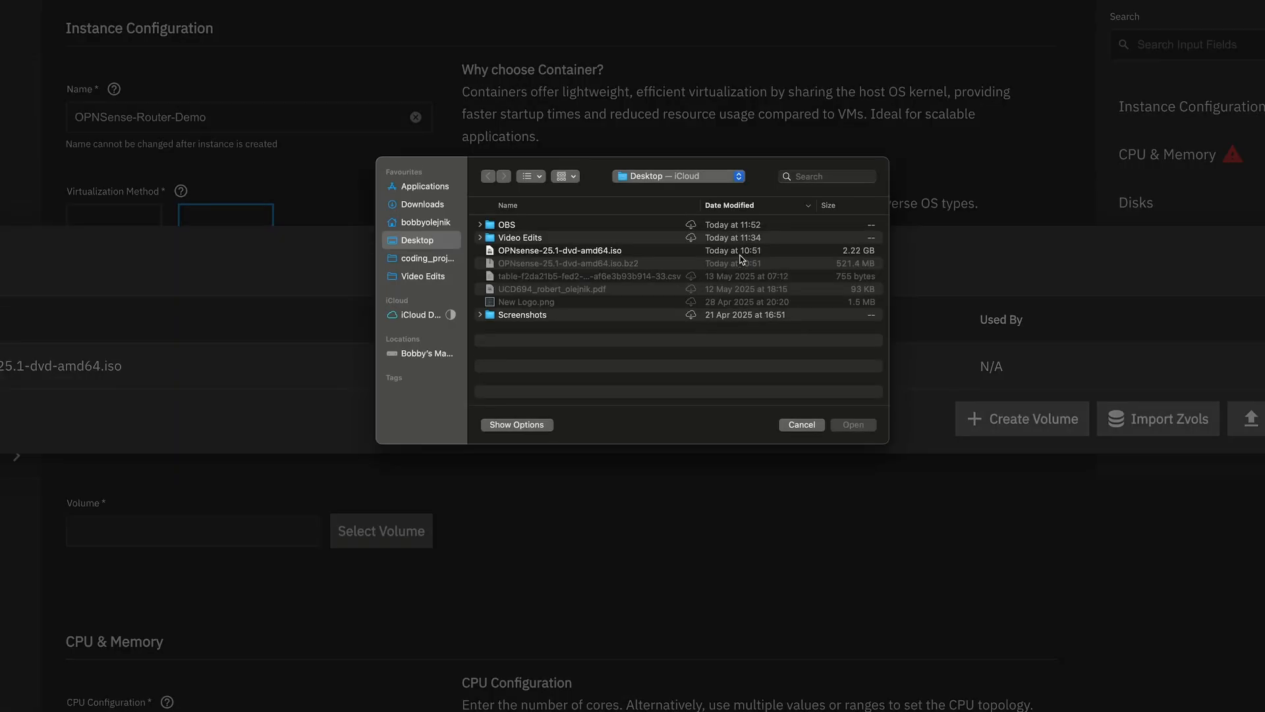
left_click(561, 251)
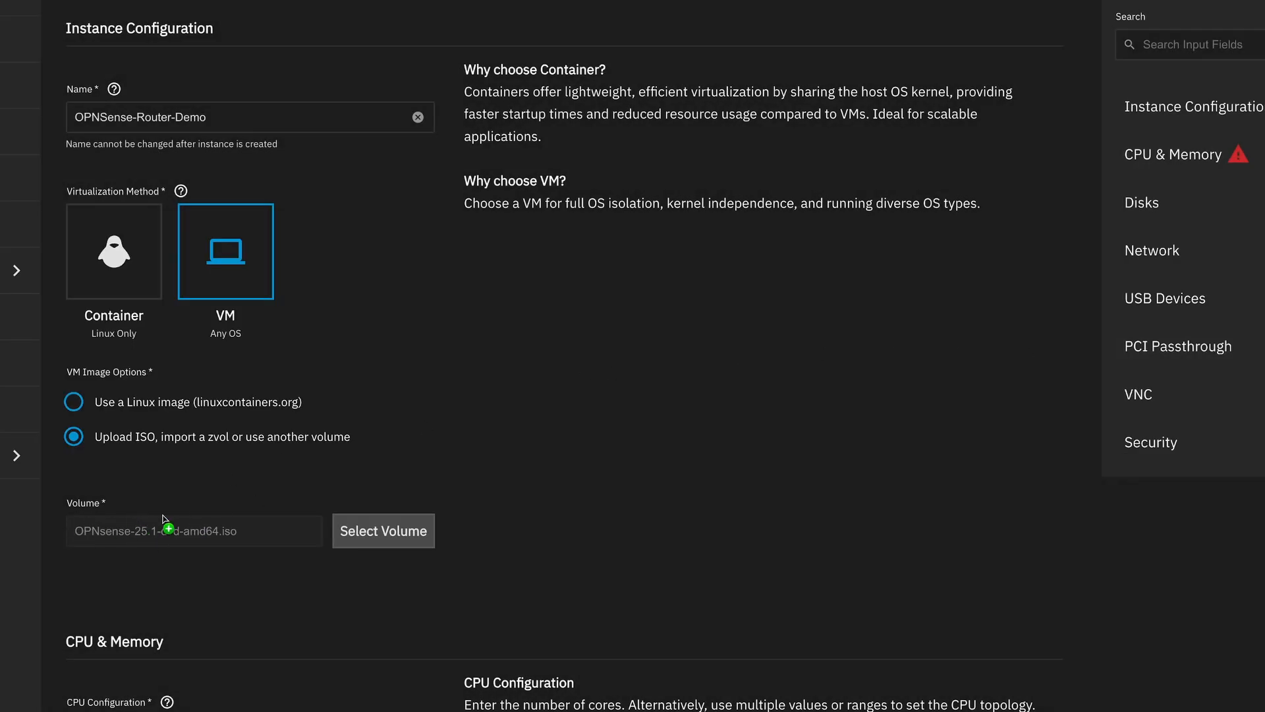
Give the VM 2 CPUs and 8192 MiB memory, keep default disks and network, and create it.
scroll("down", 3)
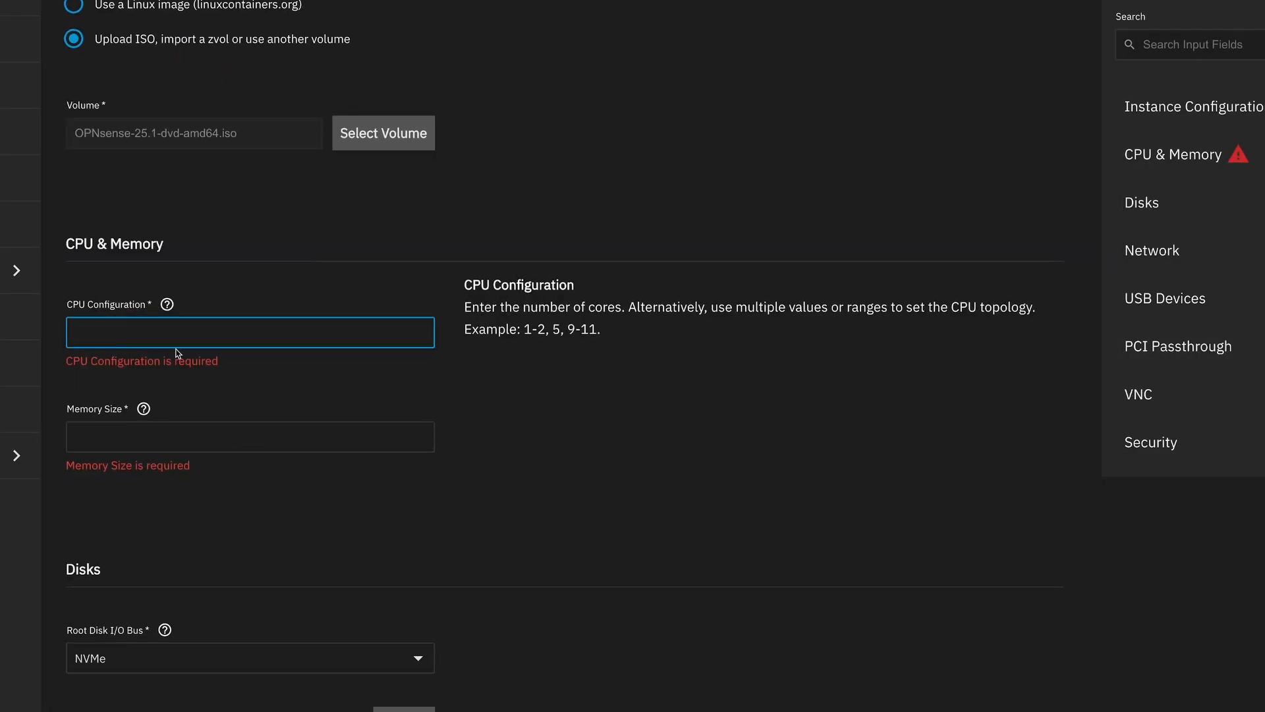
mouse_move(227, 351)
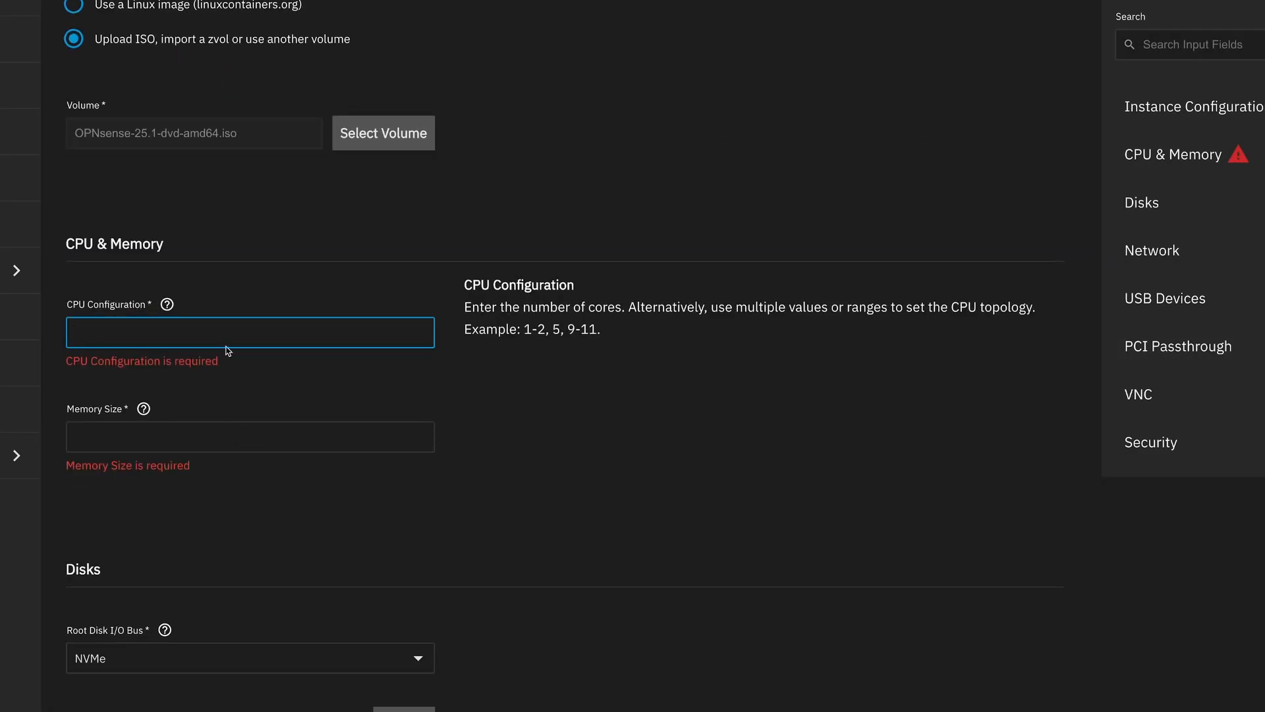
type("2")
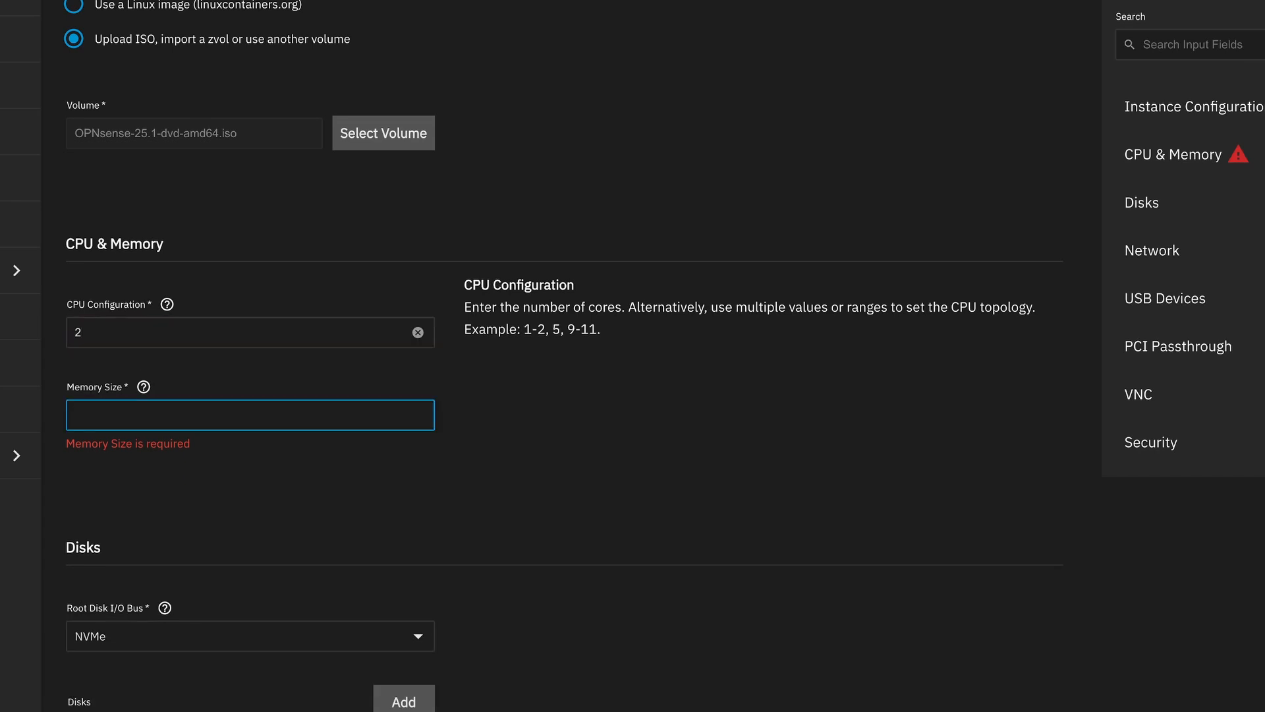
type("8192")
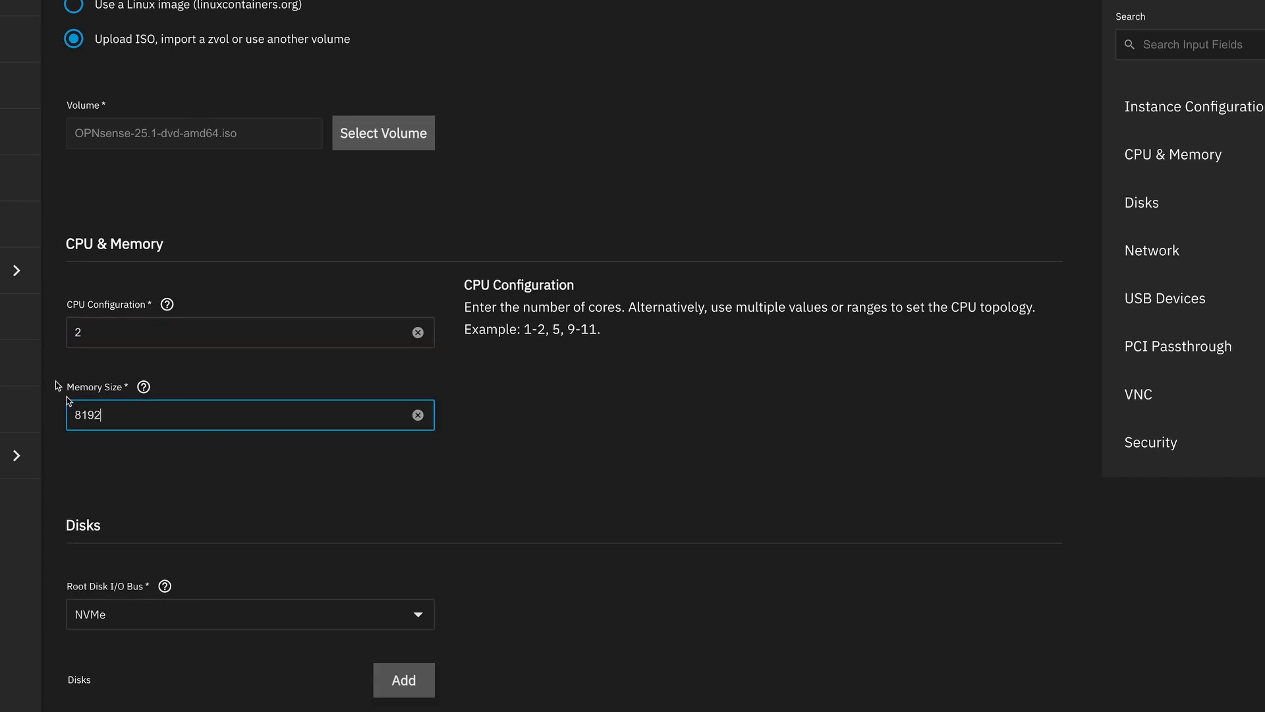
scroll("down", 3)
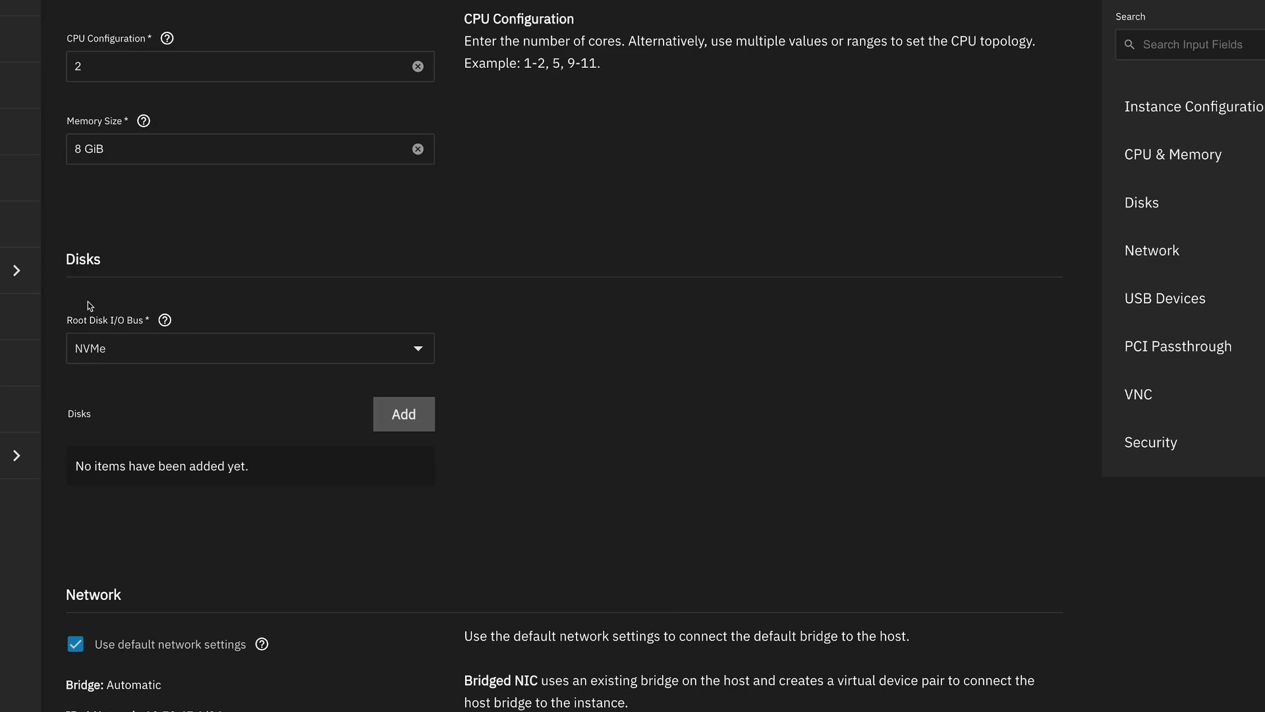
scroll("down", 3)
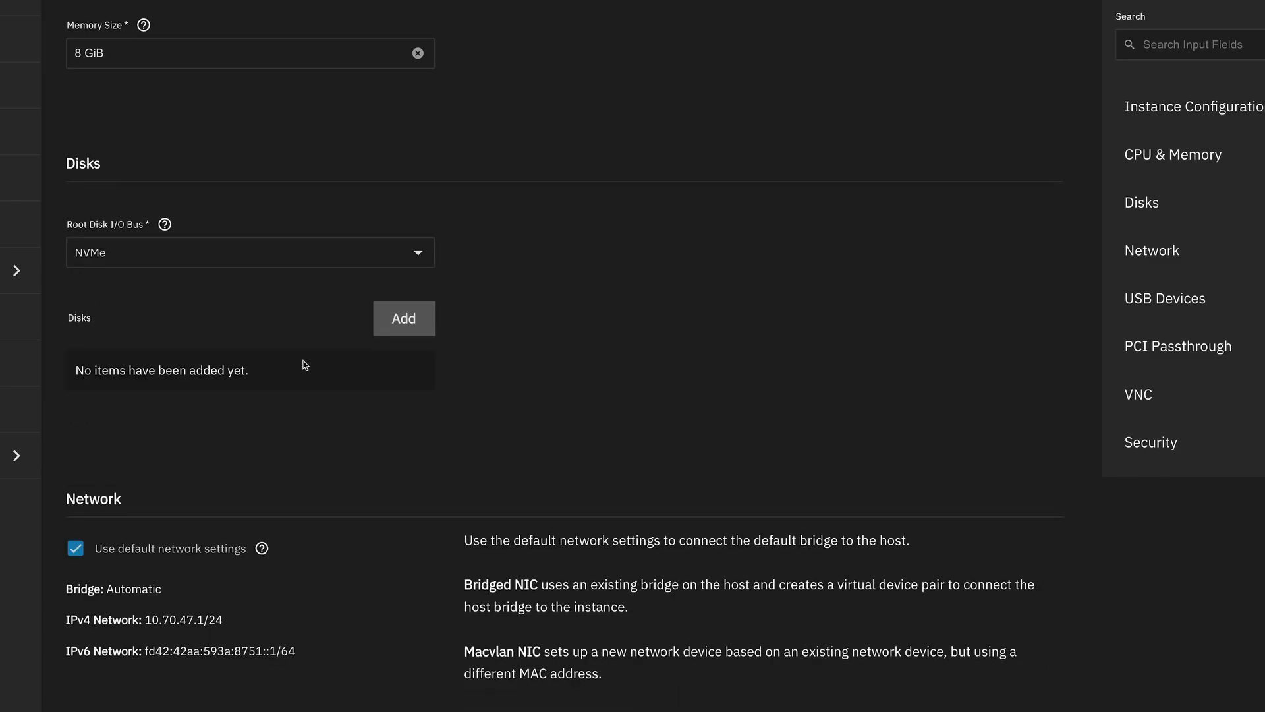
scroll("down", 3)
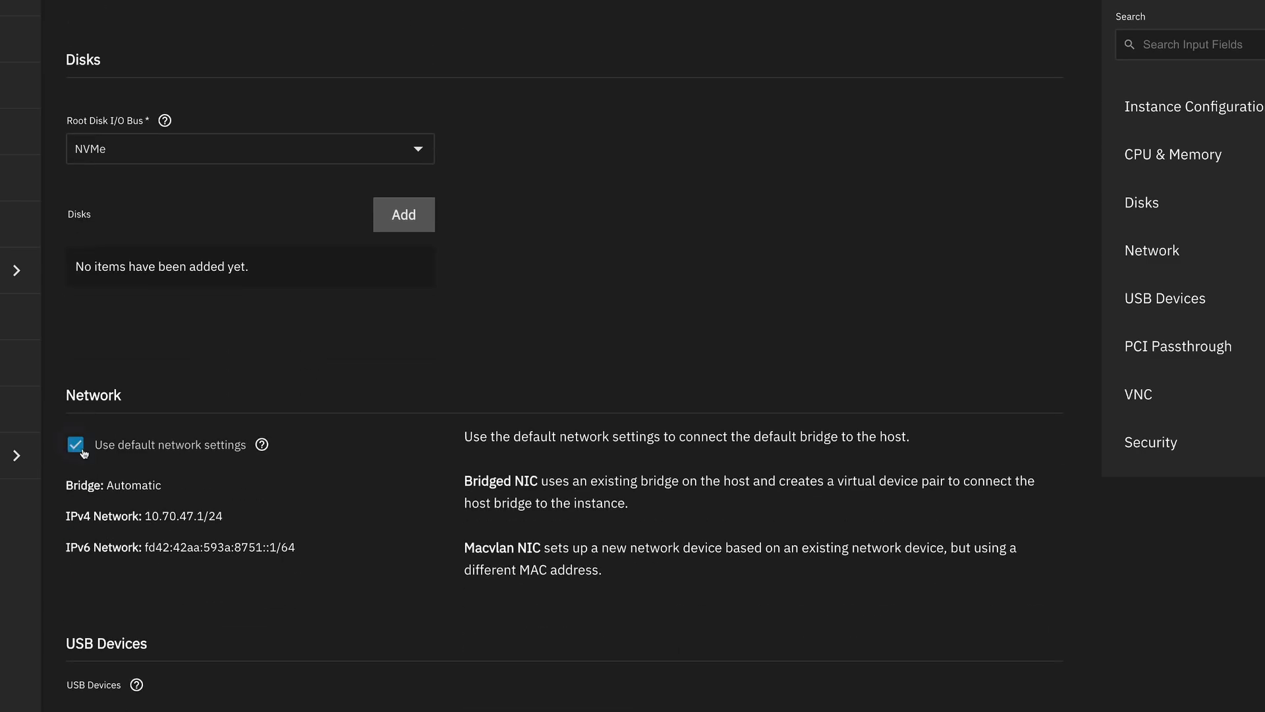
left_click(75, 445)
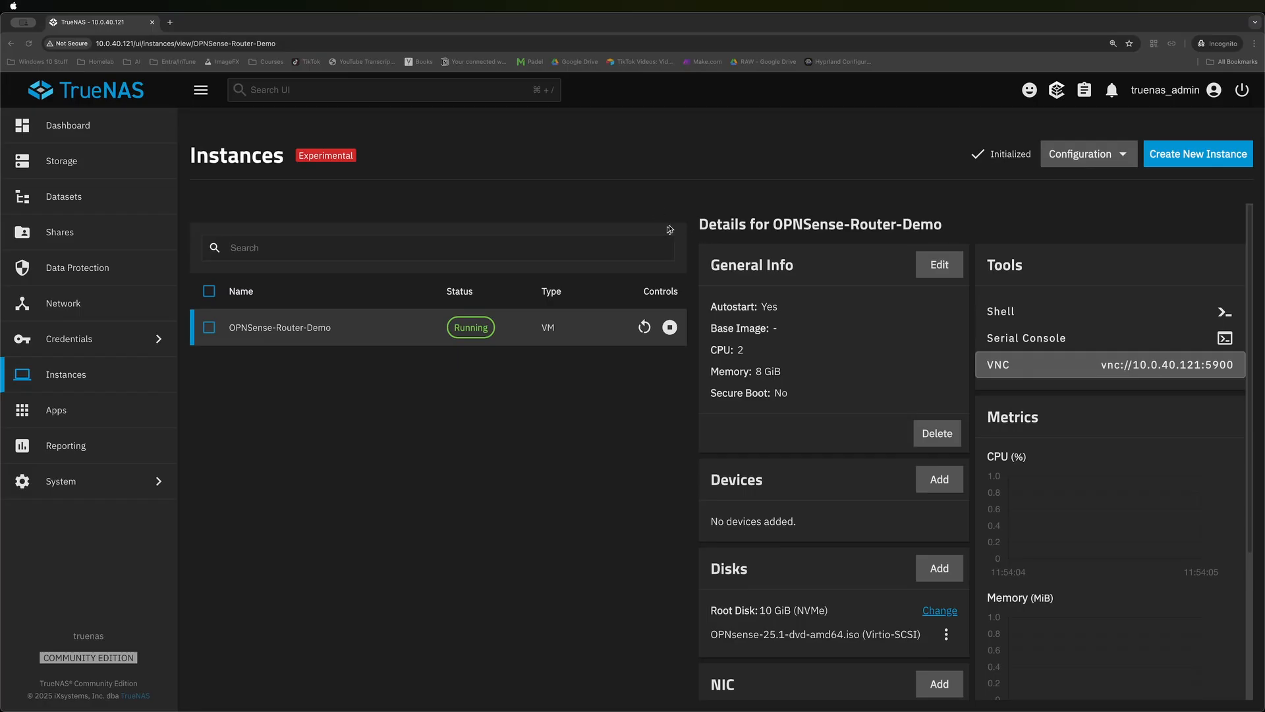
mouse_move(677, 192)
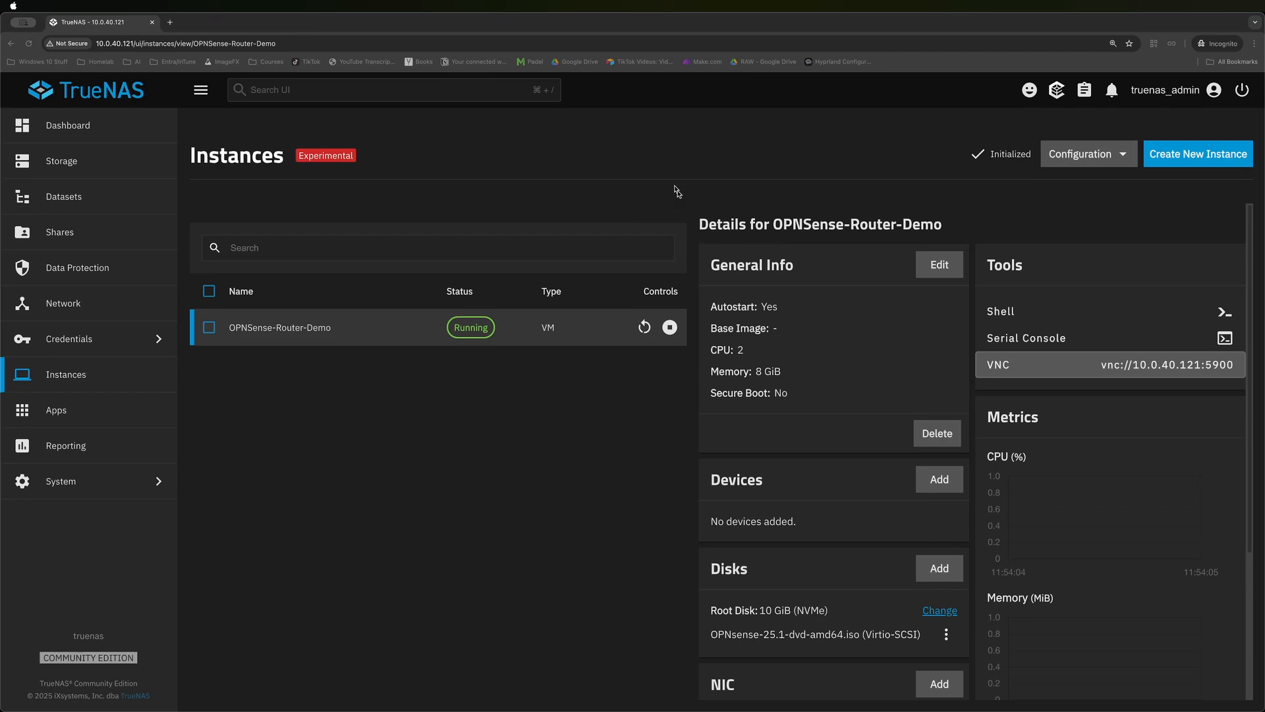
Open the VM's VNC console and launch the installer from the login prompt.
left_click(1077, 364)
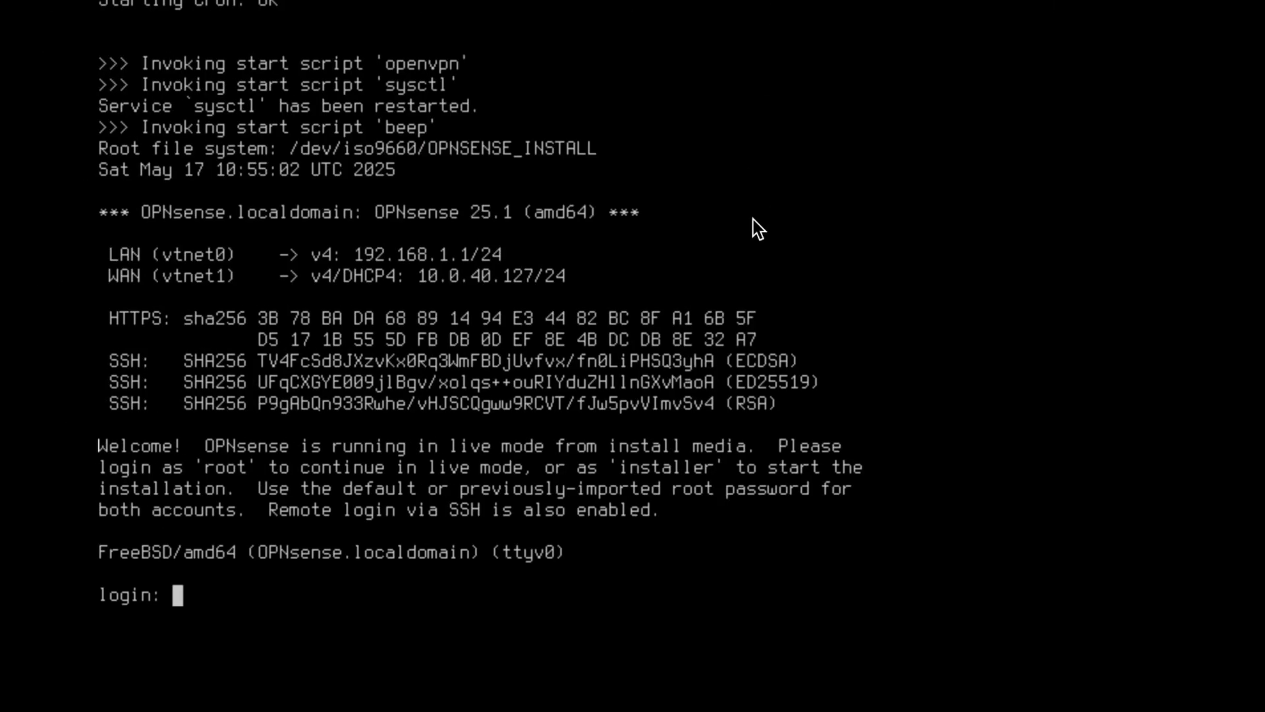
mouse_move(509, 325)
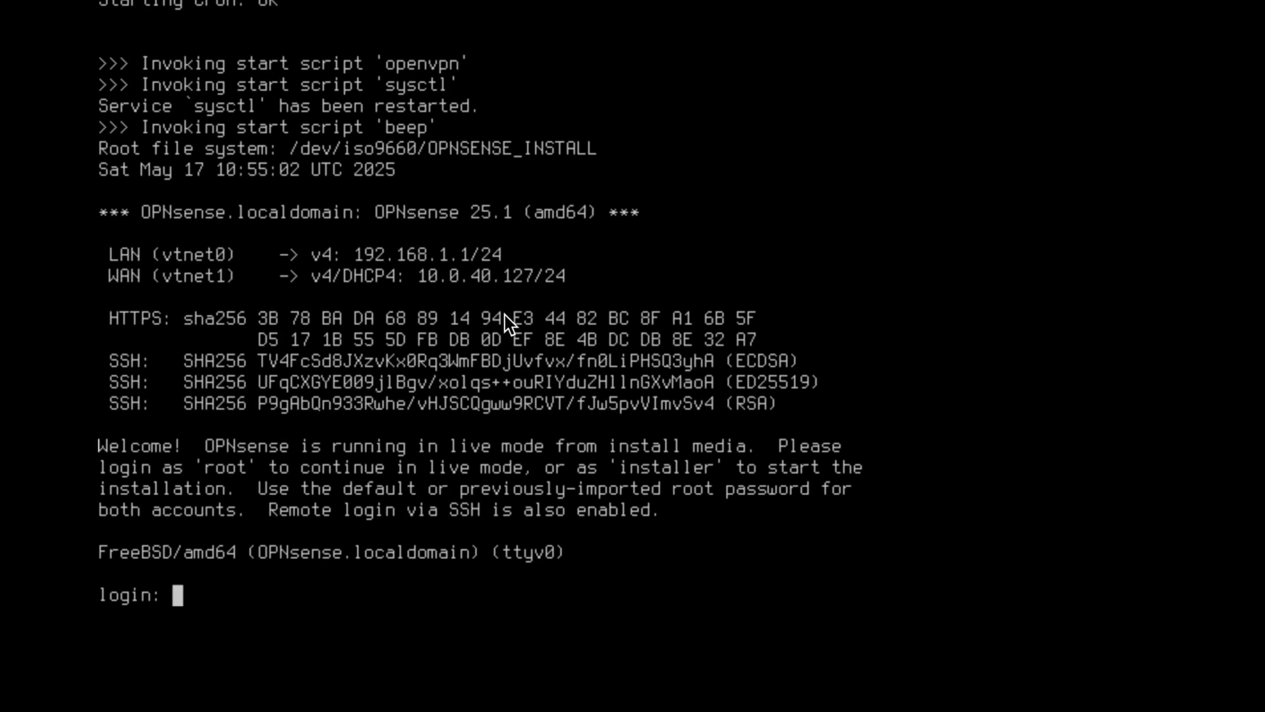
mouse_move(178, 267)
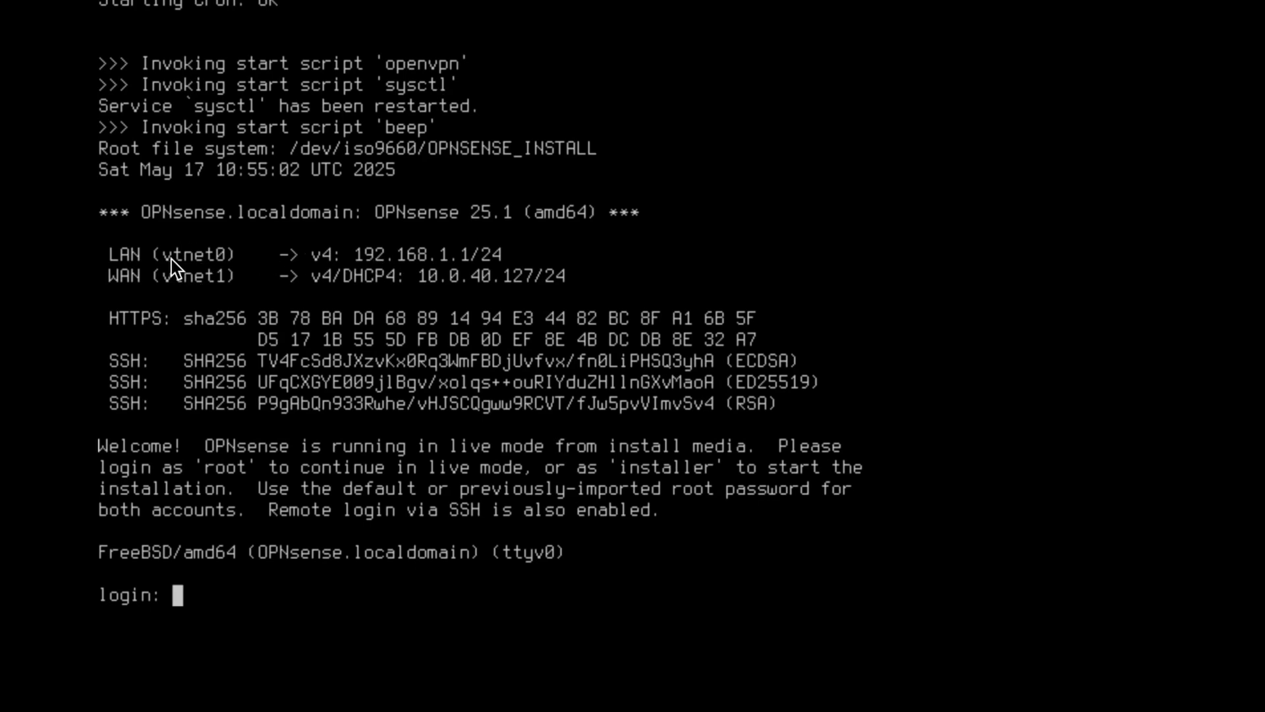
mouse_move(576, 282)
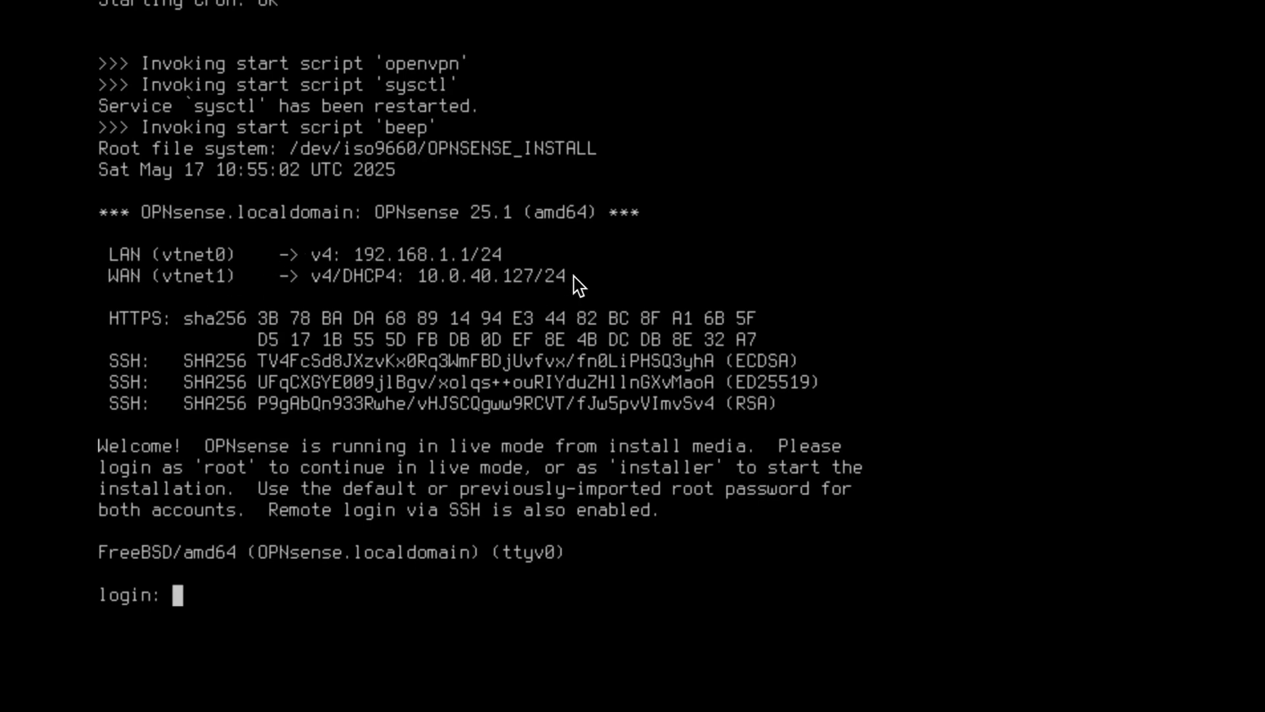
mouse_move(445, 292)
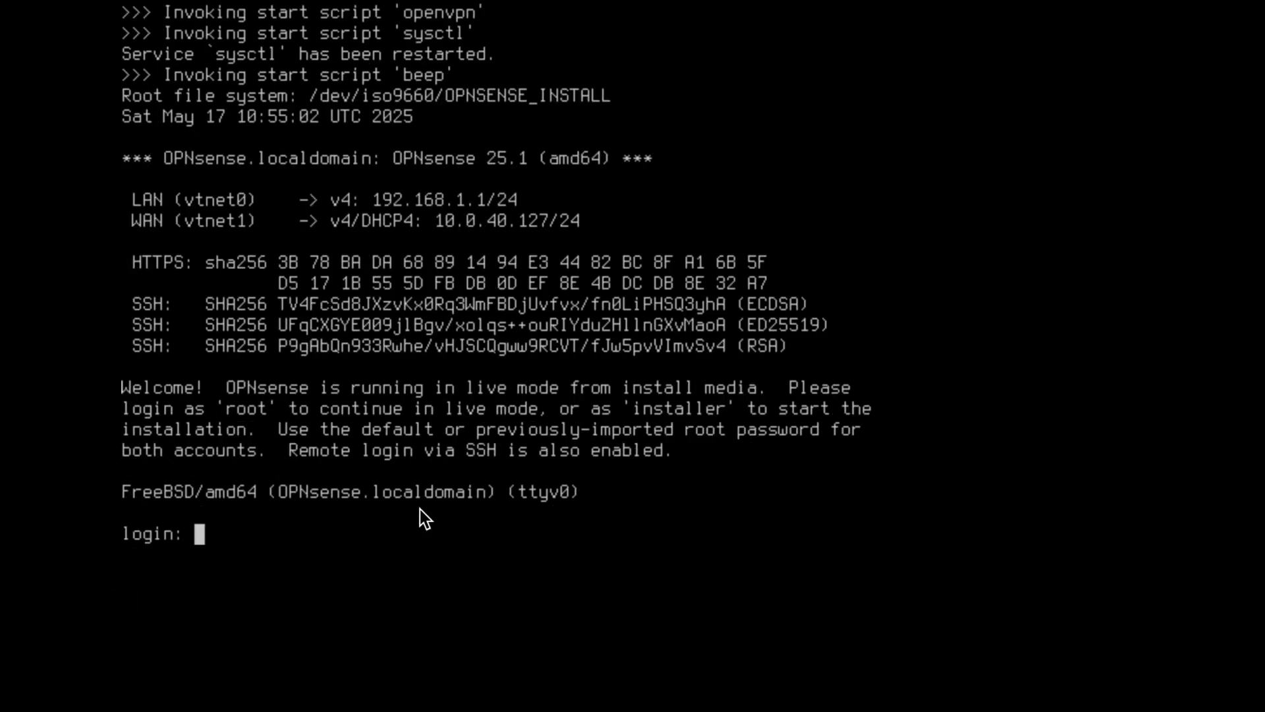
mouse_move(152, 392)
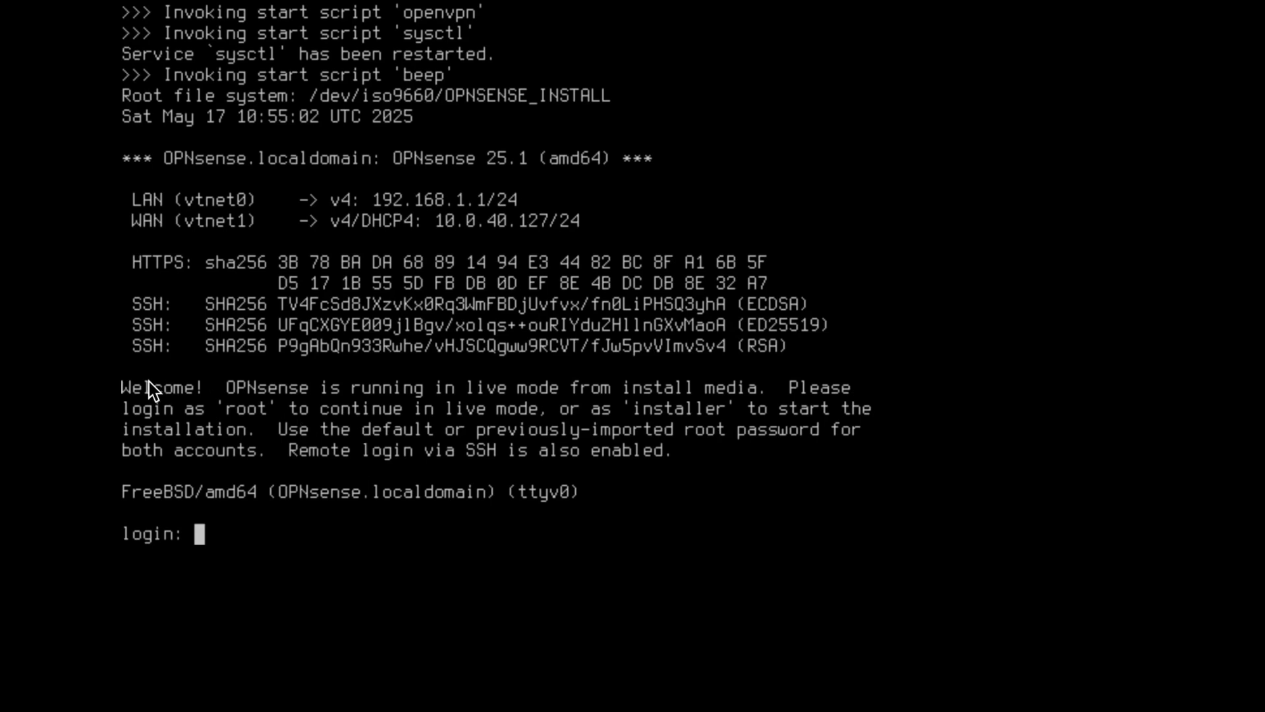
mouse_move(542, 524)
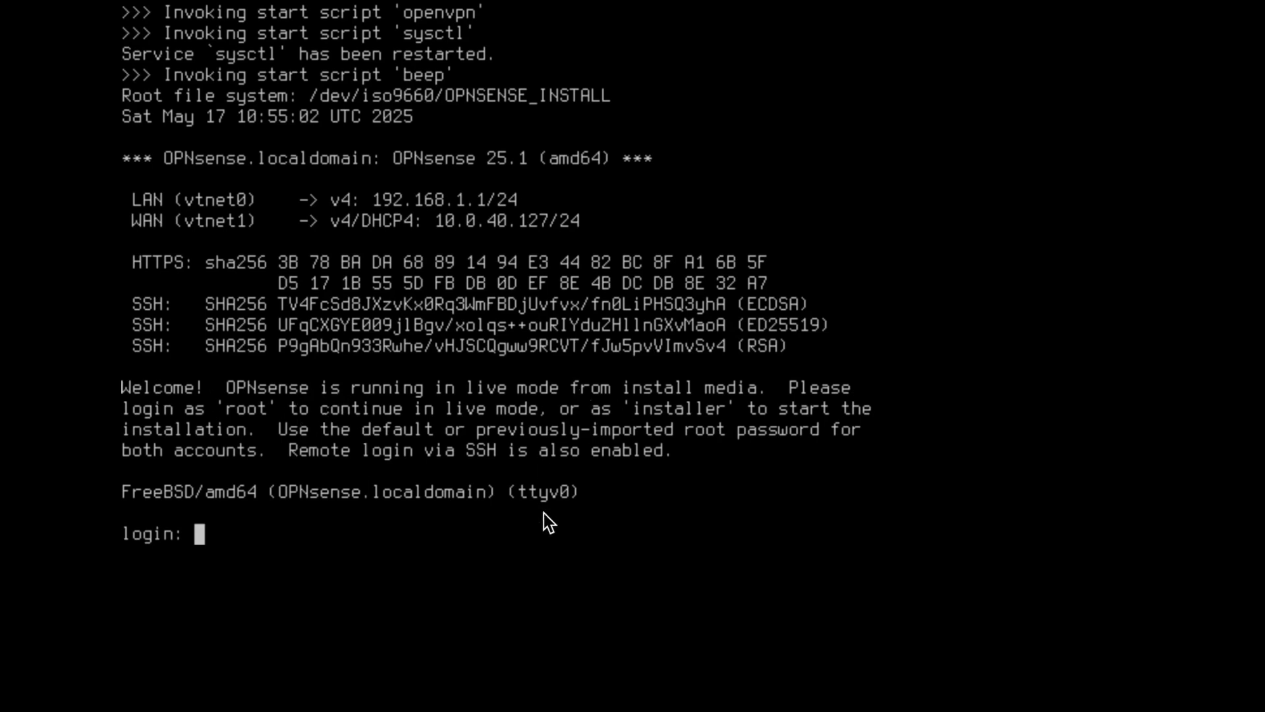
type("installer")
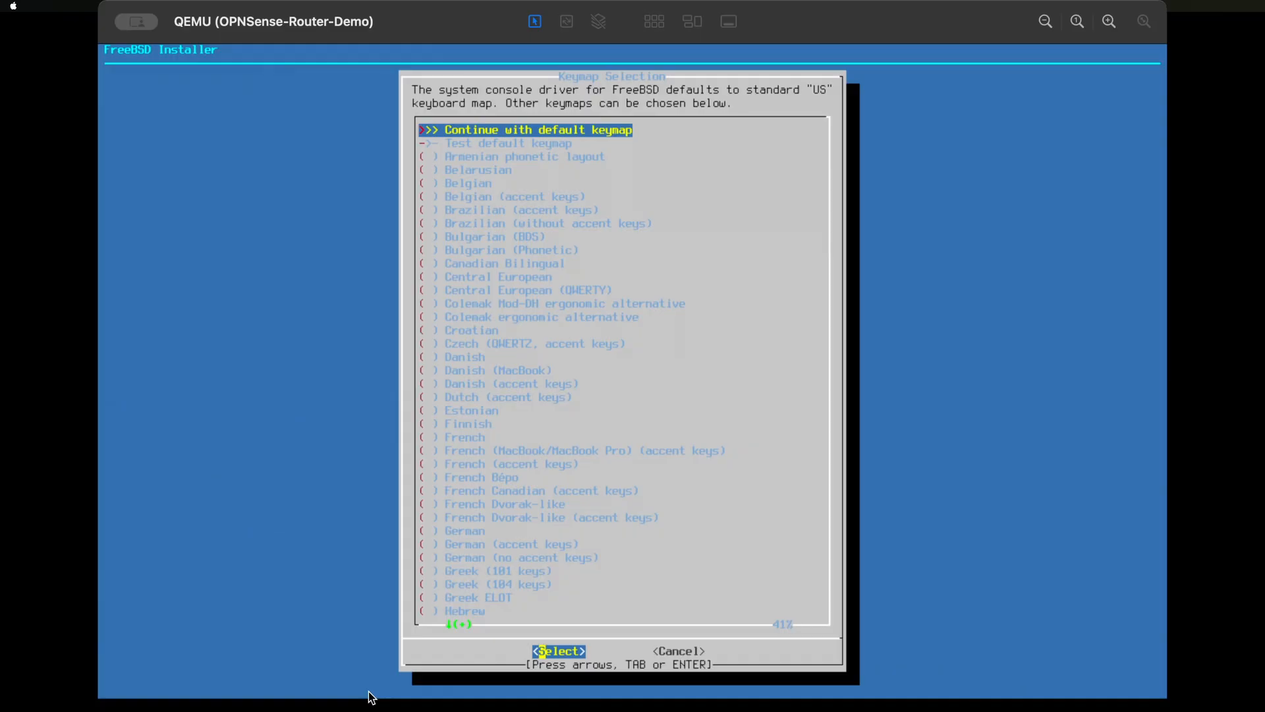
Accept the default keymap, run the ZFS install, choose Complete Install and reboot.
left_click(556, 651)
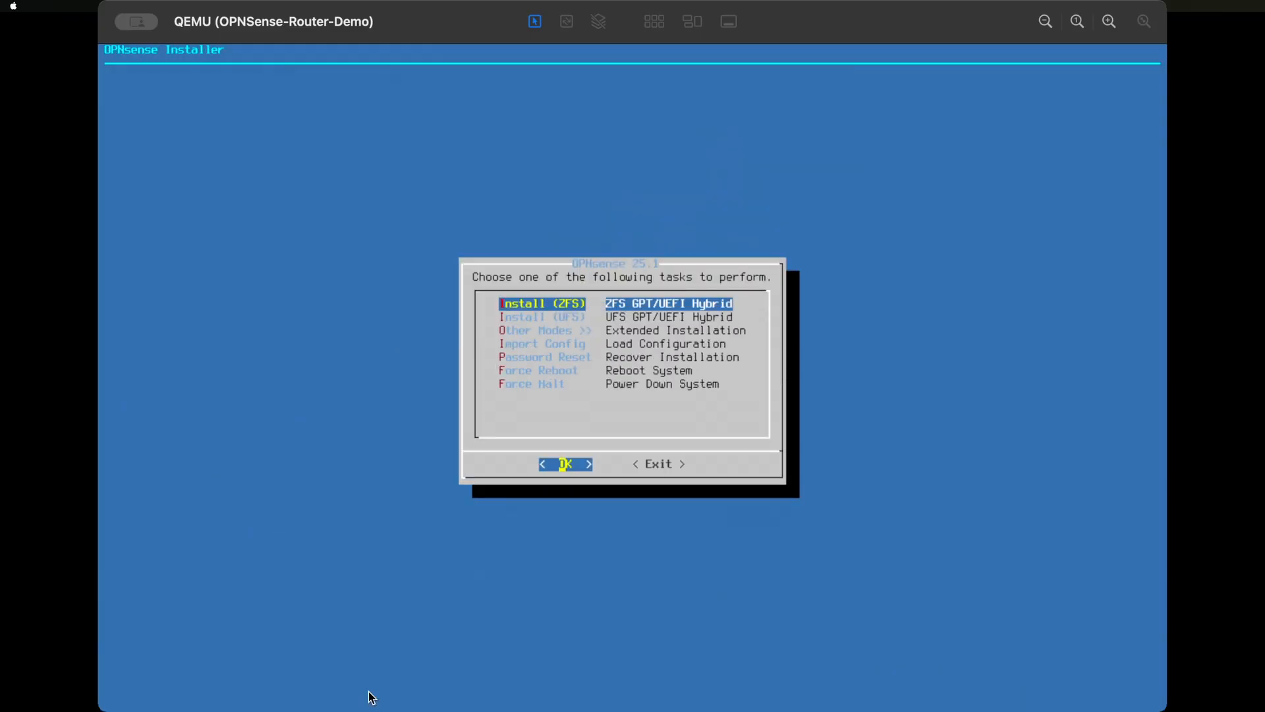
left_click(565, 464)
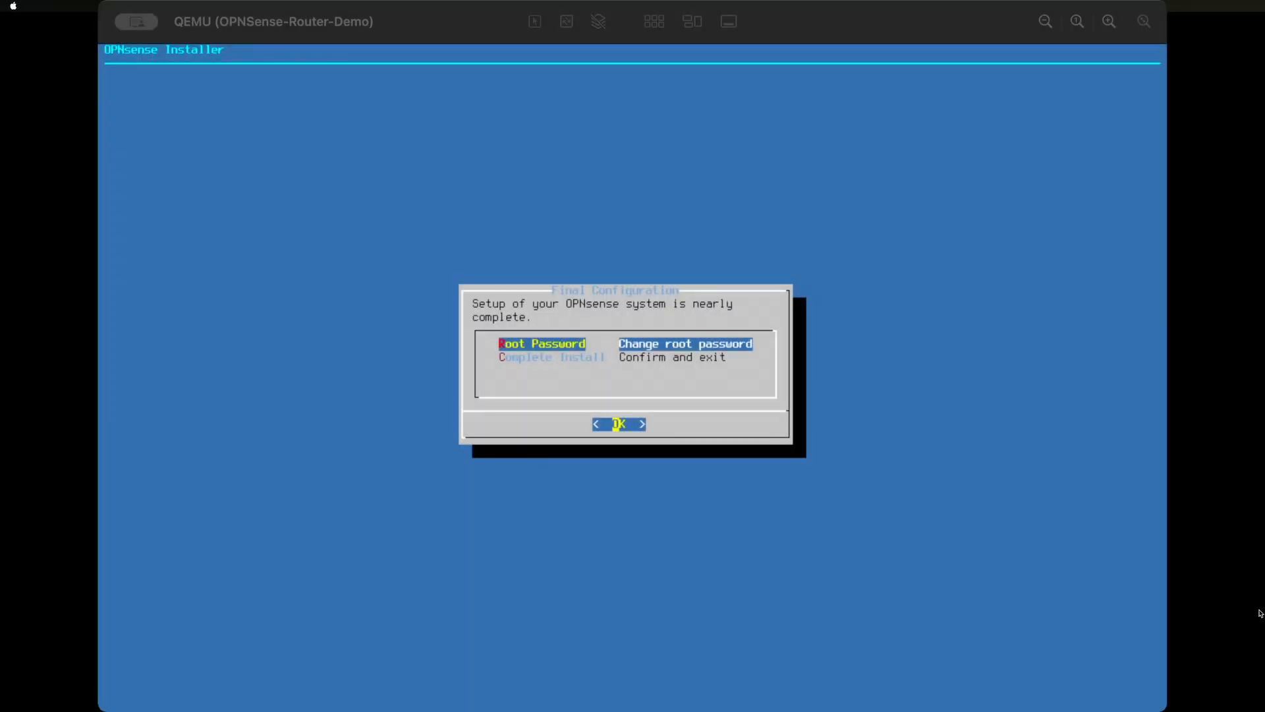
key("Down")
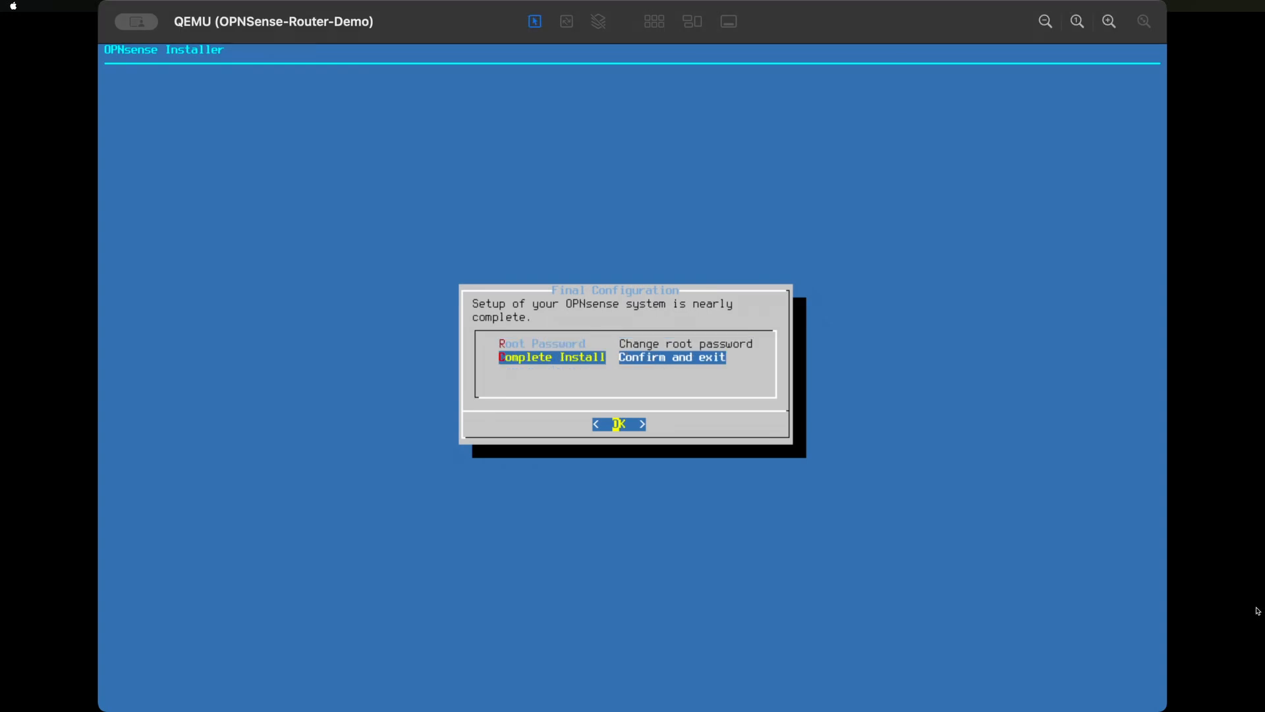
left_click(619, 424)
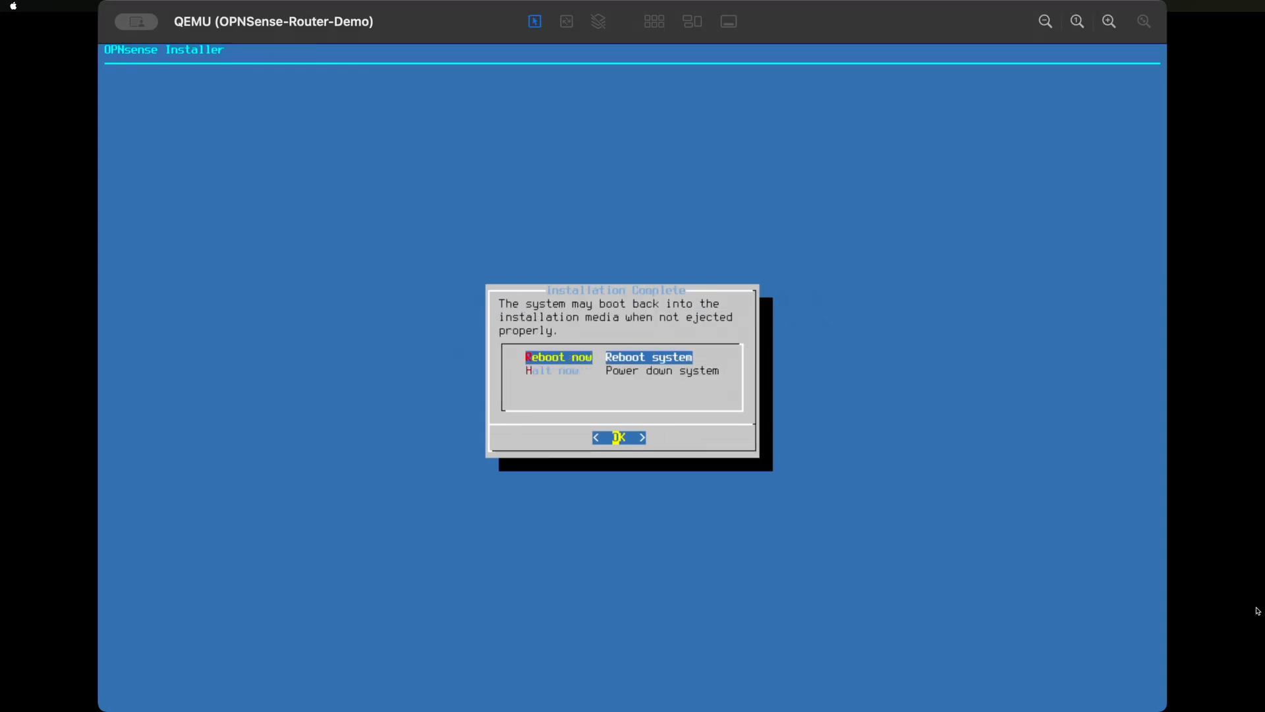
key("Down")
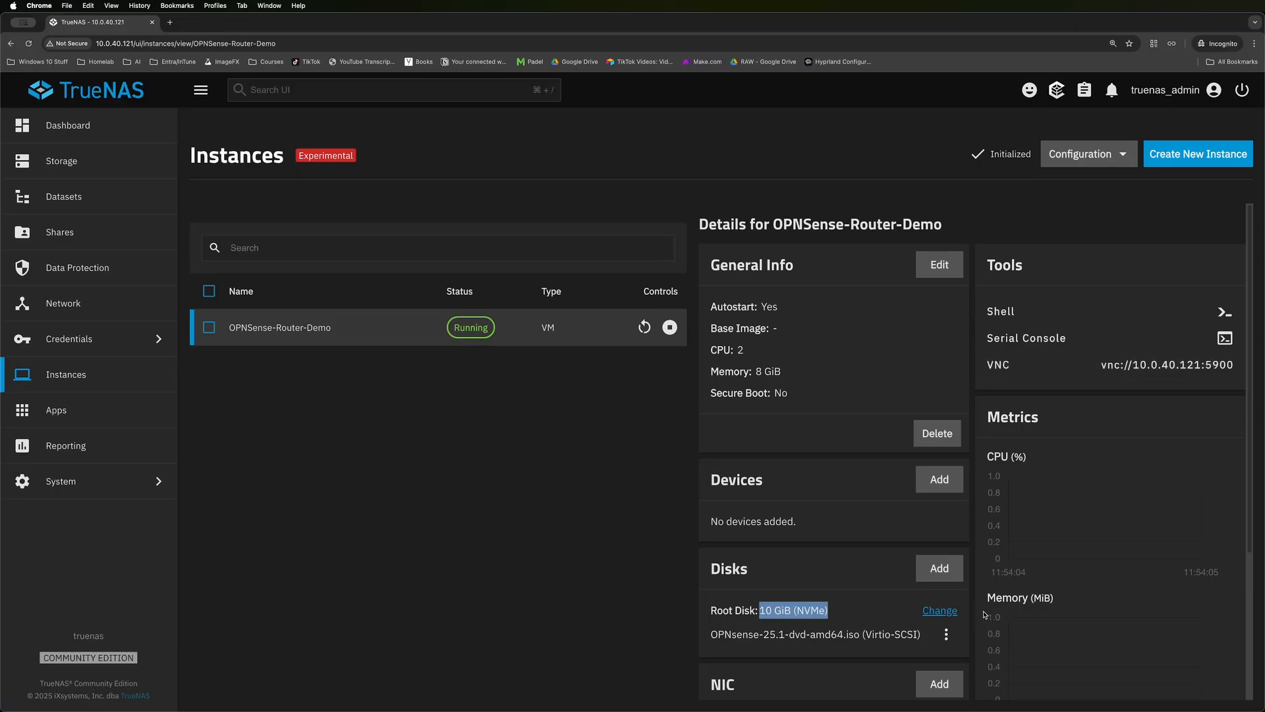
Change the VM's root disk to 32 GiB, then restart OPNSense-Router-Demo.
left_click(940, 610)
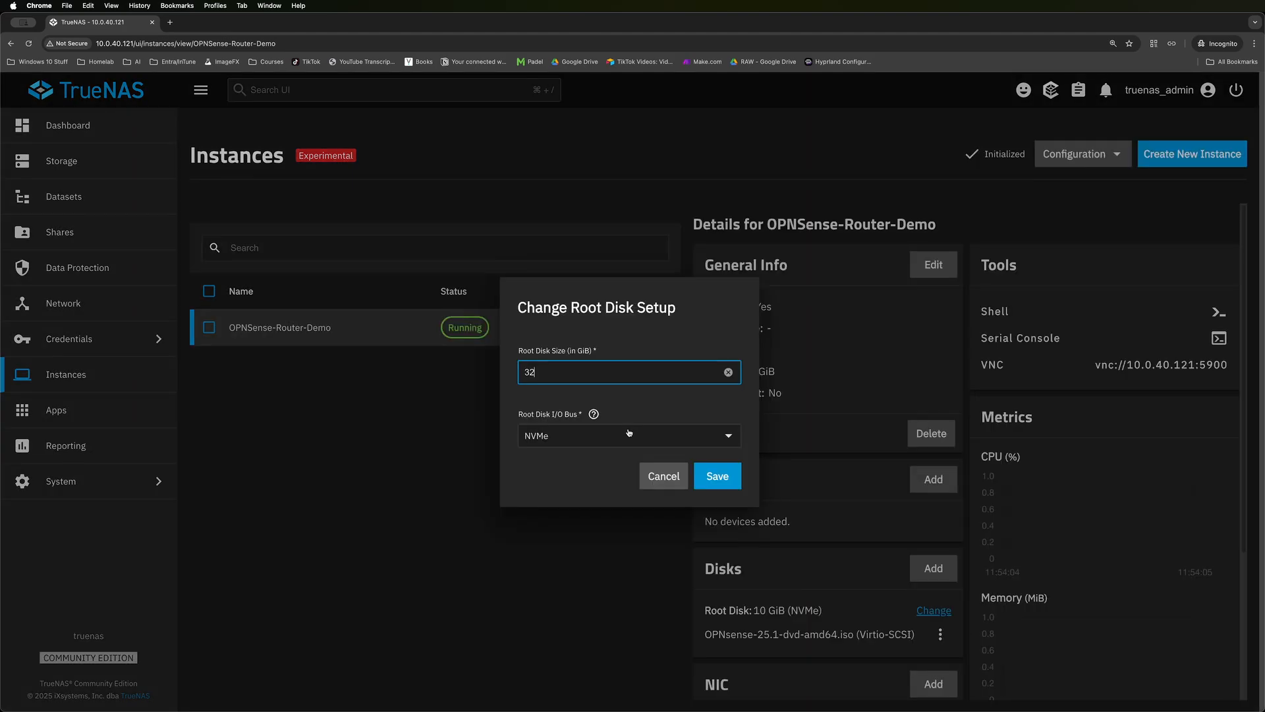
left_click(717, 476)
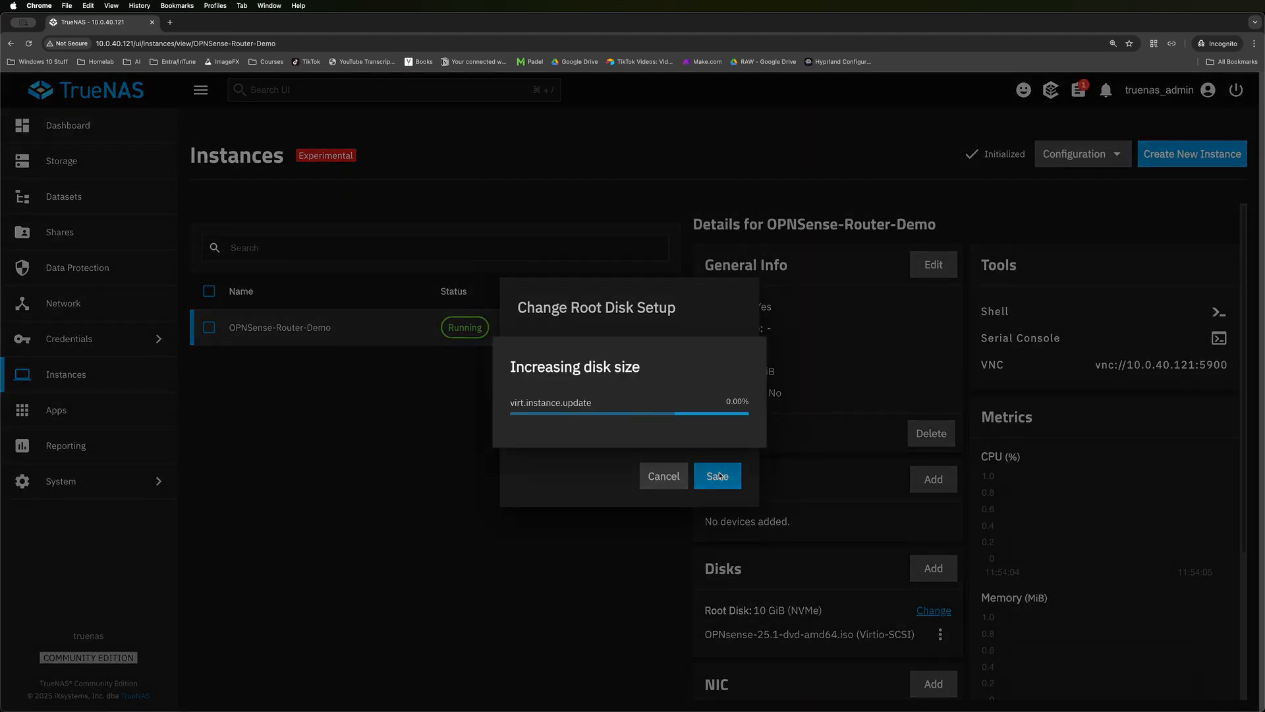
left_click(718, 475)
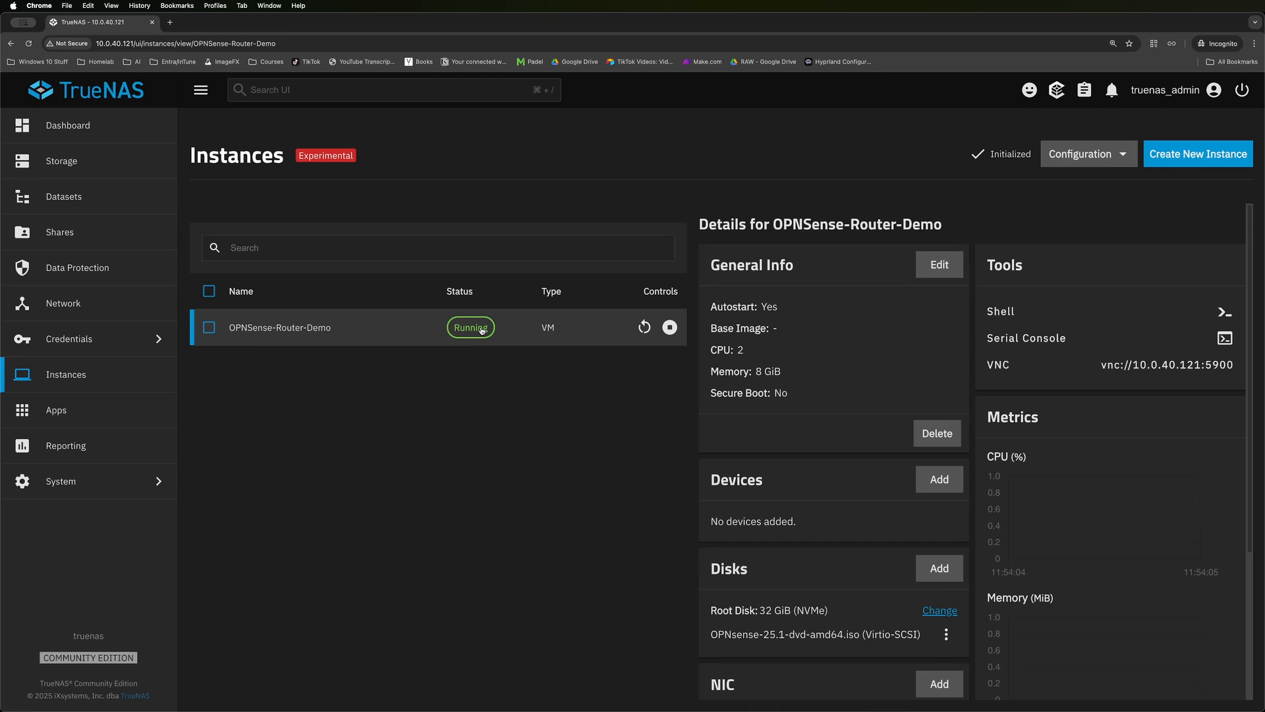
mouse_move(646, 328)
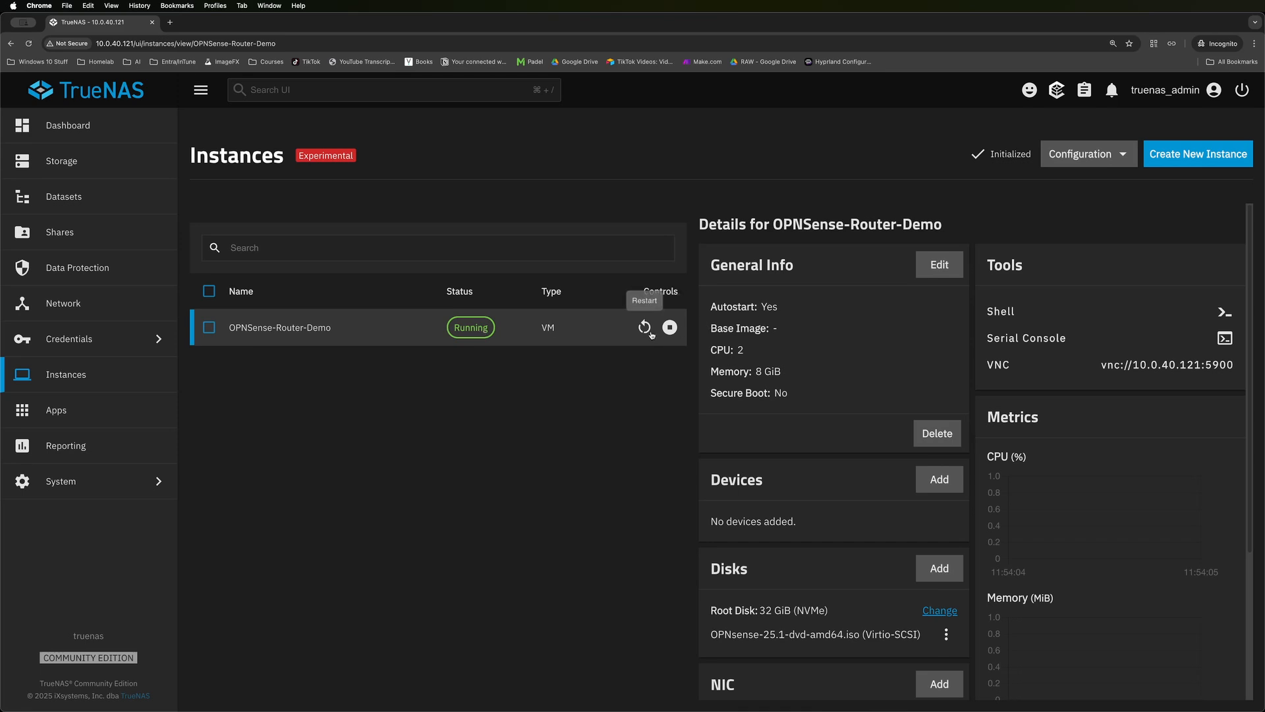
left_click(645, 327)
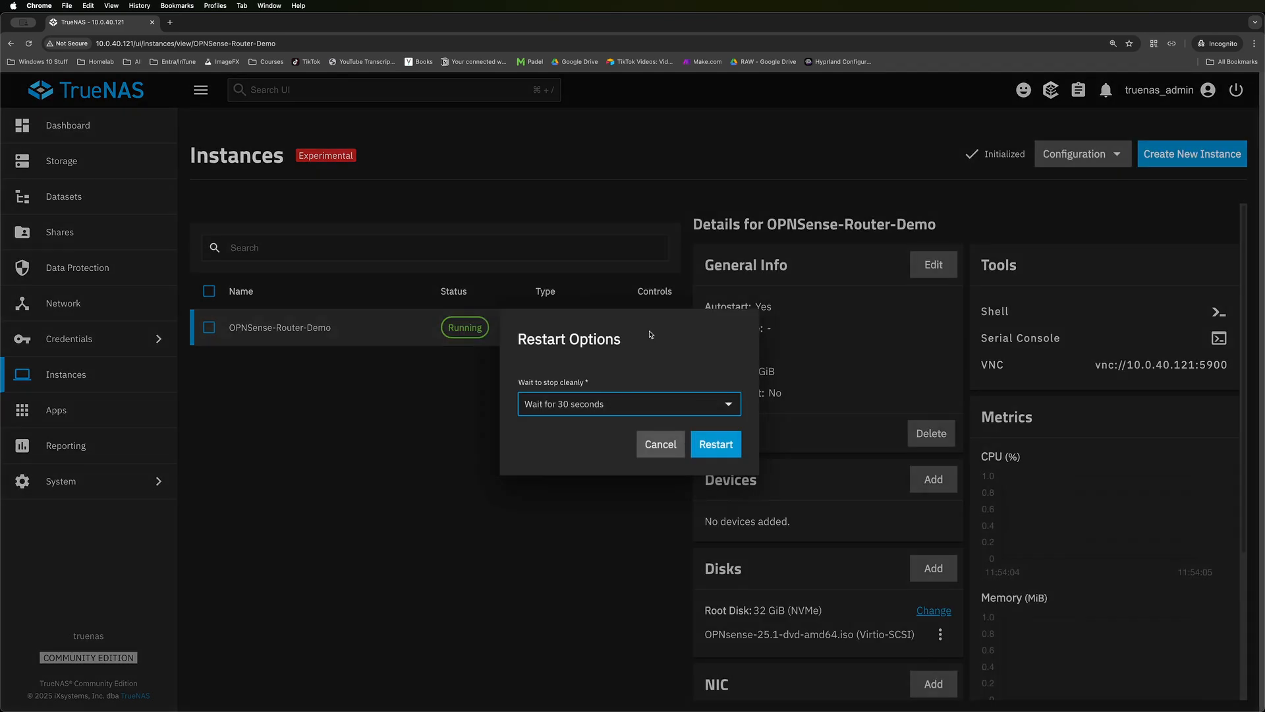
left_click(716, 444)
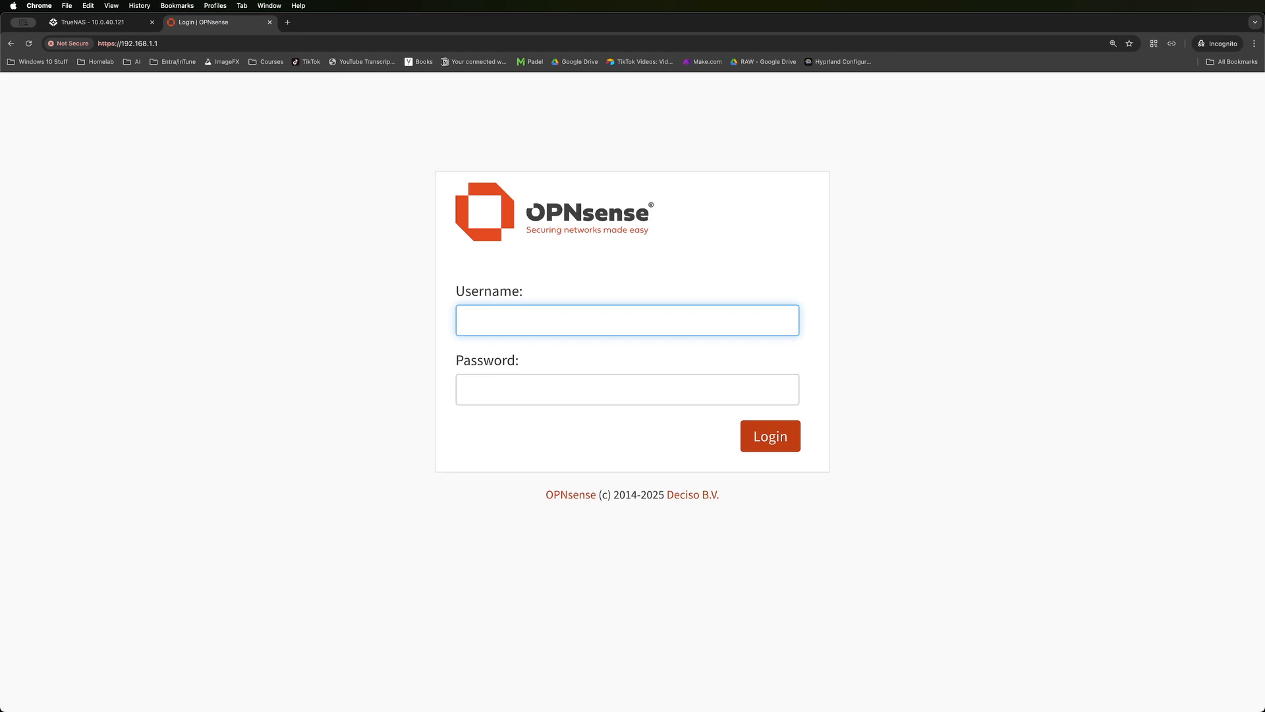
Sign in to OPNsense as root.
type("root")
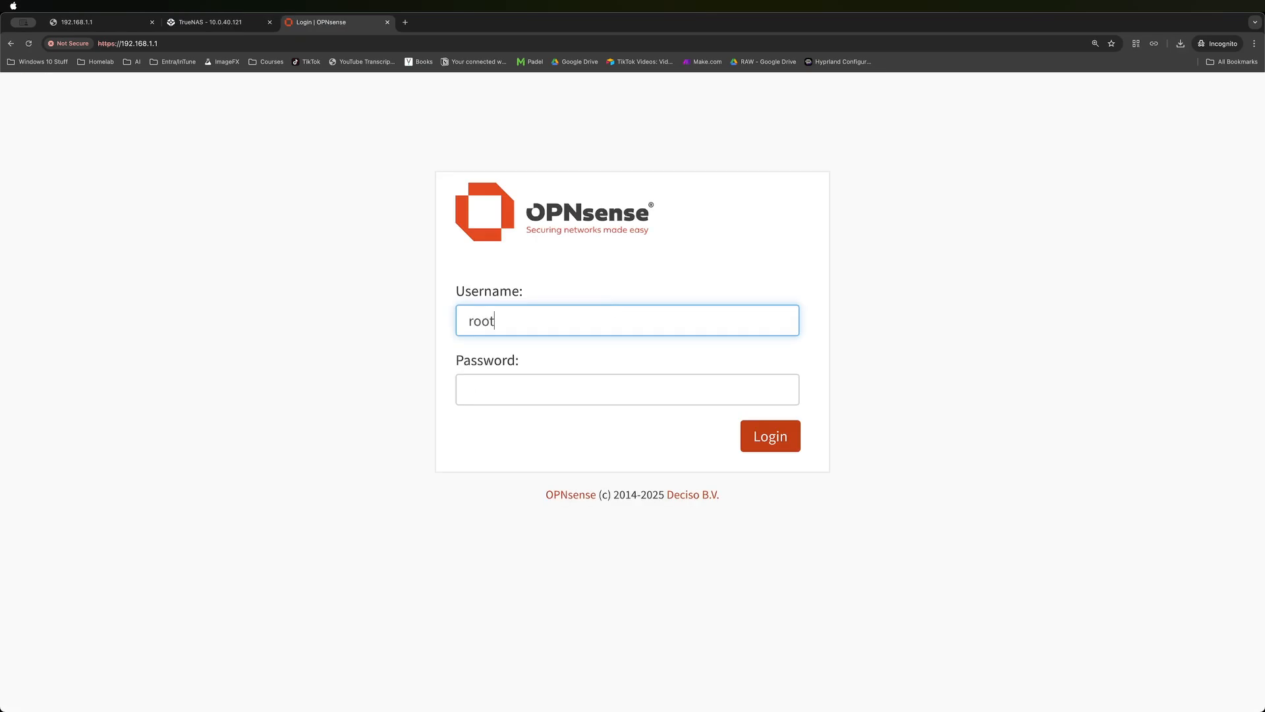
left_click(628, 389)
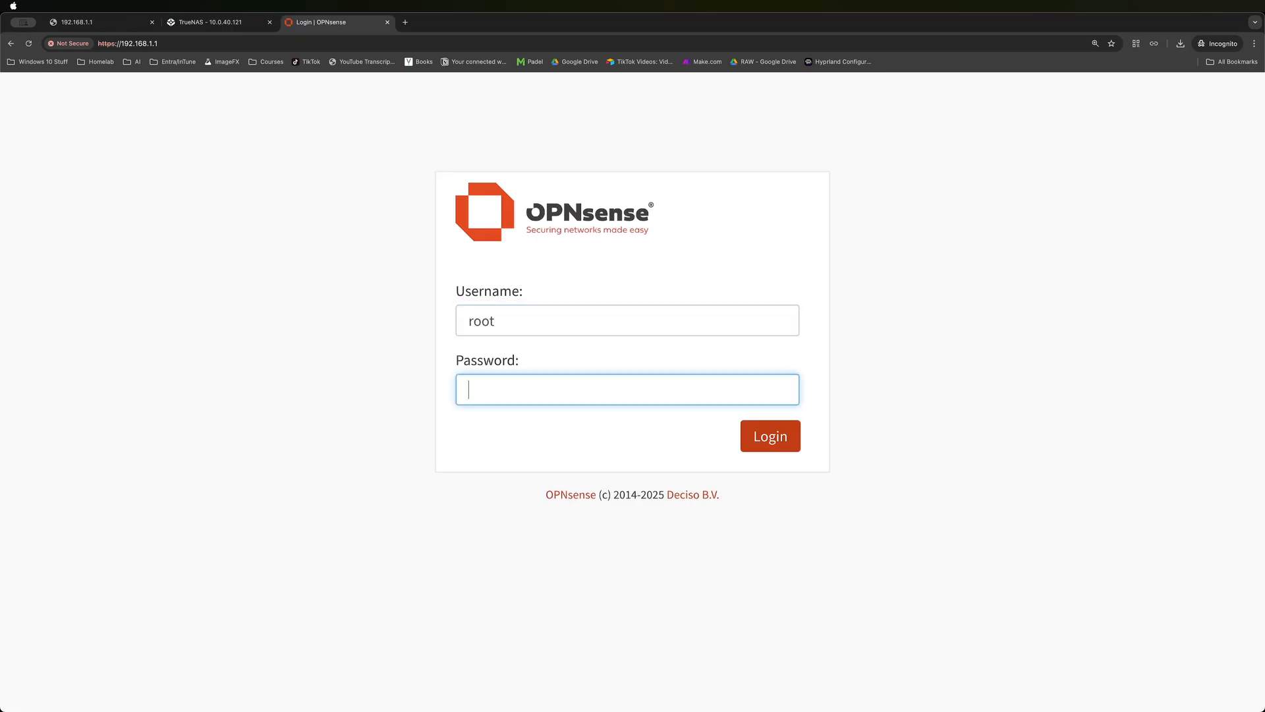
left_click(771, 435)
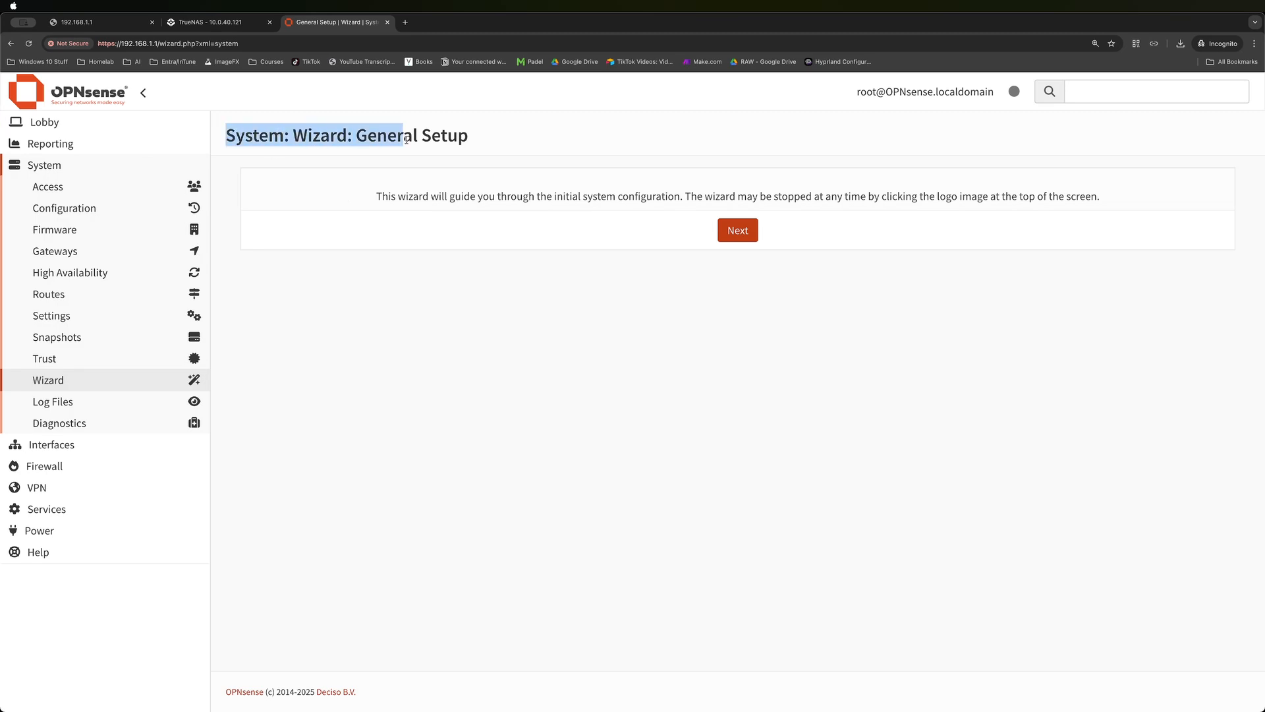
Step through the setup wizard's General Information, Time Server and WAN pages and reload to apply it.
left_click(737, 230)
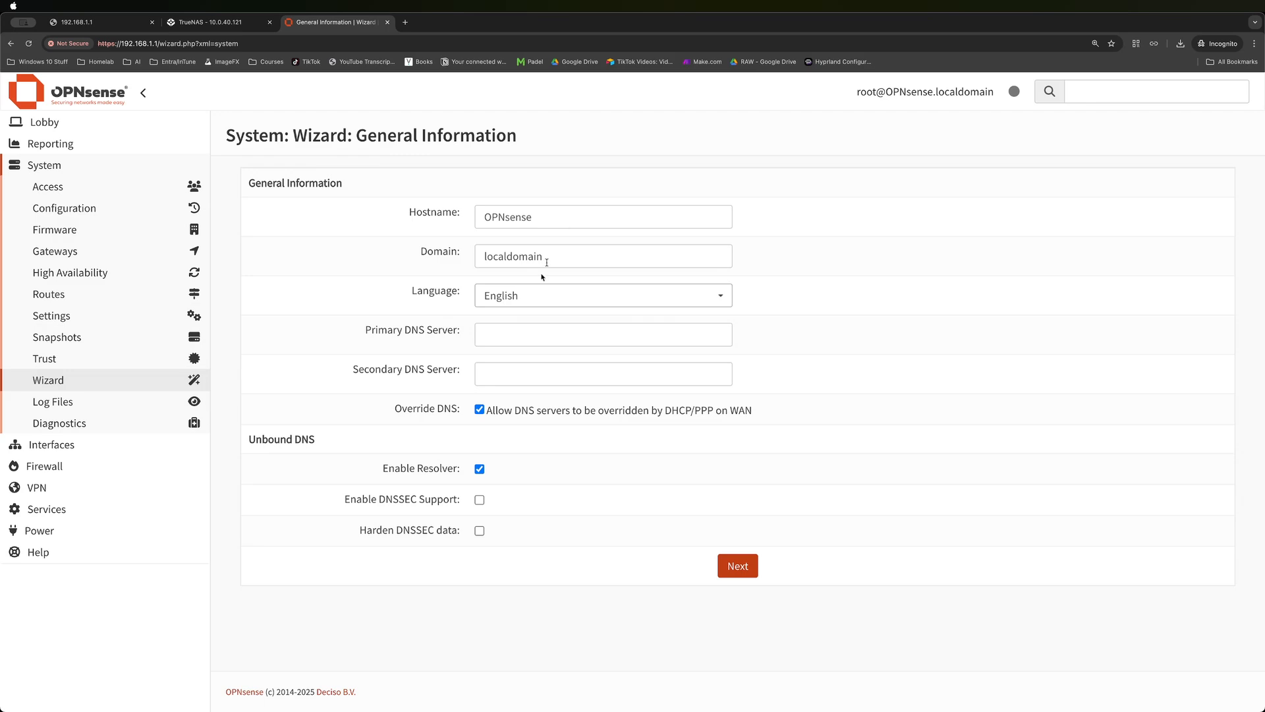
left_click(603, 334)
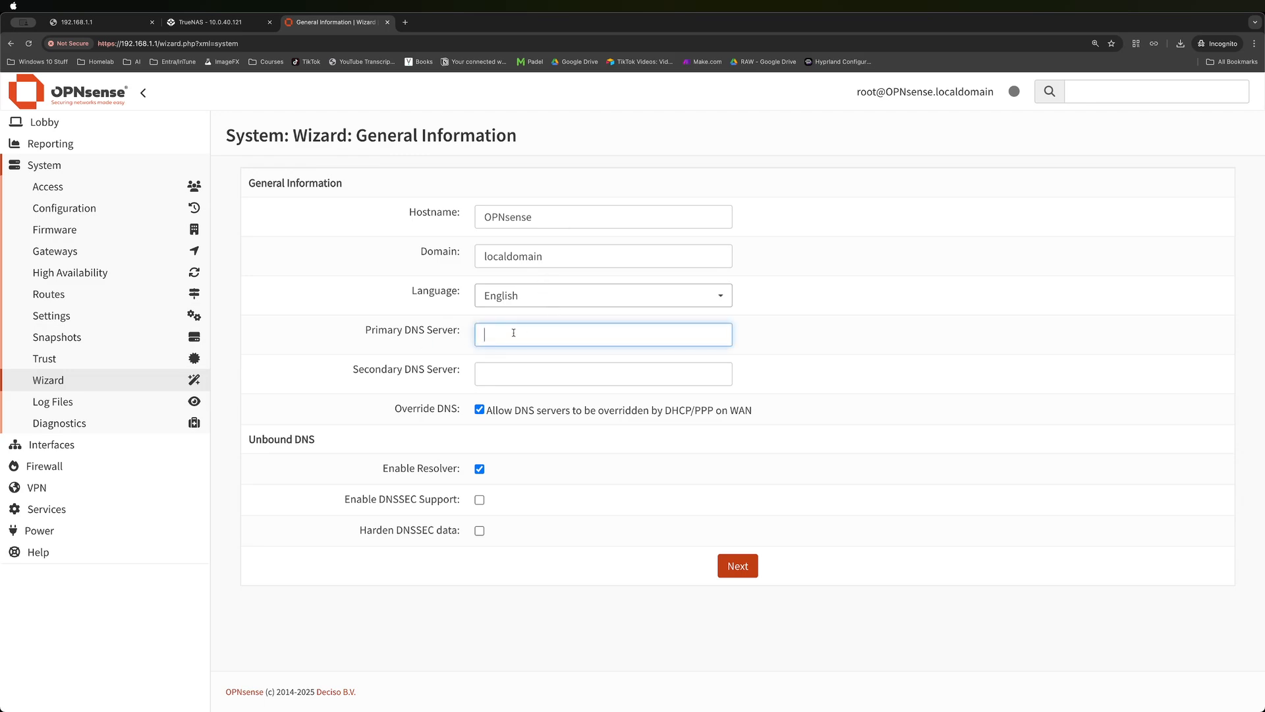
left_click(738, 565)
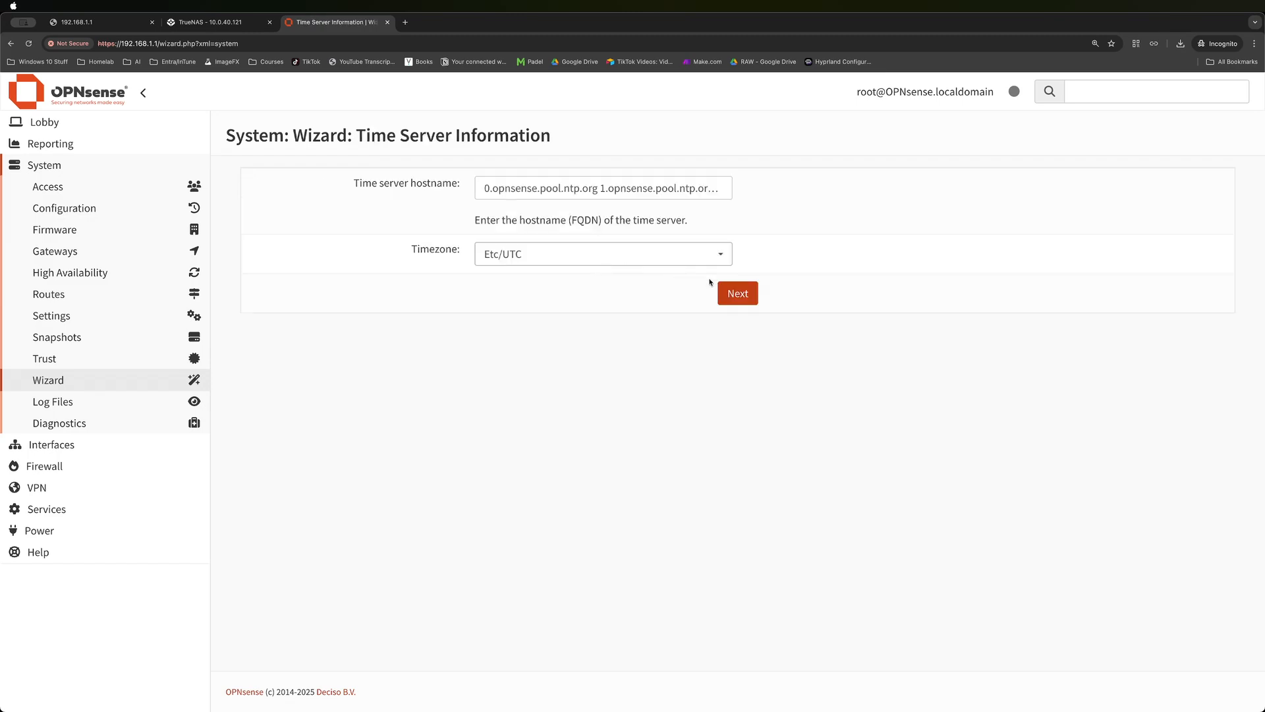
left_click(603, 254)
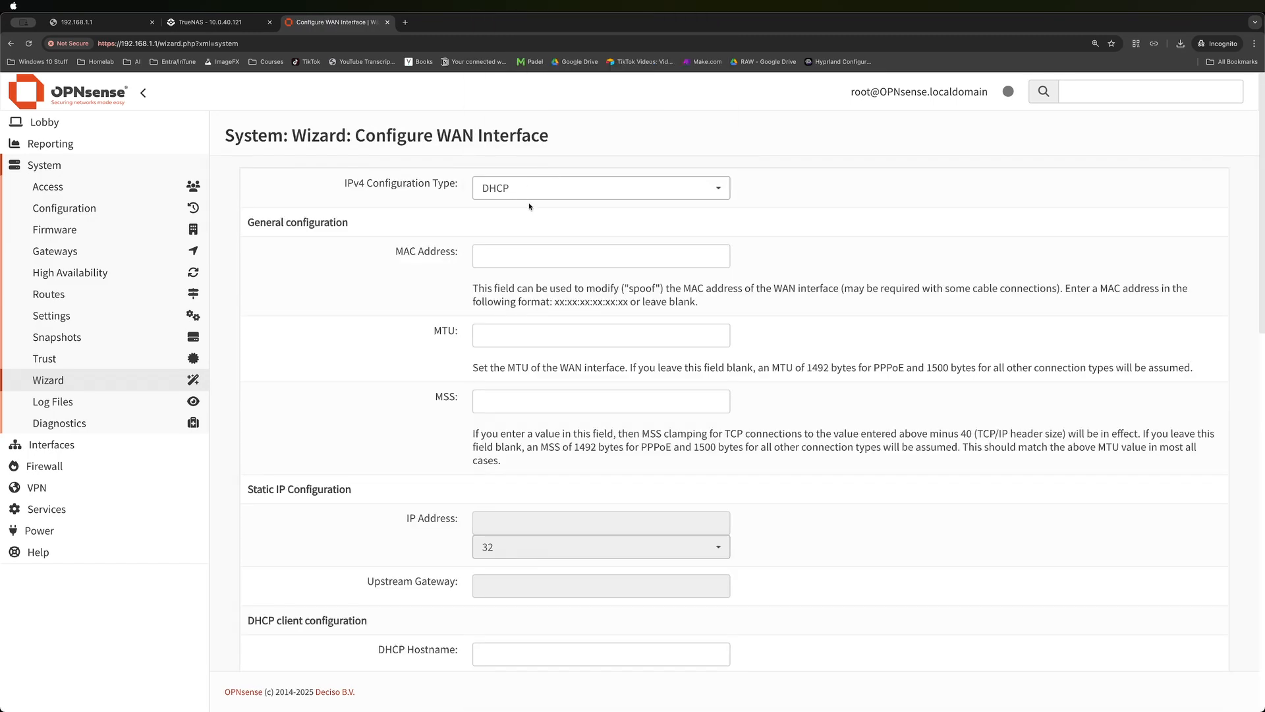
left_click(601, 188)
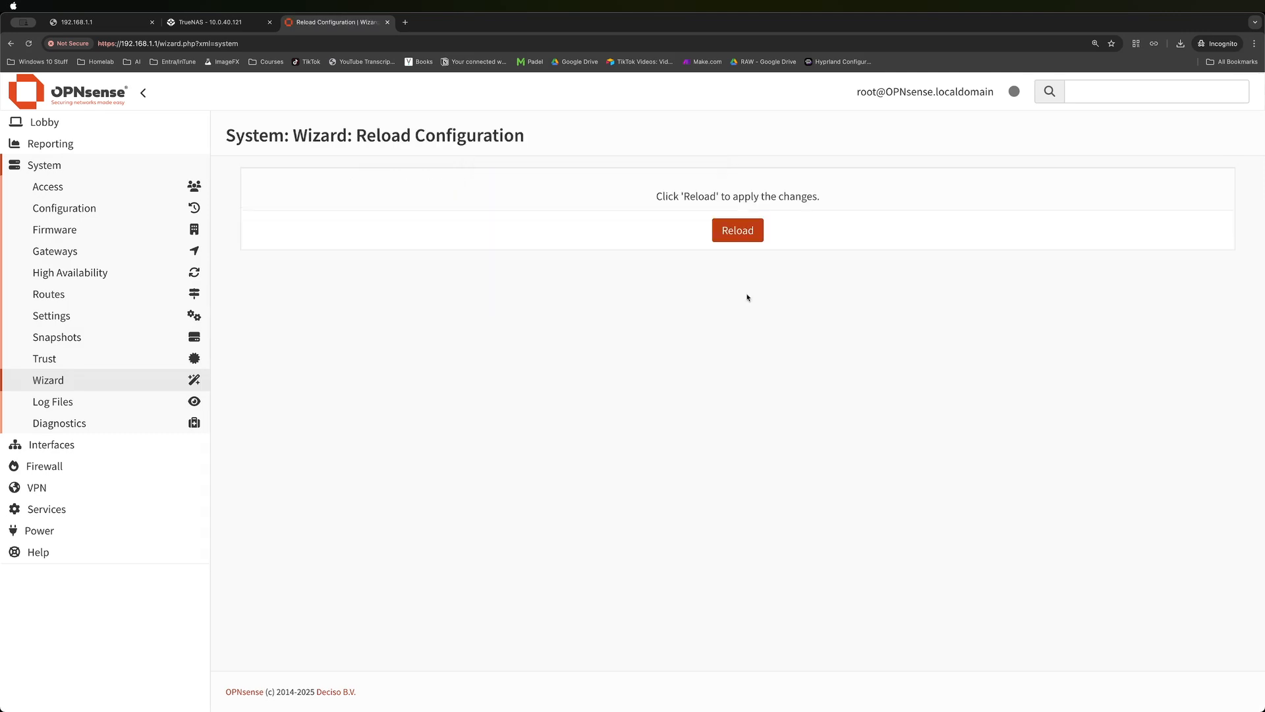
left_click(54, 230)
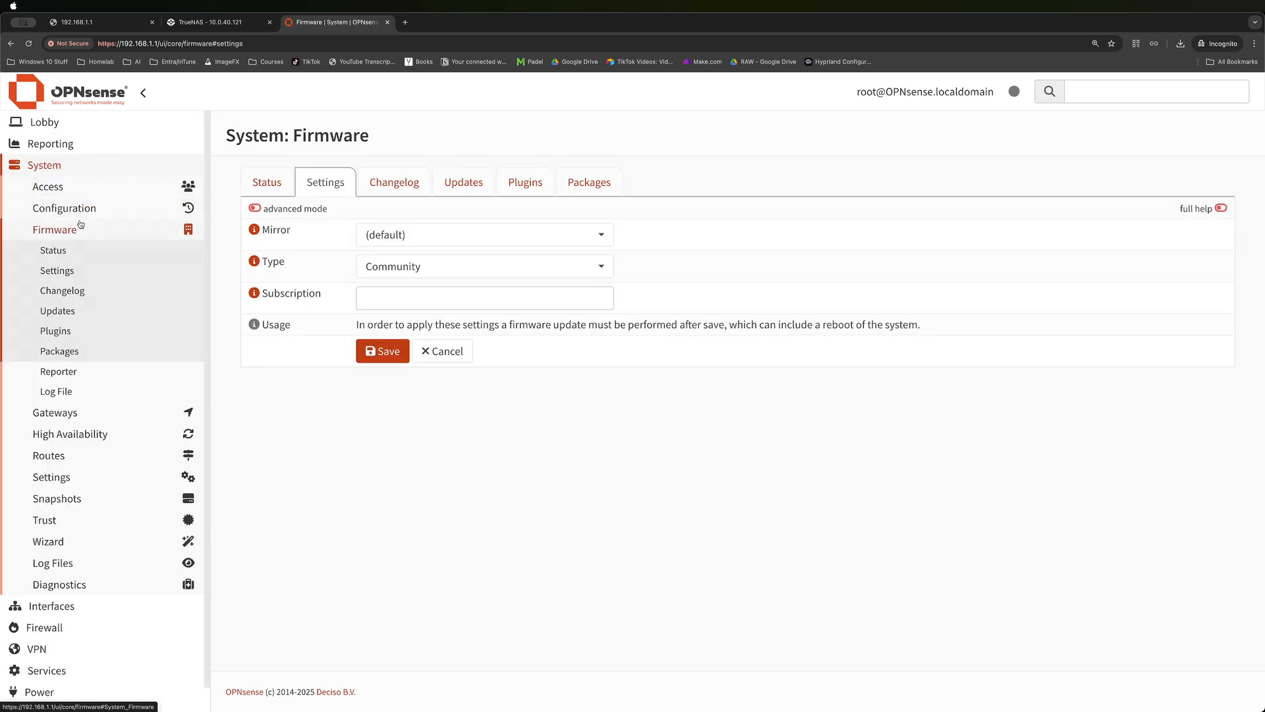
Install all 96 pending firmware updates, sign back in and confirm os-qemu-guest-agent is installed.
left_click(267, 182)
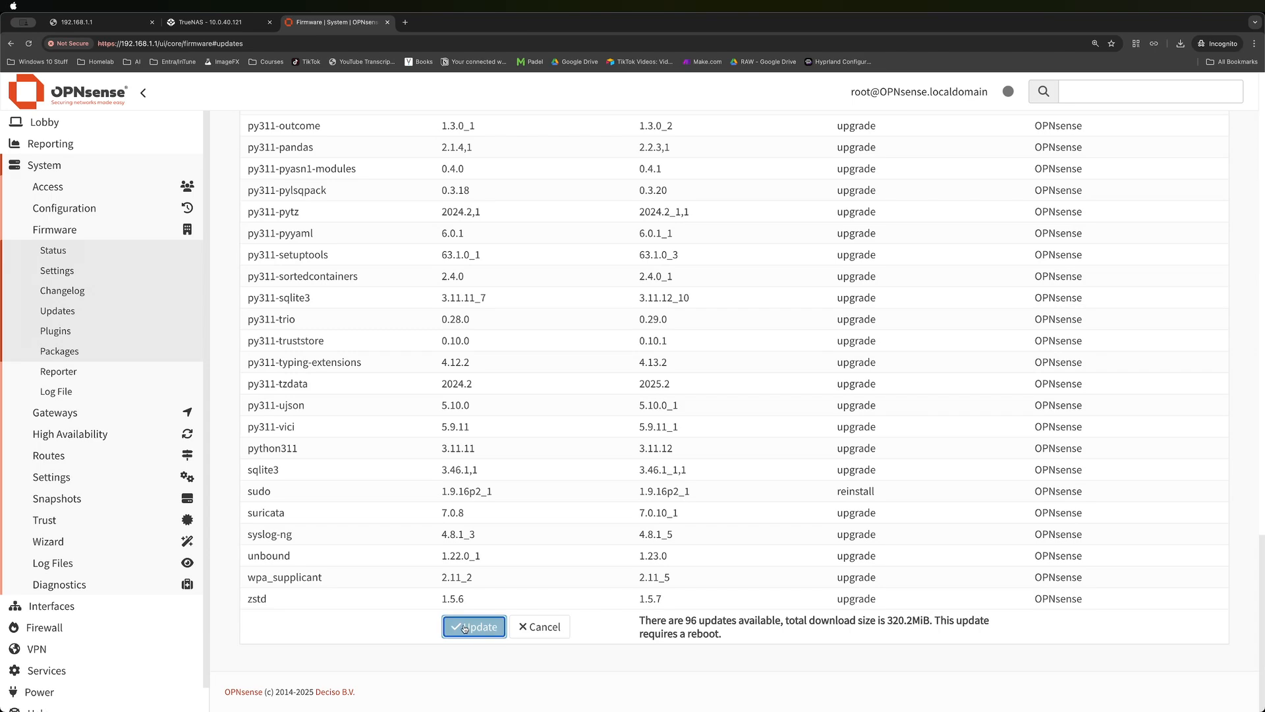
left_click(474, 627)
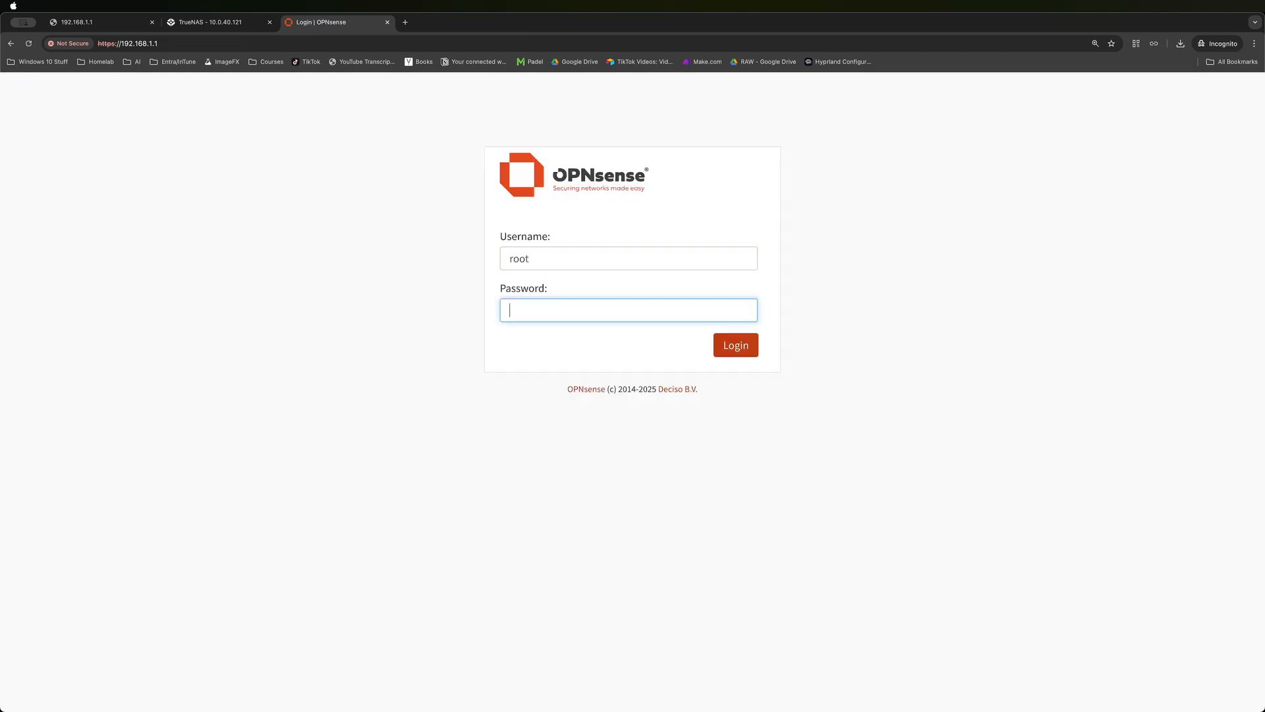
left_click(736, 344)
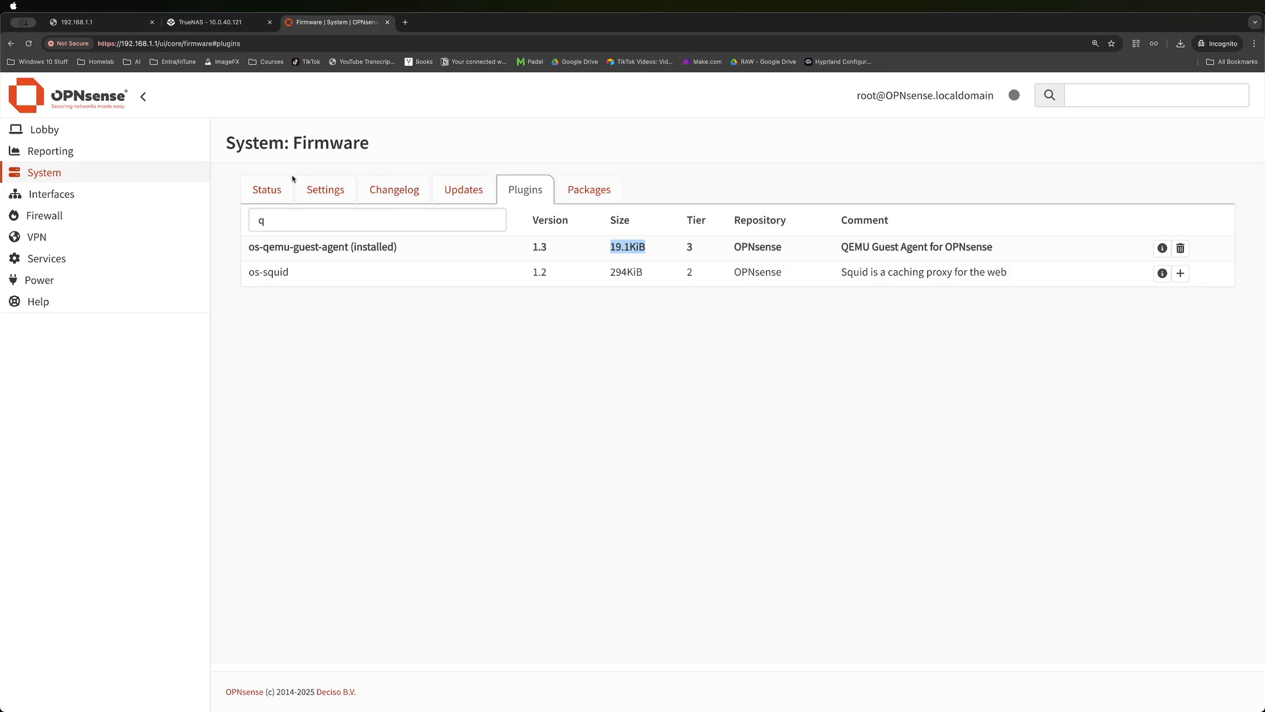
left_click(218, 22)
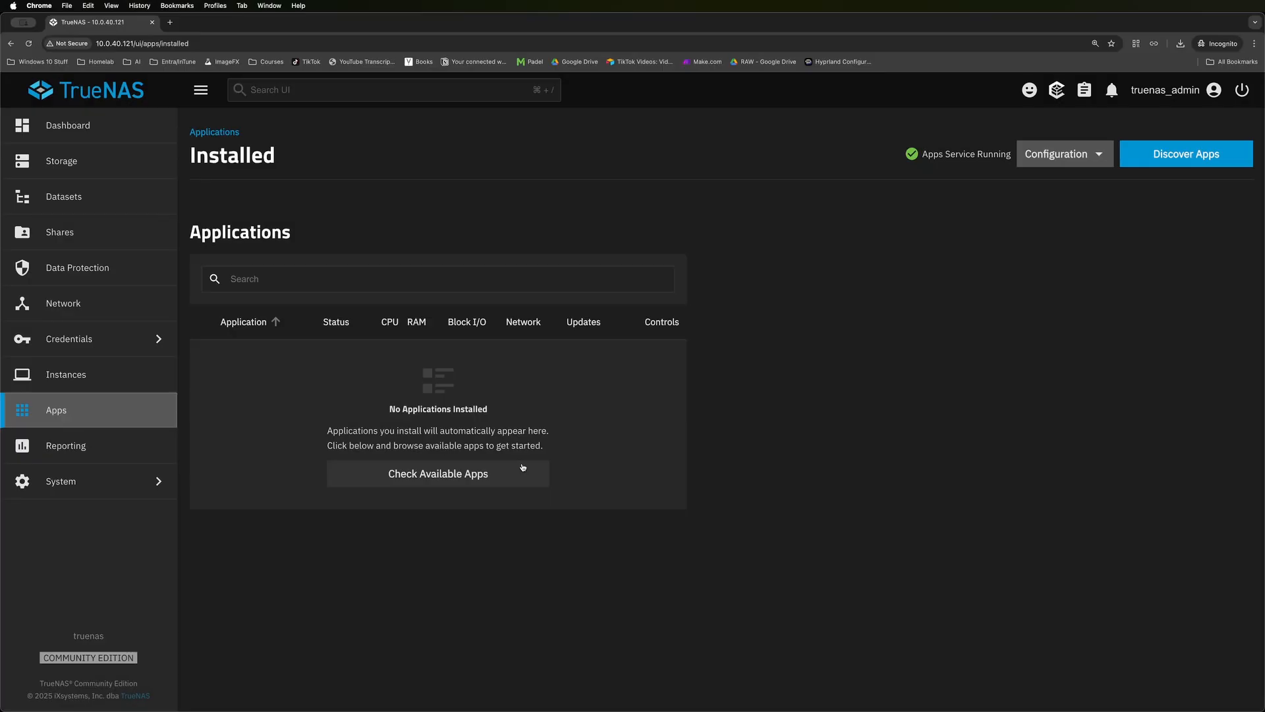
mouse_move(307, 394)
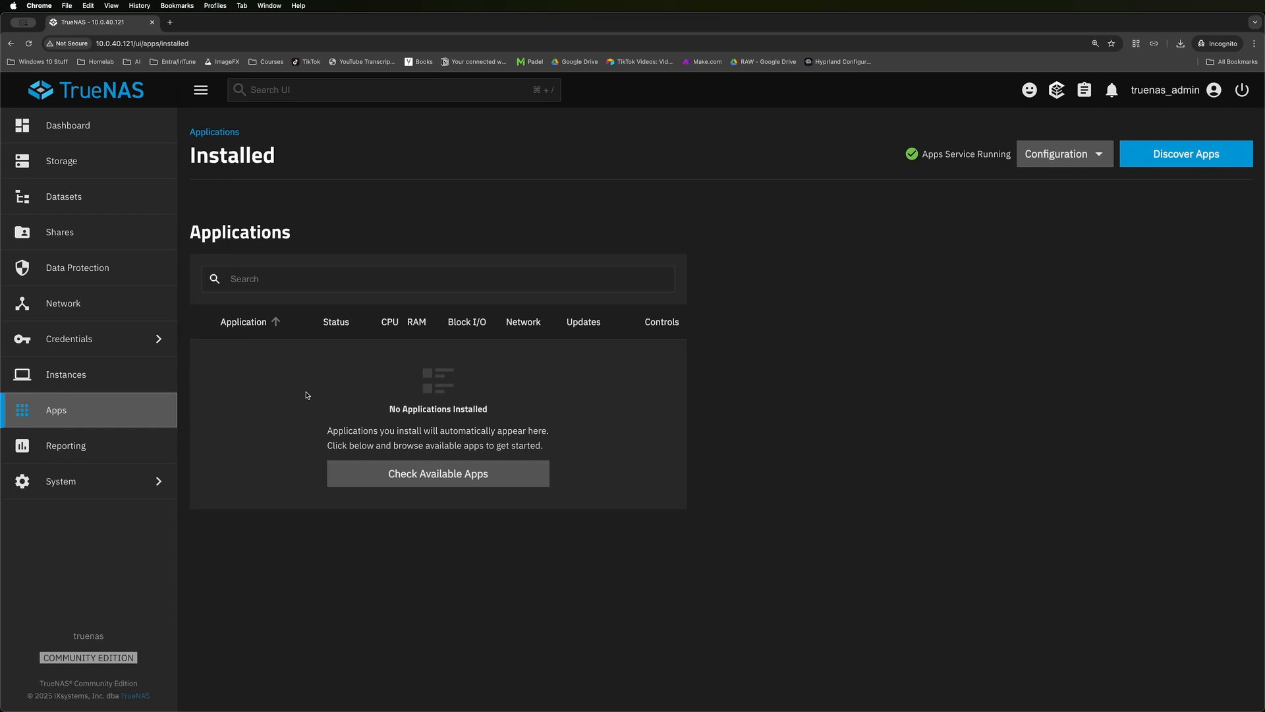
mouse_move(222, 399)
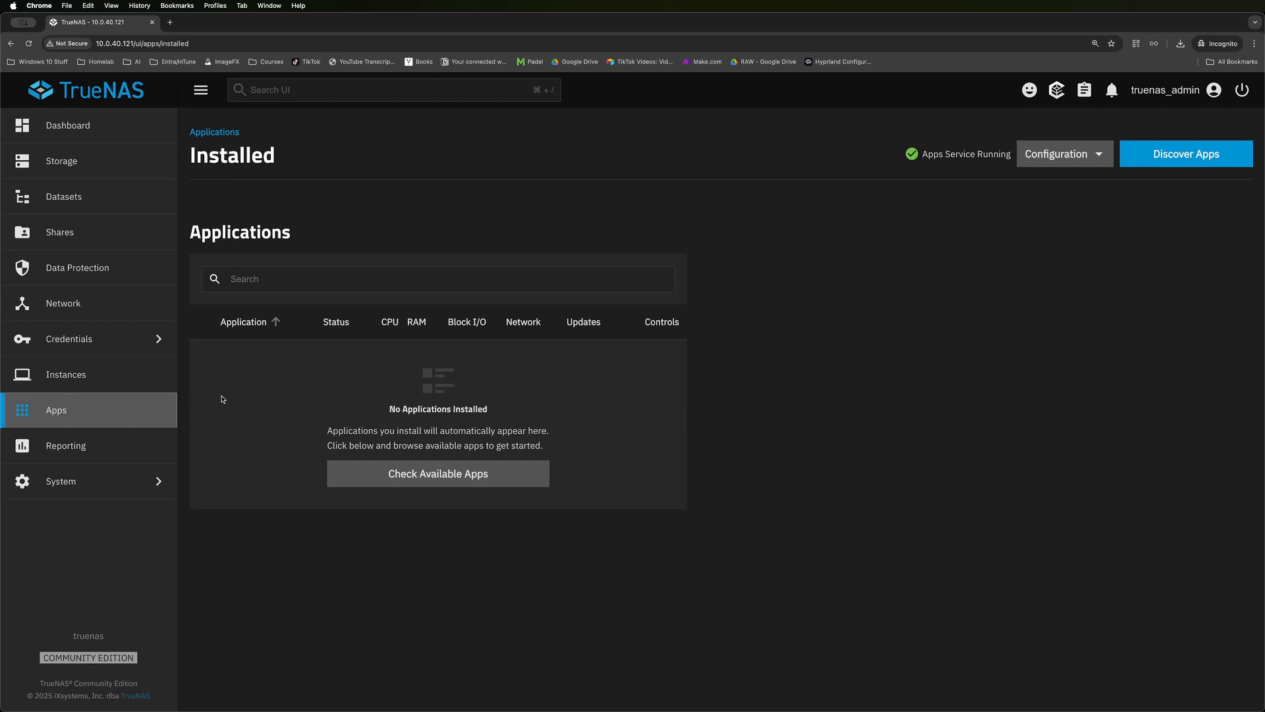
mouse_move(140, 197)
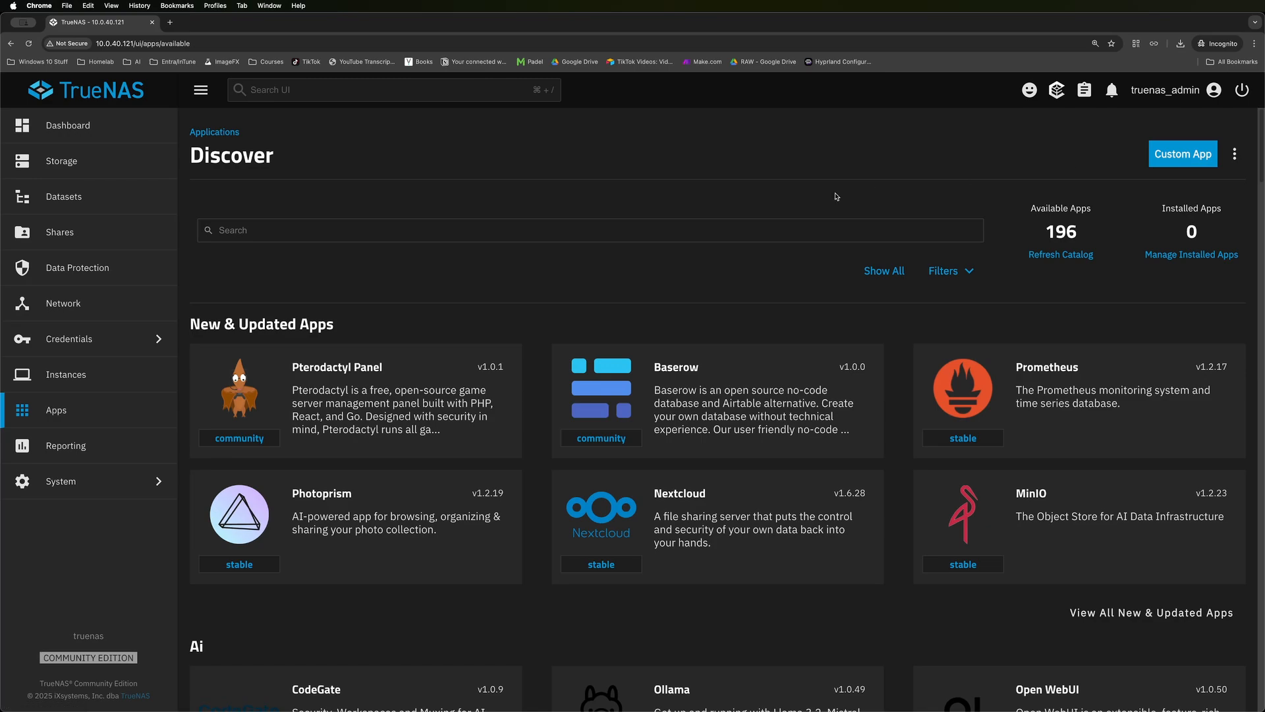
Scroll the Discover Apps catalog down to the AI section.
scroll("down", 3)
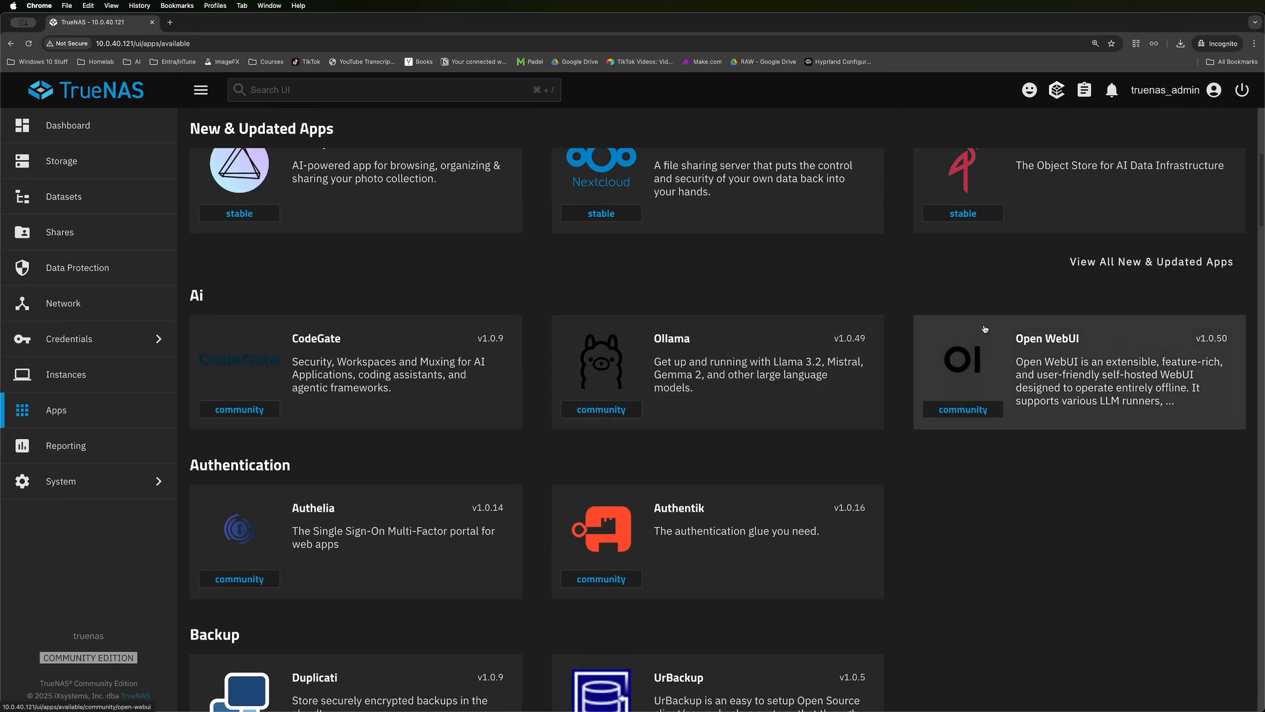
Begin installing Open WebUI with its WebUI port set to 9001.
left_click(1073, 371)
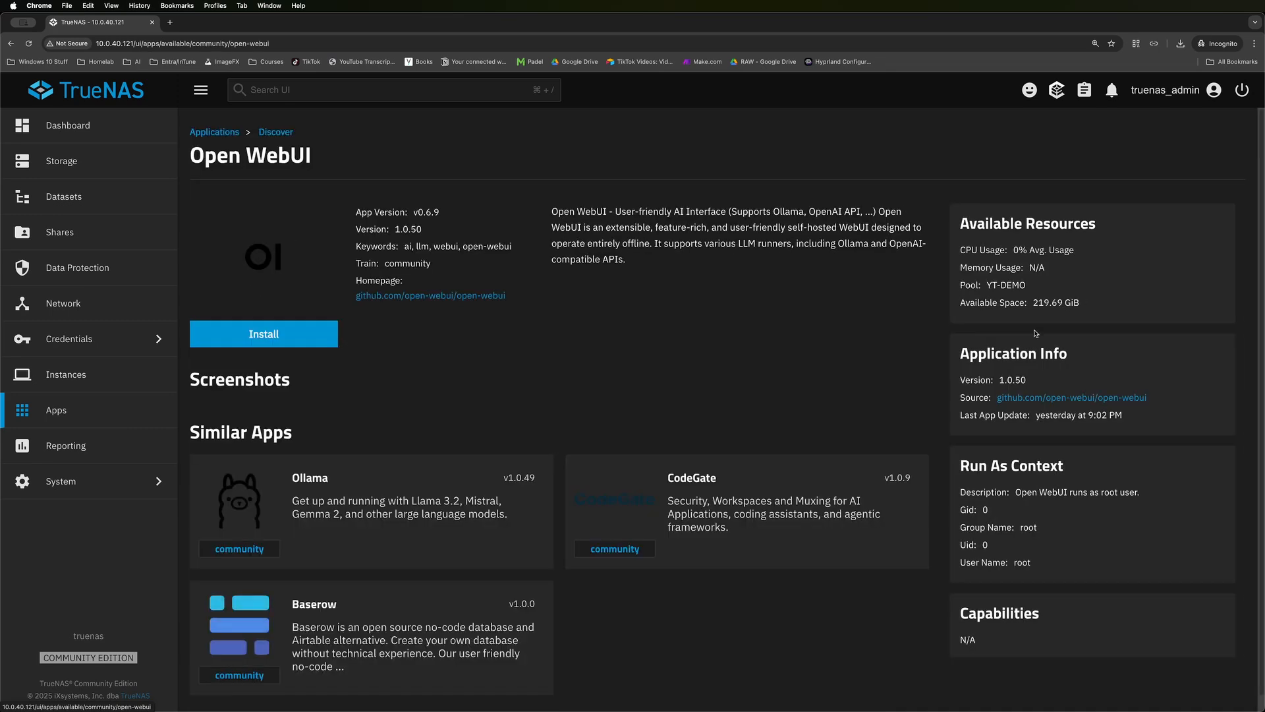
left_click(264, 334)
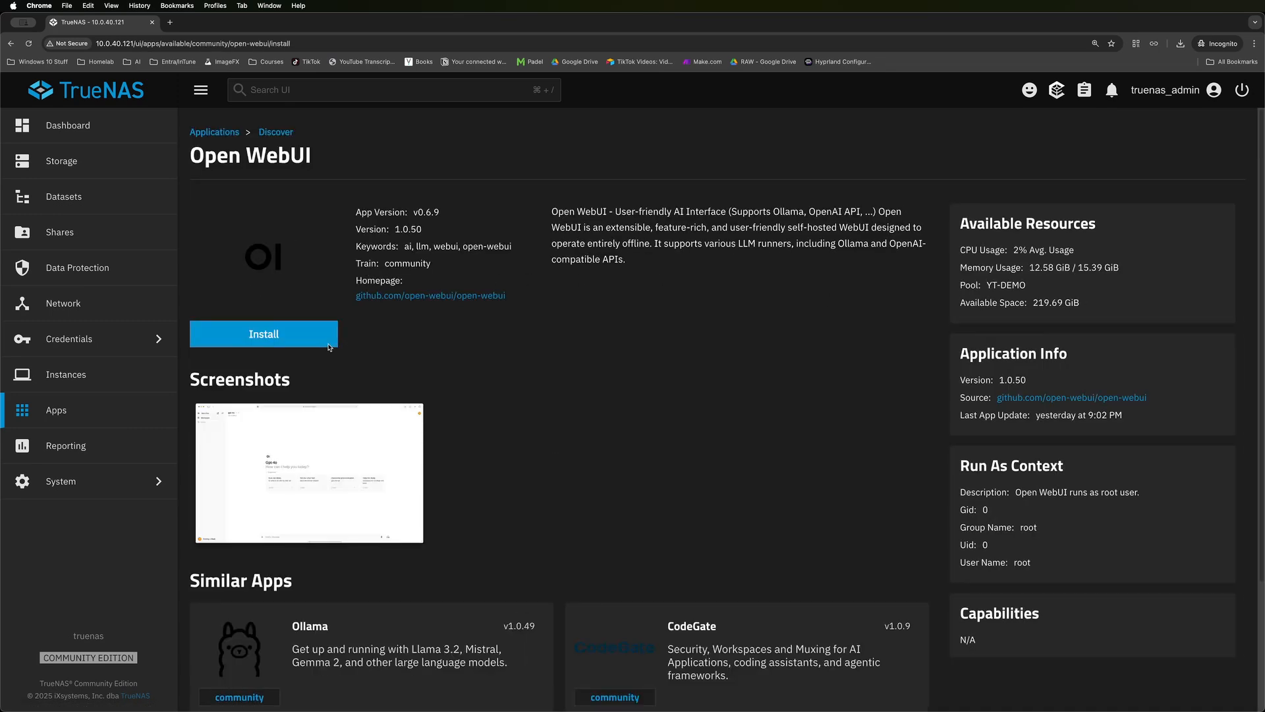
left_click(263, 333)
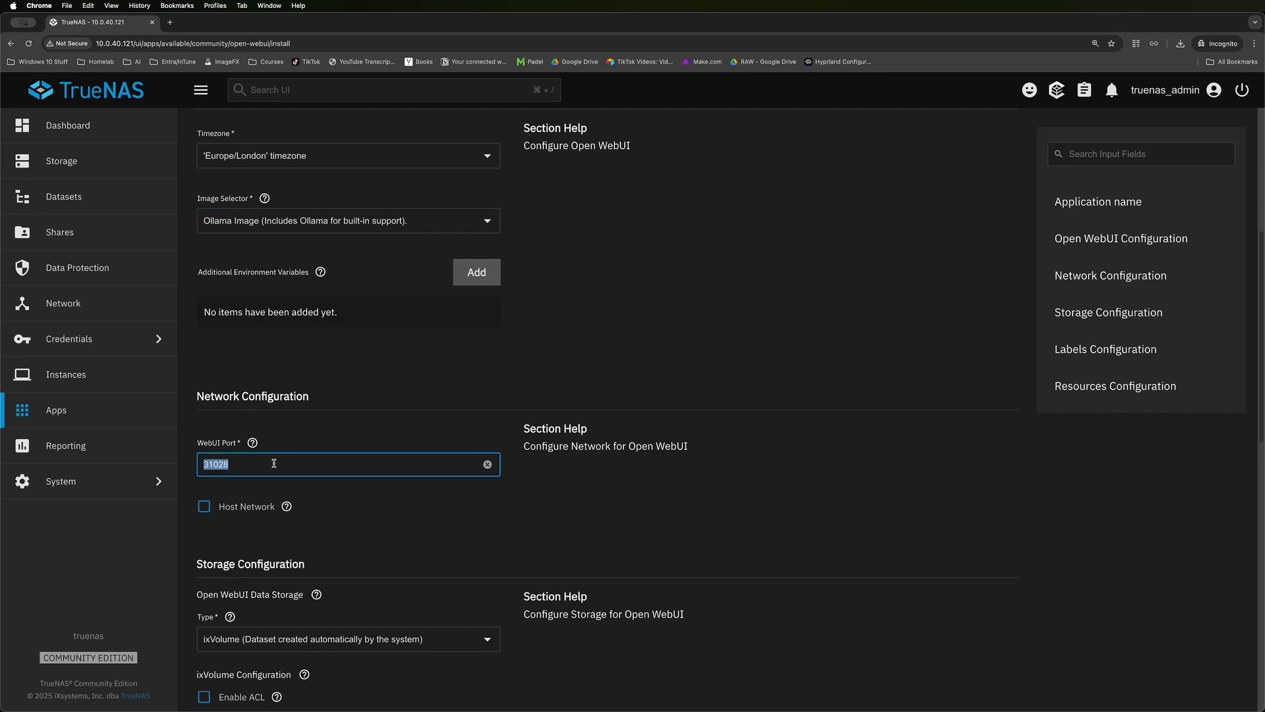
type("9001")
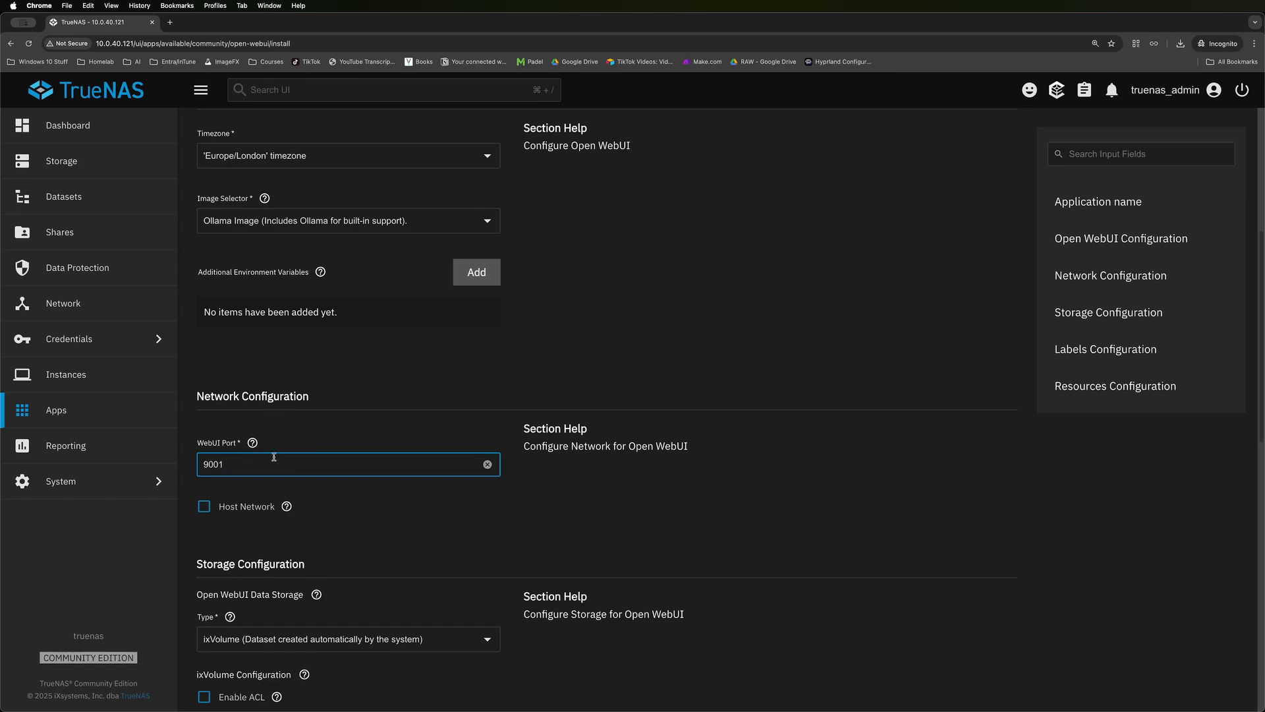
Limit Open WebUI to 1 CPU and install it.
scroll("down", 3)
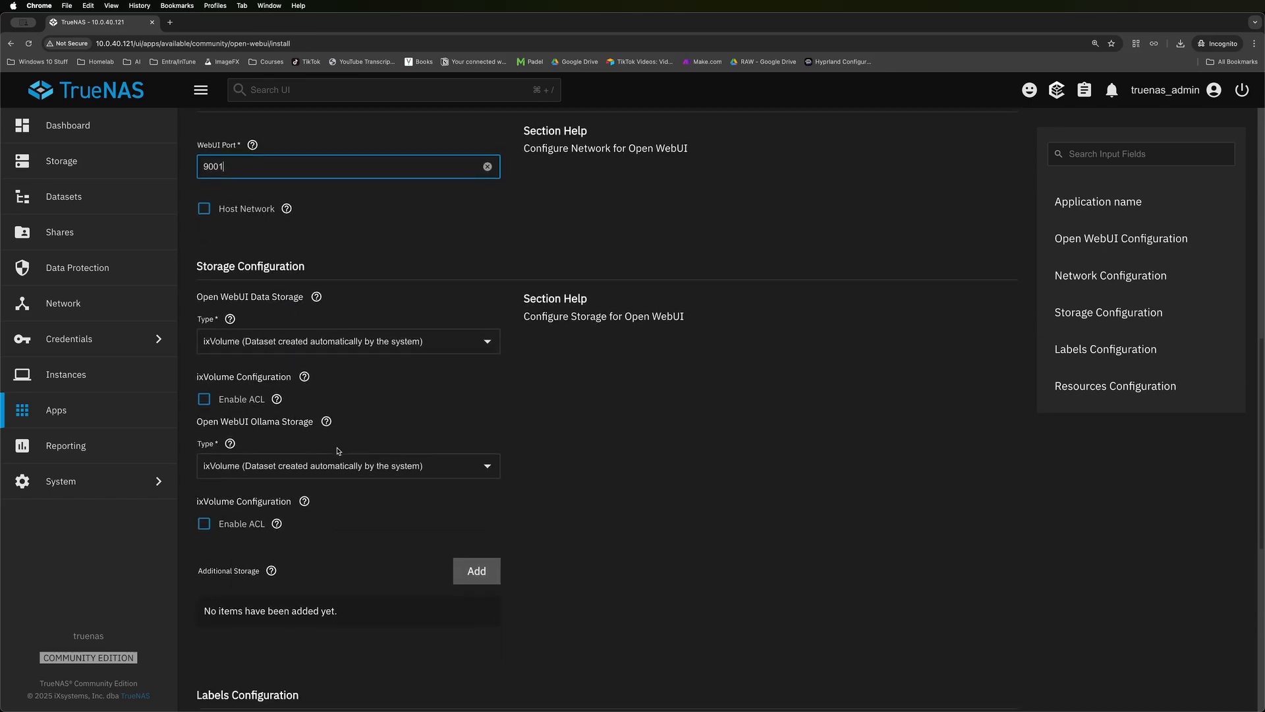
scroll("down", 3)
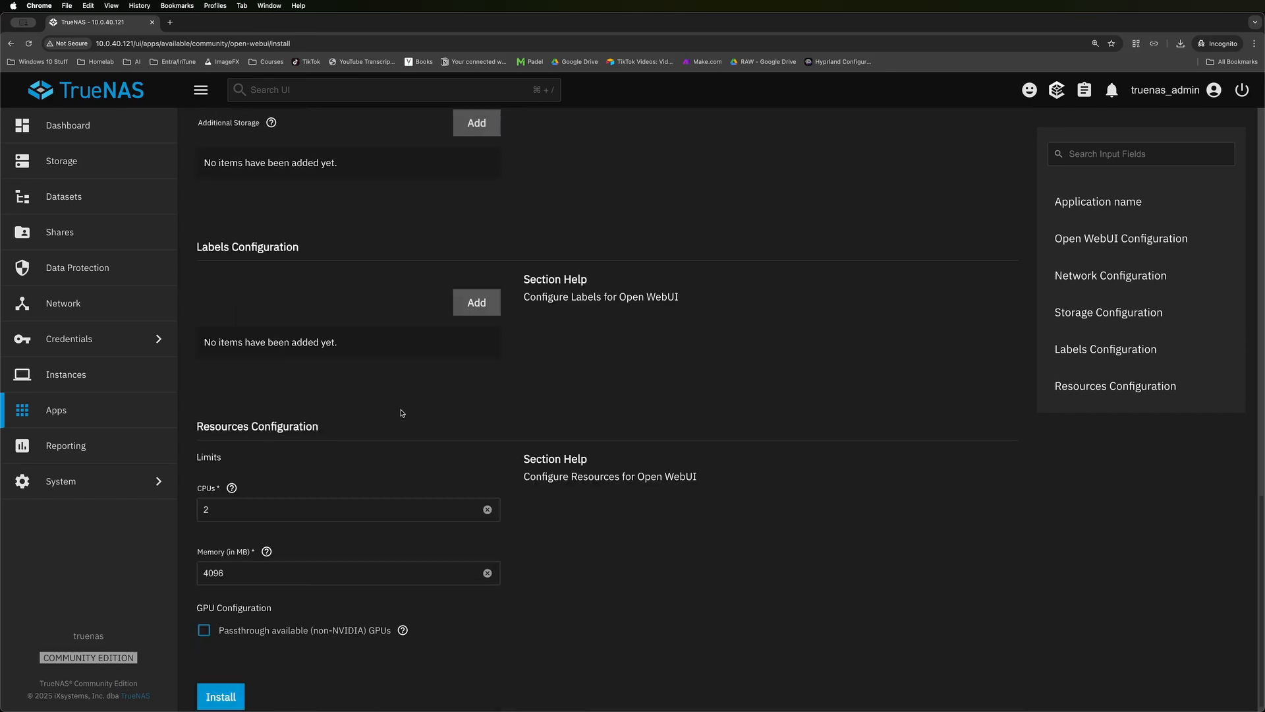
type("1")
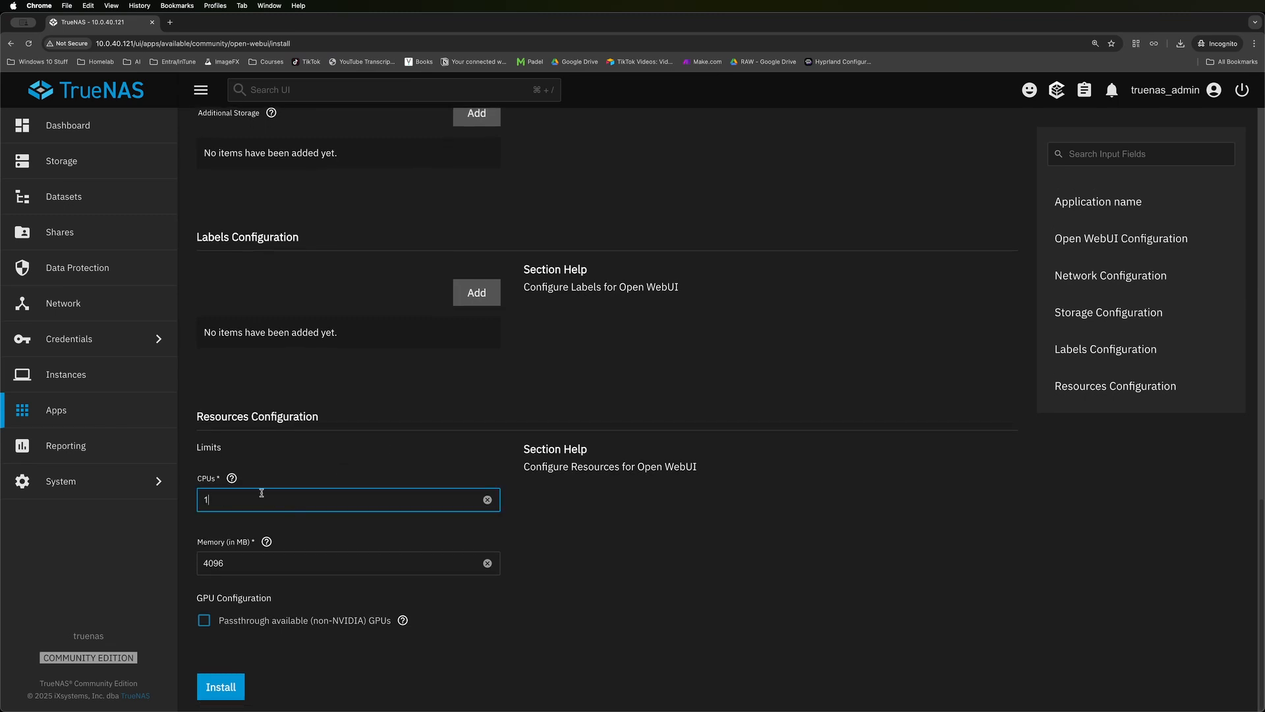
mouse_move(250, 567)
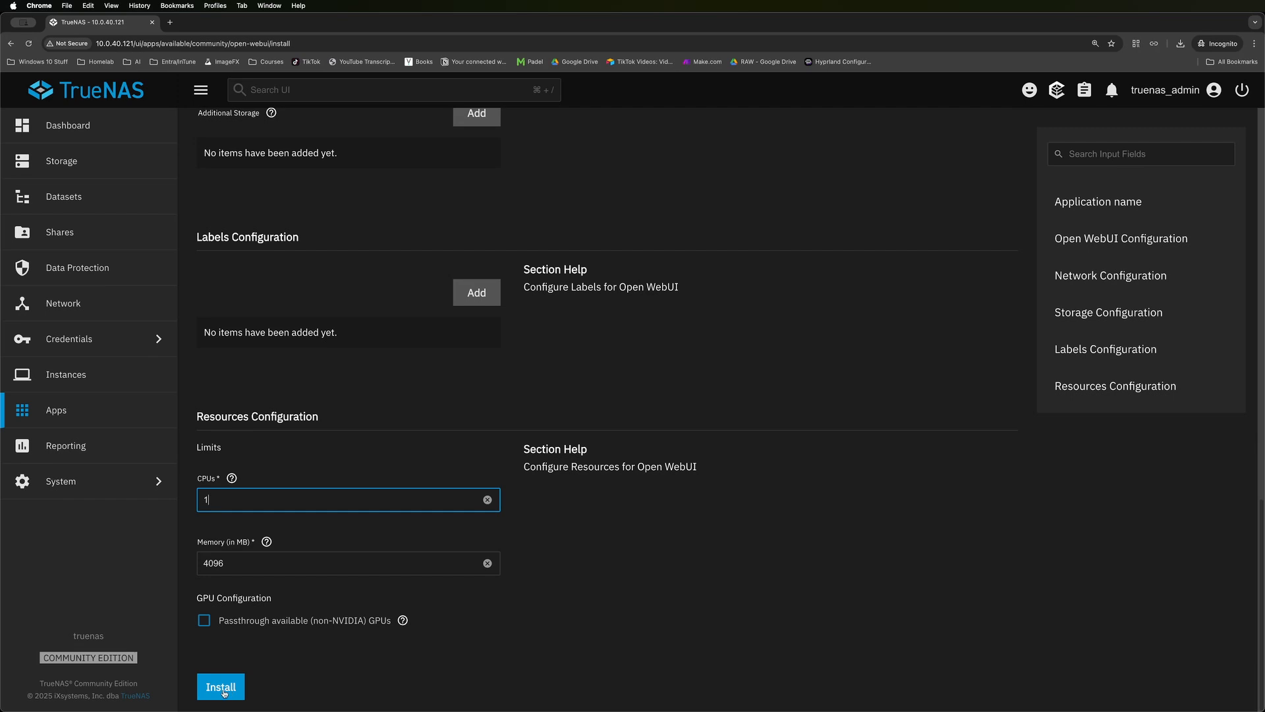
left_click(221, 687)
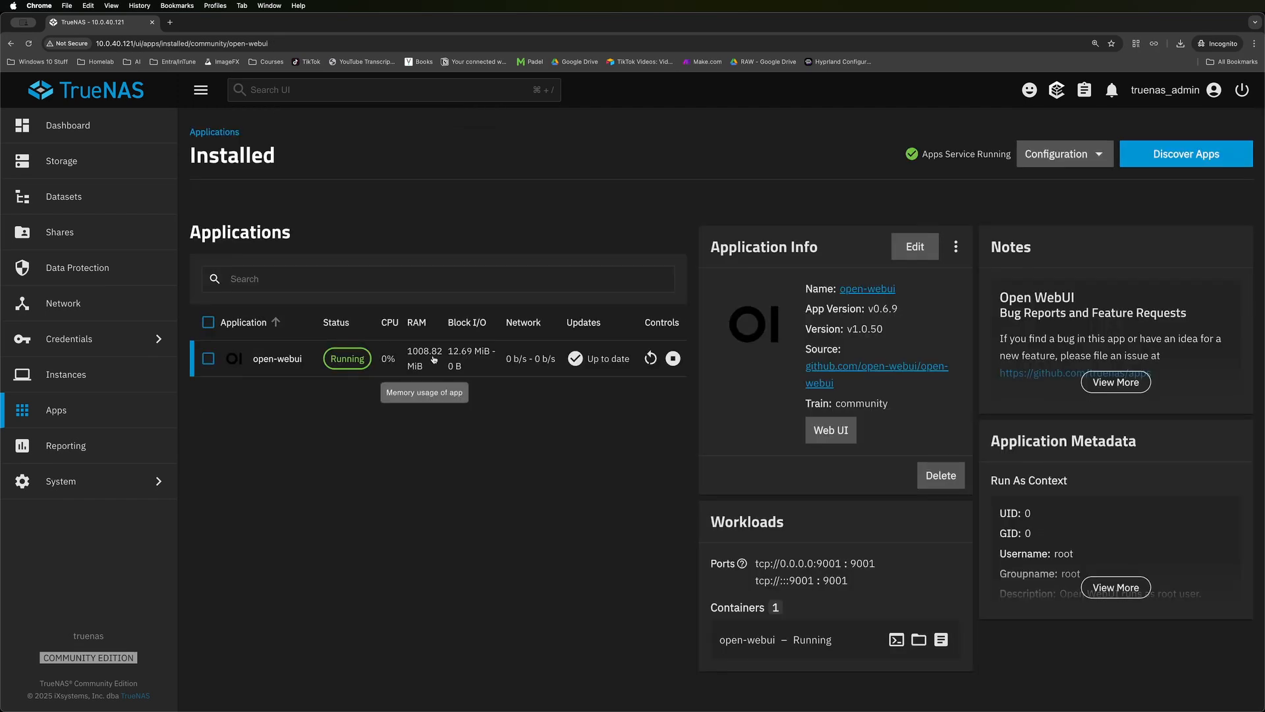
Check Open WebUI's Get started page loads, then return to TrueNAS's Discover Apps catalog.
left_click(831, 429)
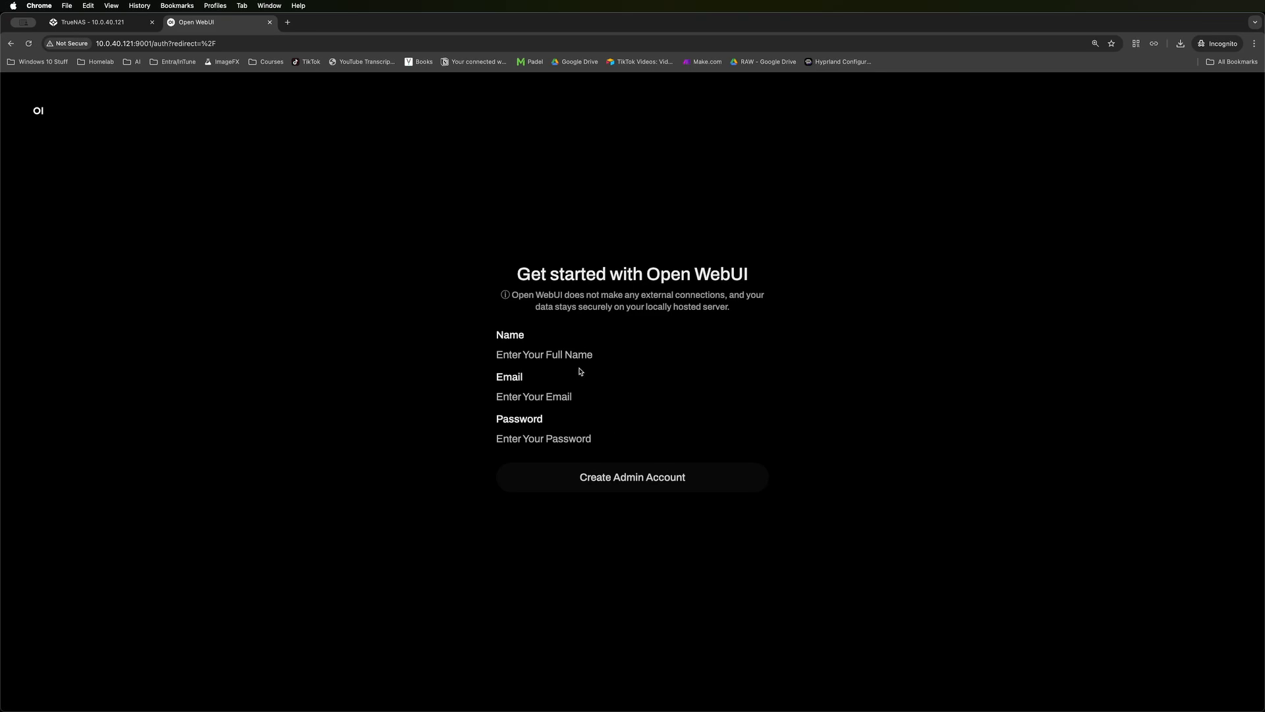
mouse_move(279, 308)
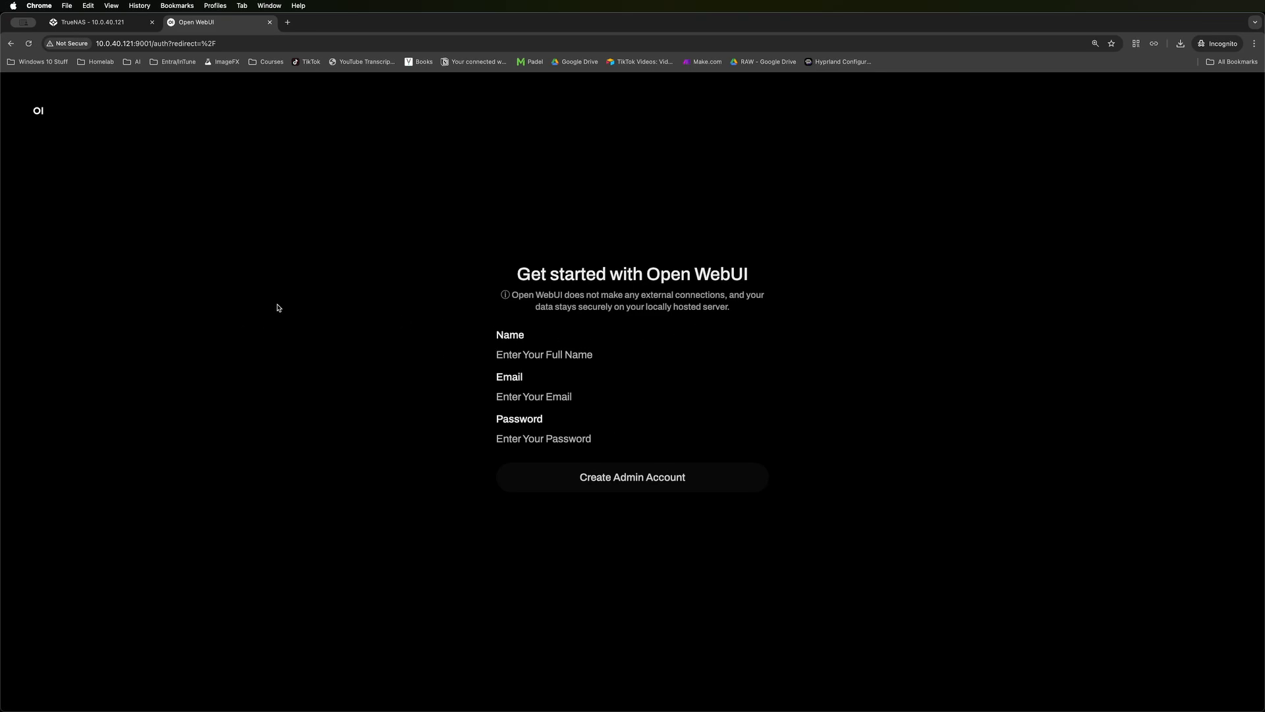
left_click(92, 22)
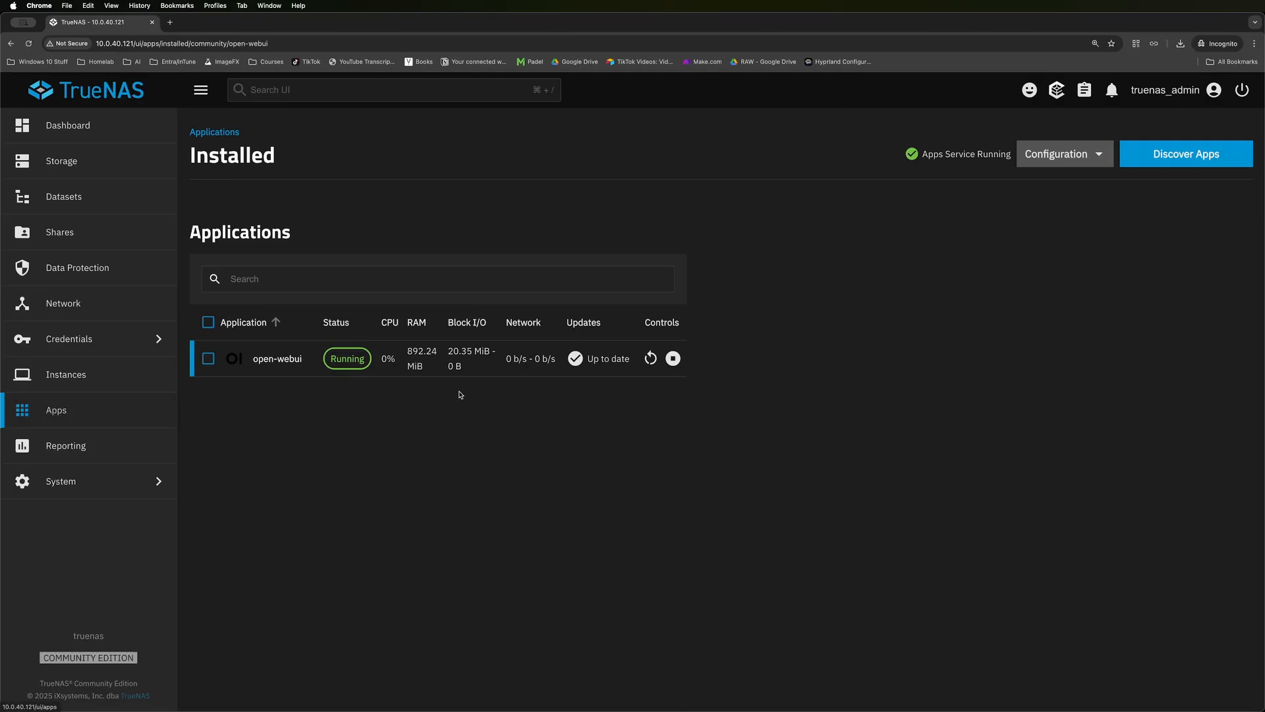
left_click(1186, 154)
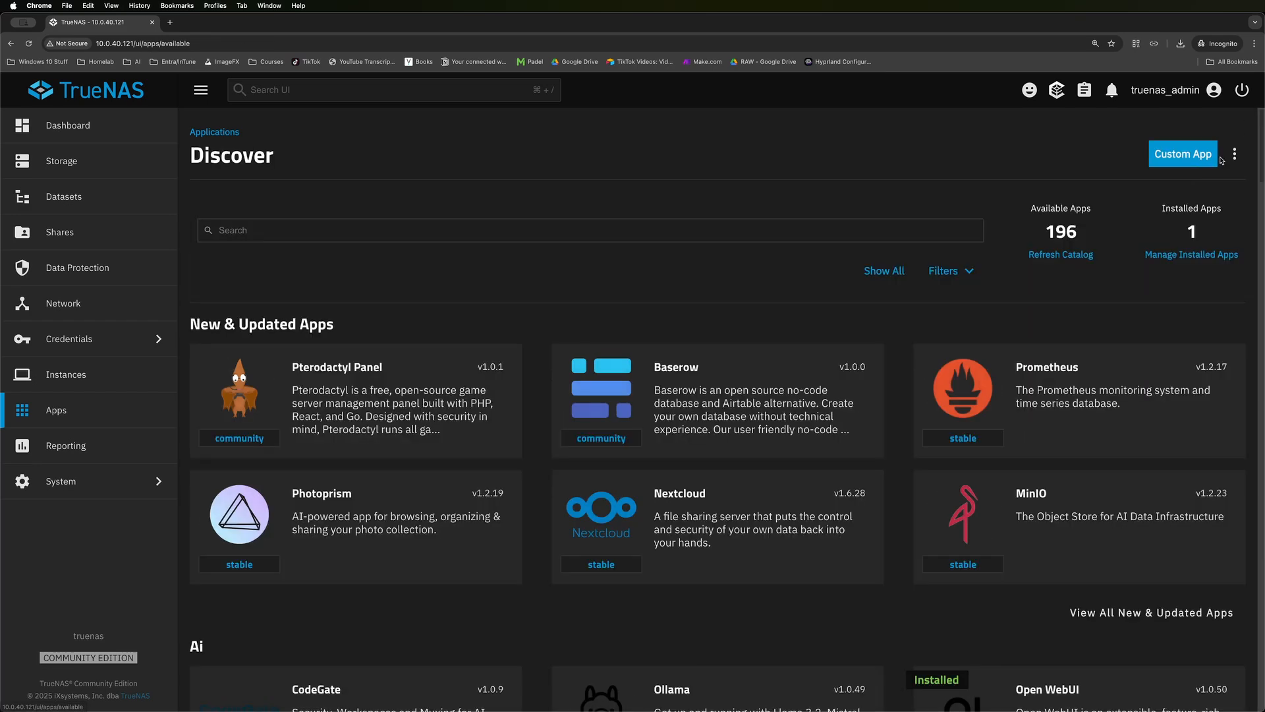
Find Minecraft Server (Bedrock) via 'mine', accept the EULA and set difficulty to Easy.
left_click(588, 237)
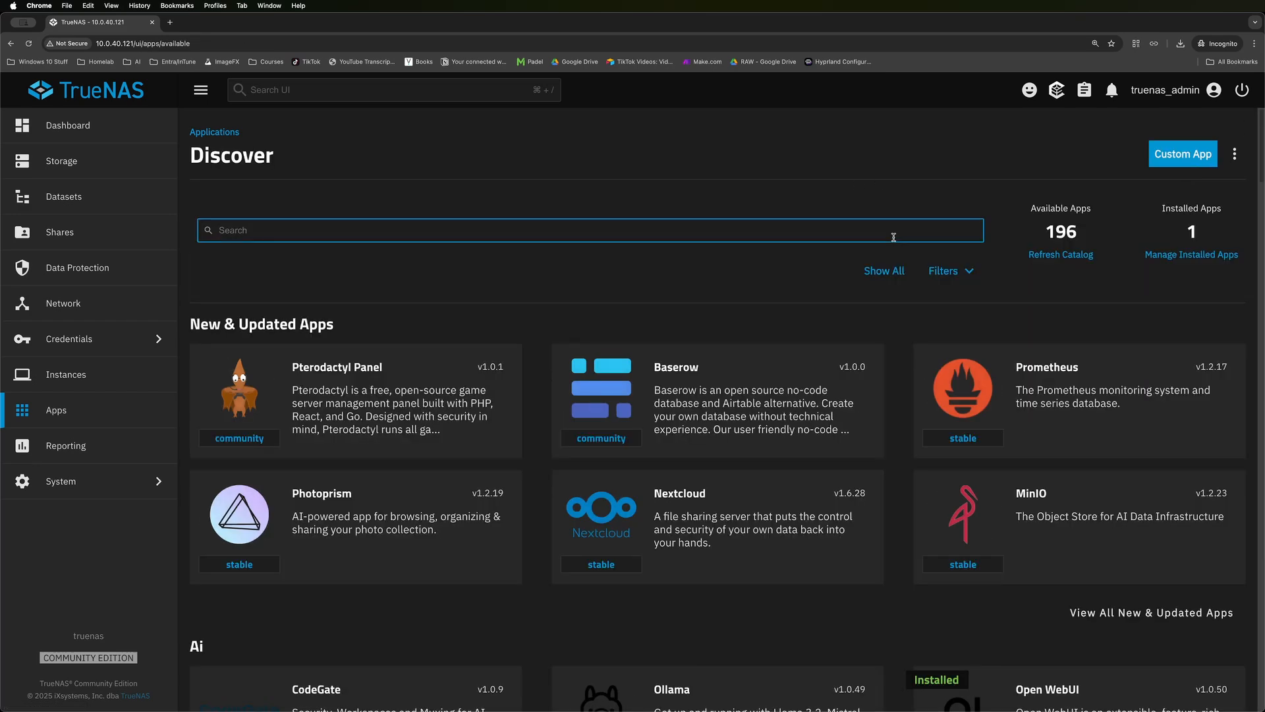
type("mine")
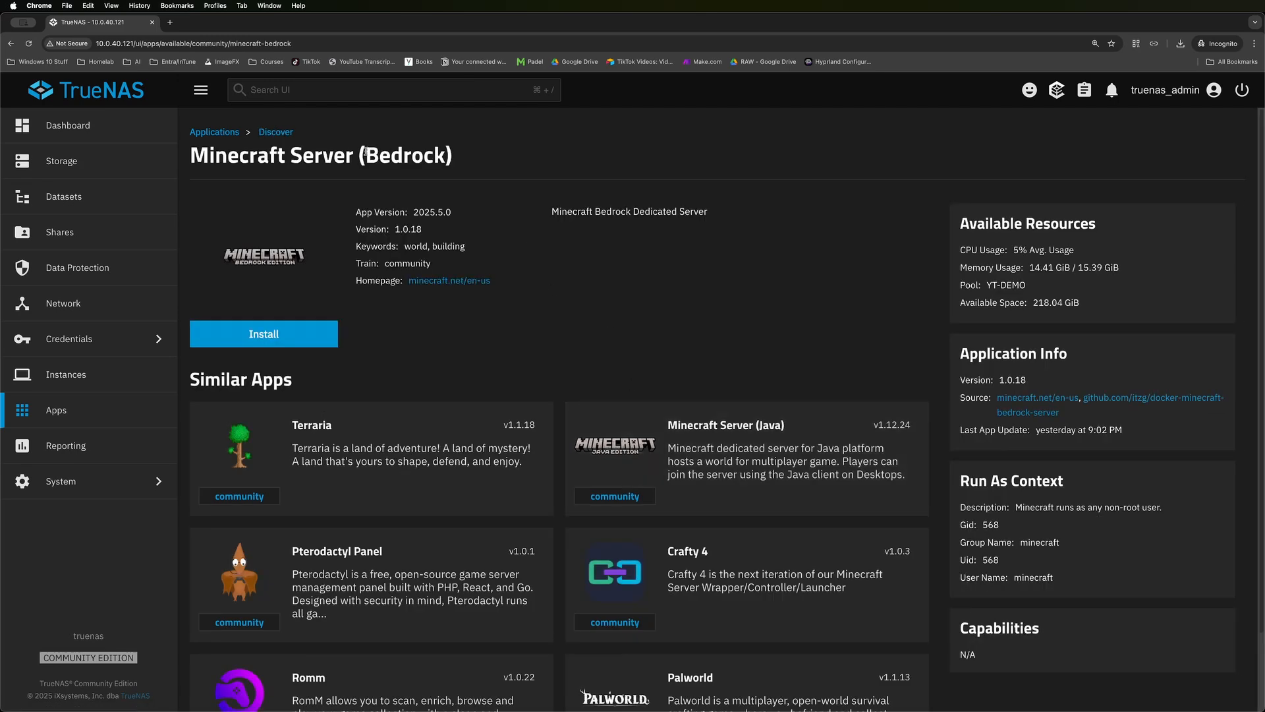
left_click(263, 334)
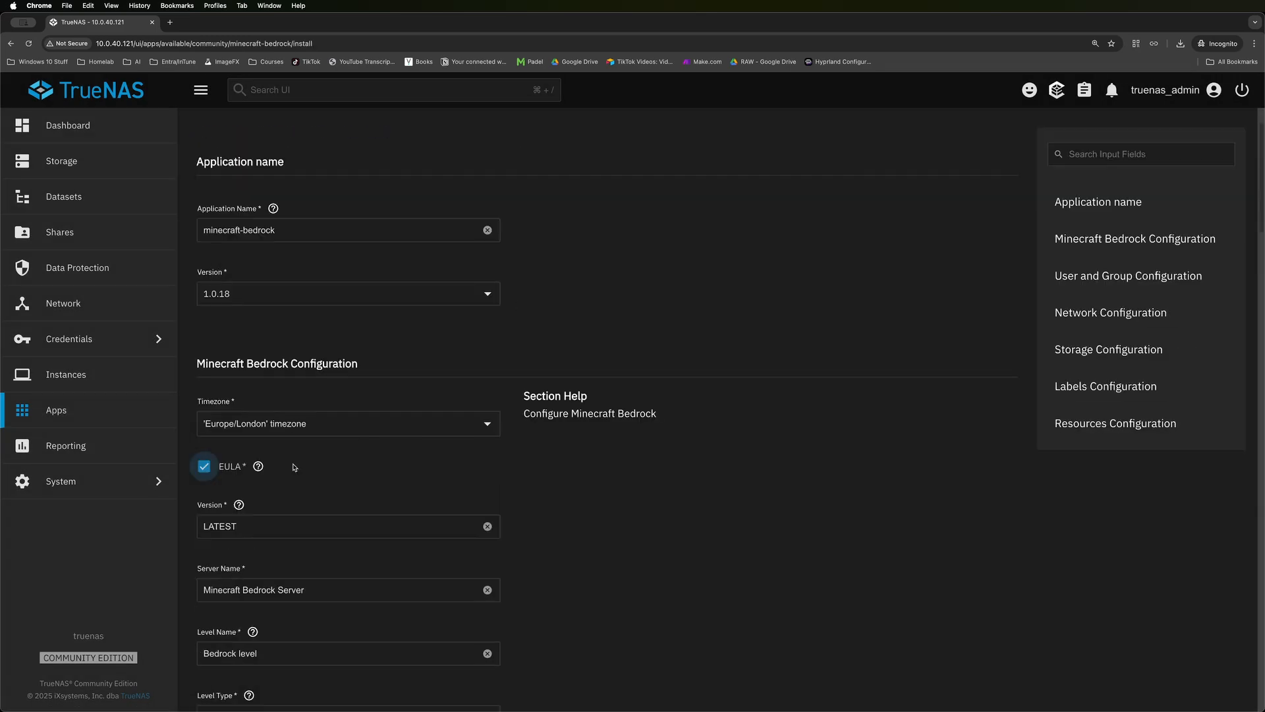
scroll("down", 3)
type("Gam")
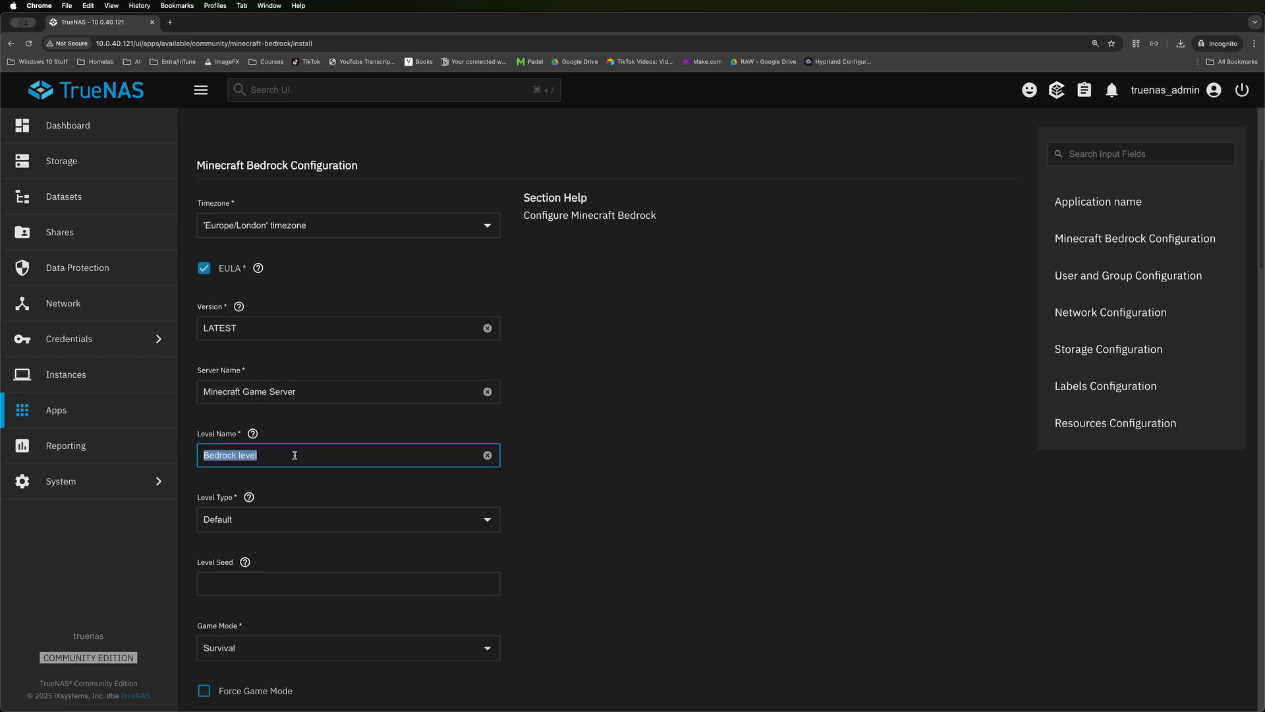
left_click(348, 520)
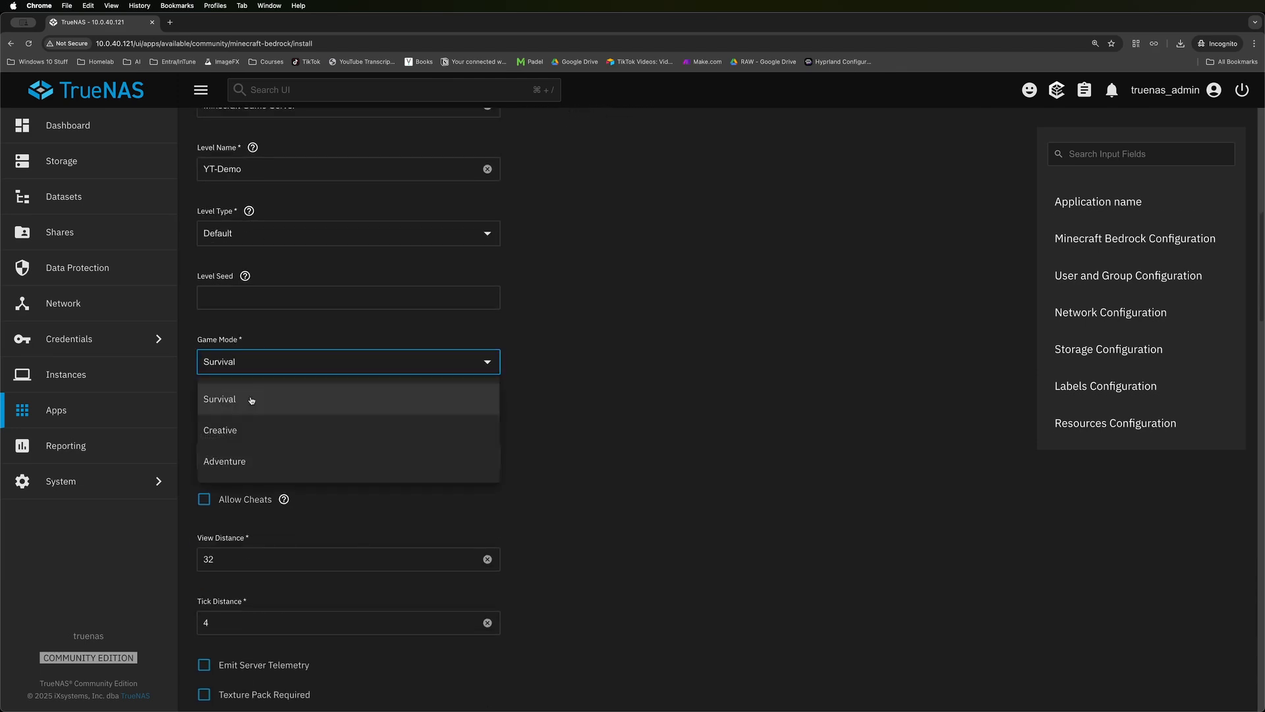
mouse_move(252, 414)
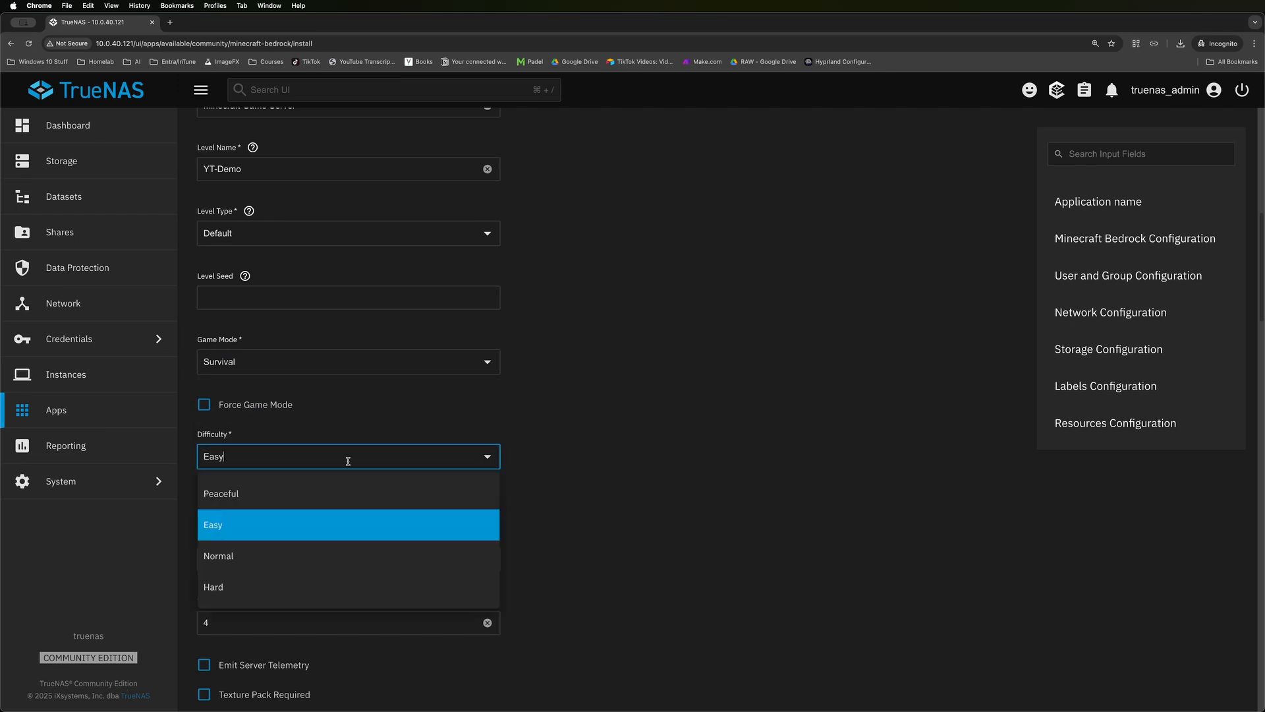
left_click(213, 525)
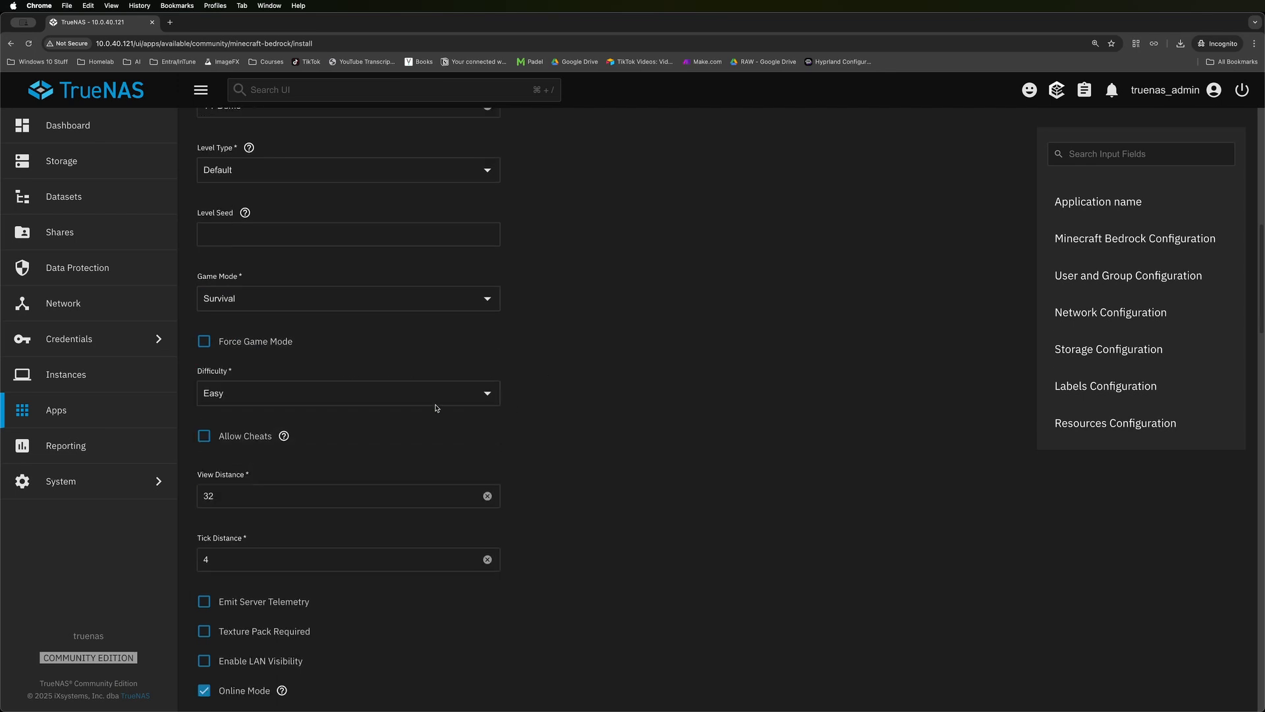
Review the server port, set memory to 8192 MB and install the Minecraft server.
scroll("down", 3)
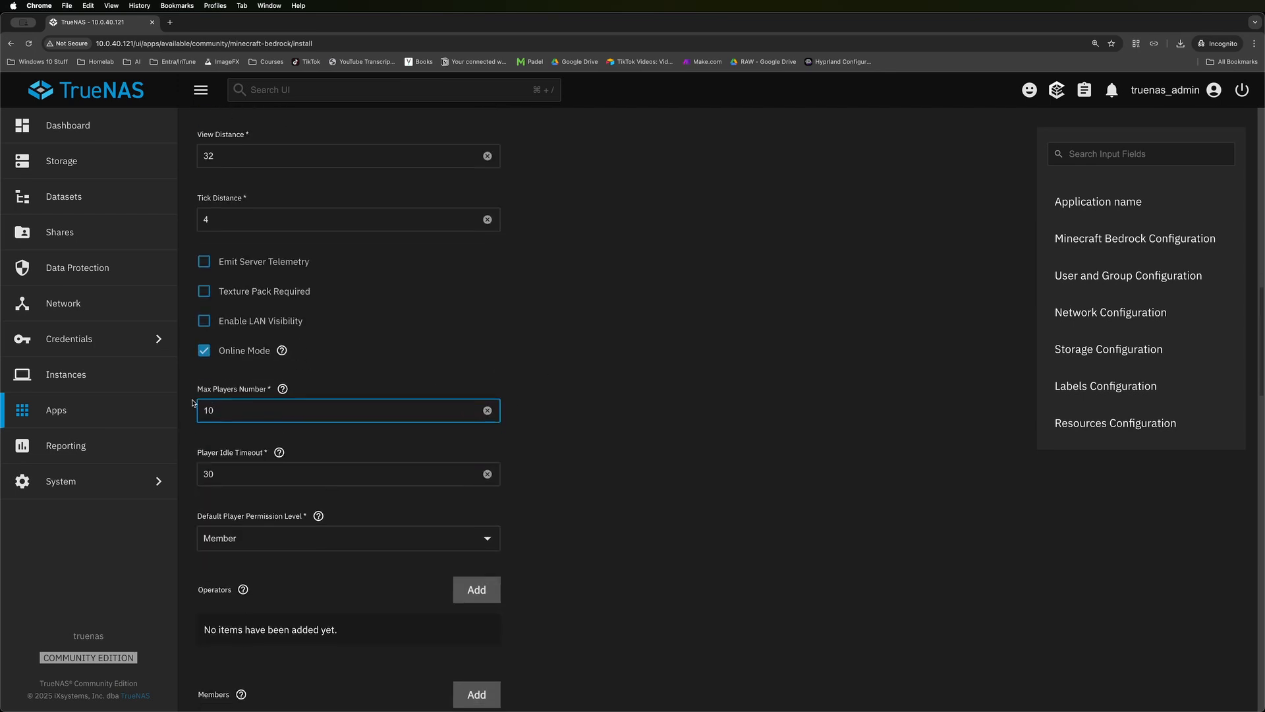
scroll("down", 3)
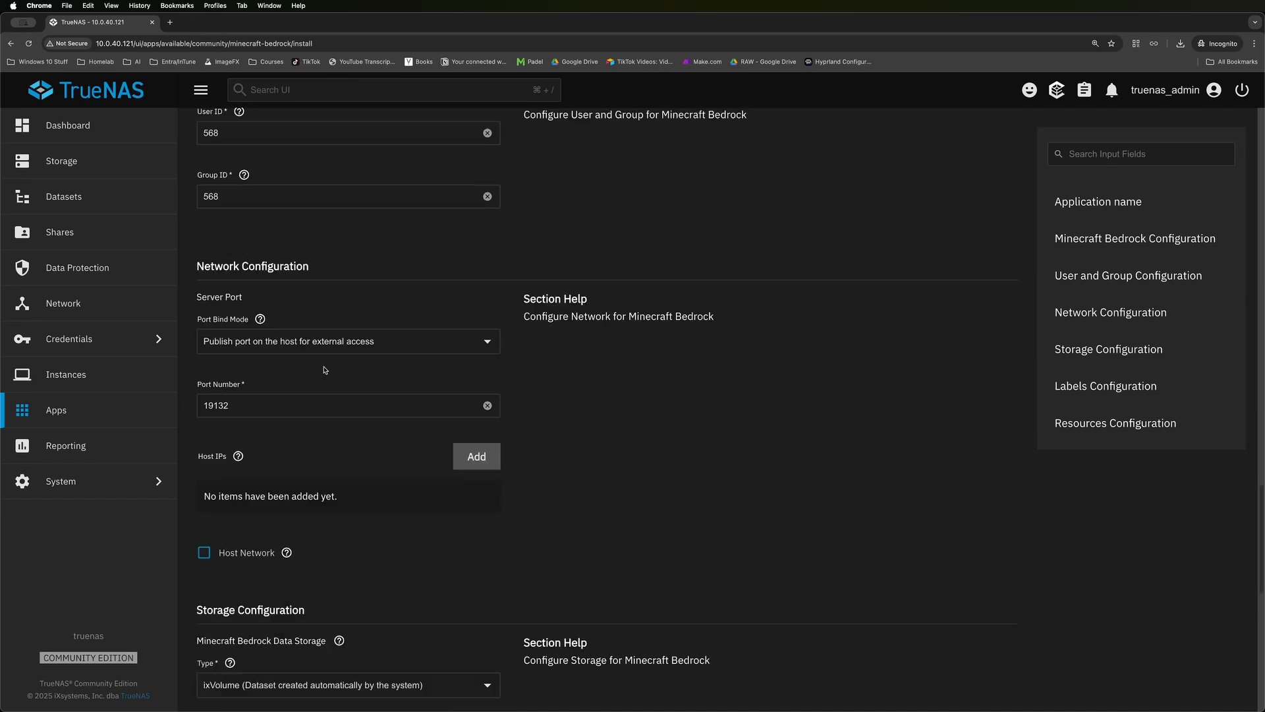
triple_click(216, 406)
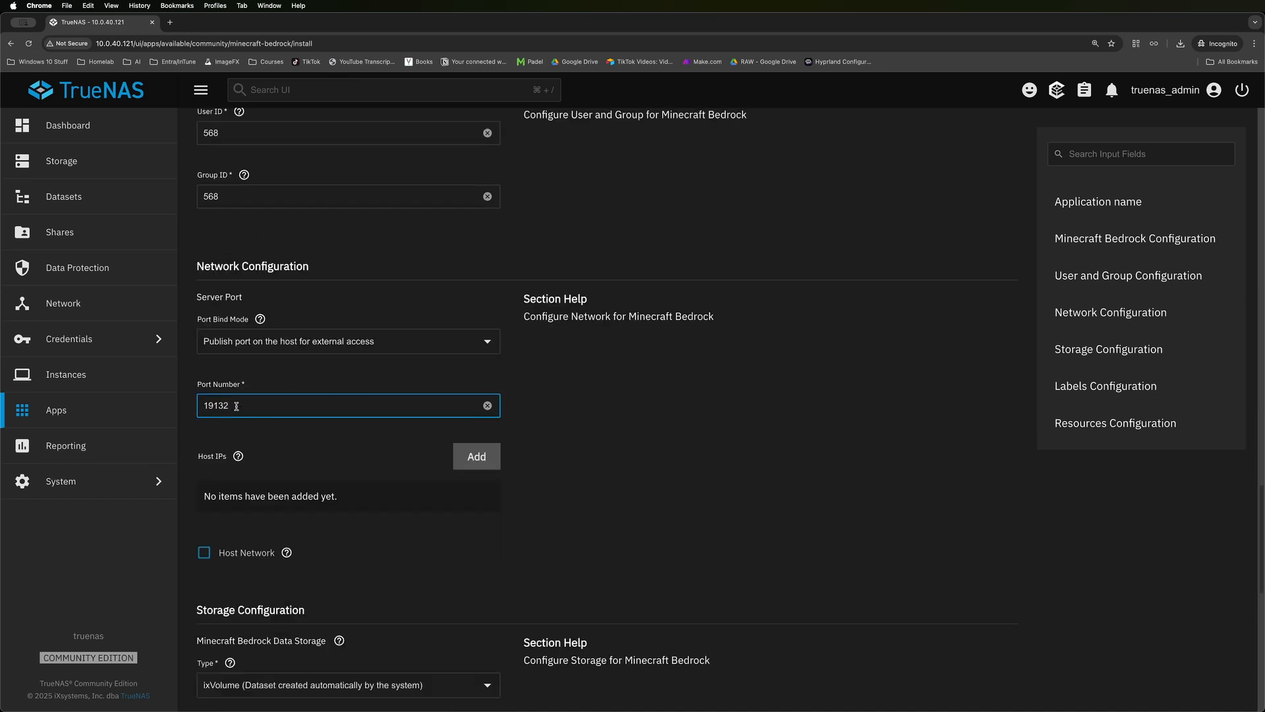
mouse_move(274, 404)
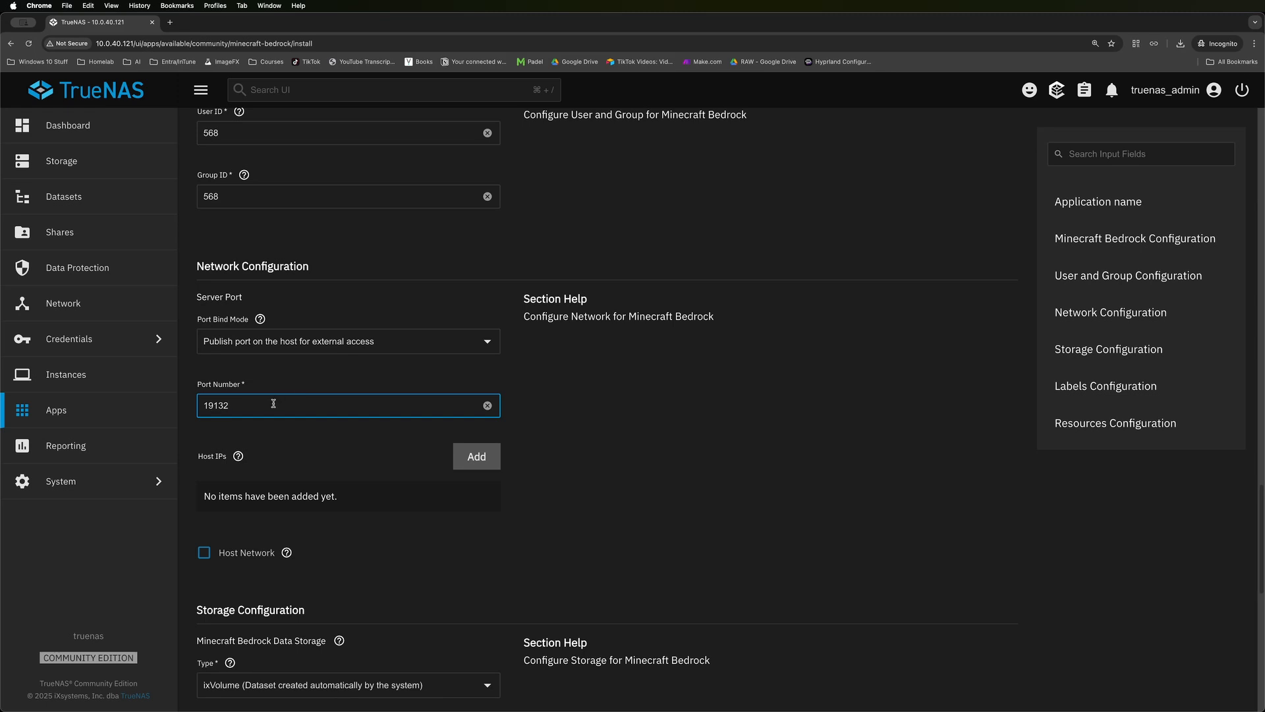
scroll("down", 3)
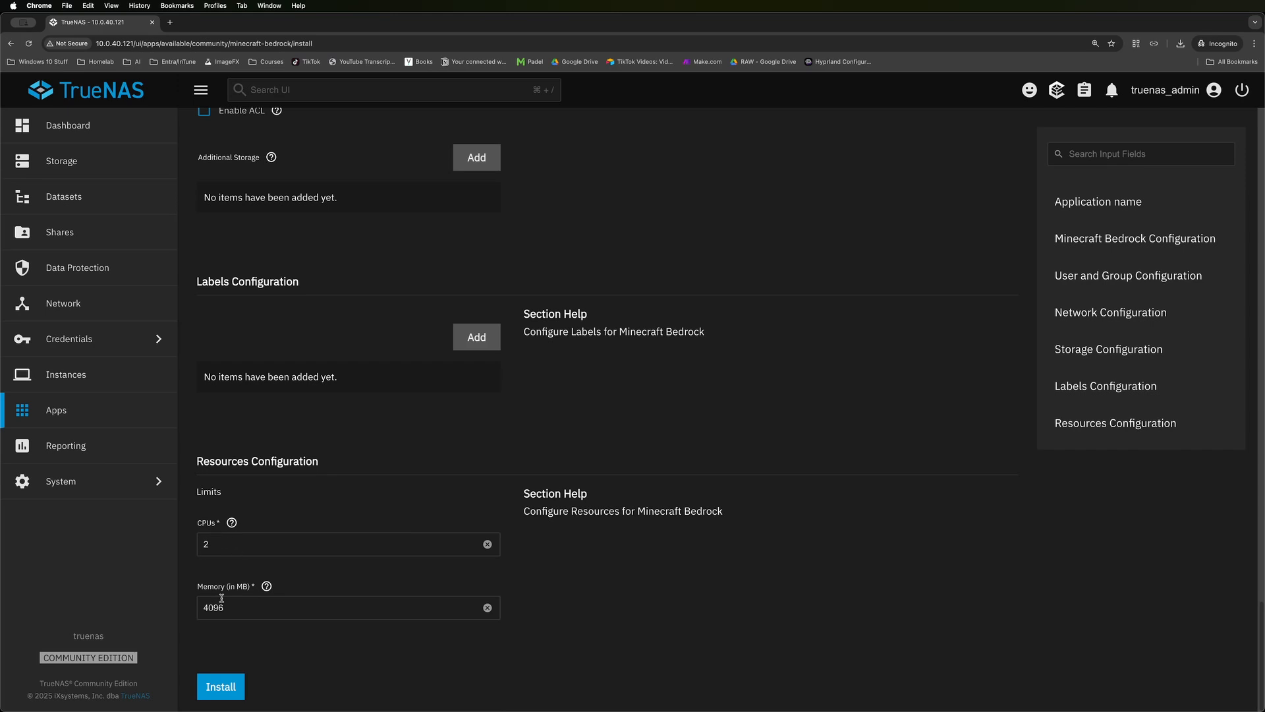
type("8192")
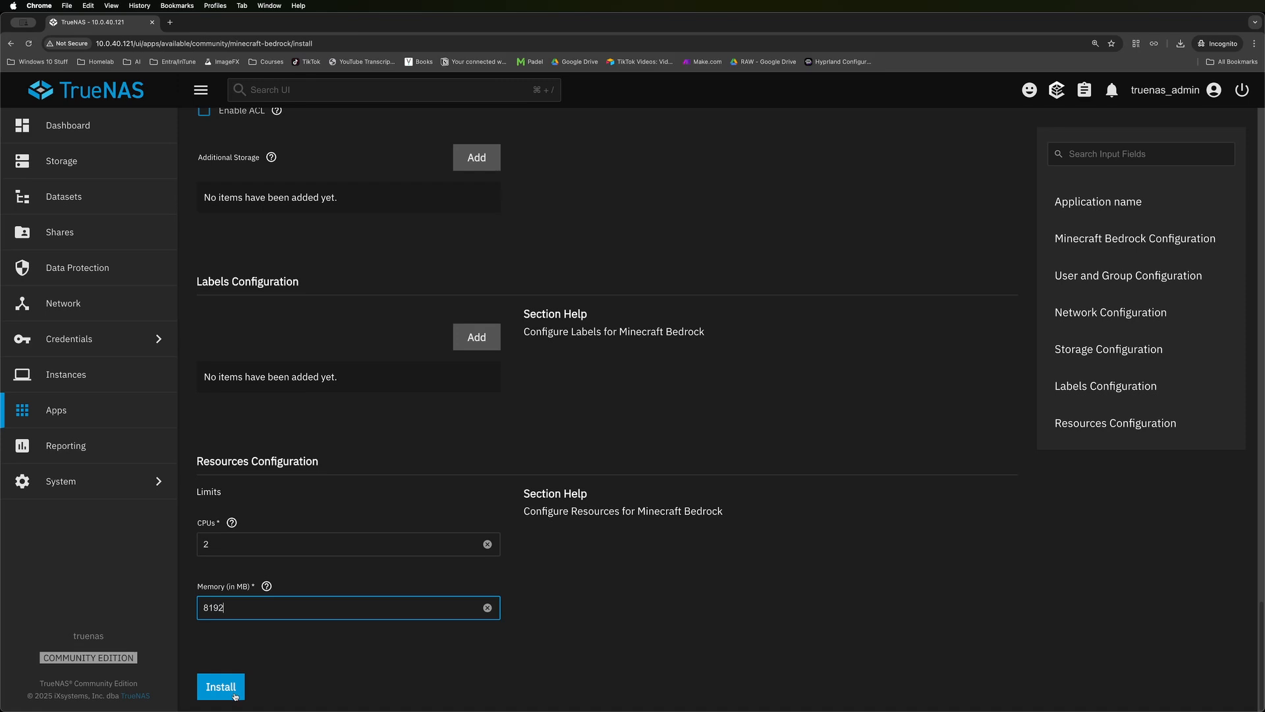
left_click(221, 686)
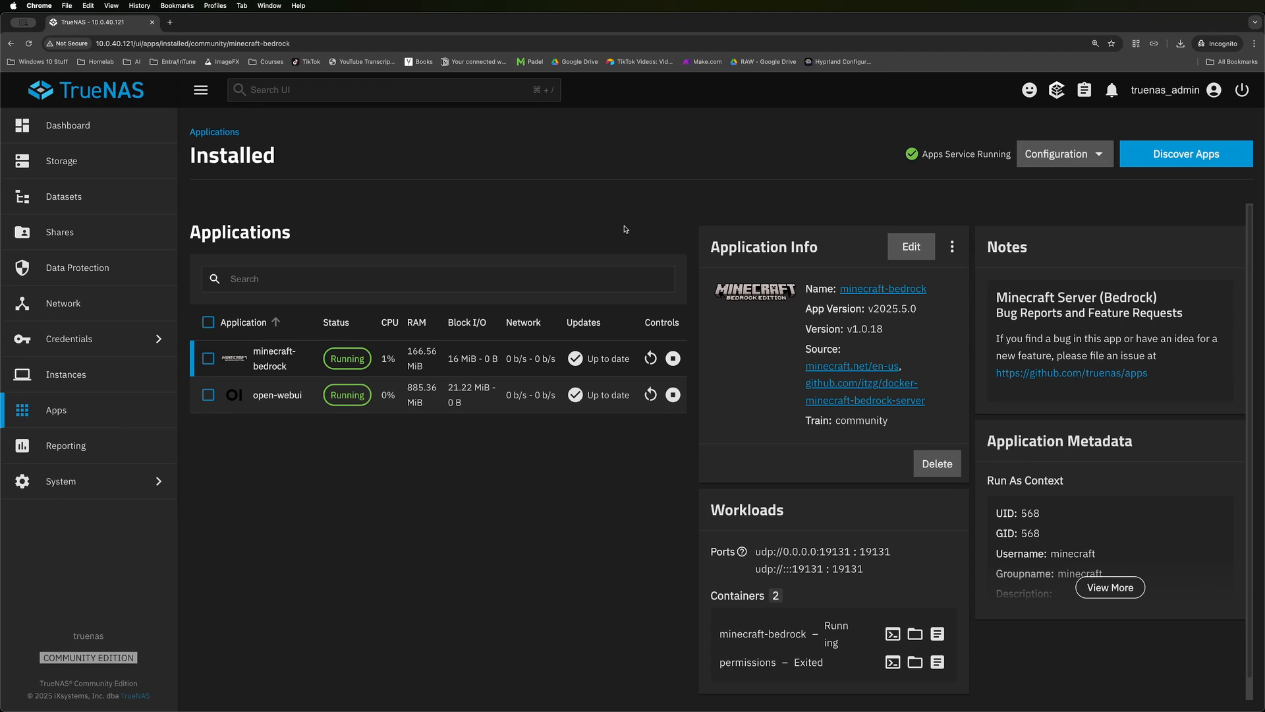
mouse_move(618, 229)
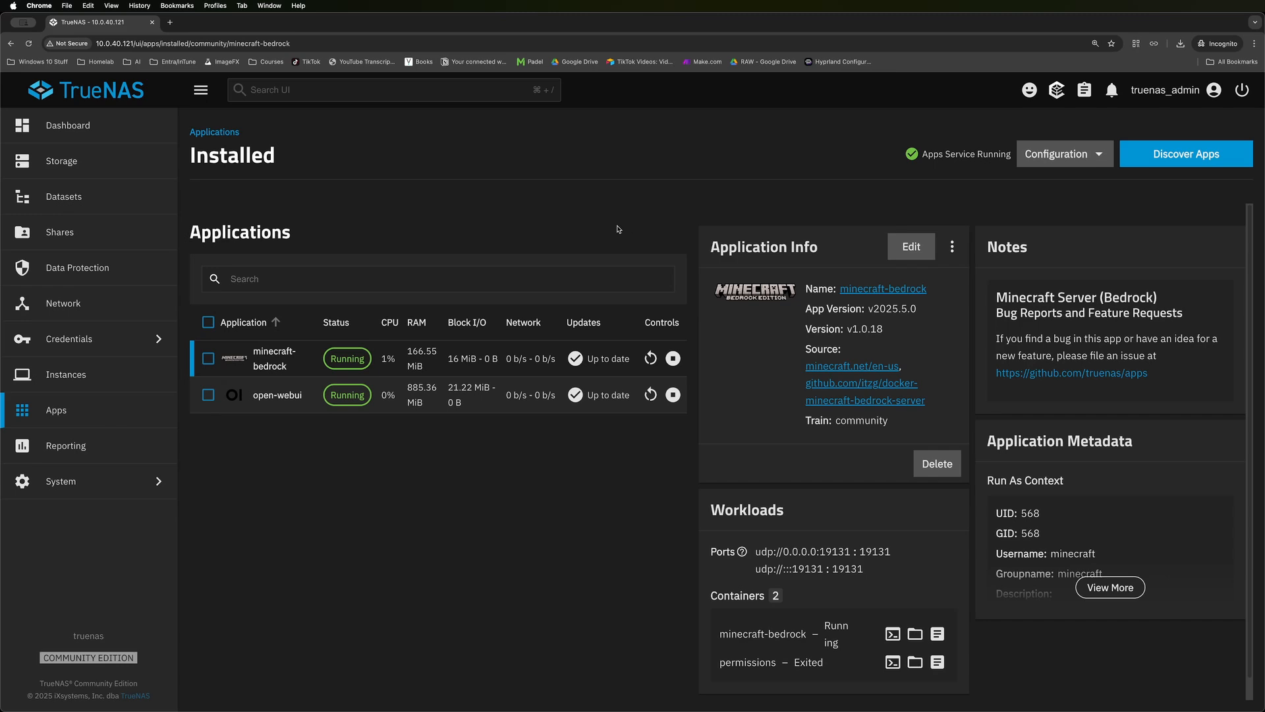
View the YT-DEMO/MEDIA dataset's details, shared via SMB as 'MEDIA'.
left_click(63, 196)
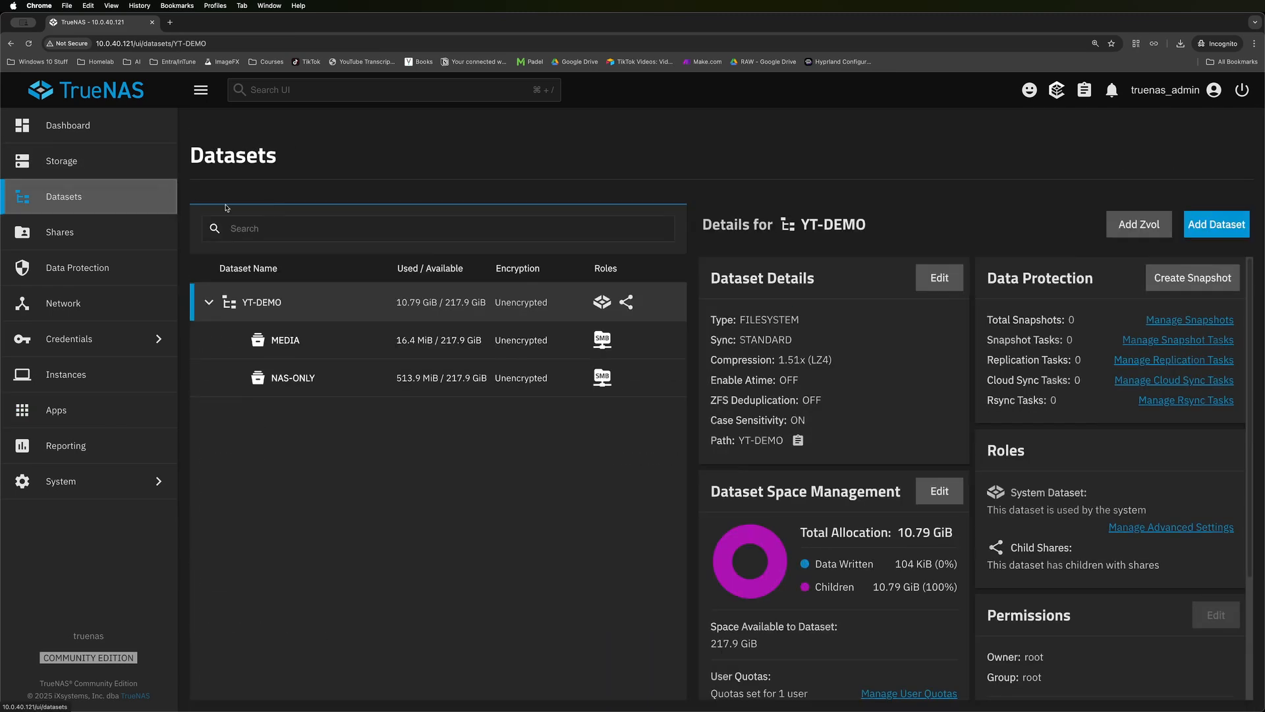
left_click(286, 340)
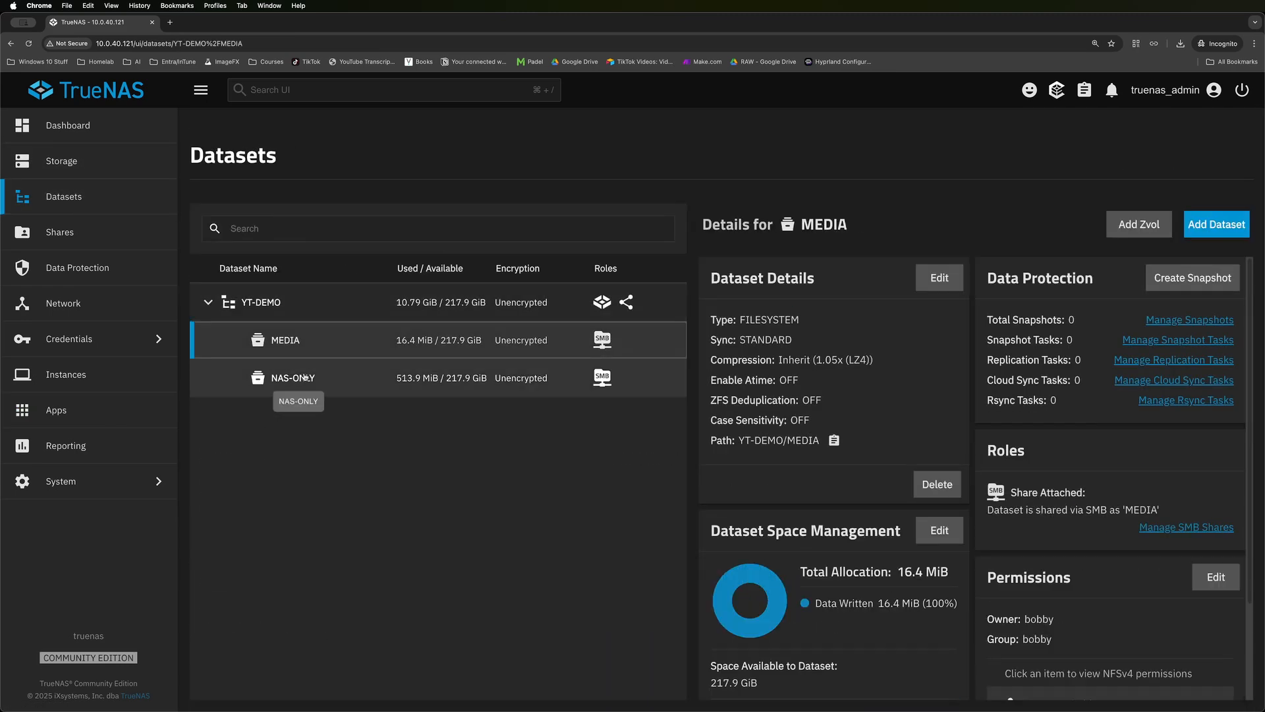
mouse_move(352, 349)
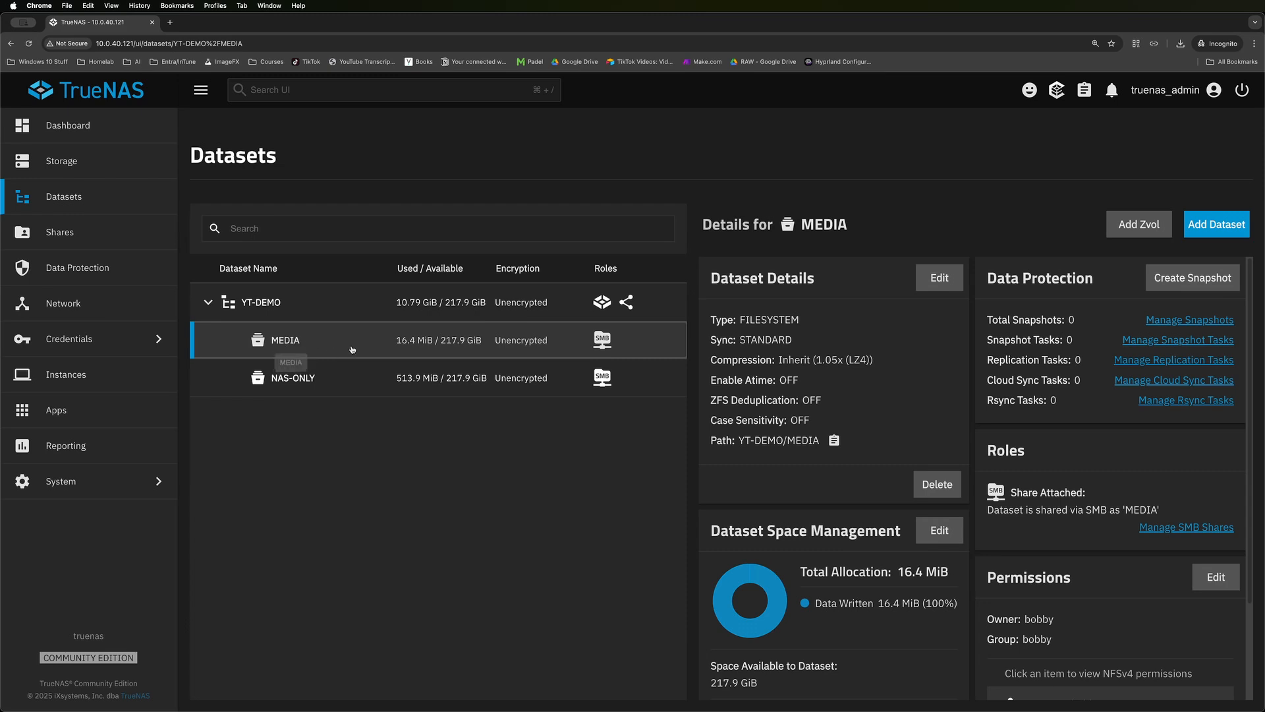
left_click(261, 302)
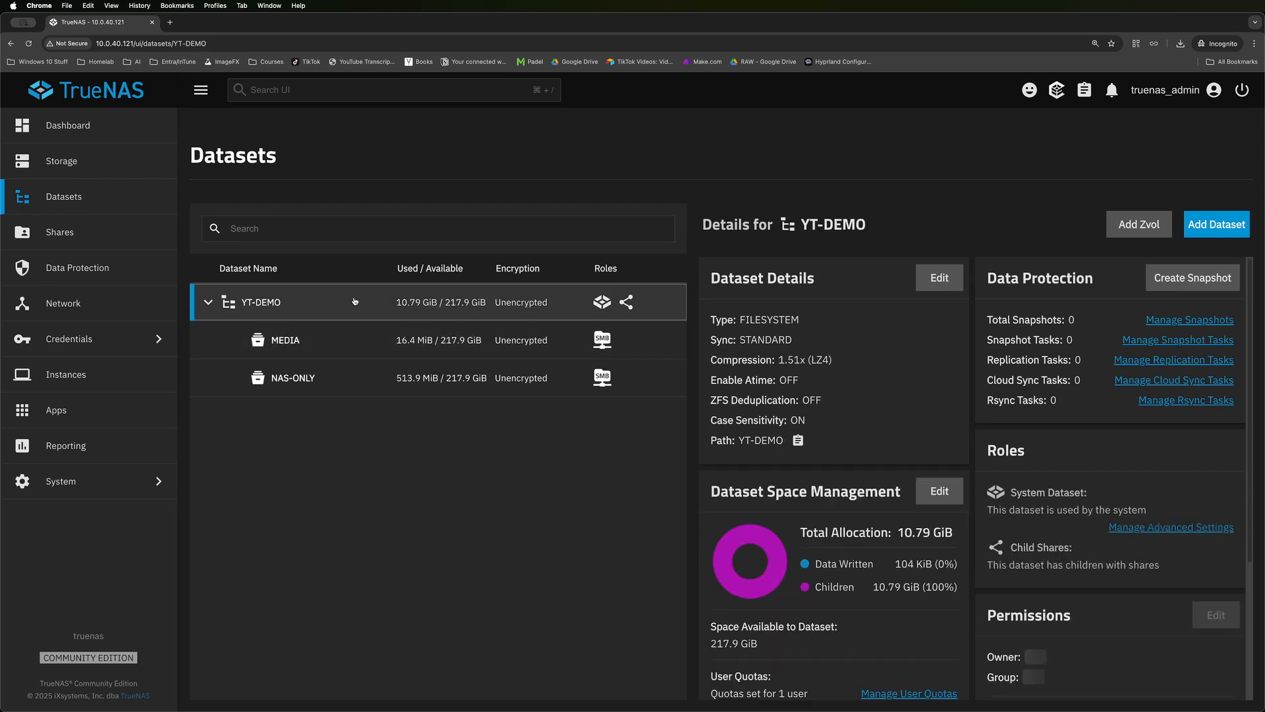
left_click(1217, 224)
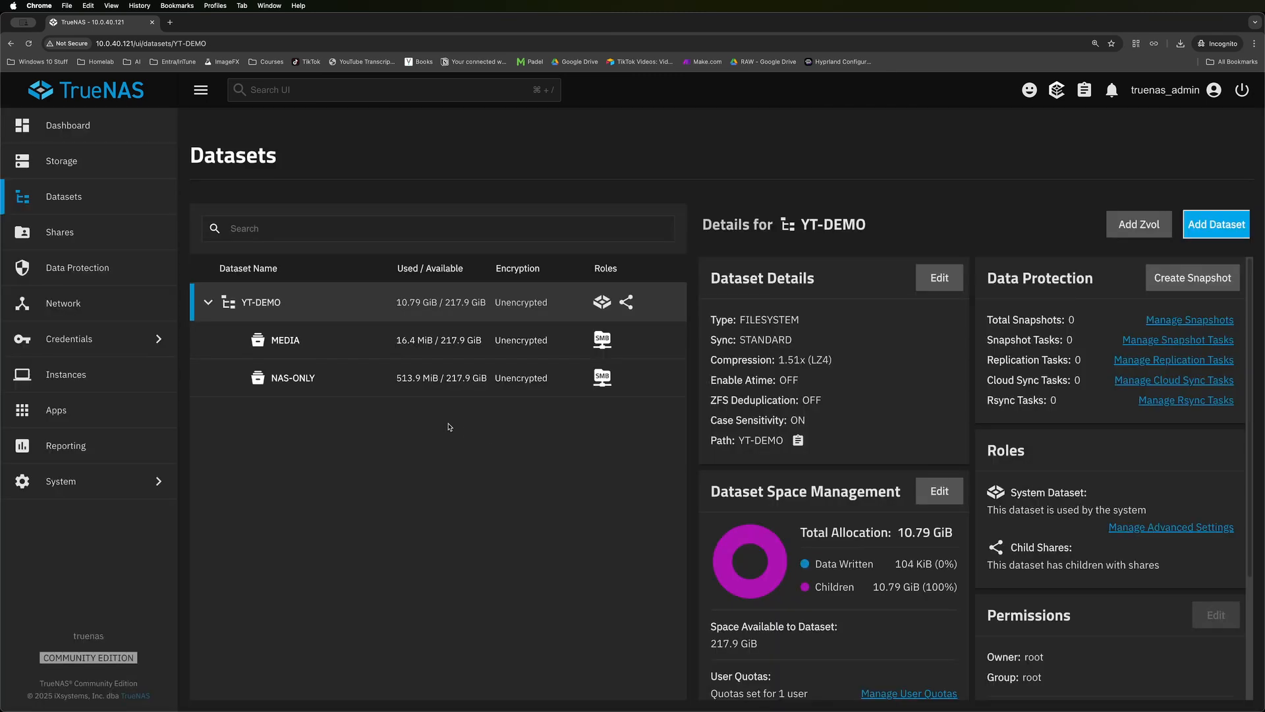
left_click(286, 340)
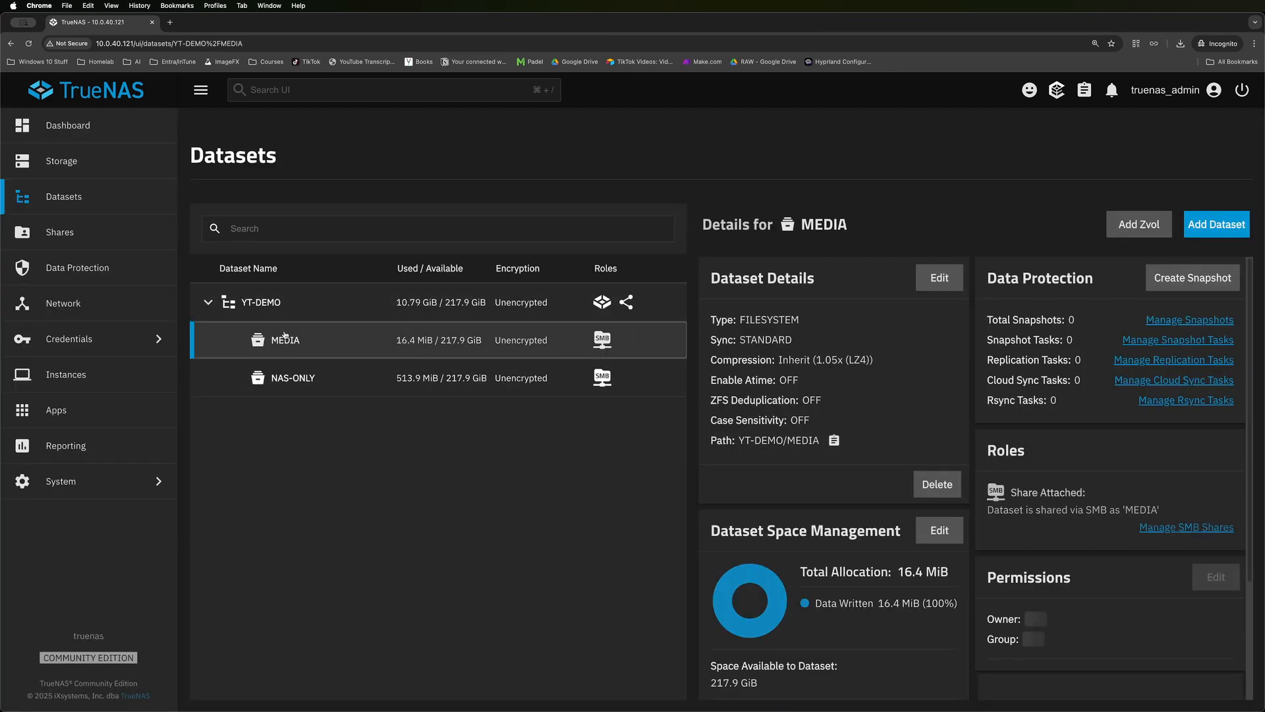
Add a new user jellyfin (full name Jellyfin) with UID 4000.
left_click(68, 339)
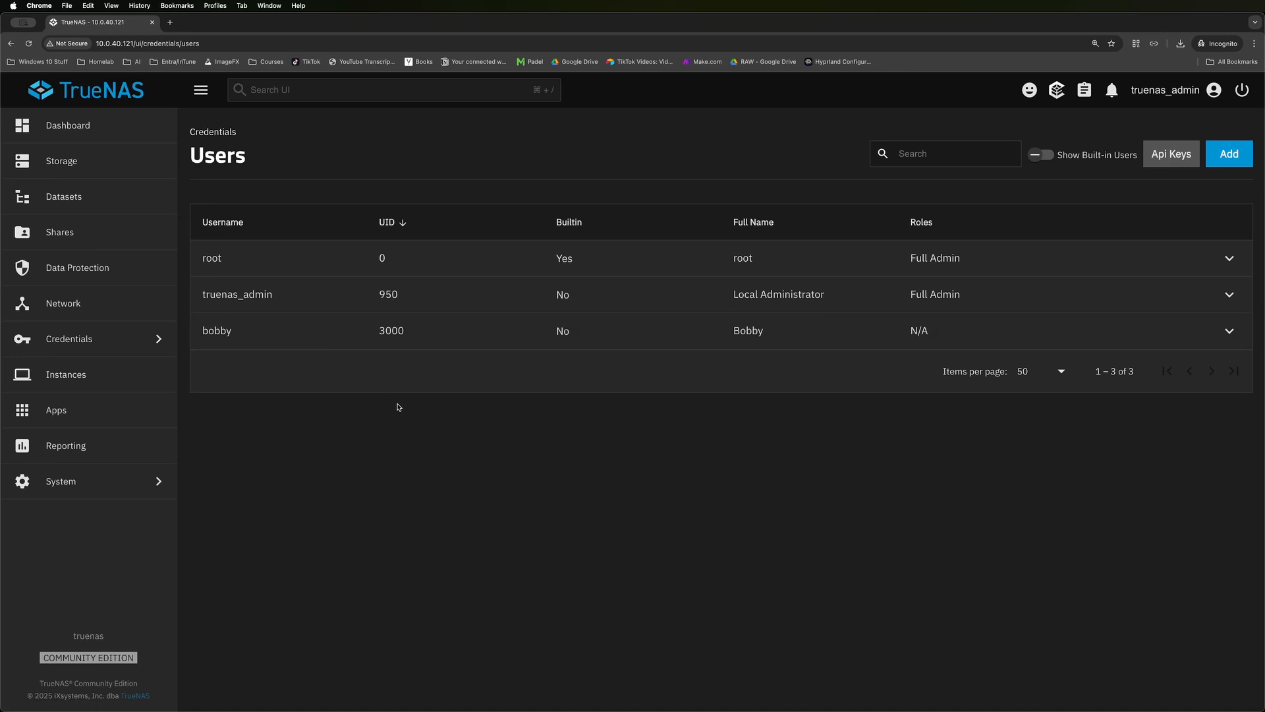
mouse_move(548, 185)
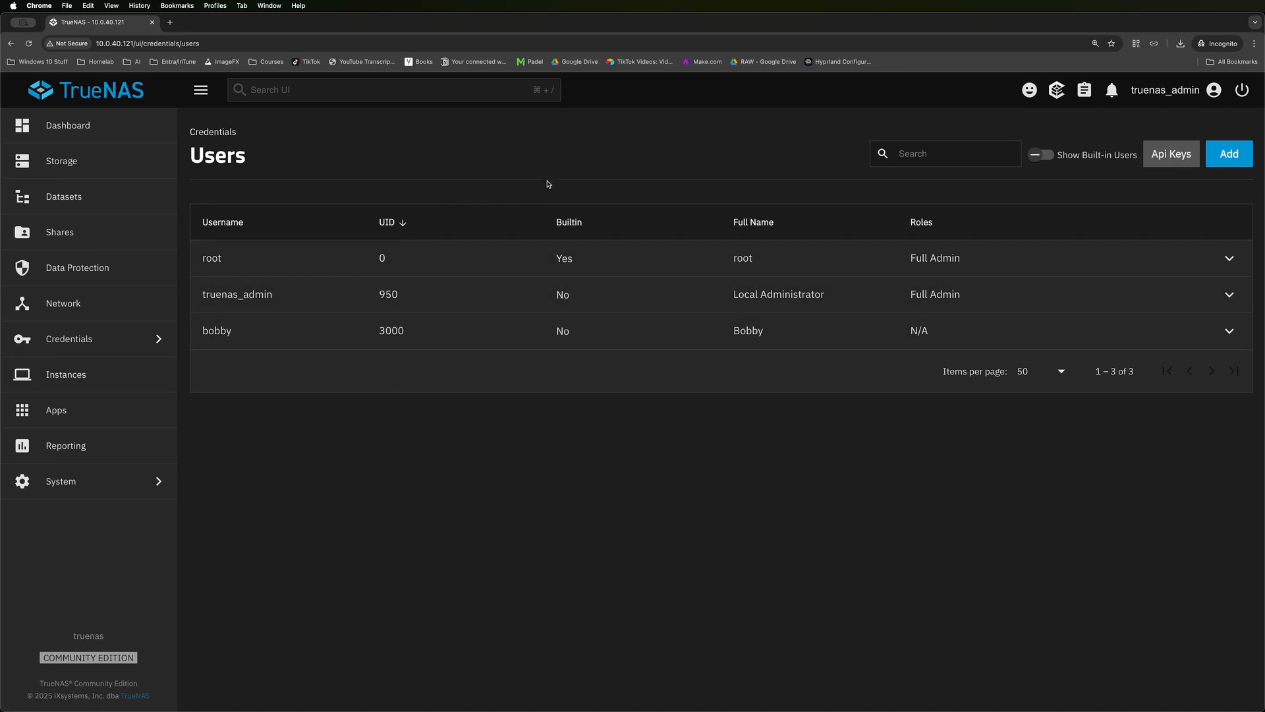
mouse_move(273, 334)
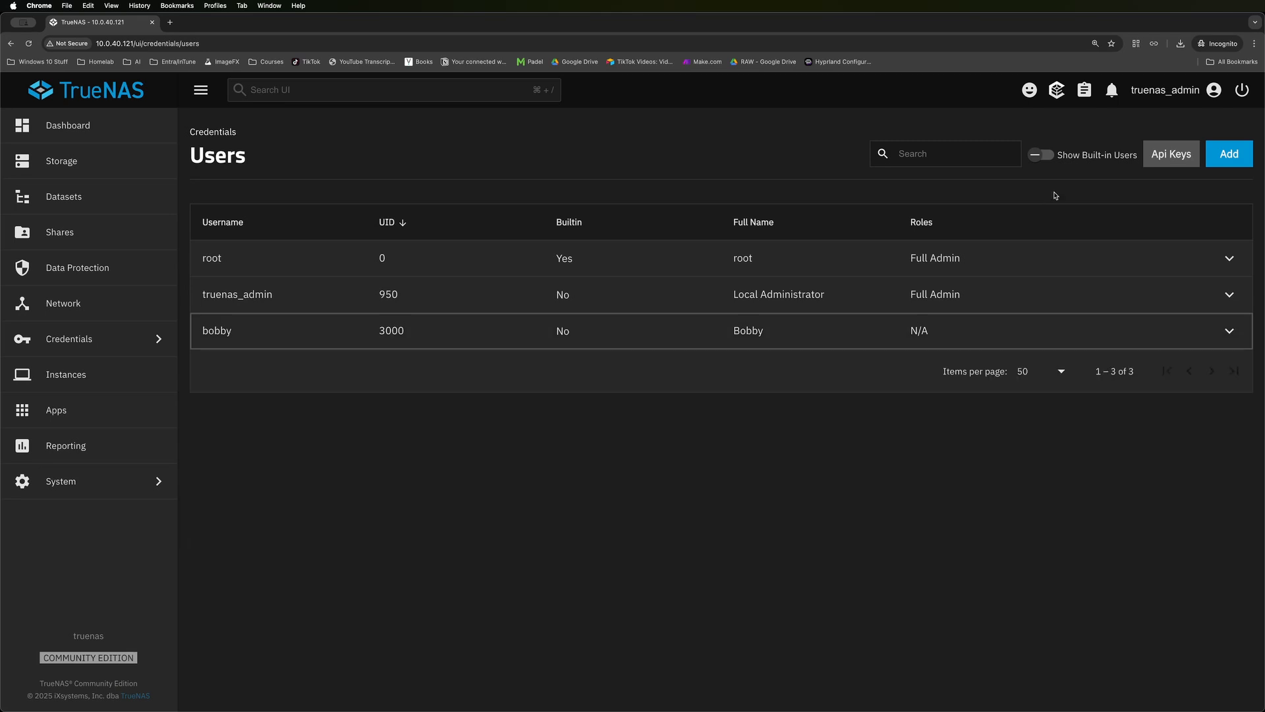
left_click(1228, 154)
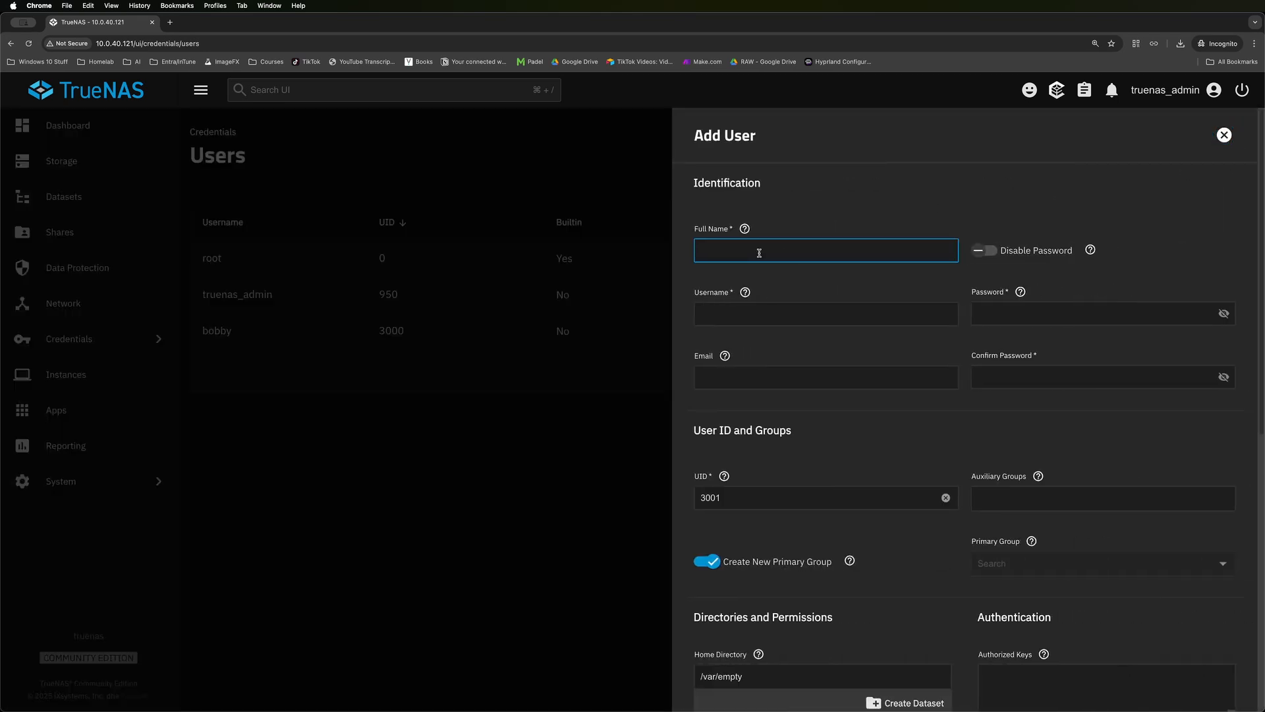
scroll("down", 3)
type("Jellyfin")
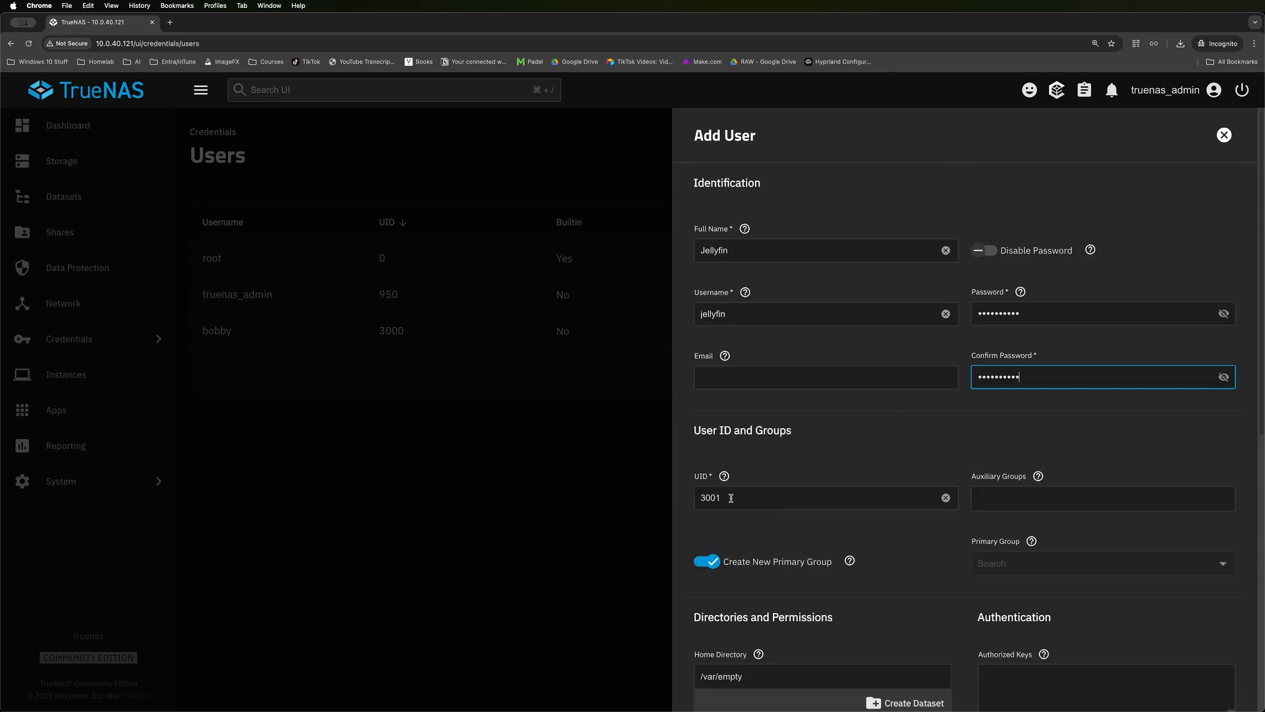
double_click(710, 499)
type("4000")
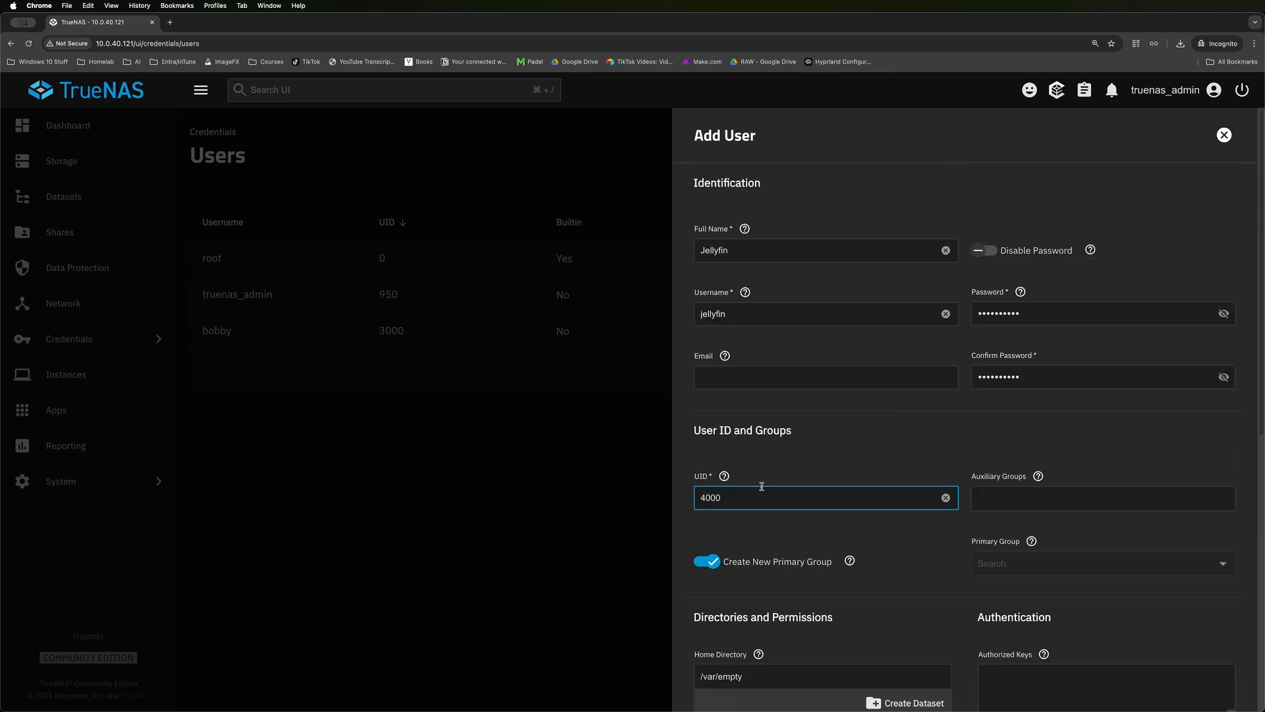
scroll("down", 3)
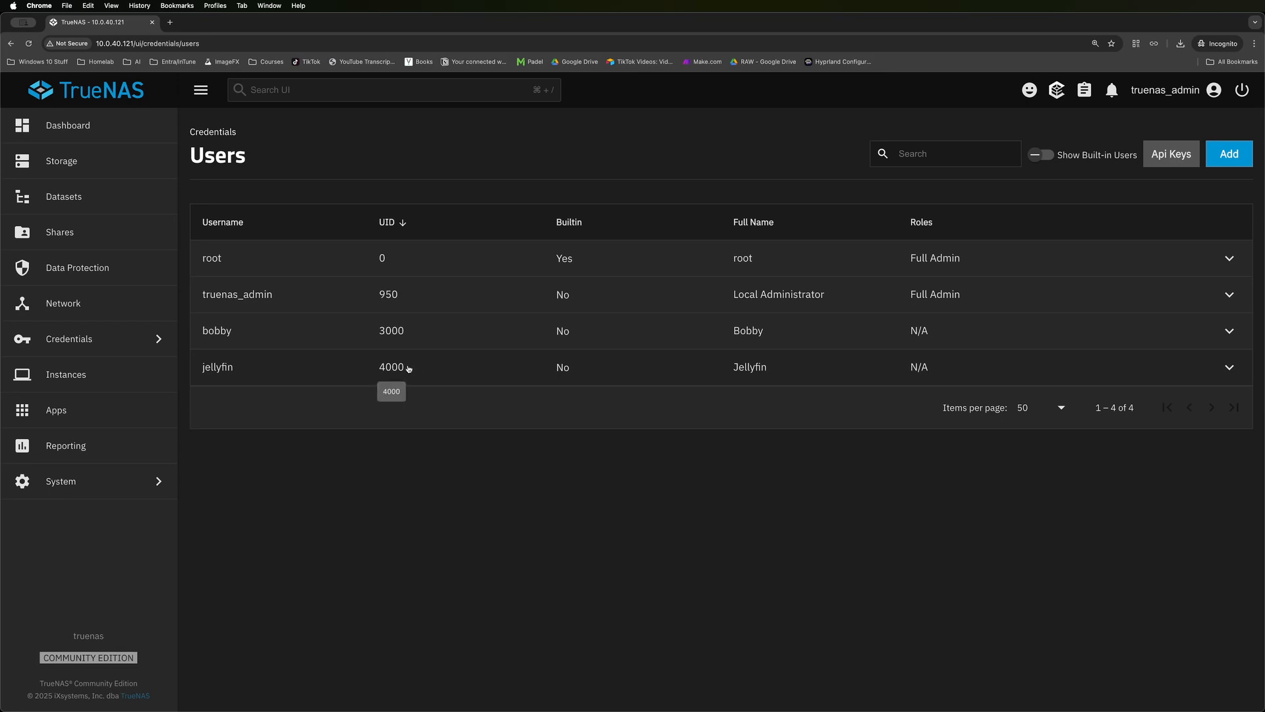
Add an SMB share named MEDIA for /mnt/YT-DEMO/MEDIA and restart the SMB service.
left_click(59, 232)
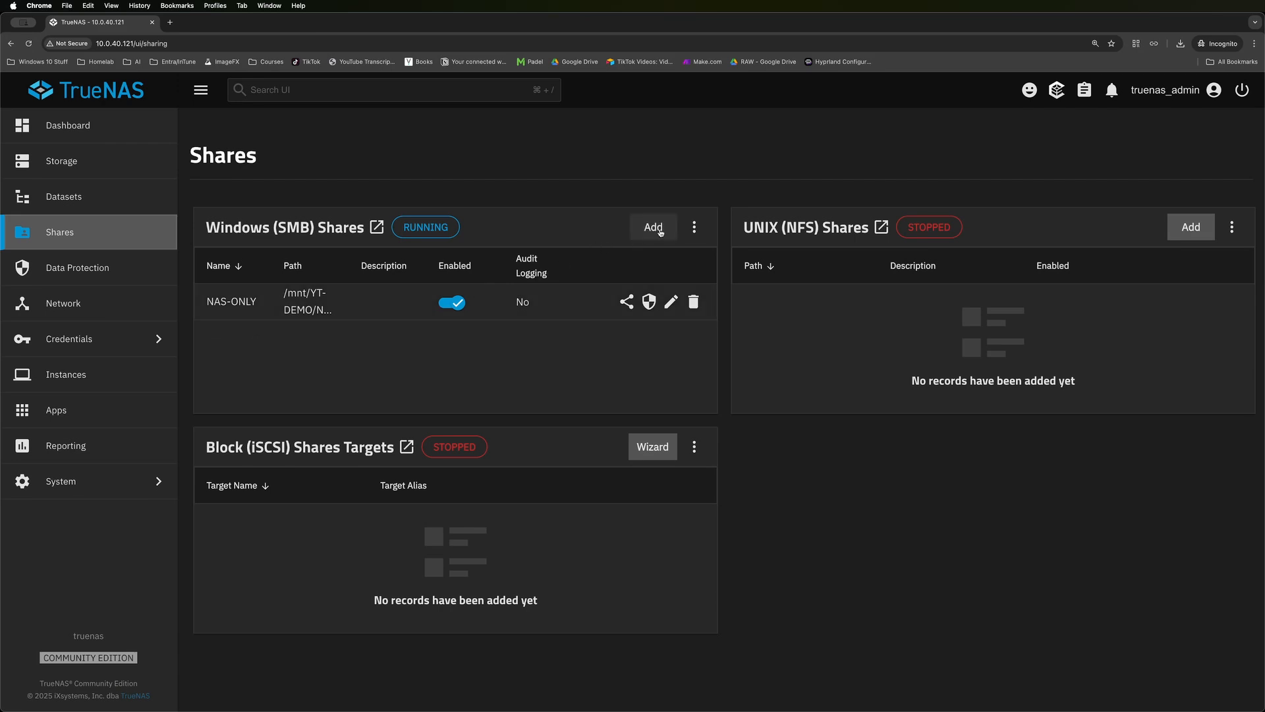
left_click(654, 227)
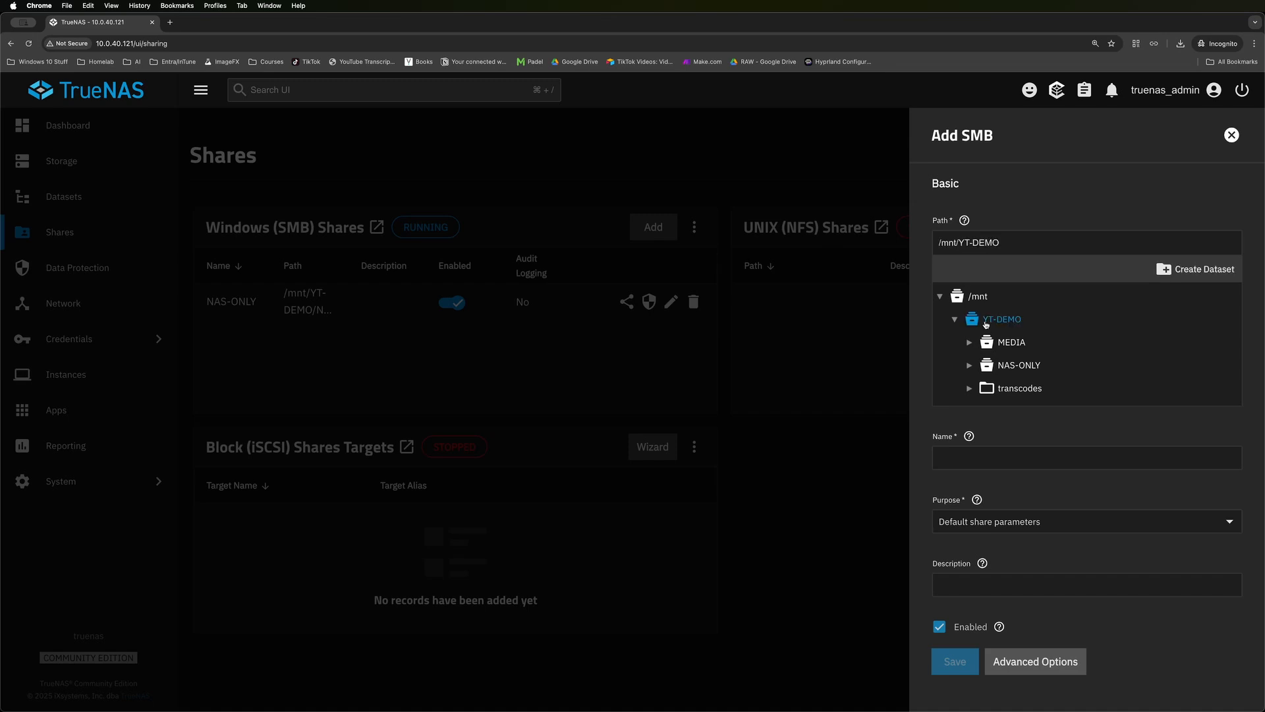
left_click(1011, 342)
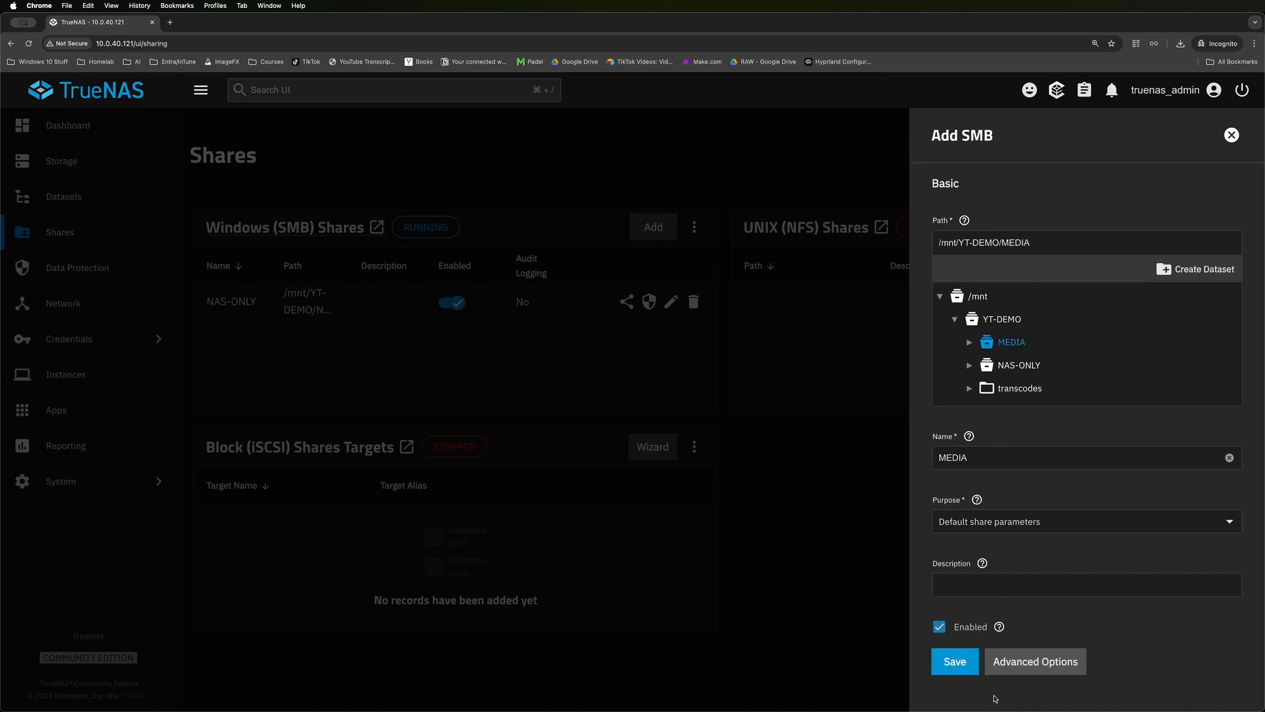
left_click(954, 661)
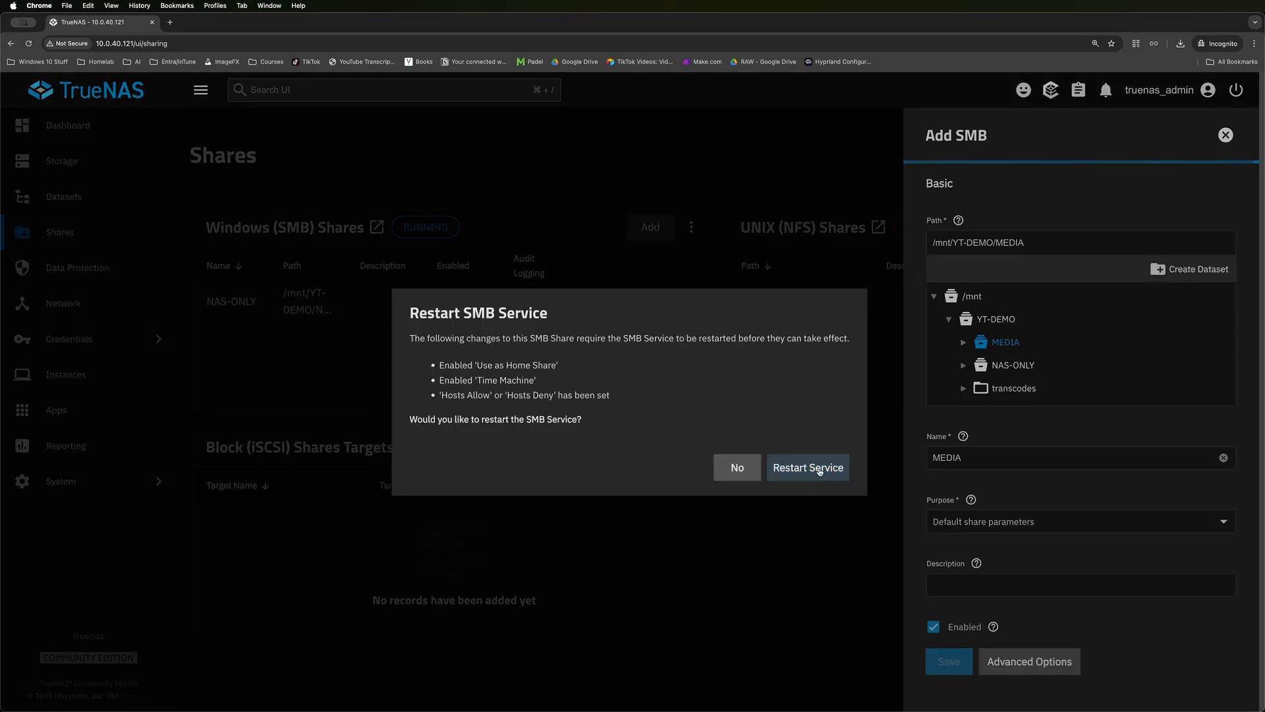
left_click(808, 468)
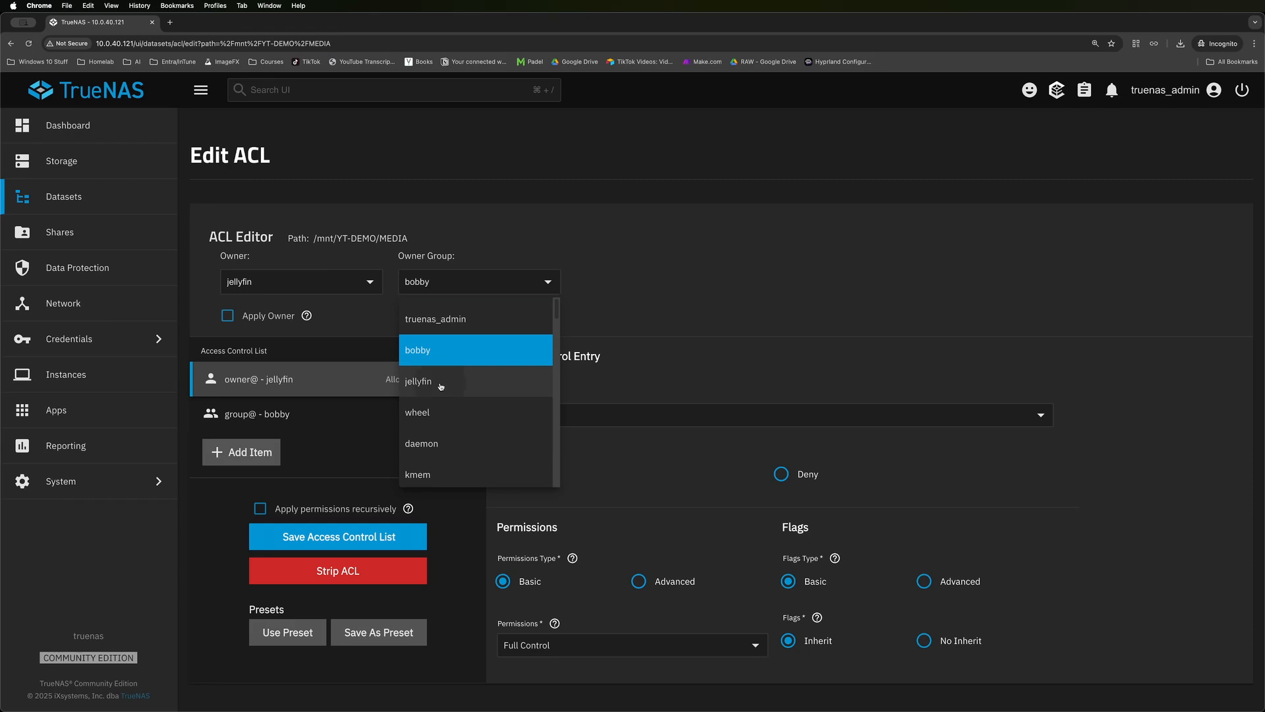
Set MEDIA's ACL owner group to jellyfin and save the access control list.
left_click(418, 381)
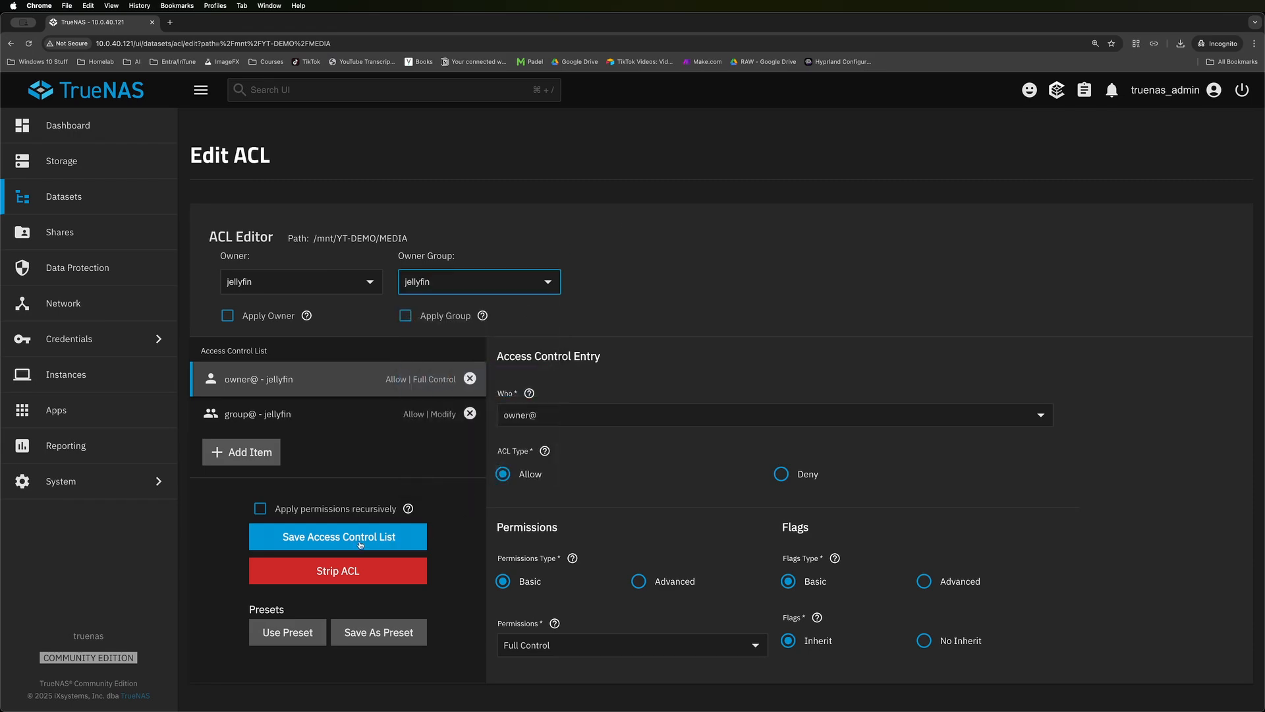
left_click(338, 537)
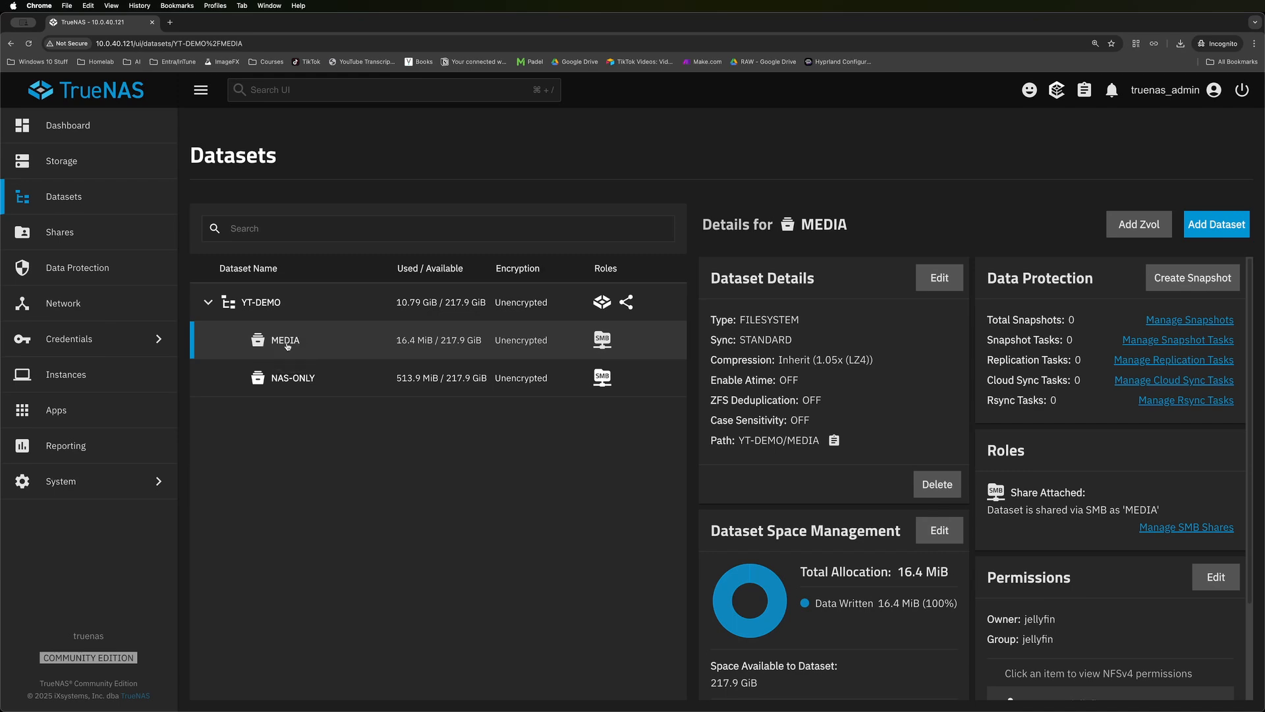
mouse_move(579, 256)
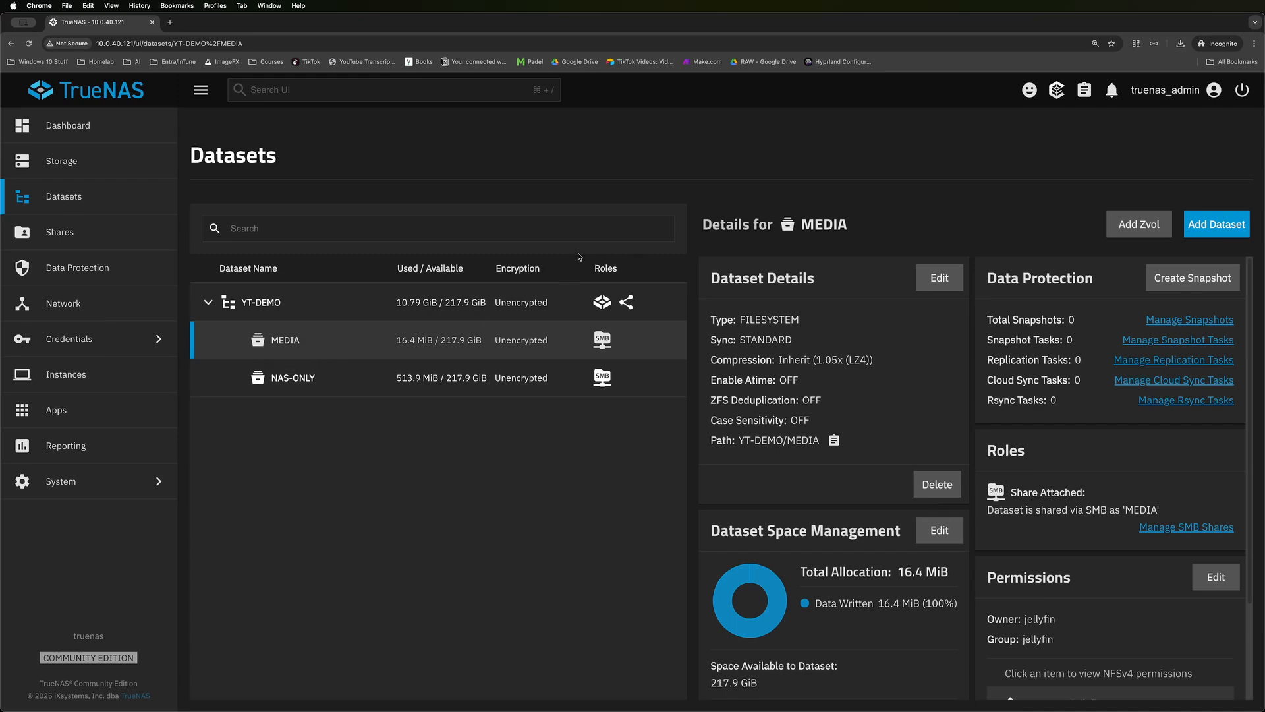
Enter published server URL 10.0.40.121, user/group ID 4000 and WebUI port 3099 in the Jellyfin install form.
left_click(56, 410)
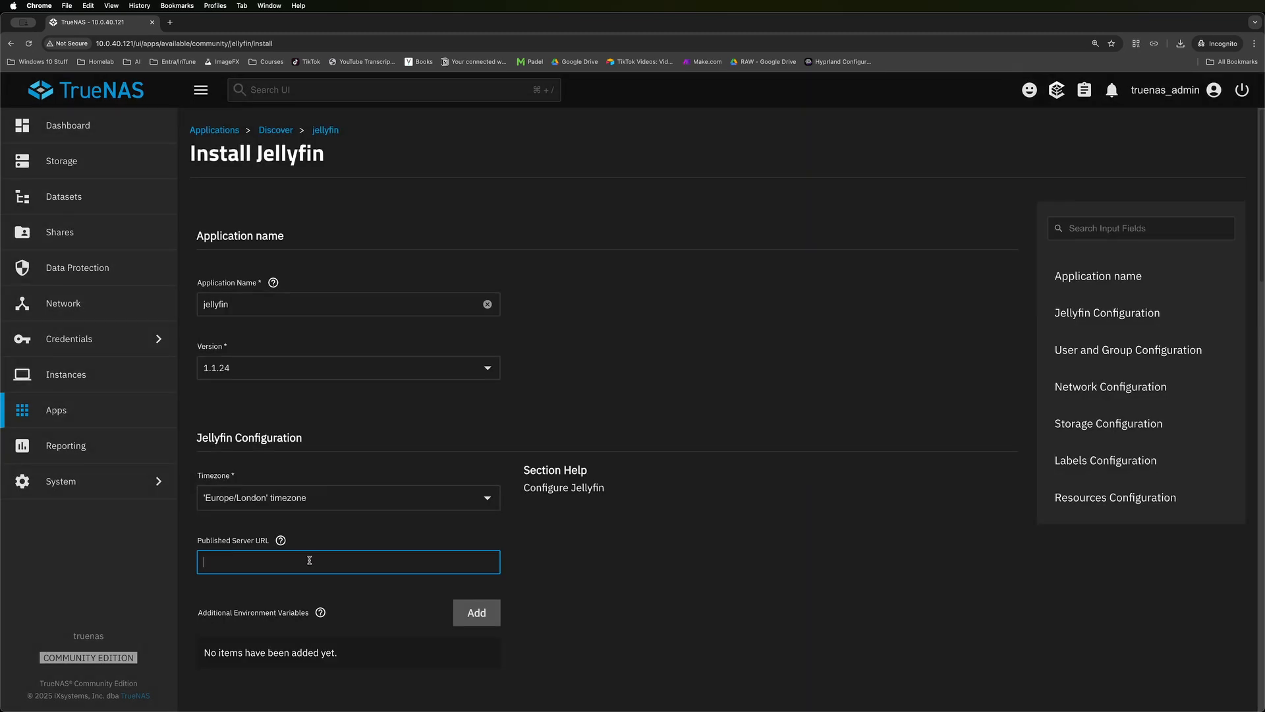
scroll("down", 3)
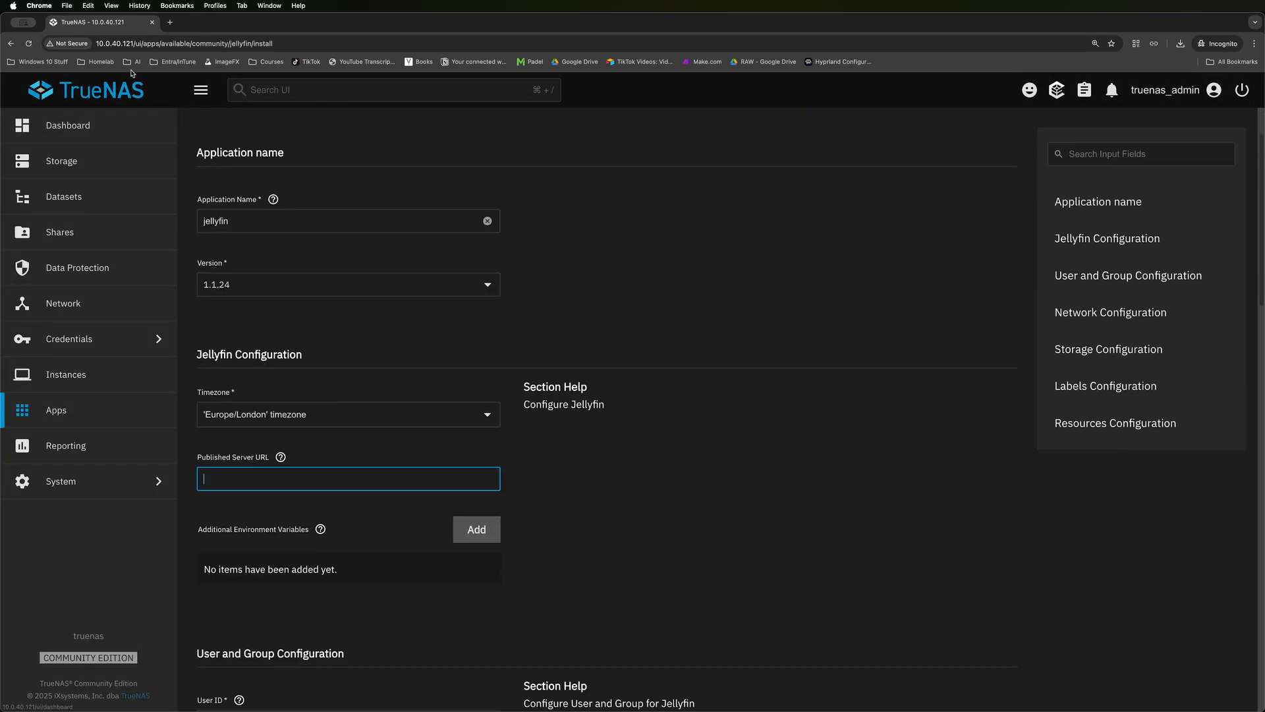
type("10.0.40.121")
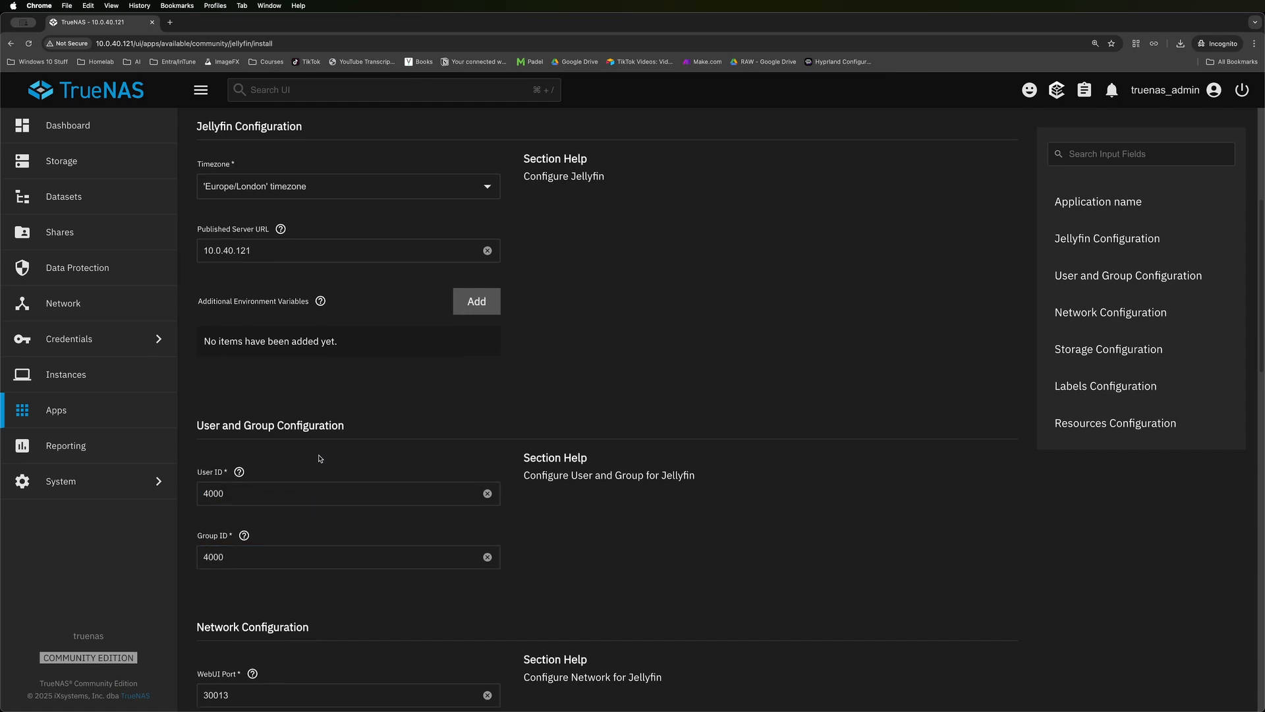
scroll("down", 3)
type("3099")
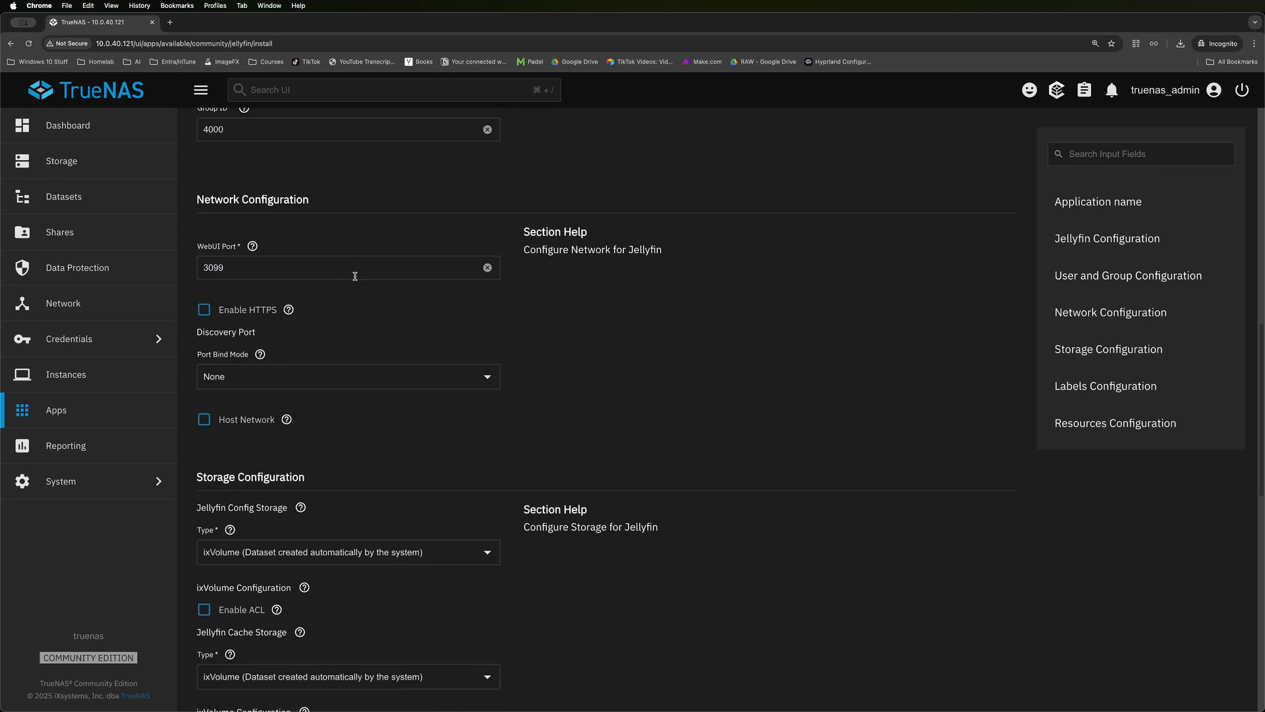
scroll("down", 3)
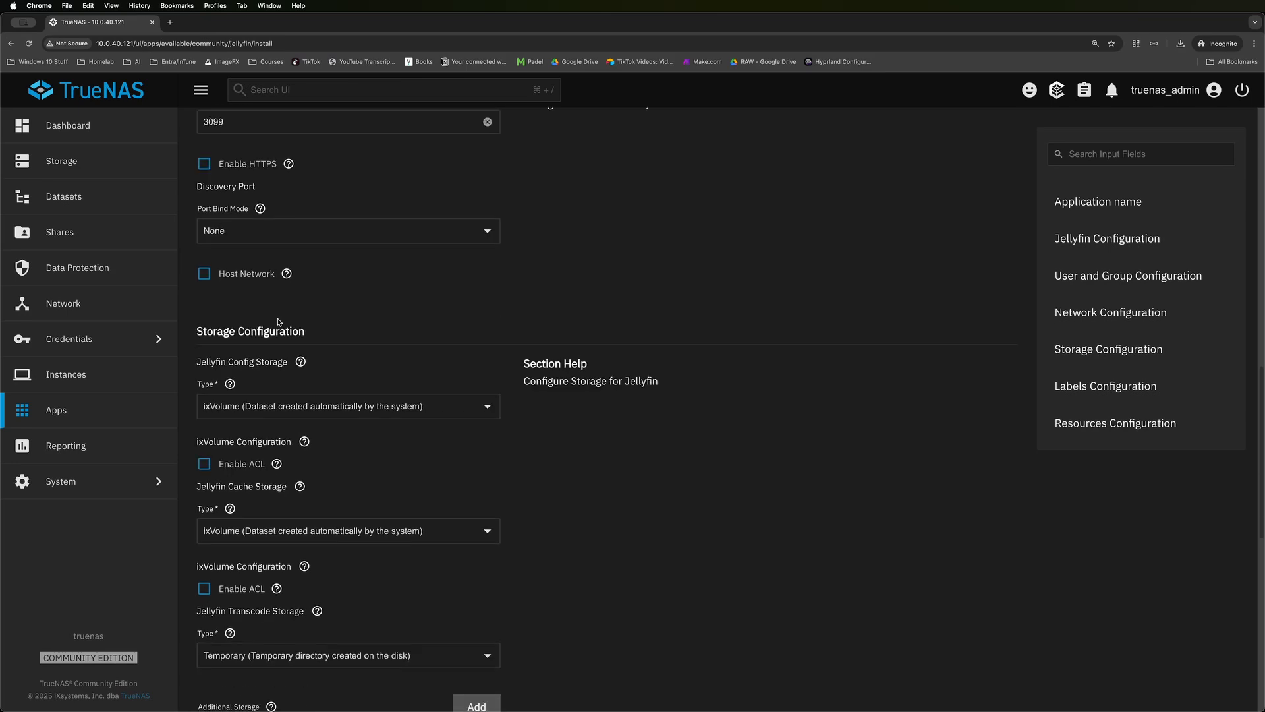
scroll("down", 3)
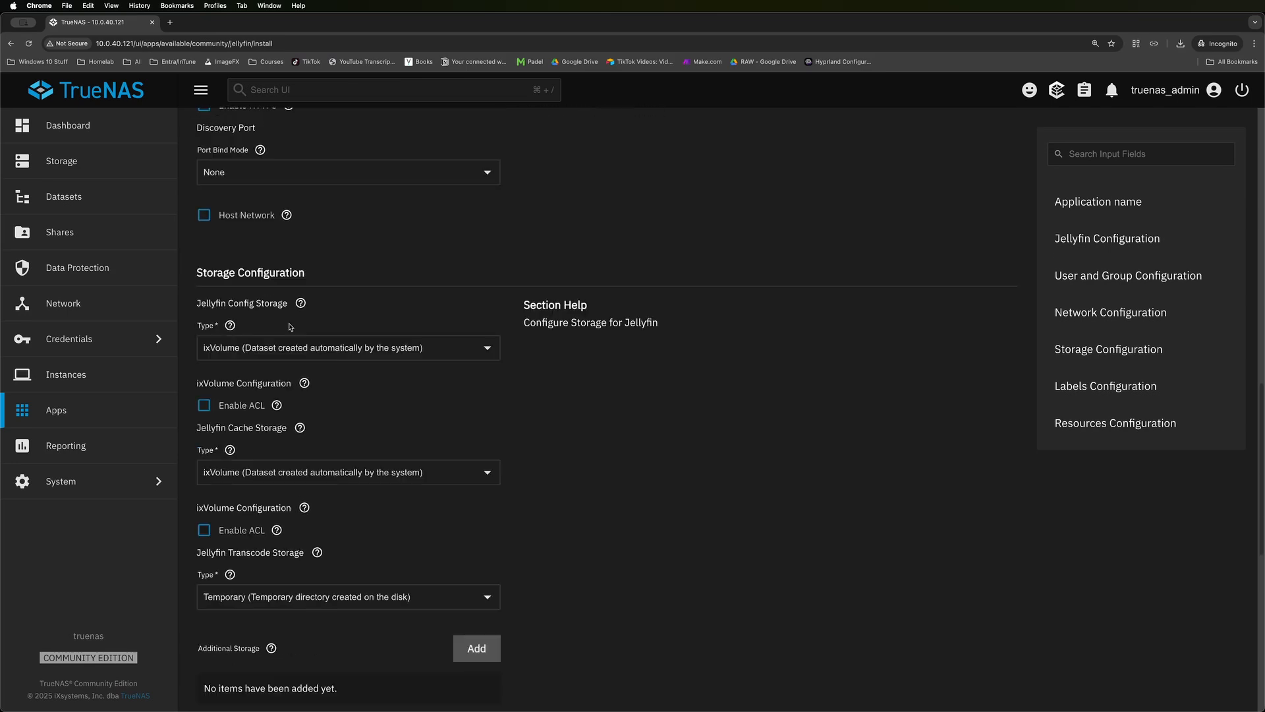
scroll("down", 3)
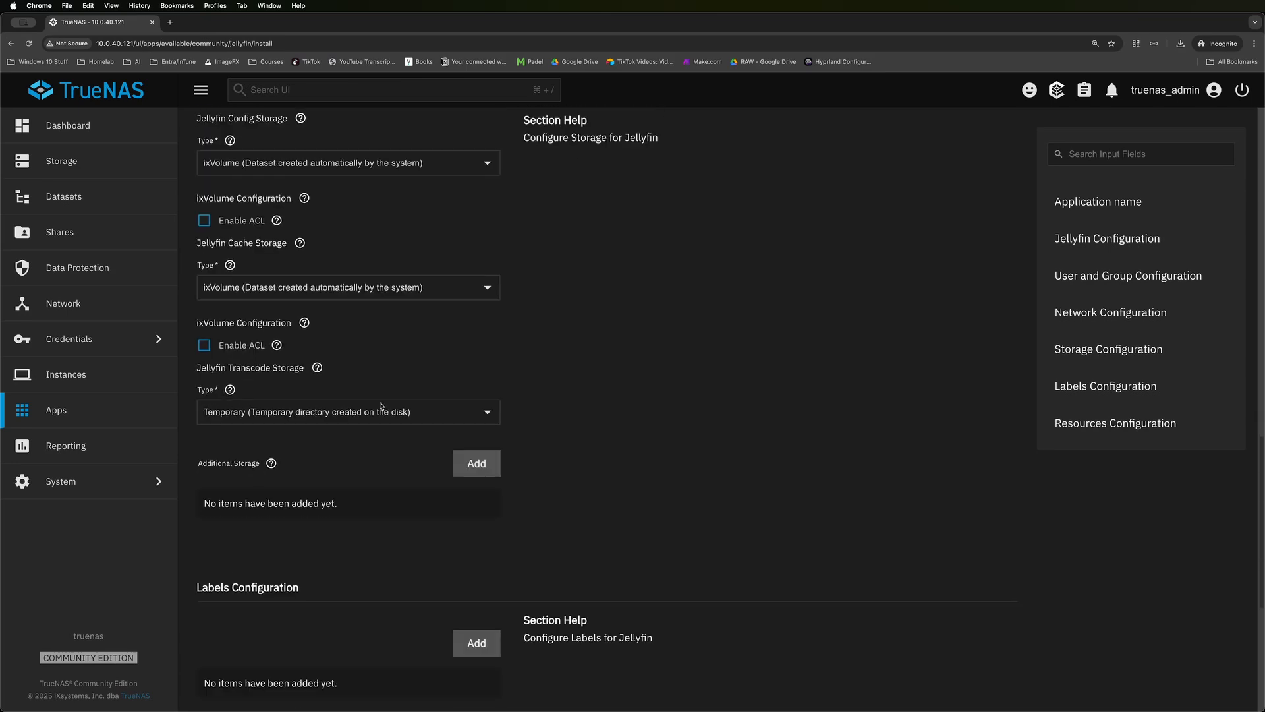
double_click(250, 368)
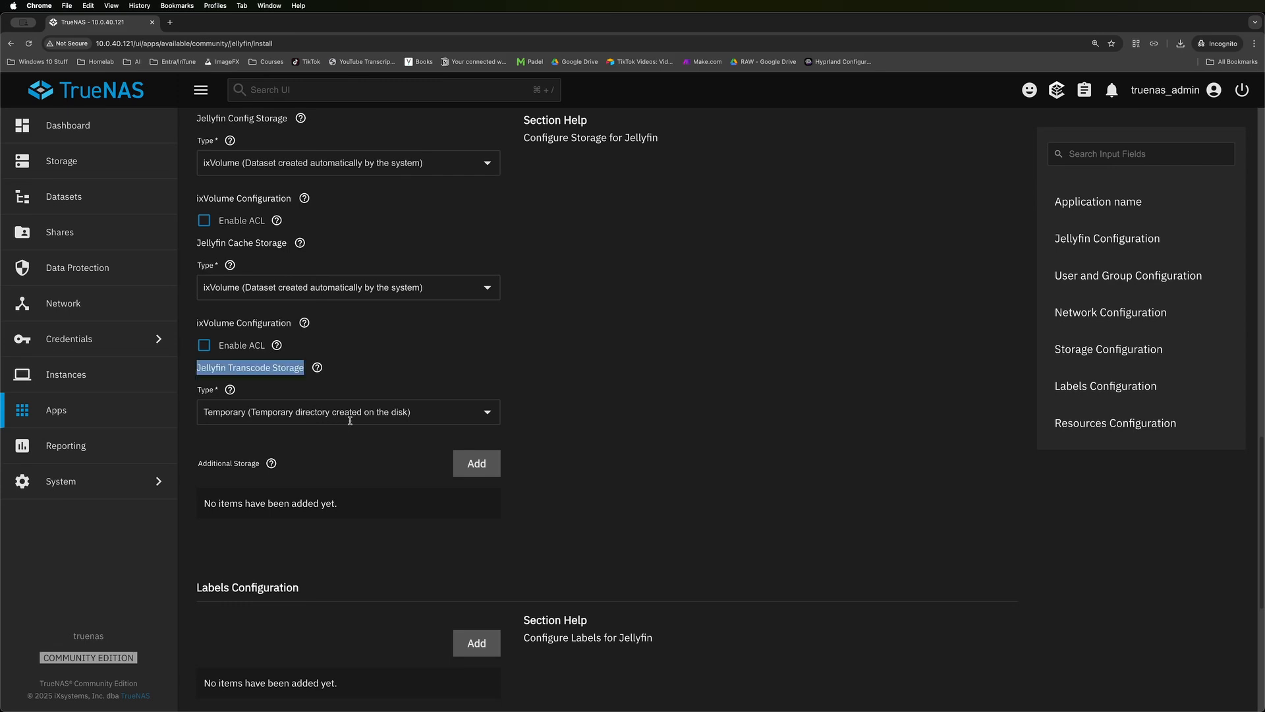
left_click(348, 412)
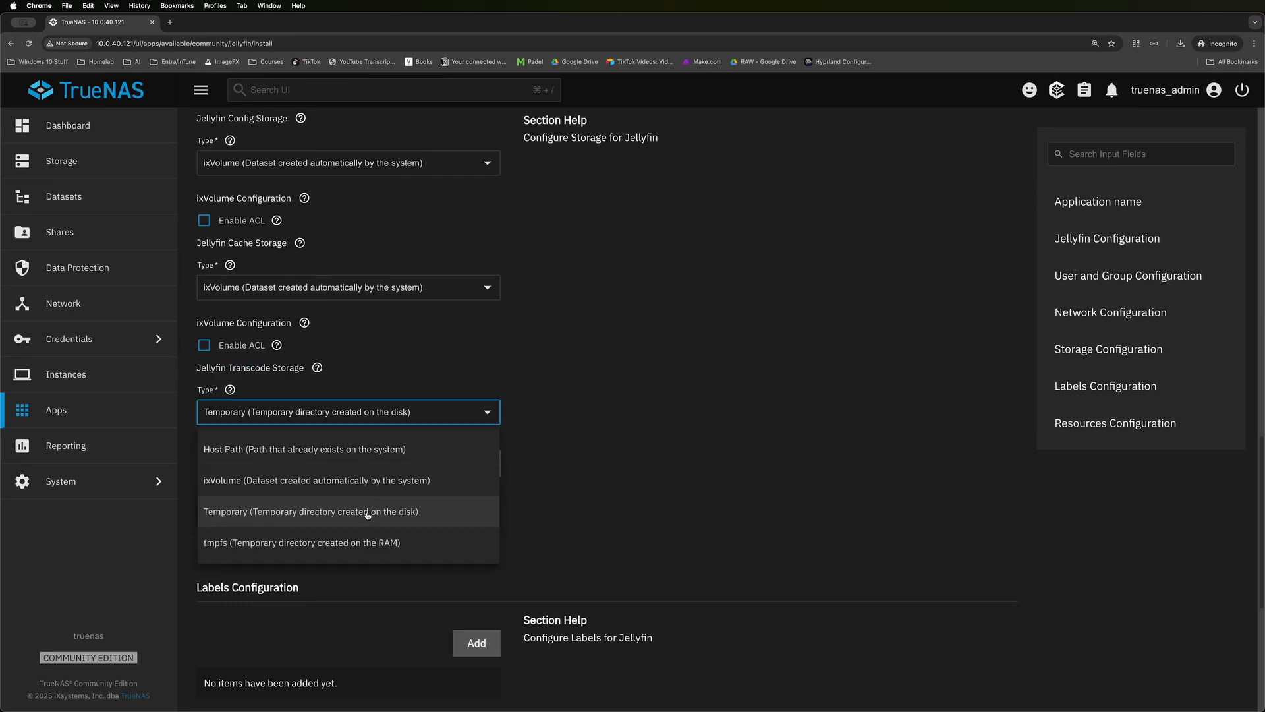
Add an extra Host Path storage mounted at /media from the YT-DEMO pool.
left_click(476, 315)
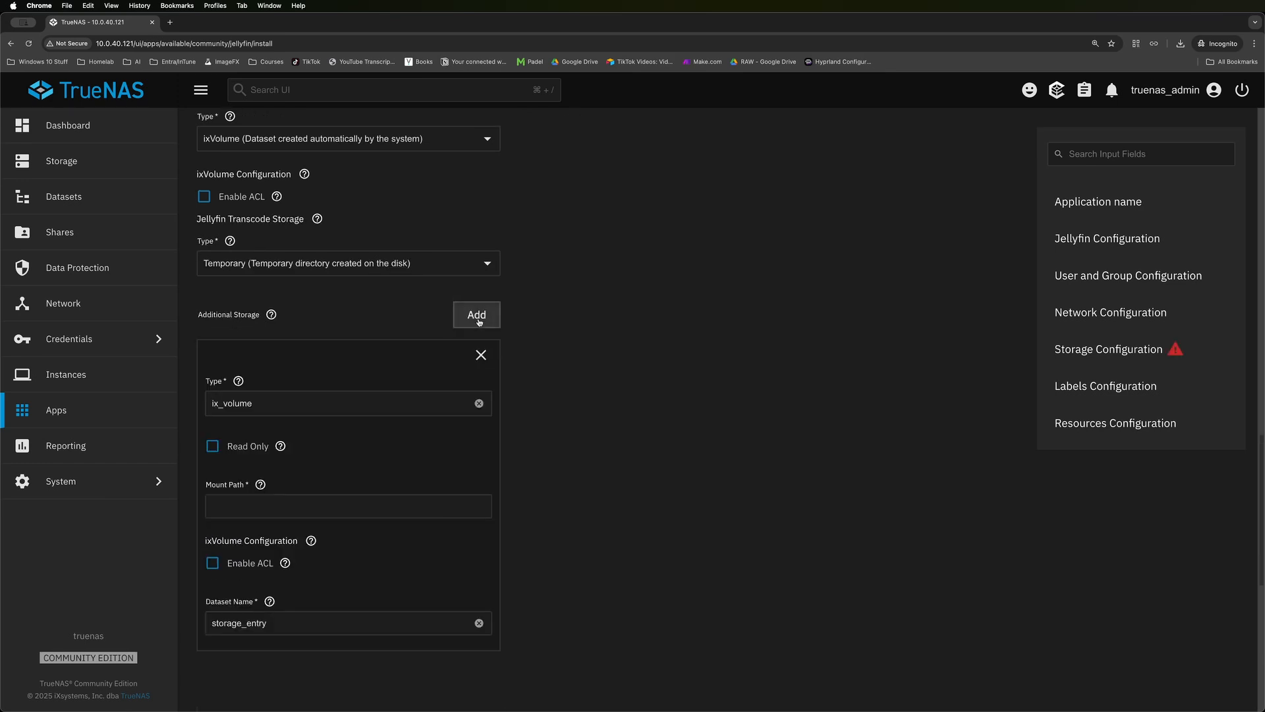
left_click(348, 404)
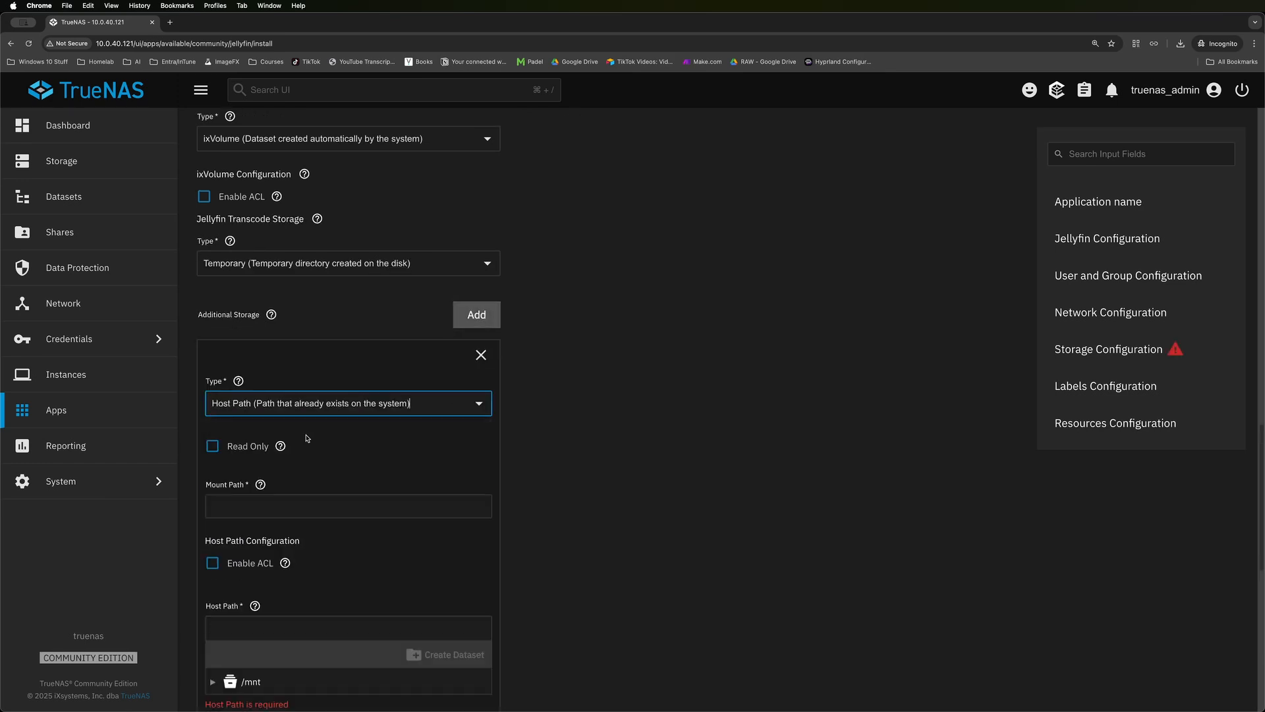
left_click(348, 506)
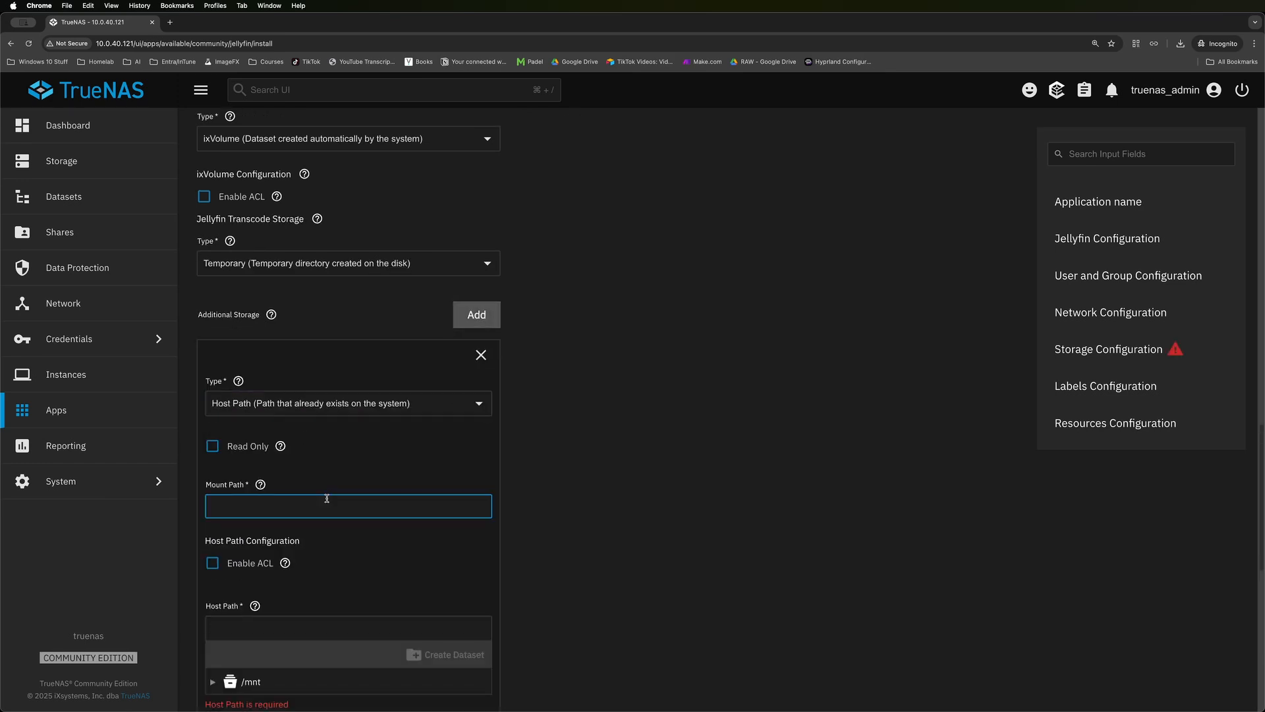
type("/media")
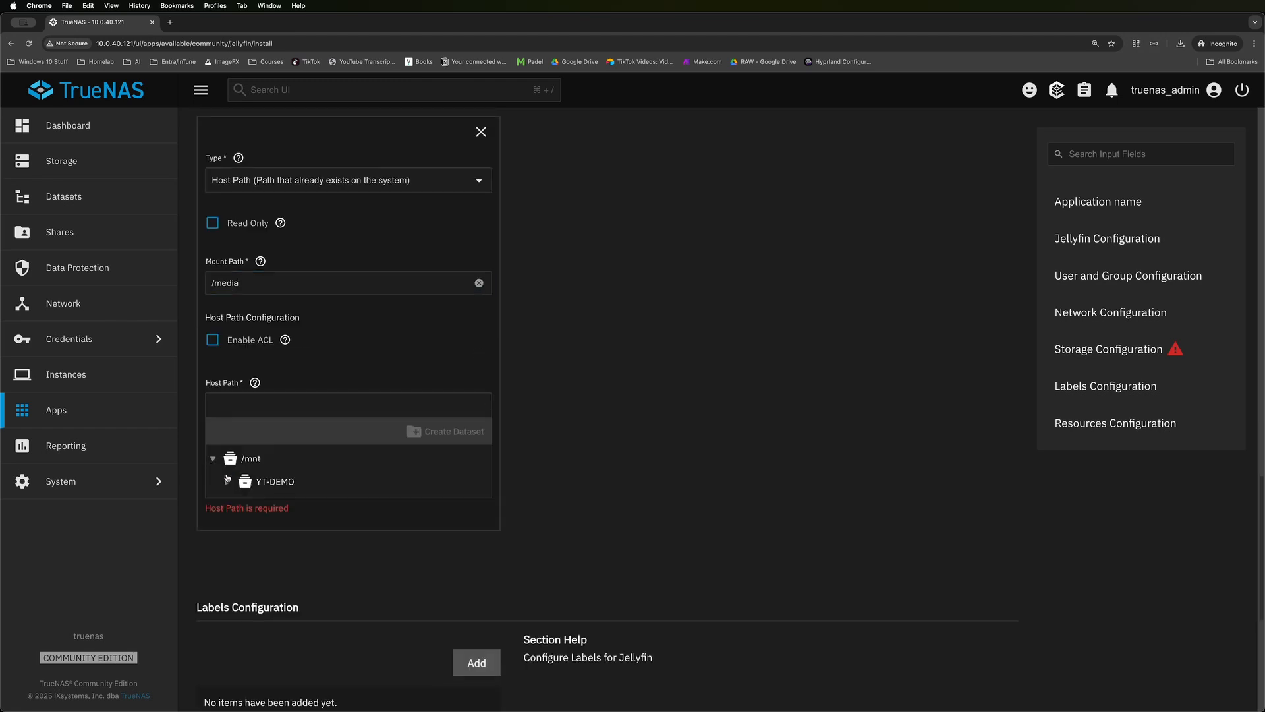
left_click(276, 505)
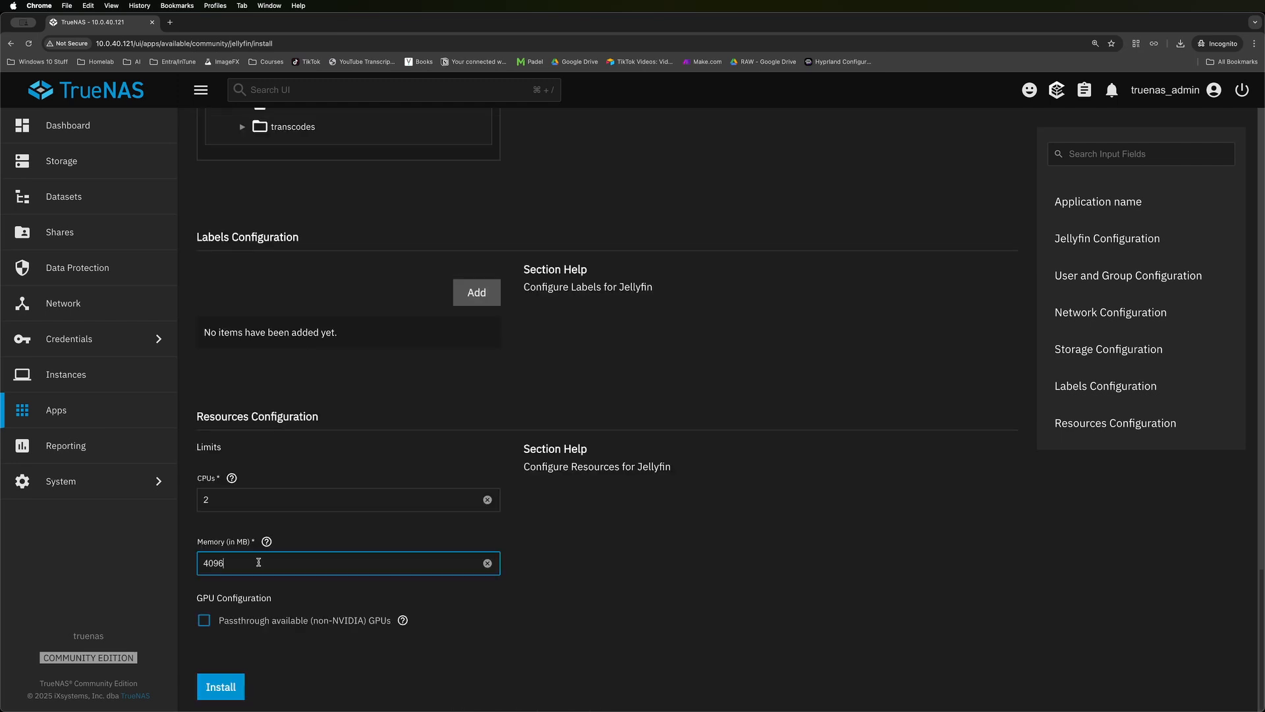
Set the Jellyfin memory limit to 4096 MB.
left_click(488, 563)
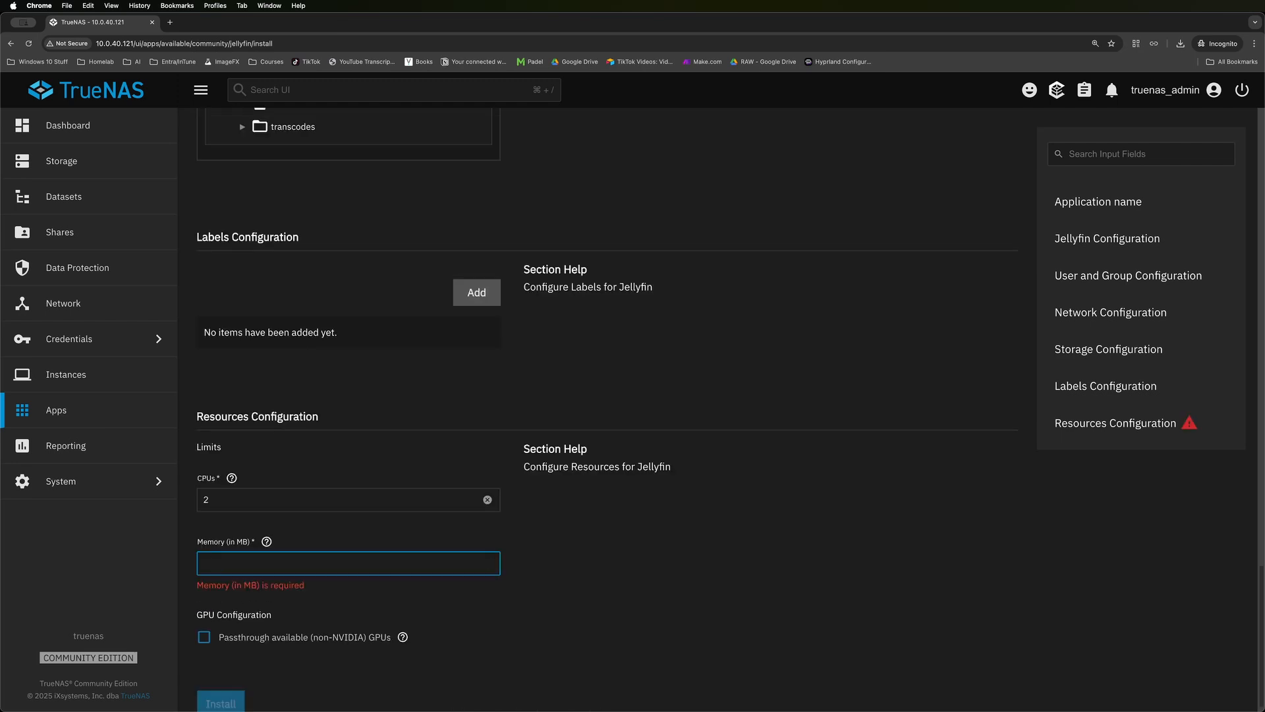
type("4096")
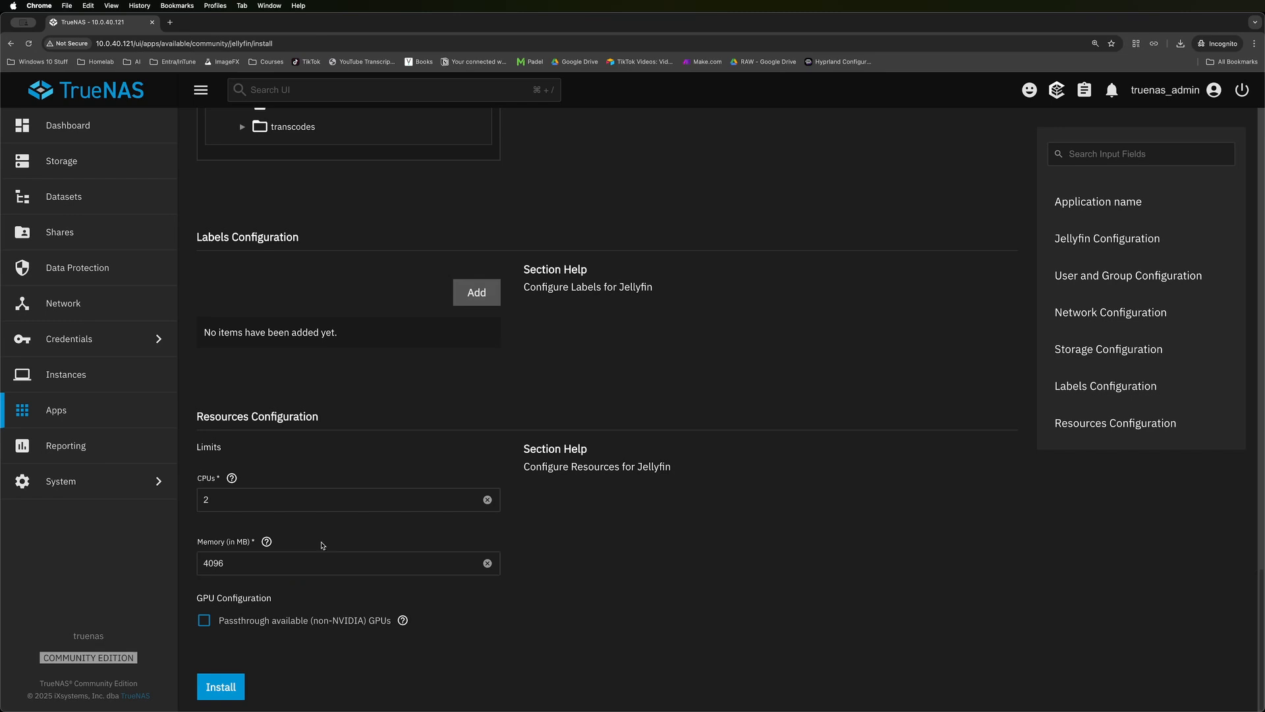
Copy Sample Movie.mp4 into the MEDIA share and go back to the truenas server's shares.
left_click(221, 686)
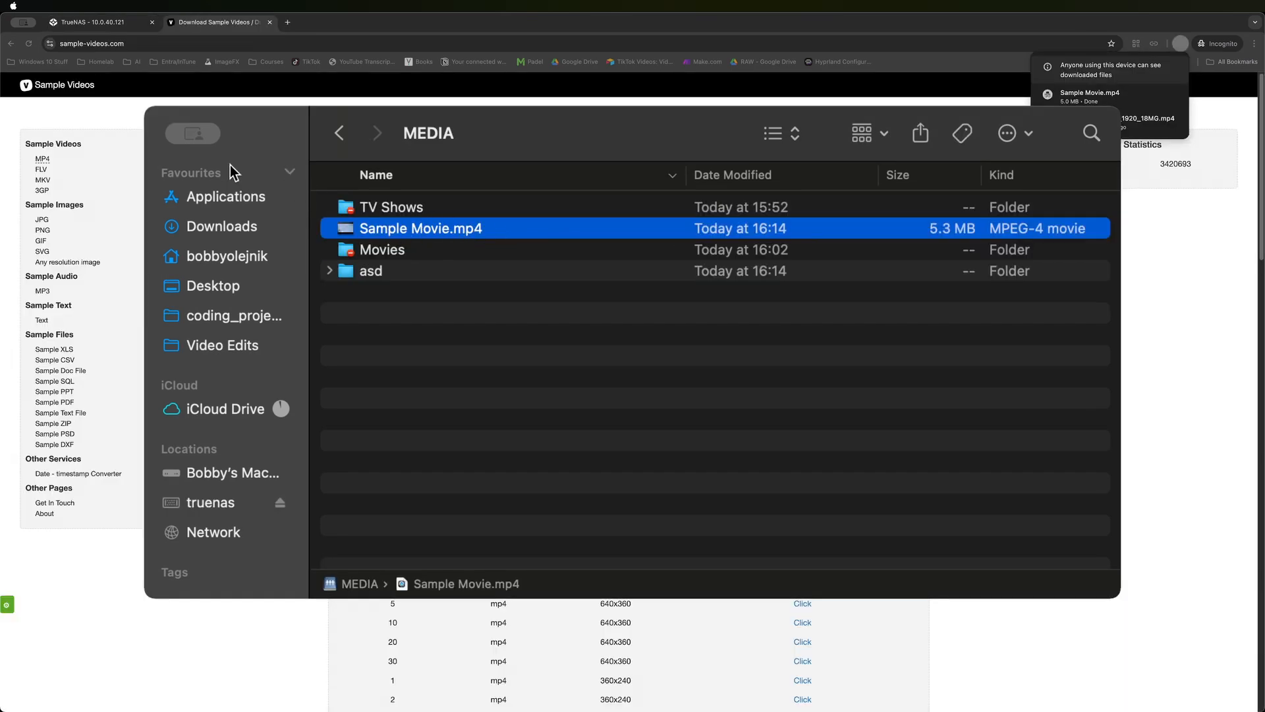
mouse_move(245, 508)
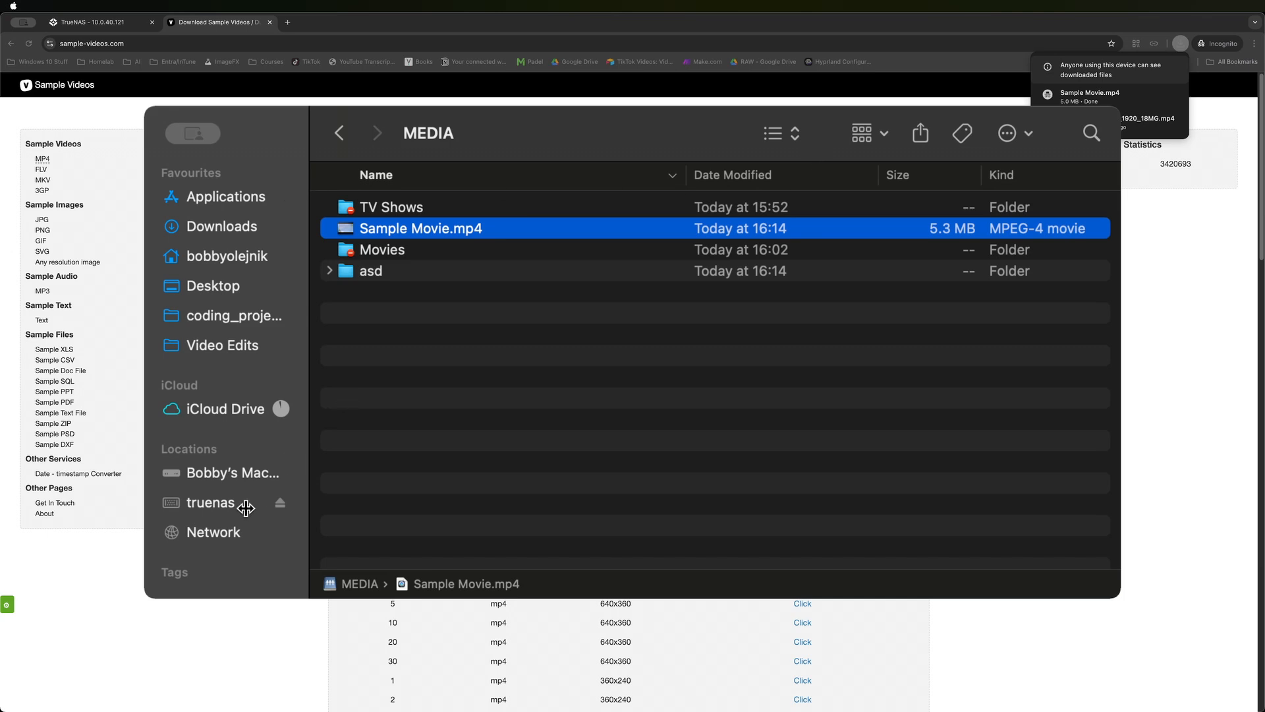
left_click(209, 502)
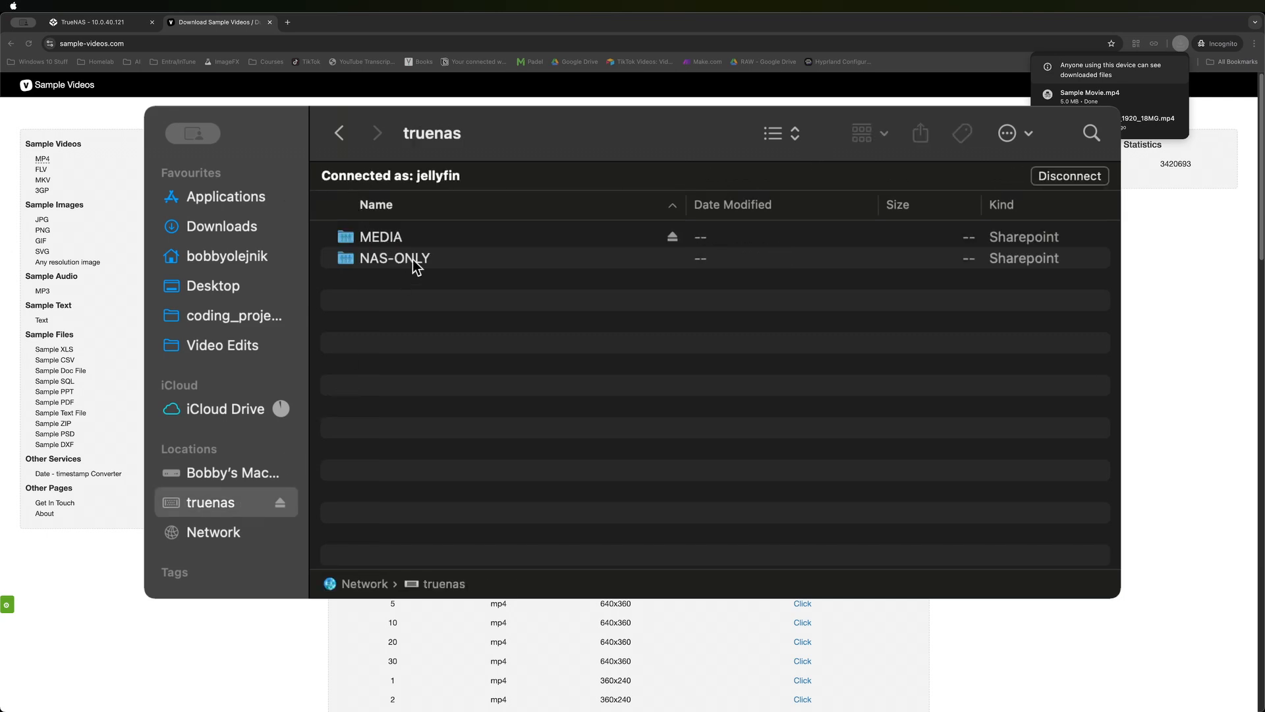
double_click(381, 237)
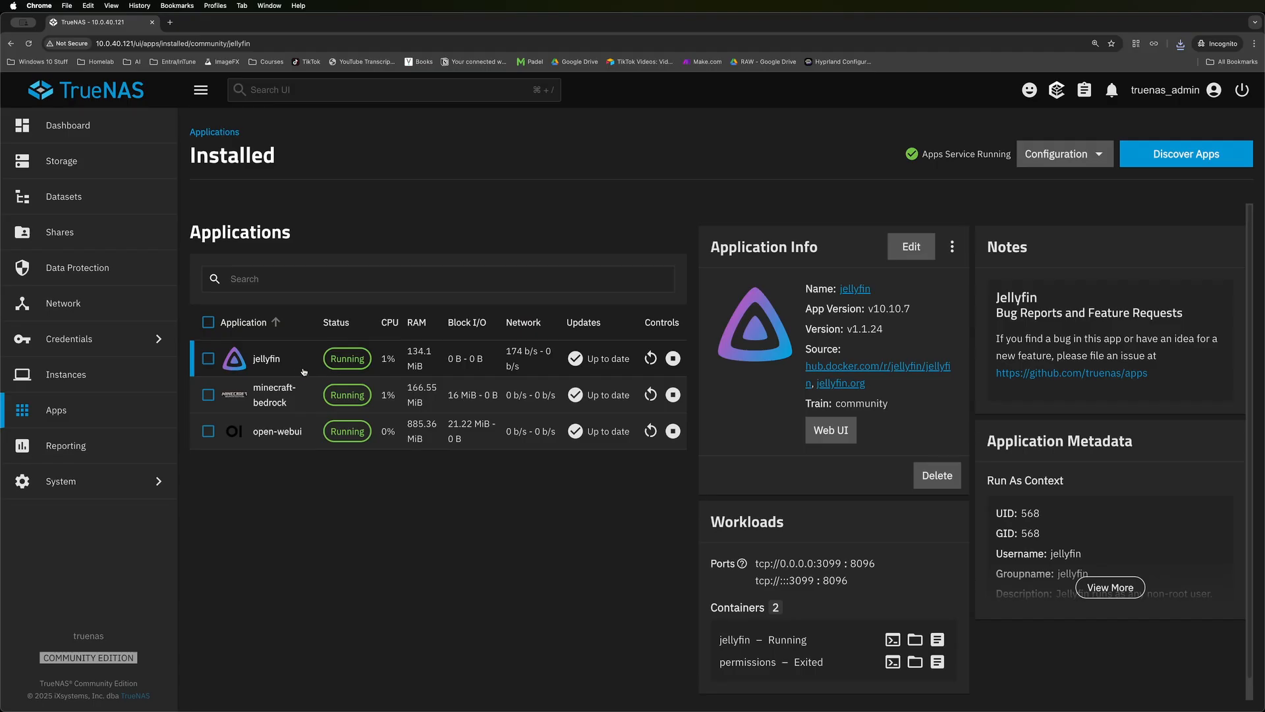
Launch the Jellyfin web UI from TrueNAS Apps and continue past the English language step.
left_click(831, 430)
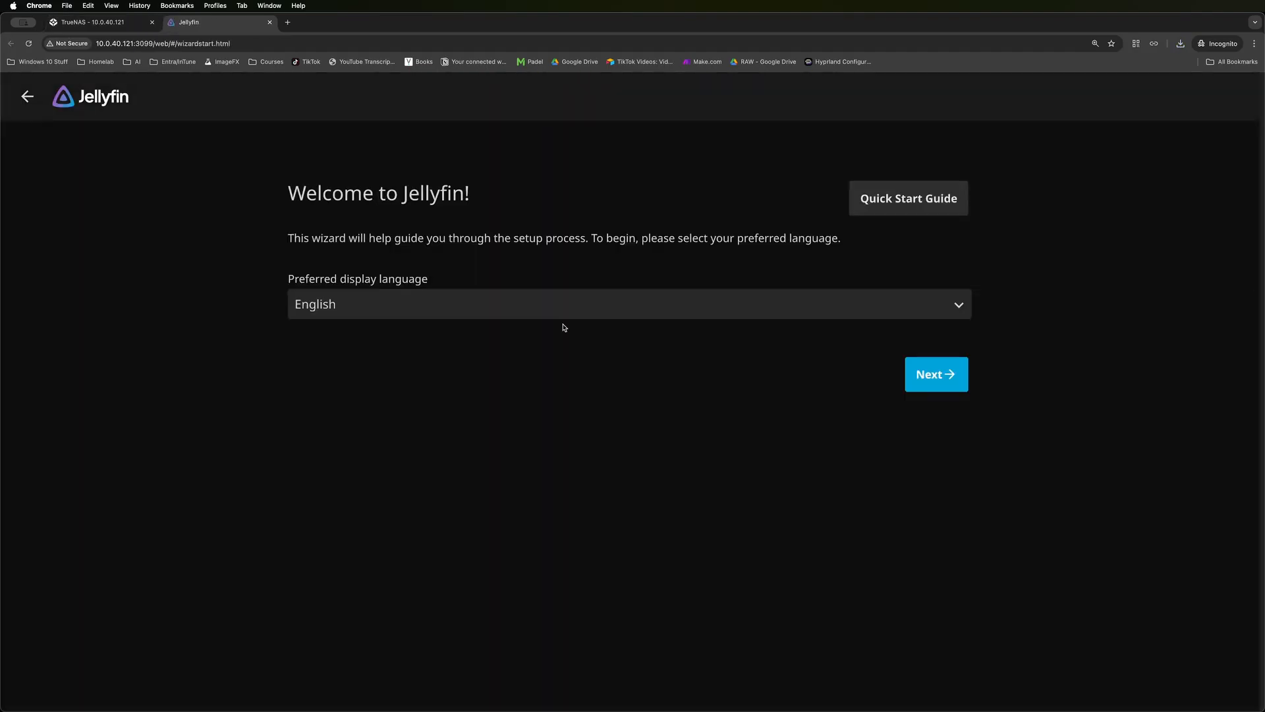
mouse_move(926, 374)
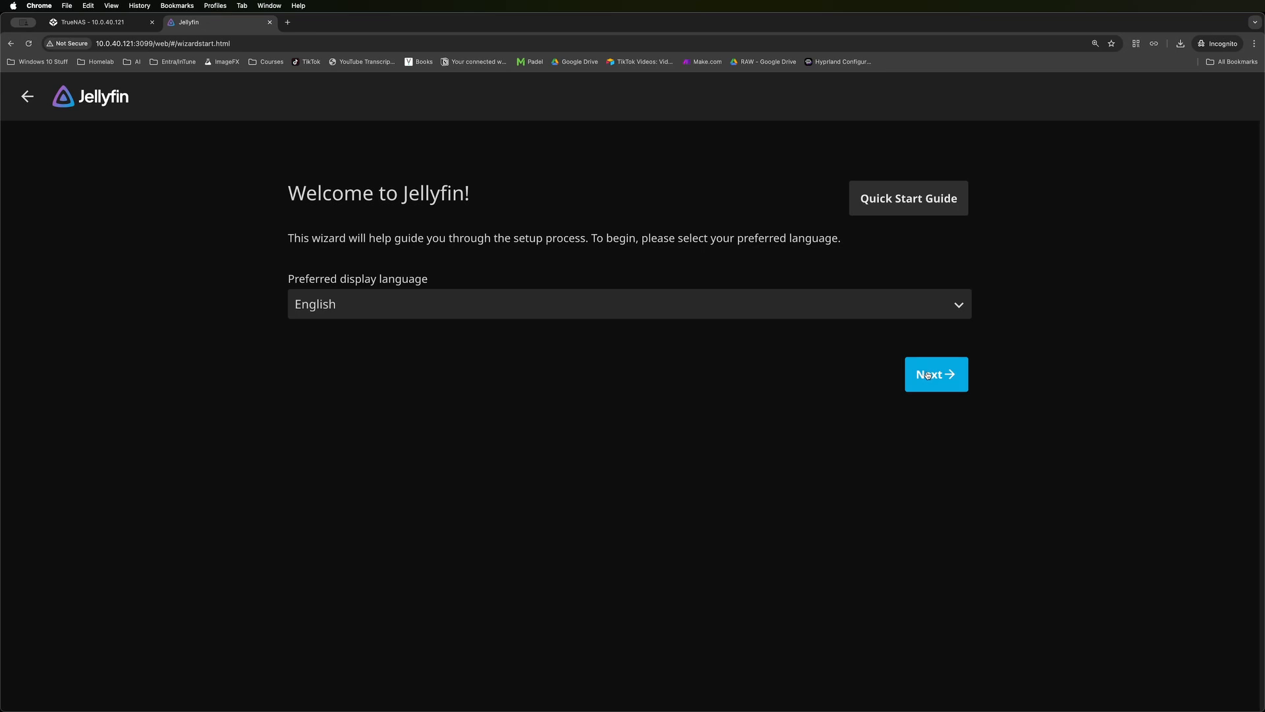
left_click(936, 375)
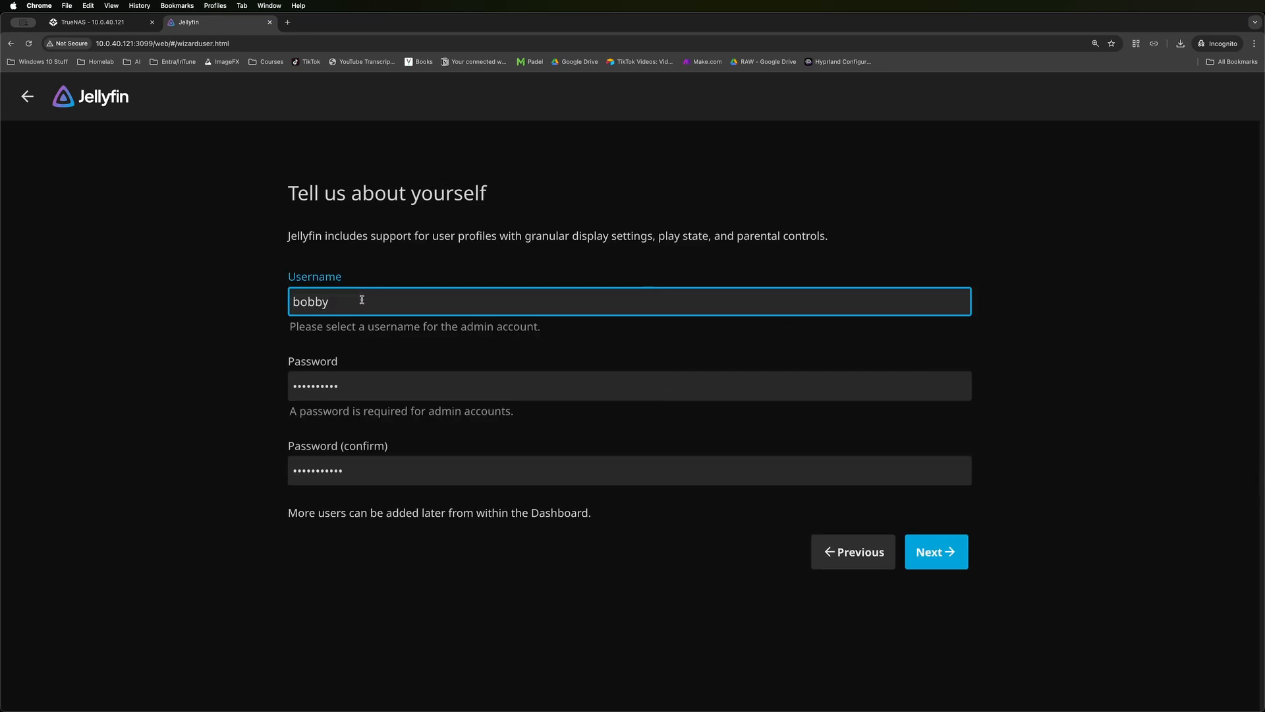
Continue past the admin account step and add a Movies library with folder /media.
left_click(936, 551)
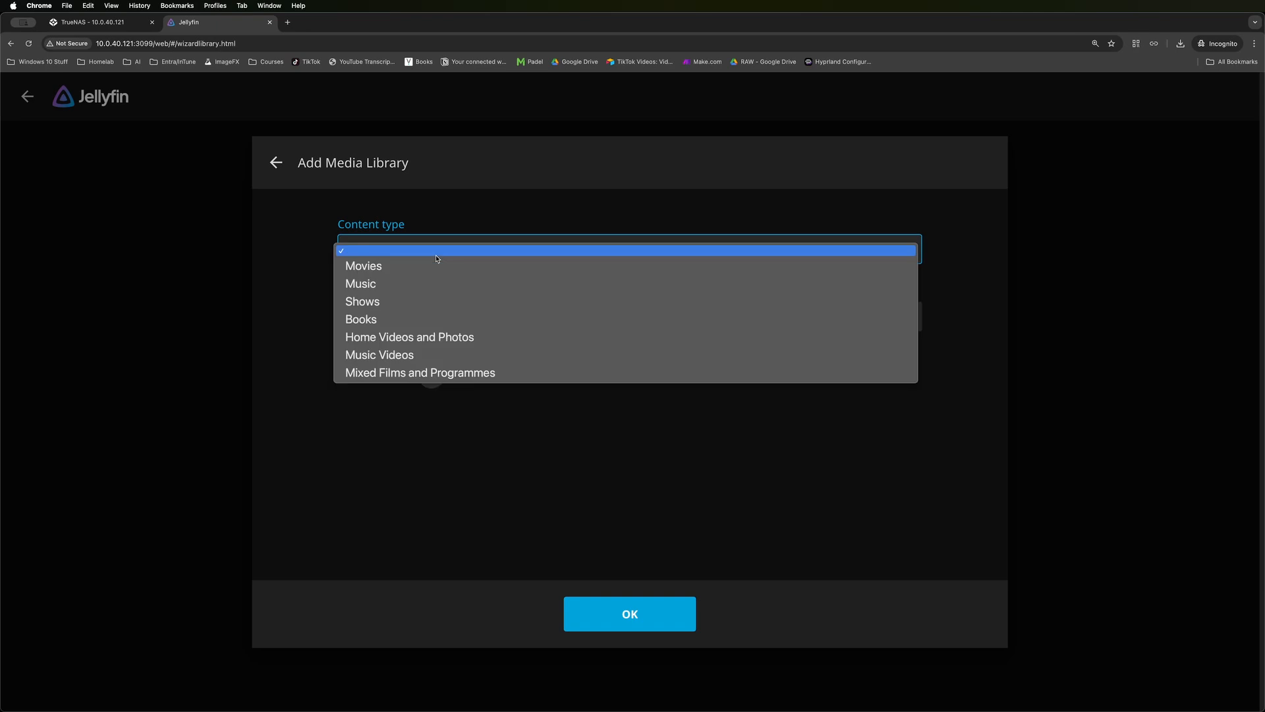
left_click(363, 266)
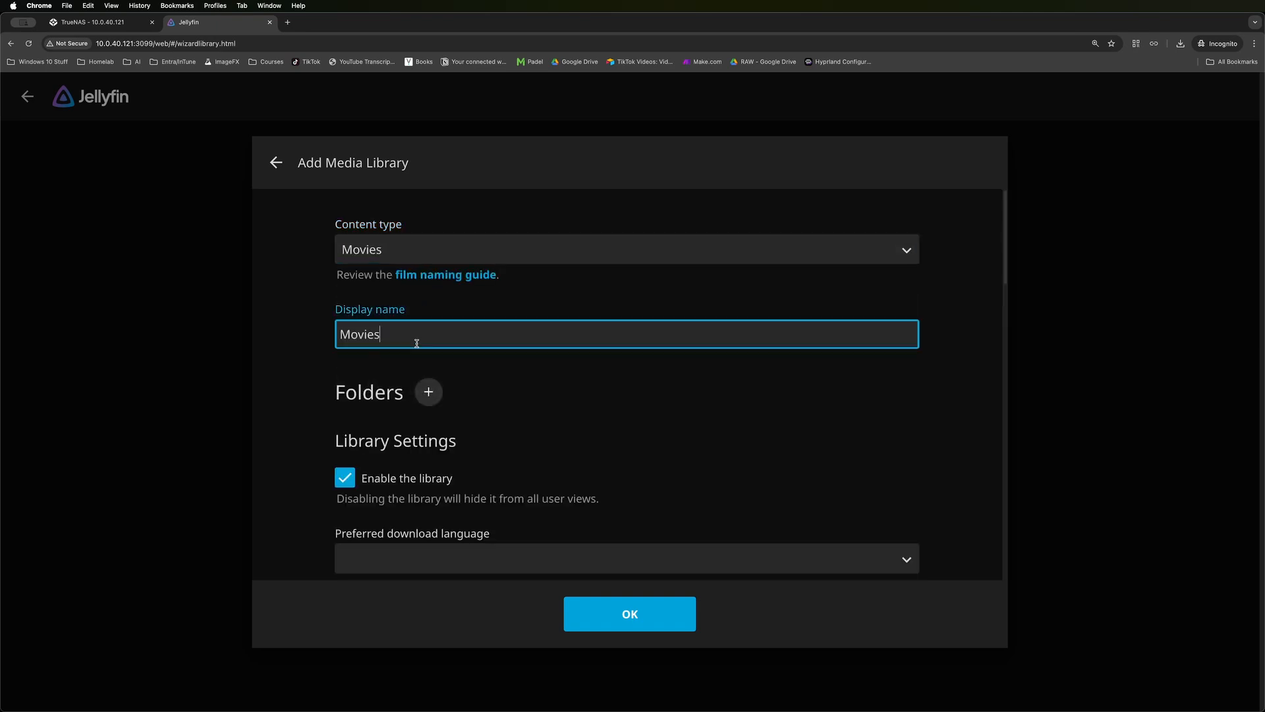
left_click(429, 392)
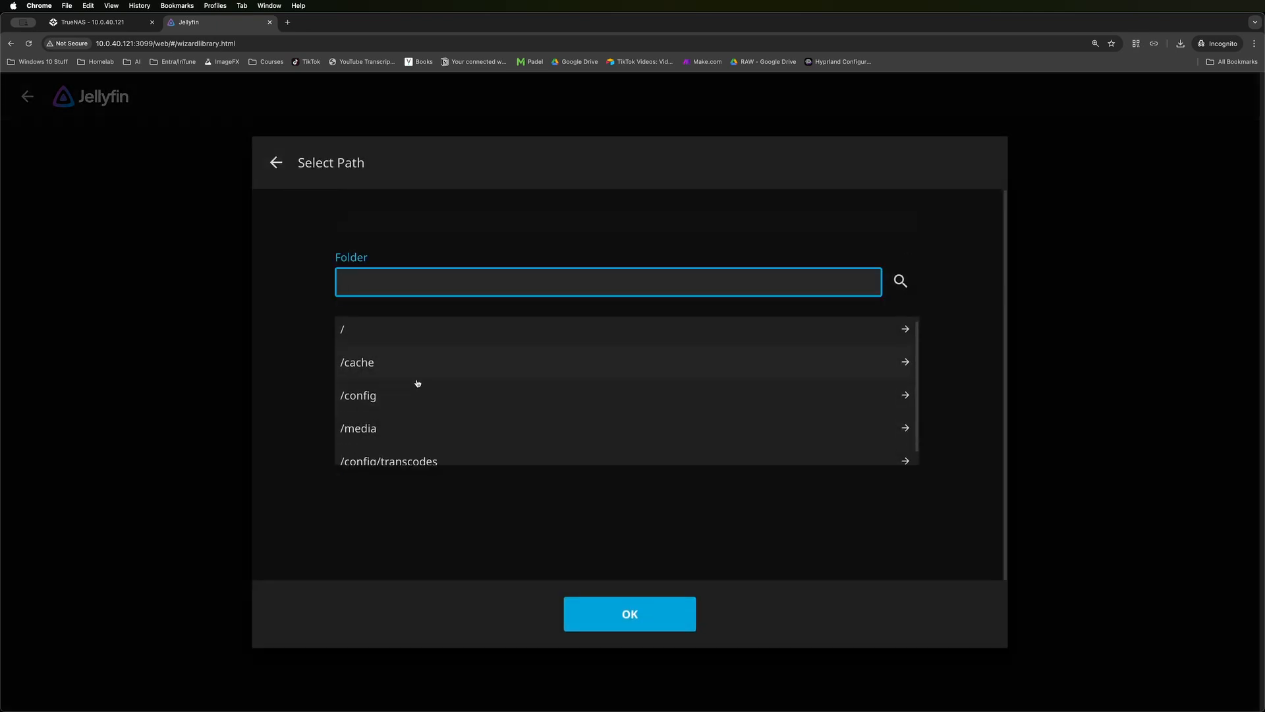
left_click(358, 428)
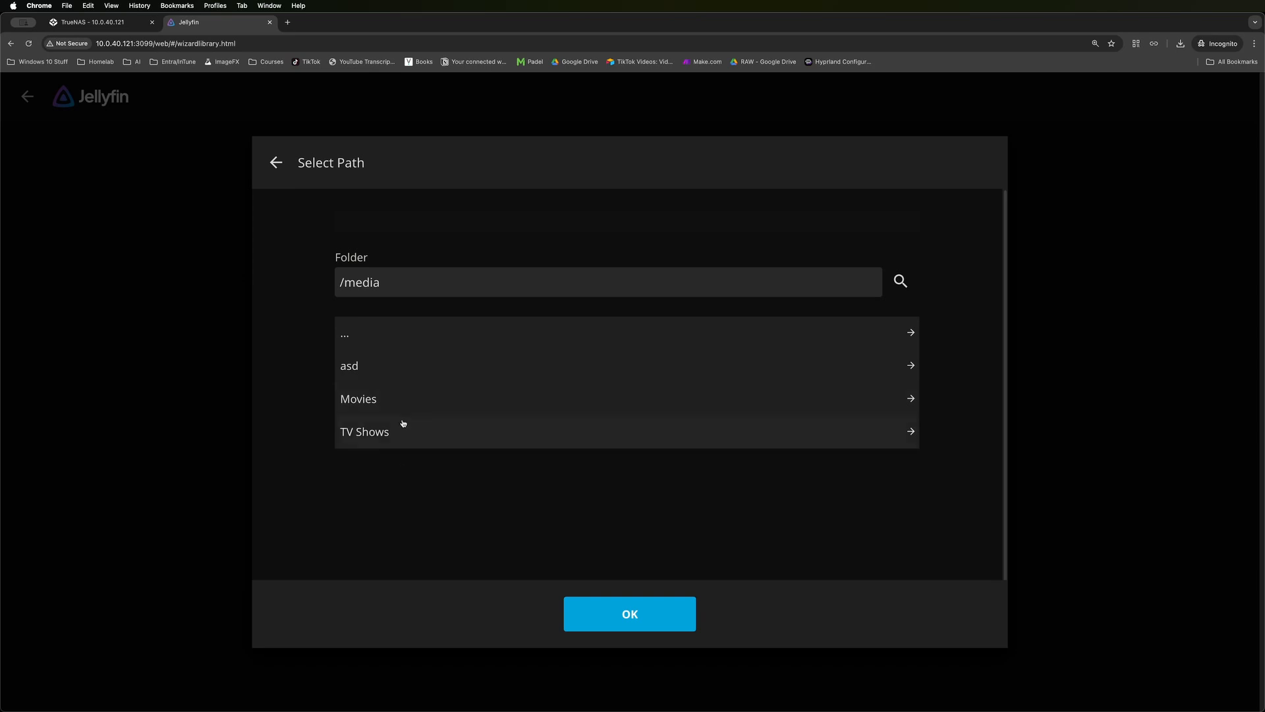
mouse_move(412, 319)
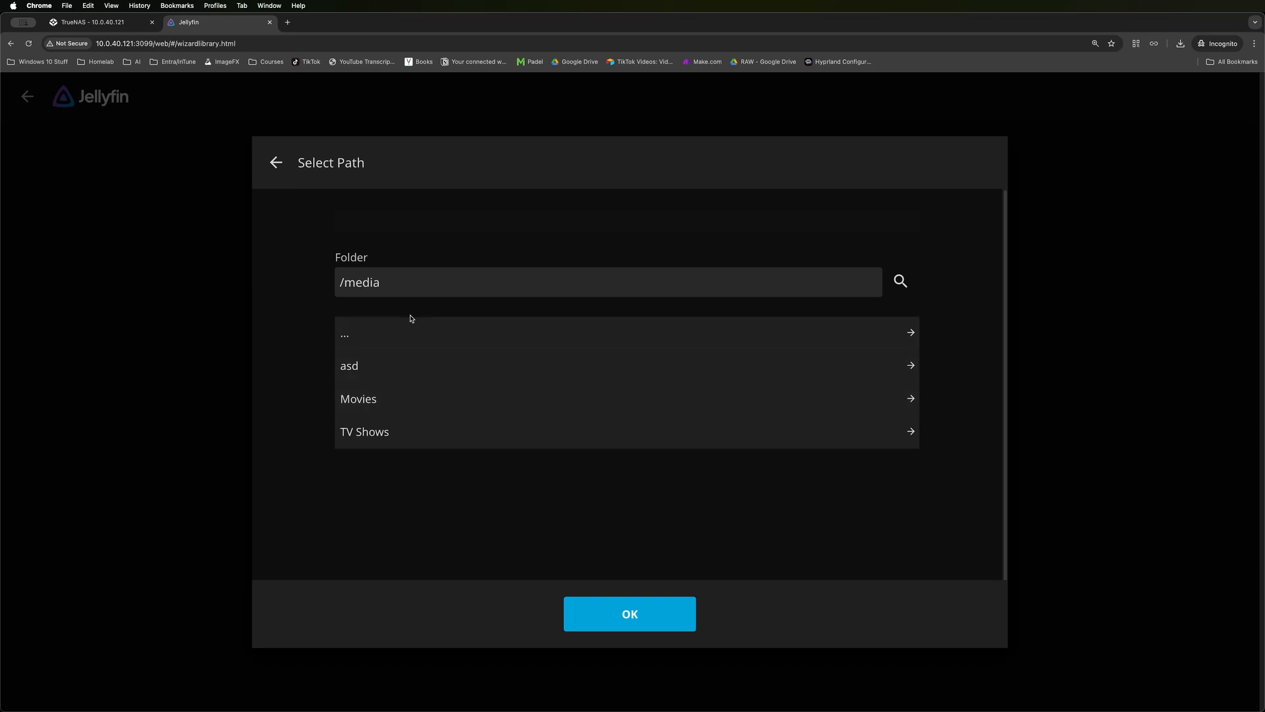
mouse_move(414, 415)
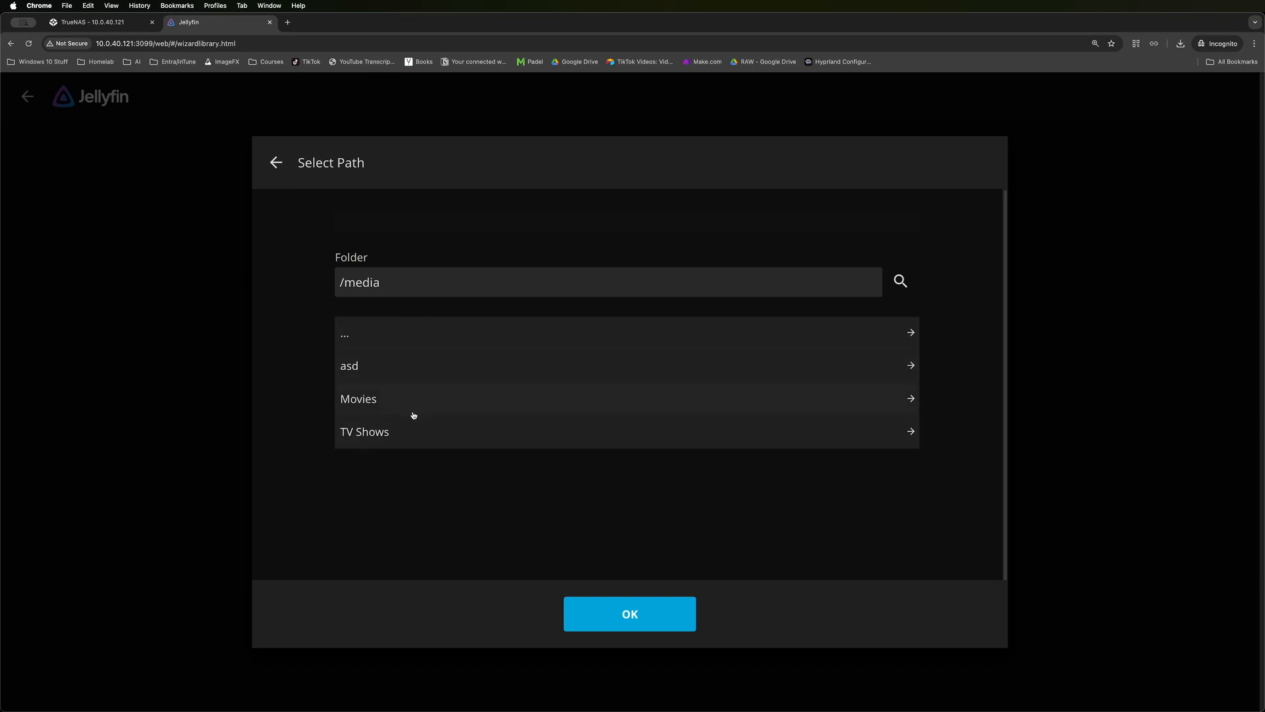
mouse_move(412, 408)
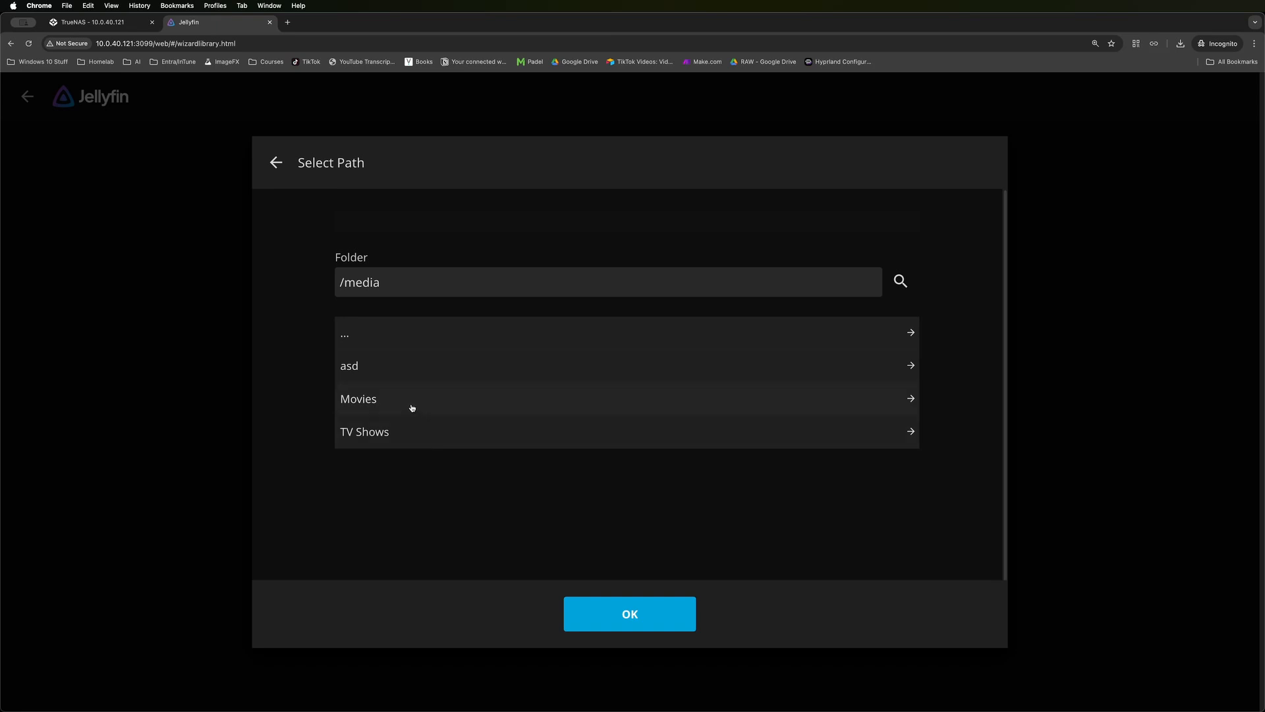
mouse_move(642, 609)
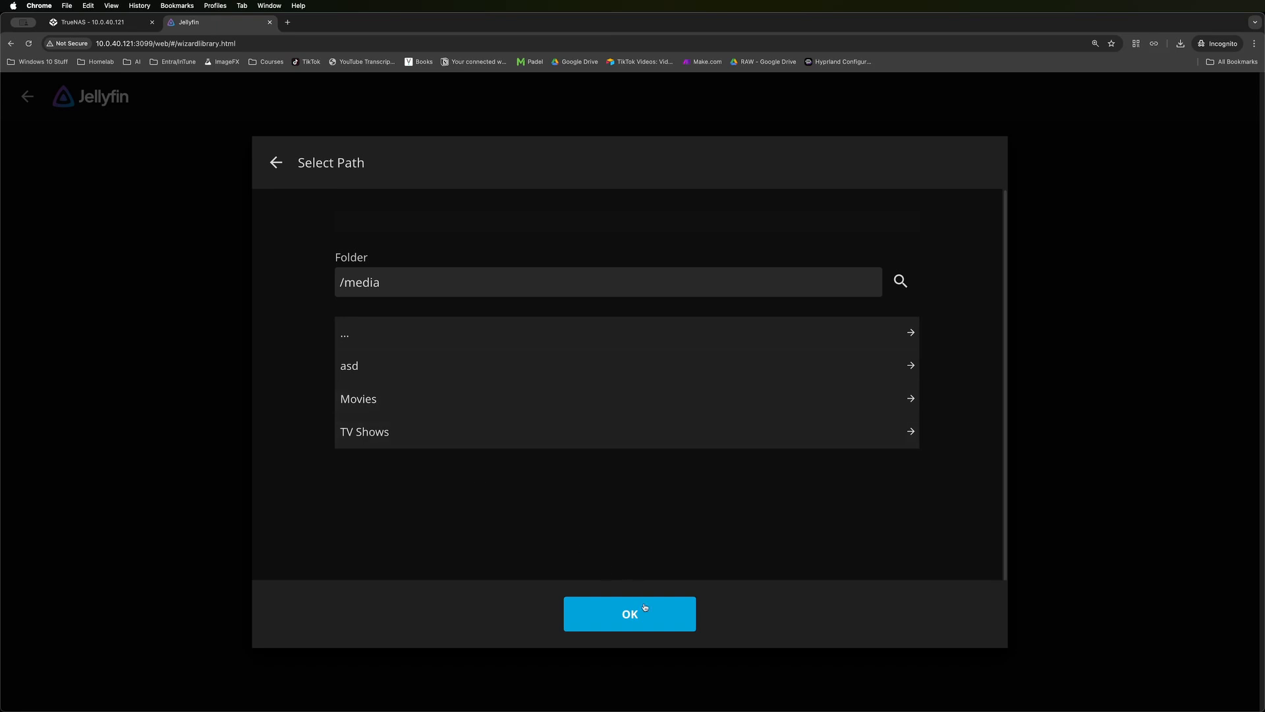
left_click(629, 613)
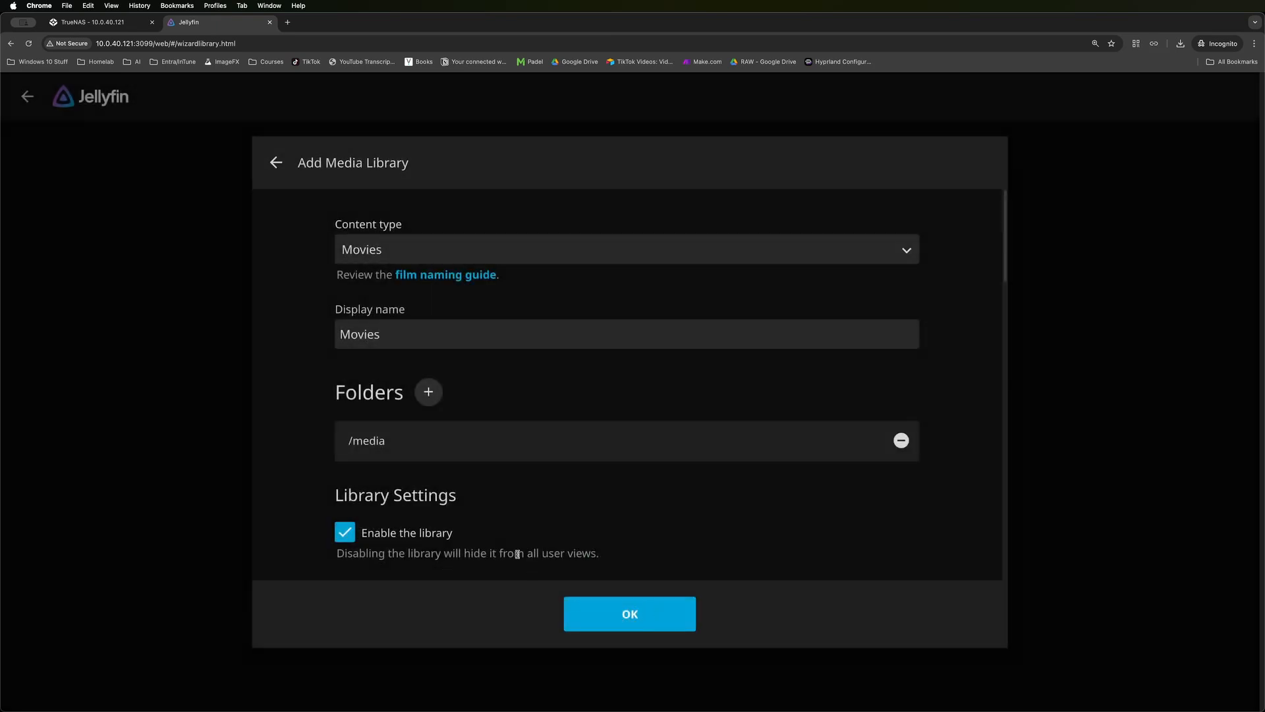
Save the Movies library, set metadata country to United Kingdom and leave remote connections unchecked.
left_click(630, 614)
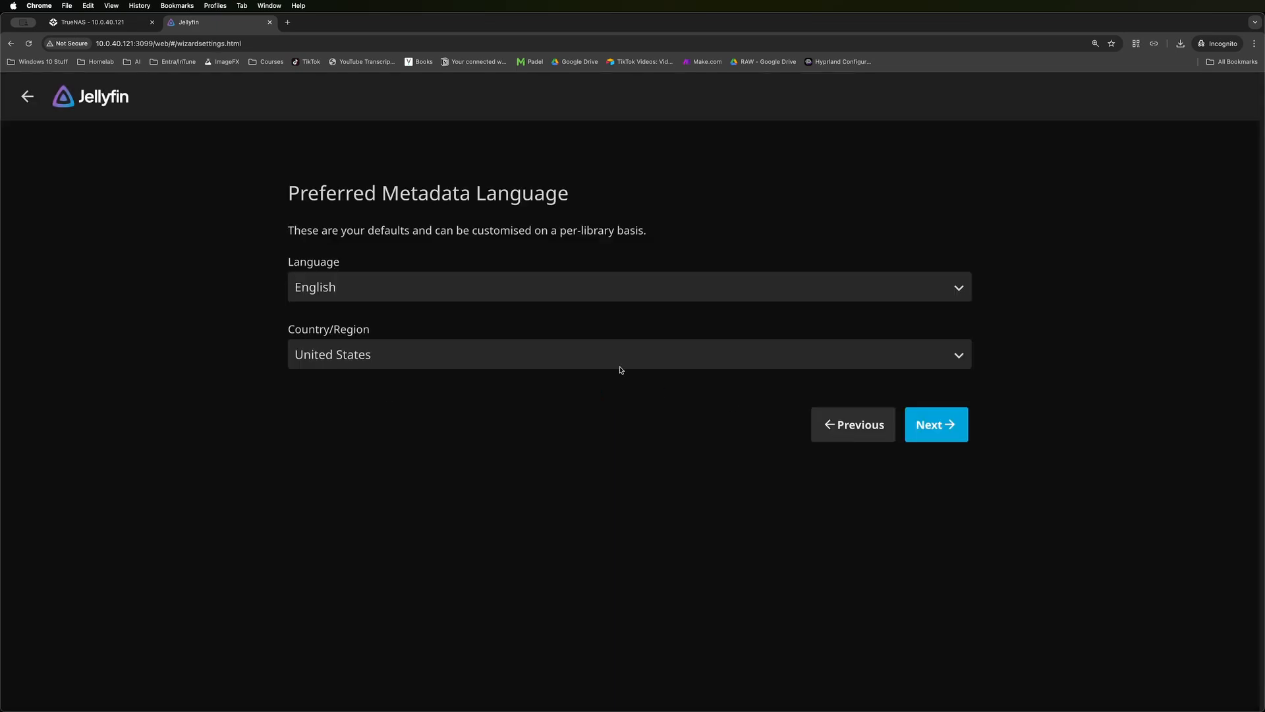
left_click(622, 351)
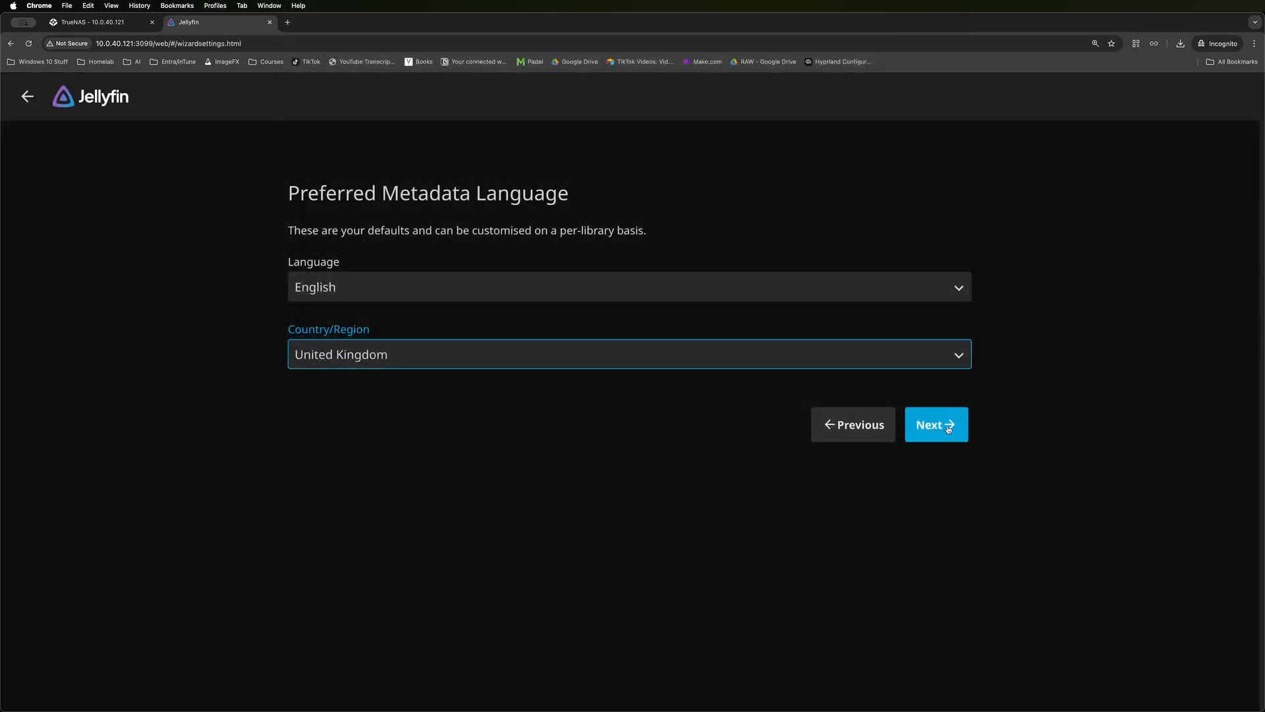
left_click(936, 425)
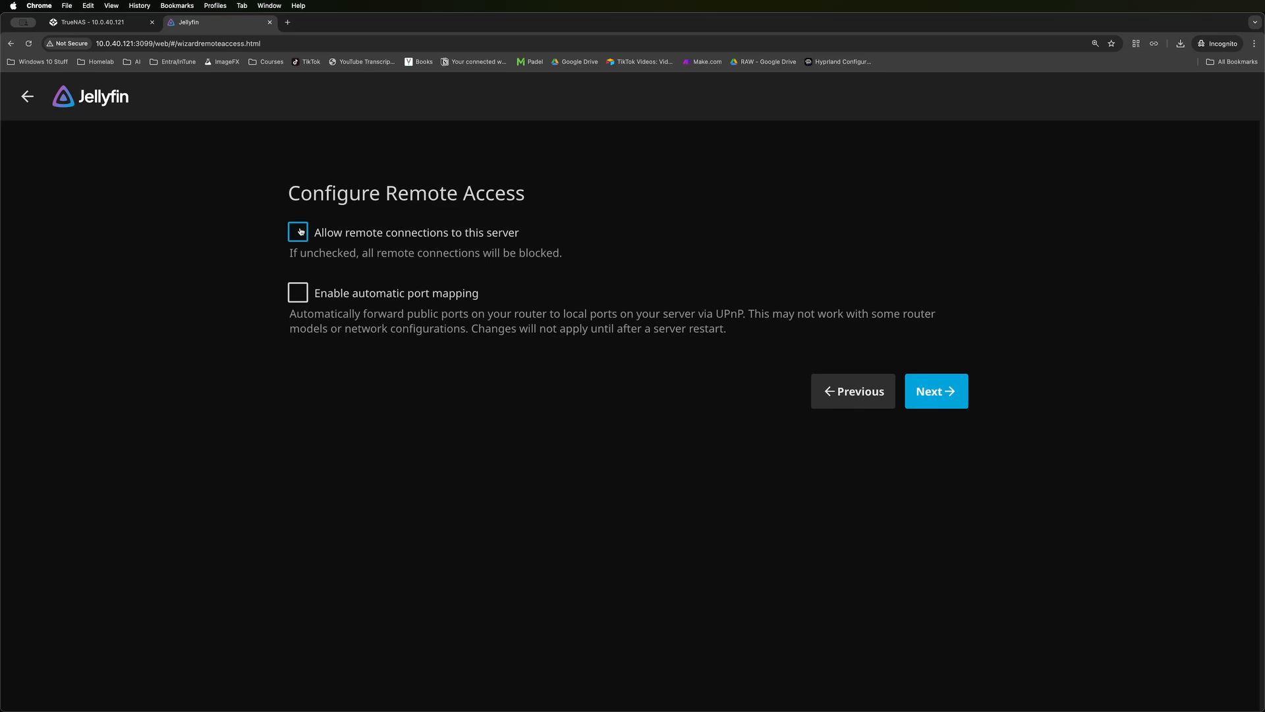
left_click(298, 232)
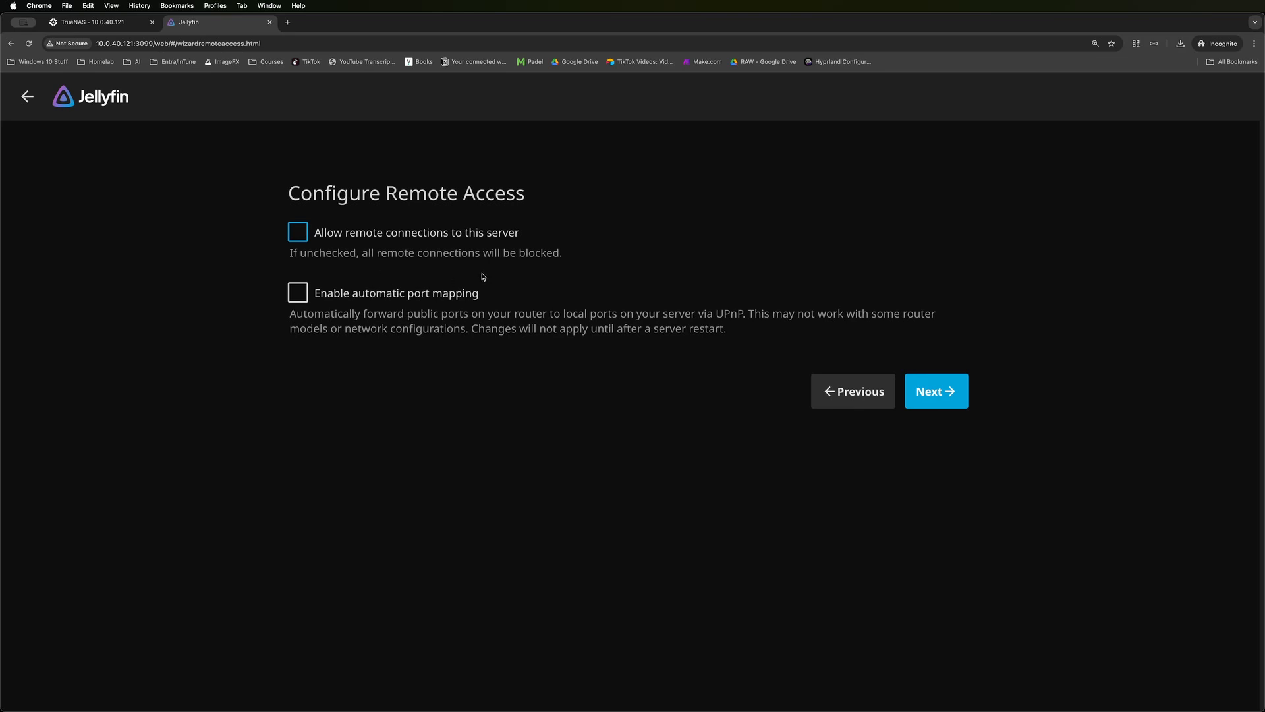
mouse_move(554, 257)
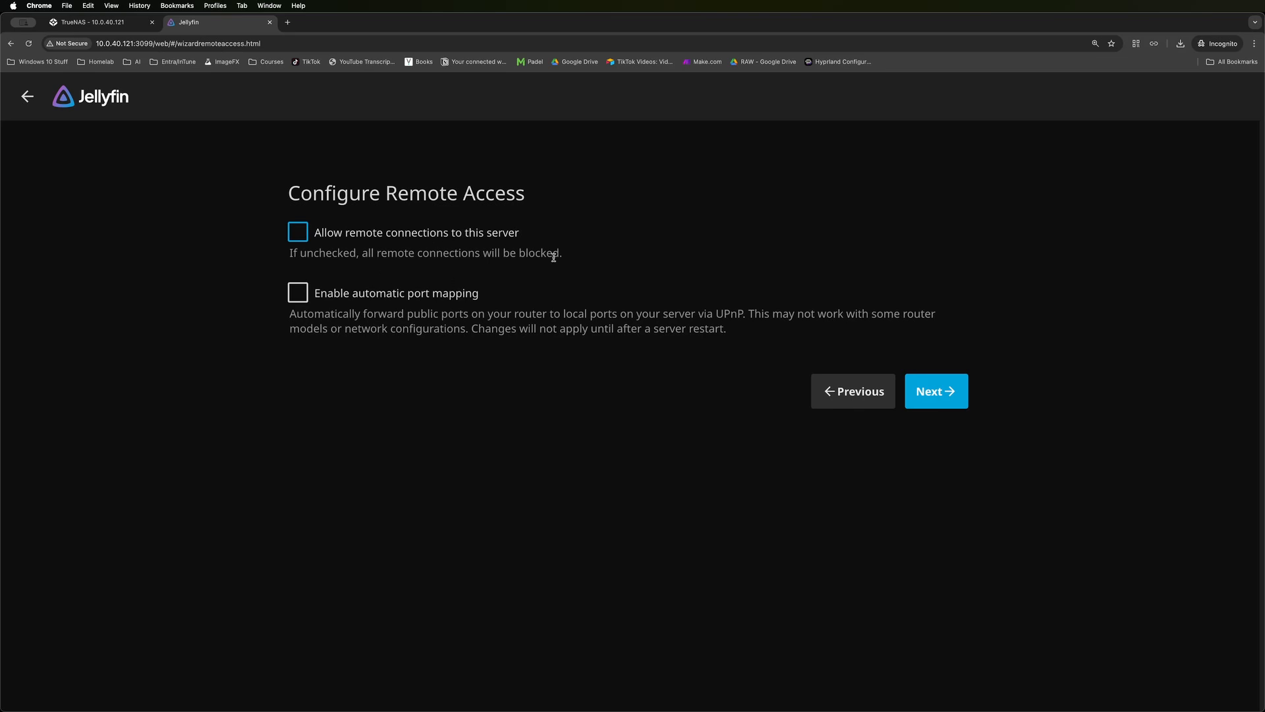
left_click(936, 391)
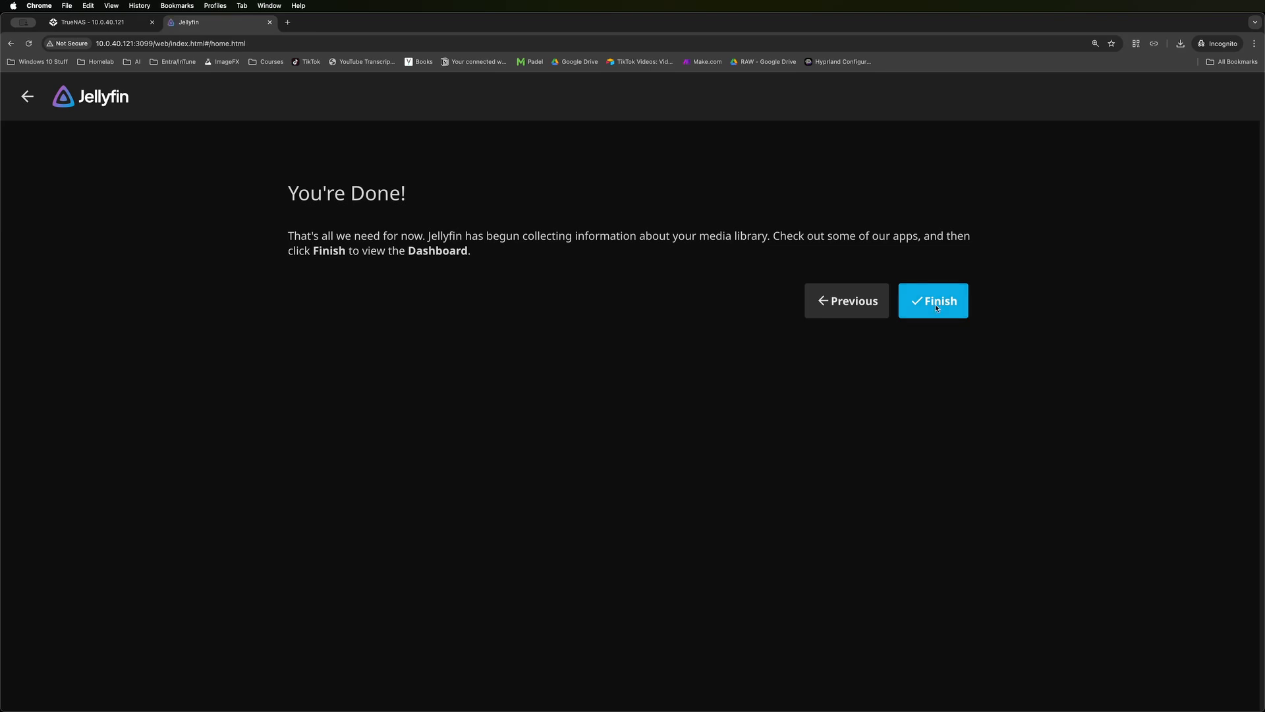
Finish the wizard and play Sample Movie from Recently Added in Movies.
left_click(935, 301)
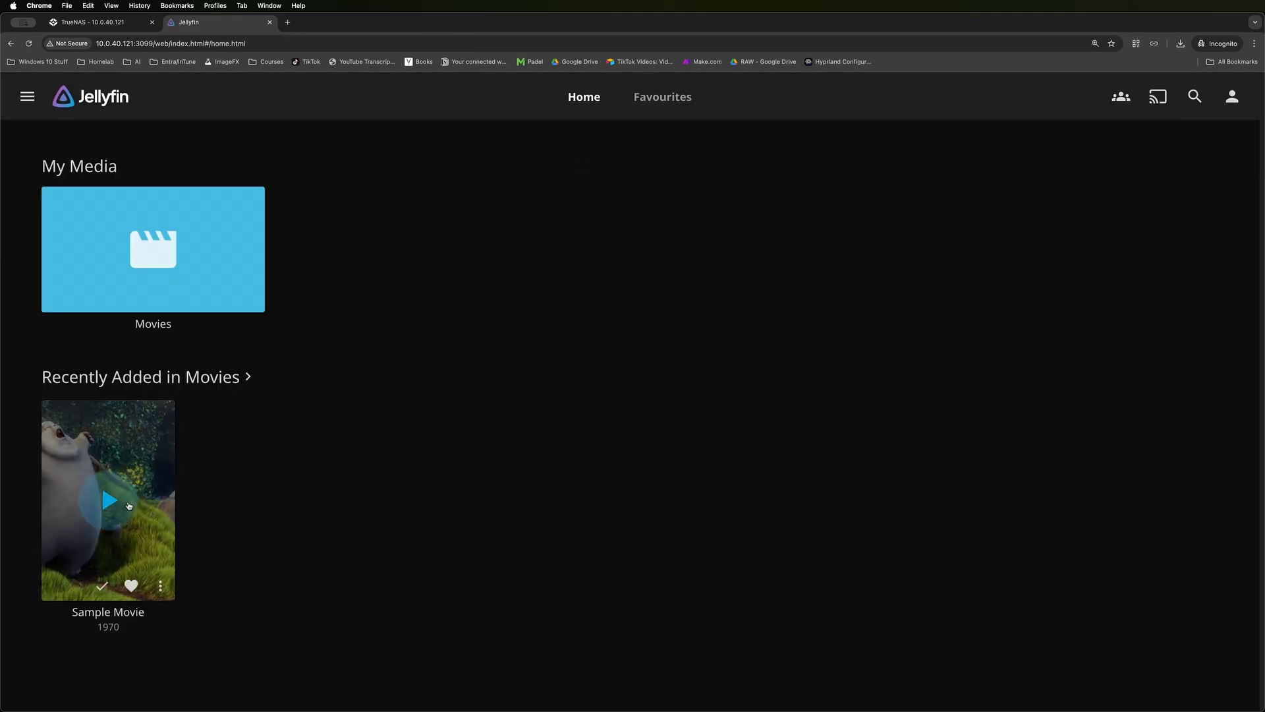
left_click(110, 511)
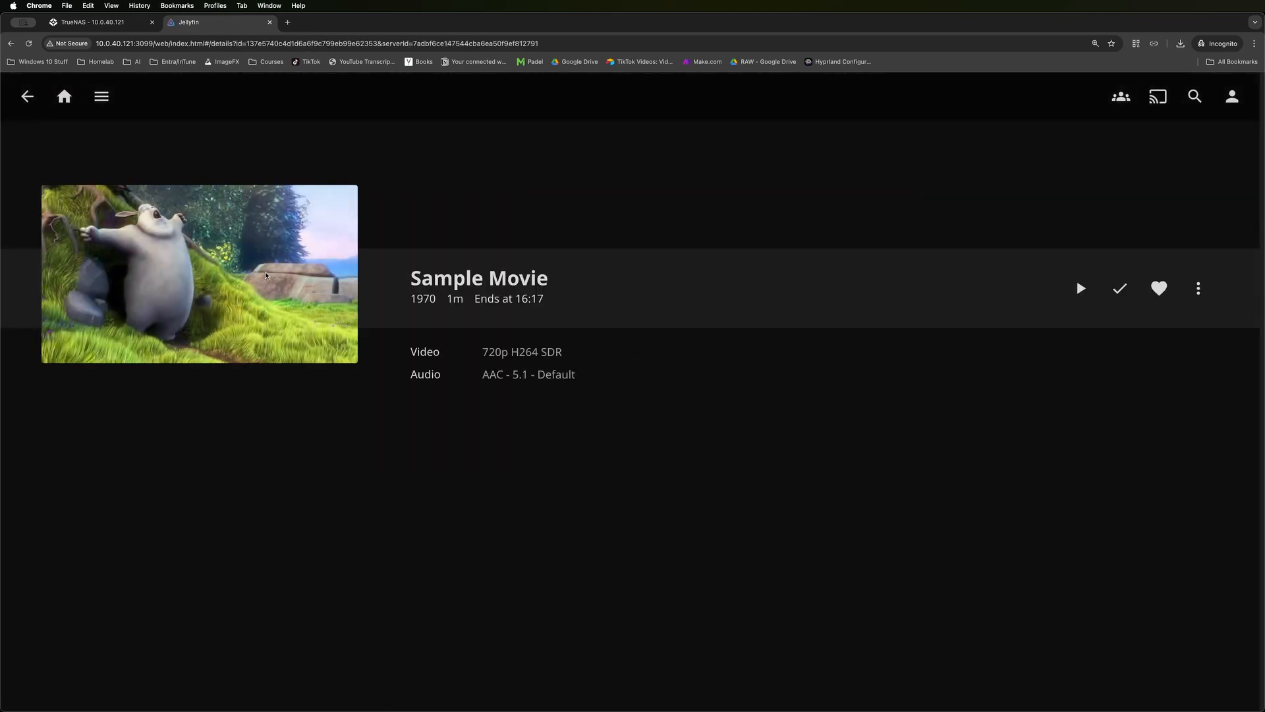
left_click(1080, 288)
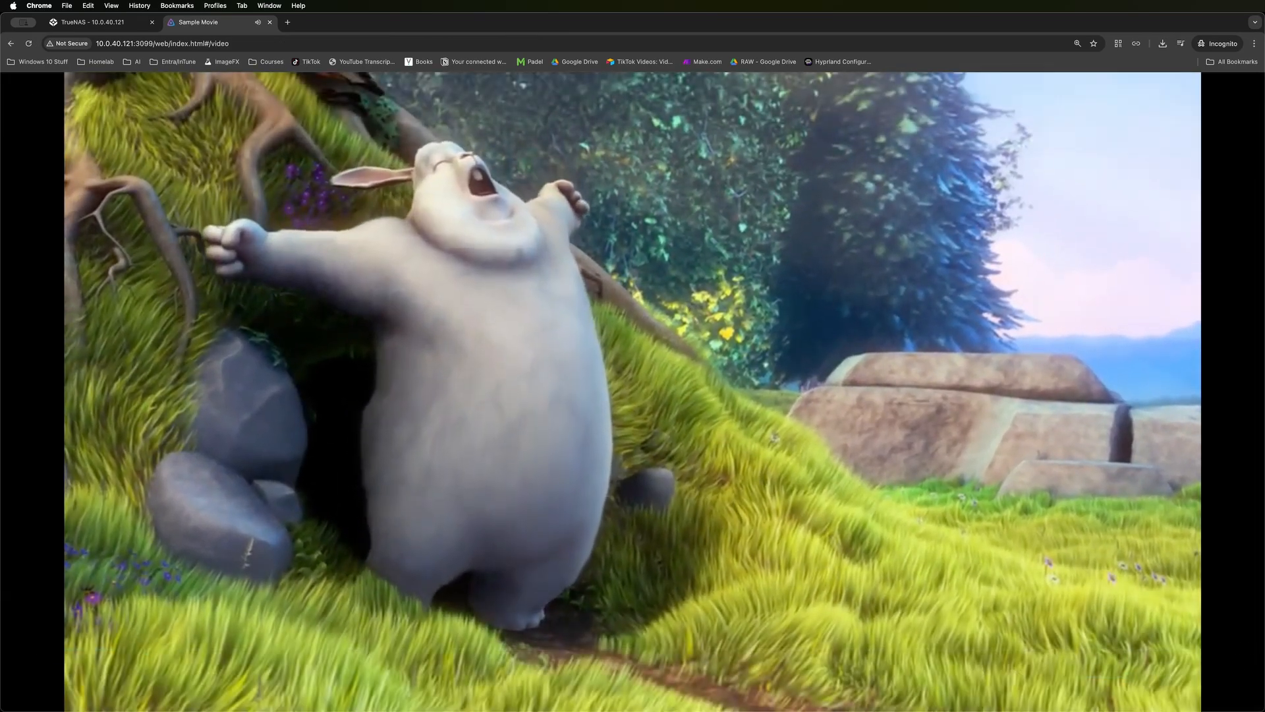